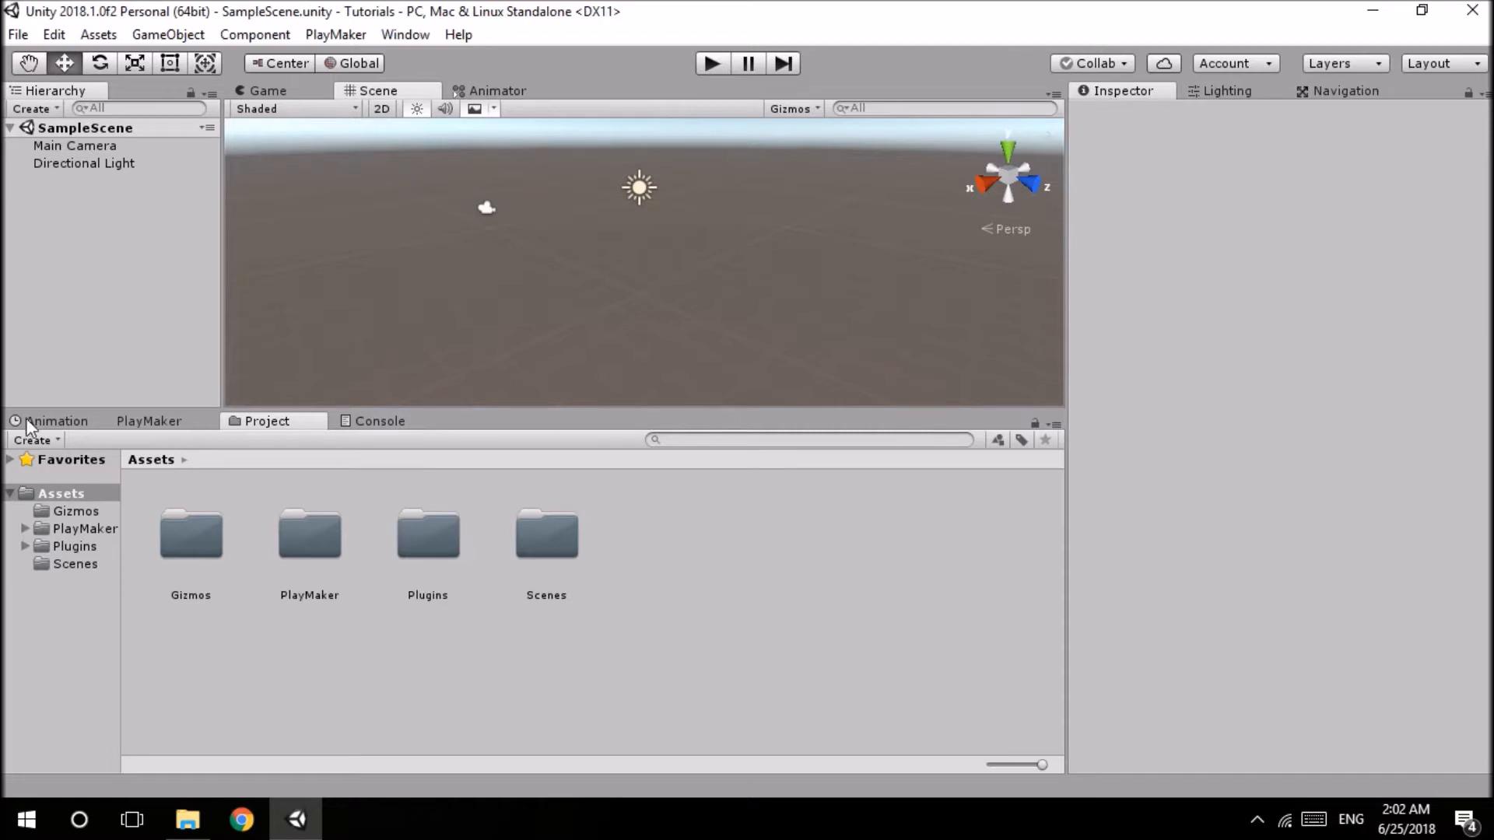
pyautogui.moveTo(677, 423)
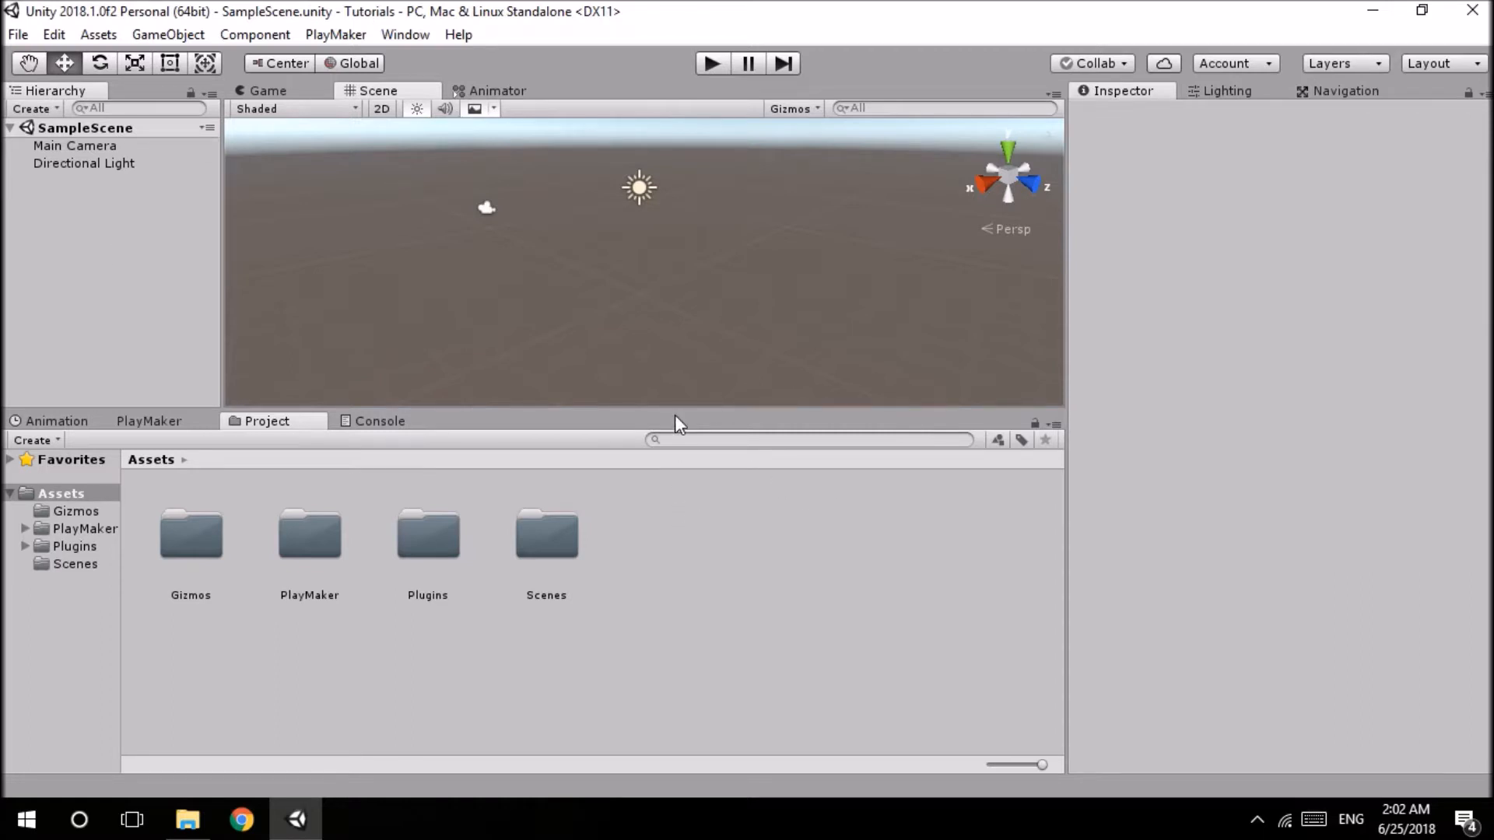
pyautogui.moveTo(493, 284)
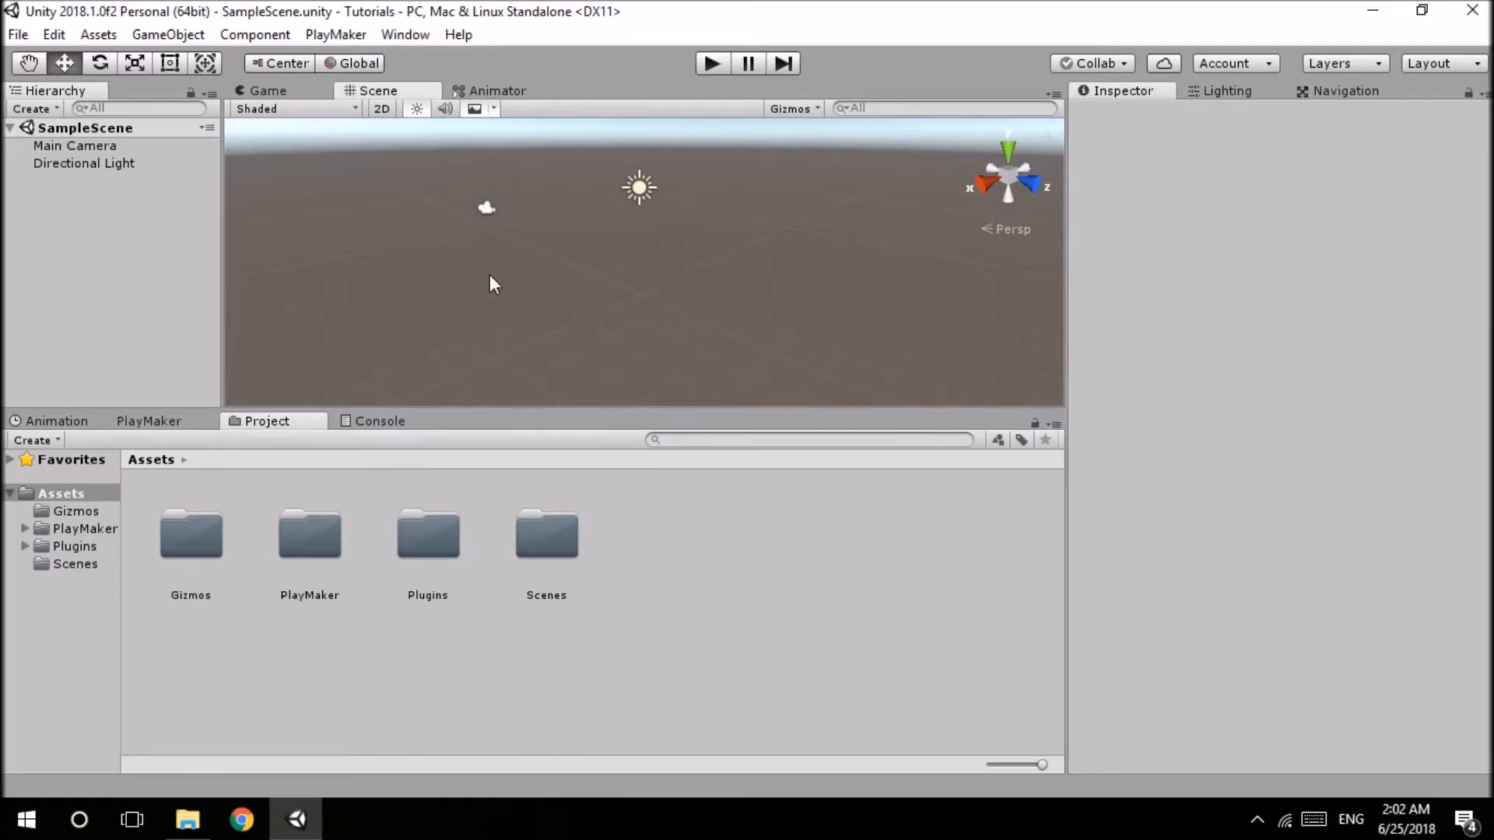
pyautogui.moveTo(656, 188)
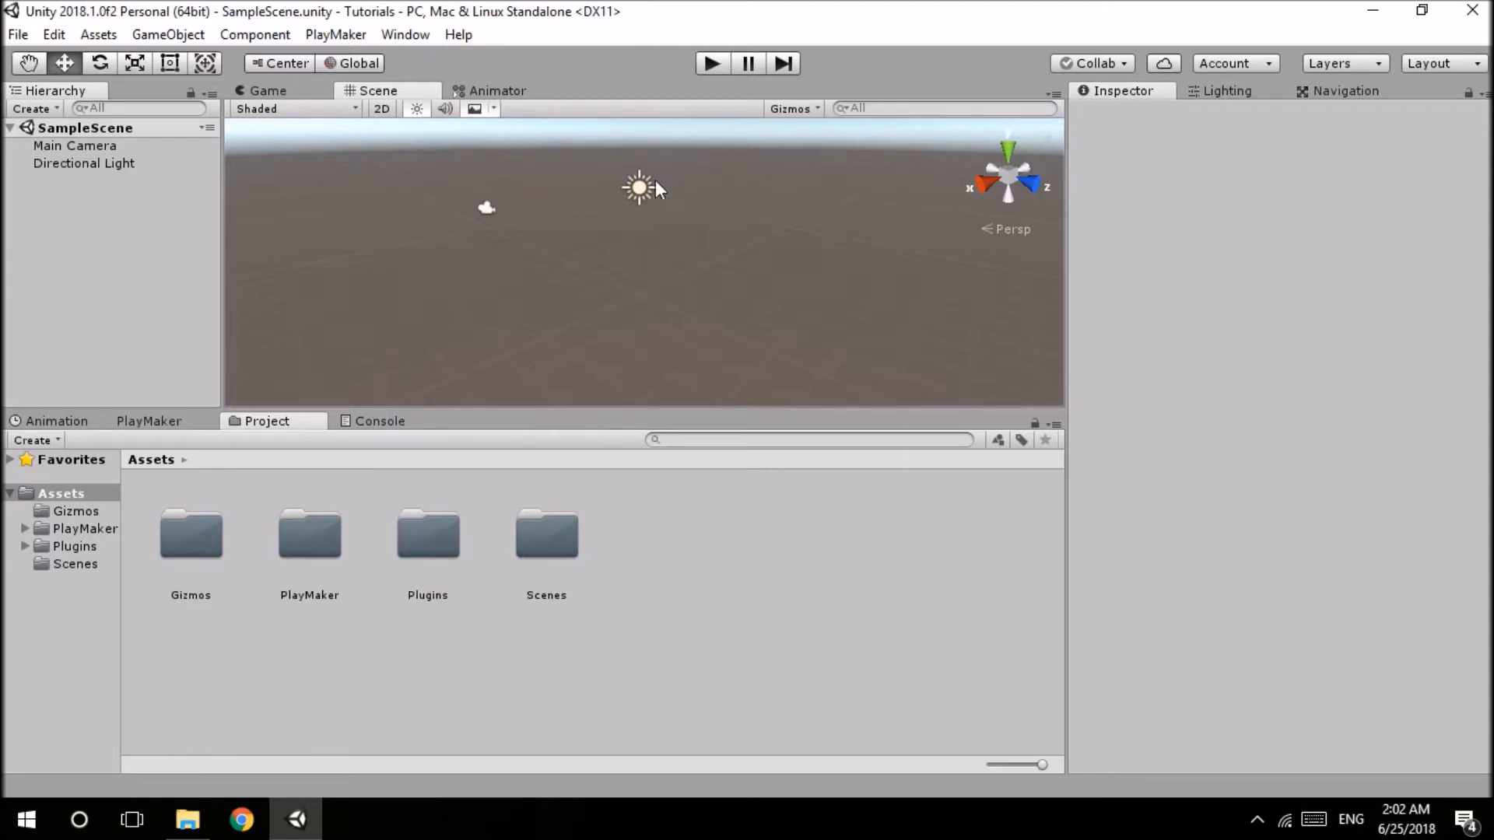
pyautogui.moveTo(689, 282)
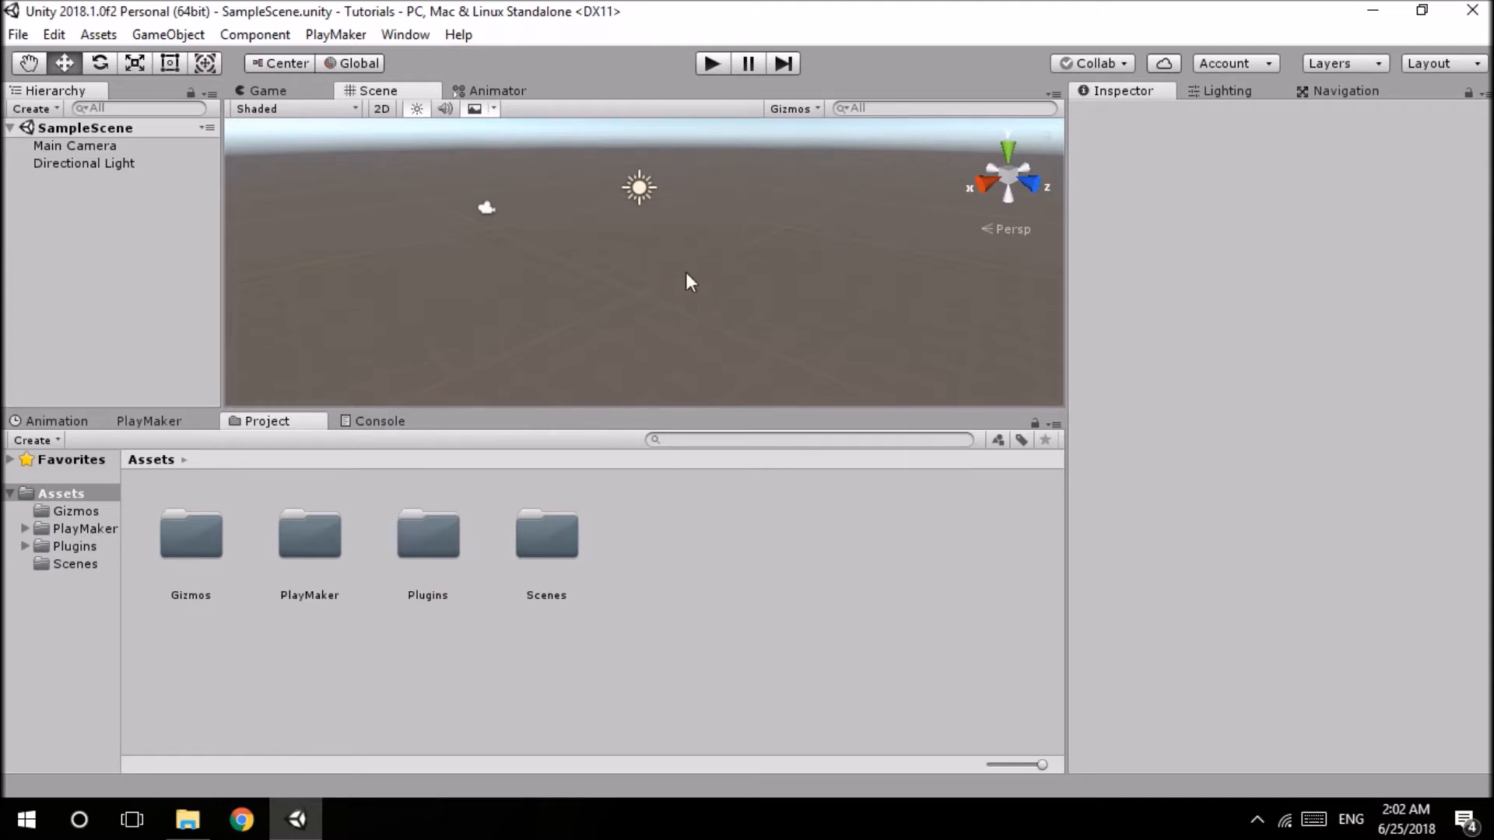
pyautogui.moveTo(681, 269)
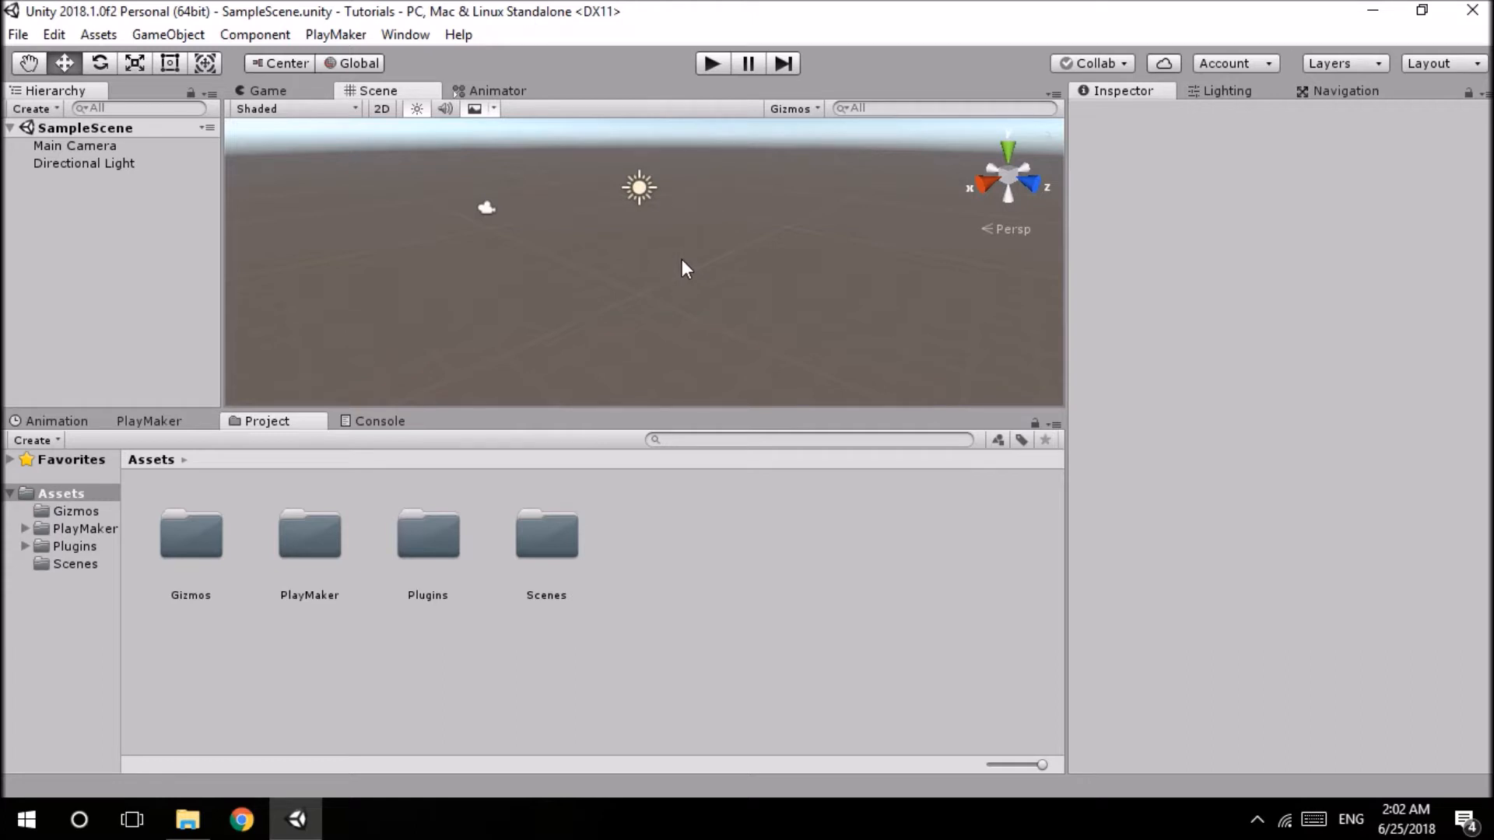
pyautogui.moveTo(610, 234)
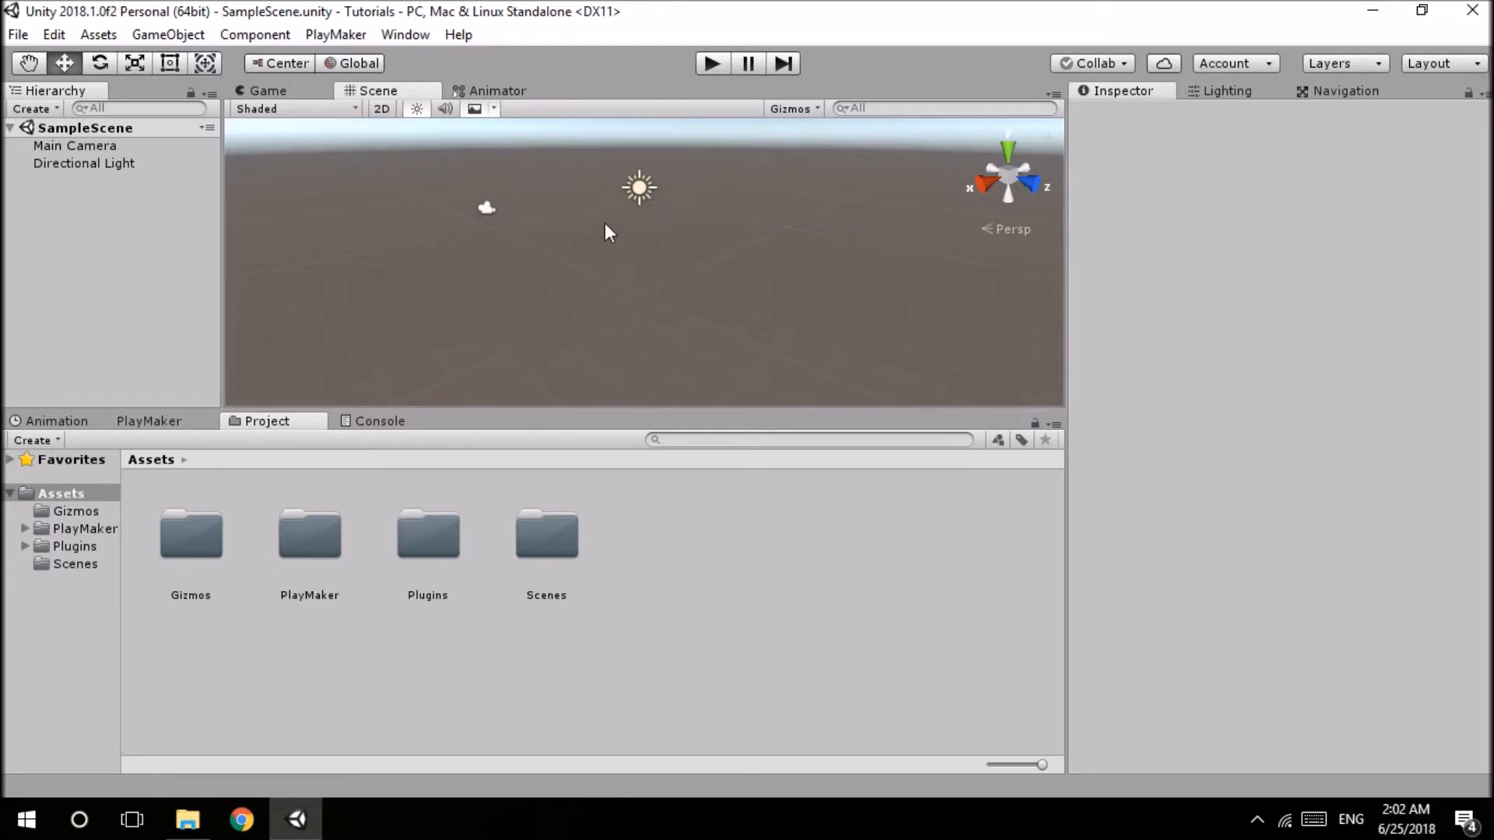
pyautogui.moveTo(556, 306)
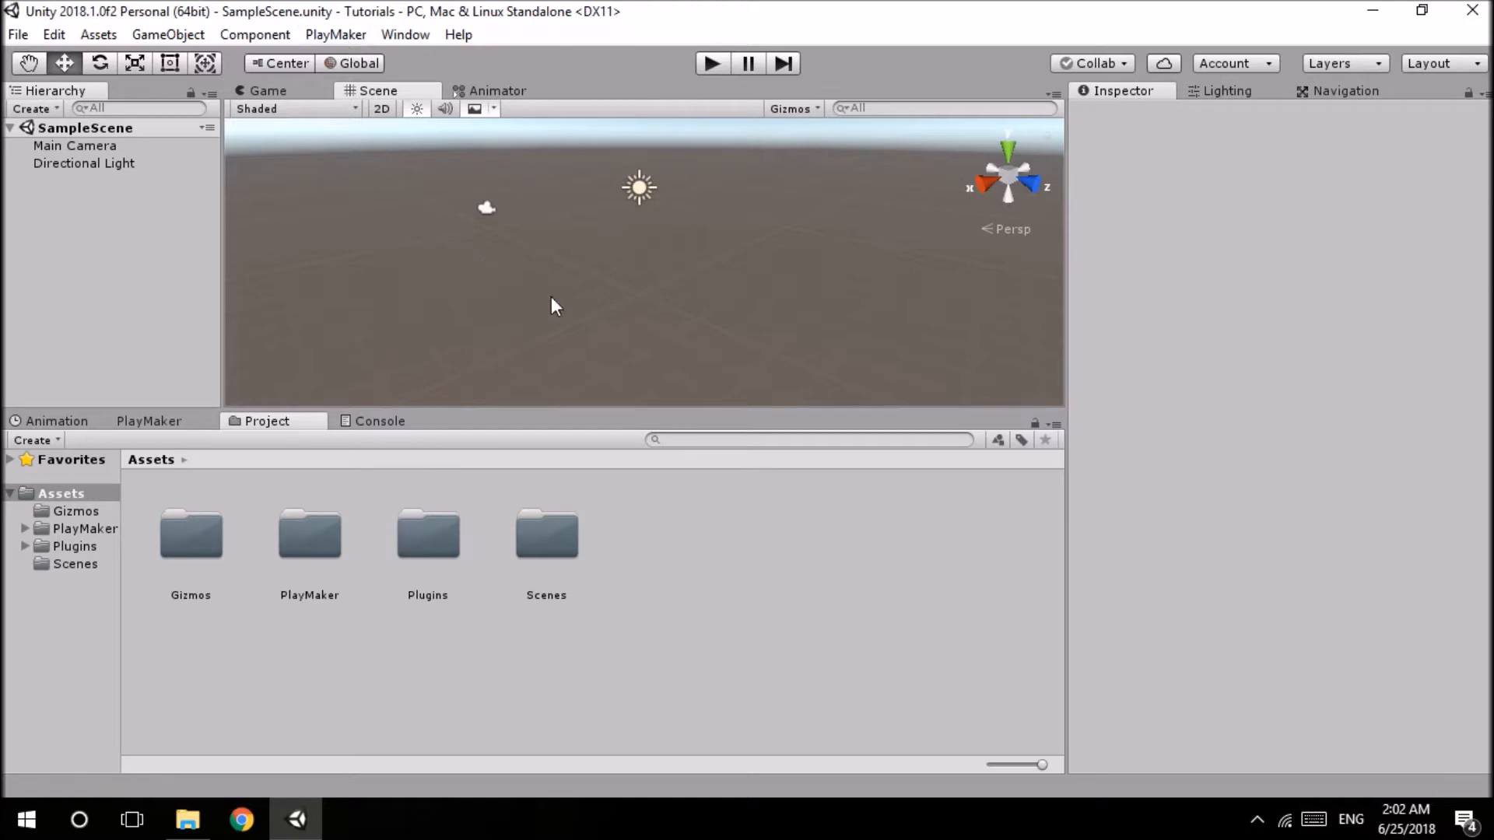
pyautogui.moveTo(830, 401)
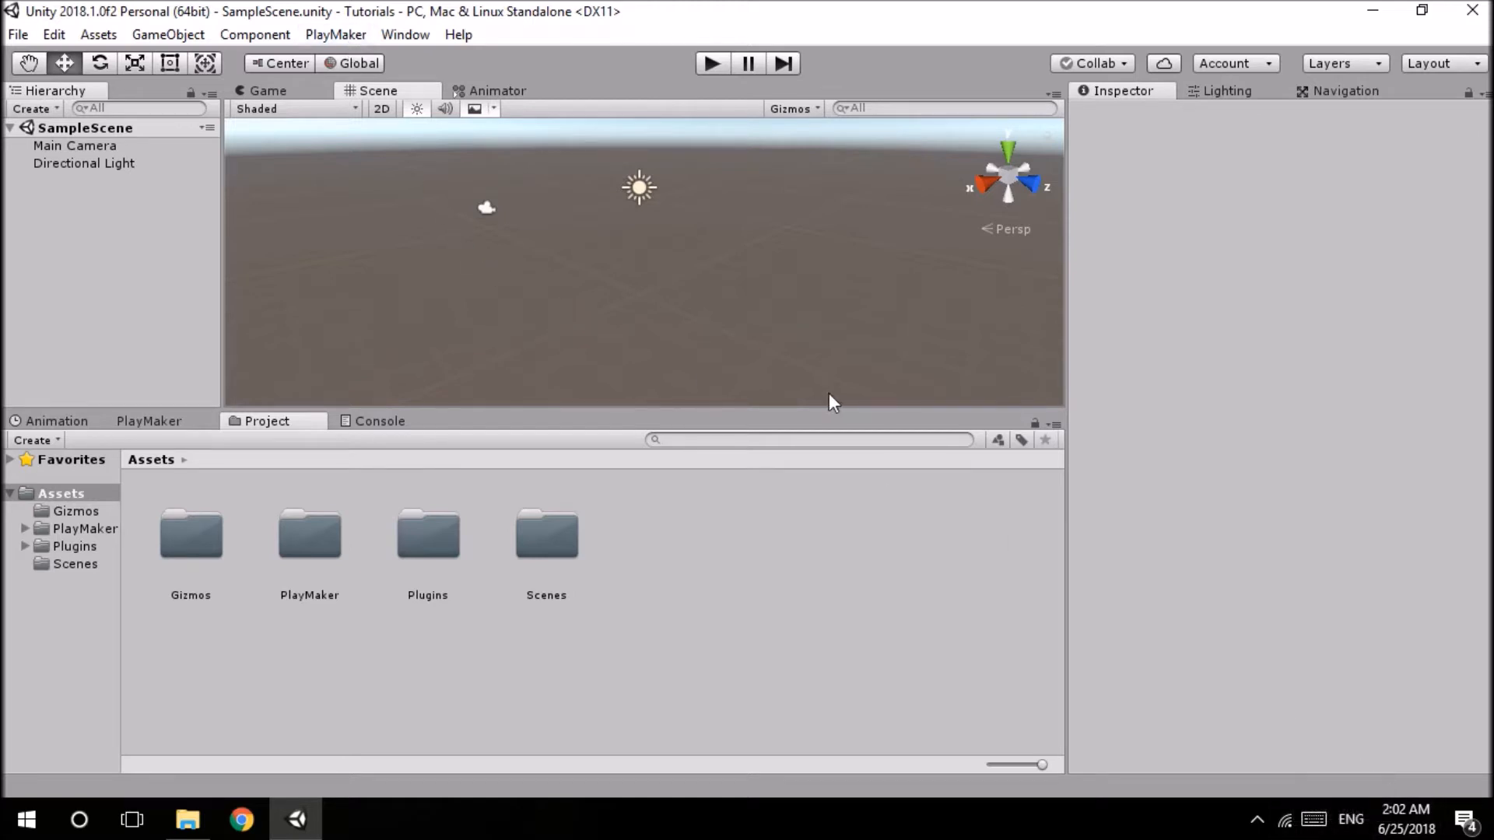
pyautogui.moveTo(738, 364)
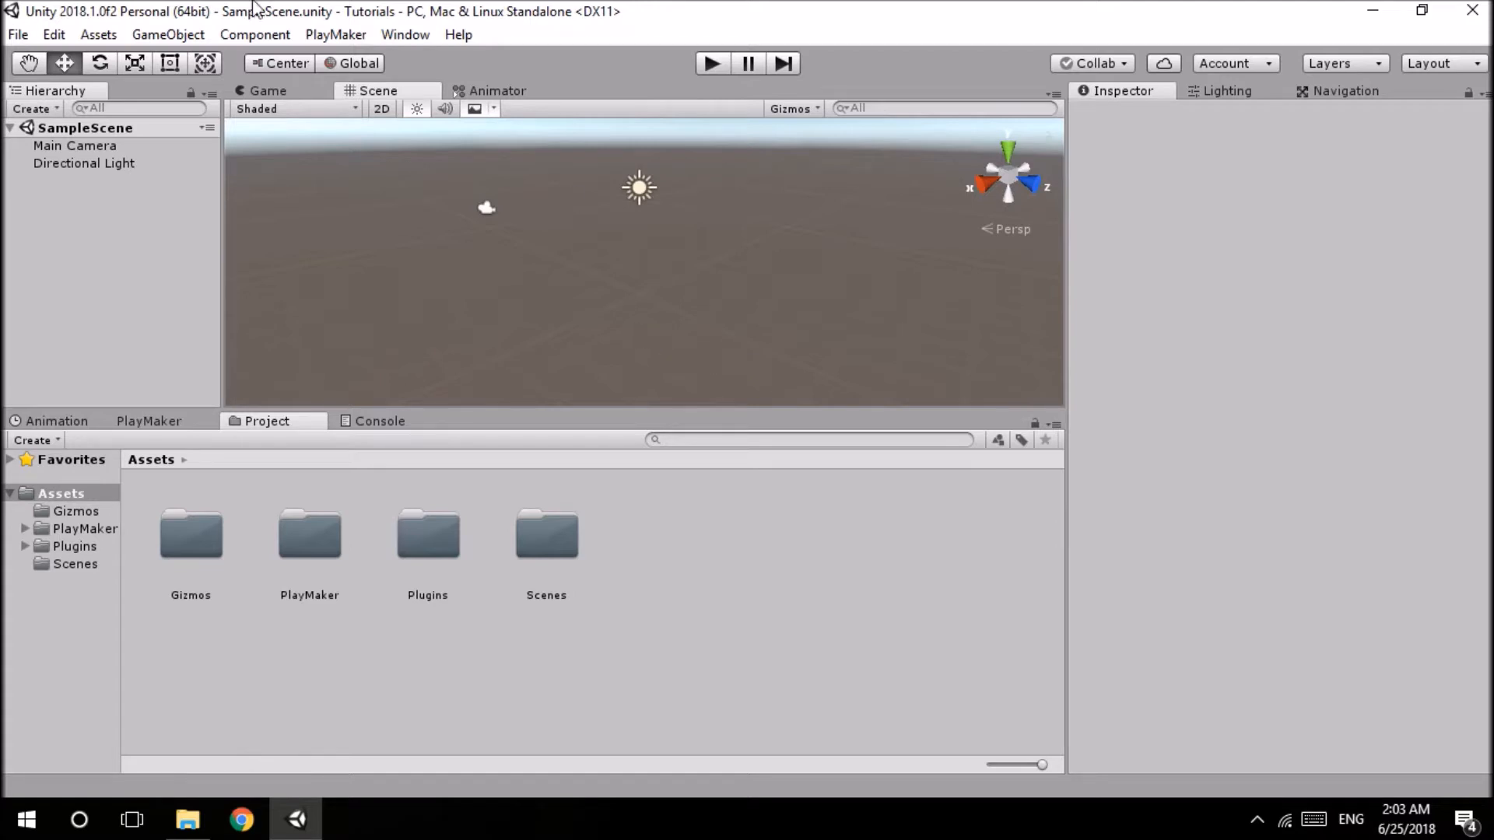
pyautogui.moveTo(663, 355)
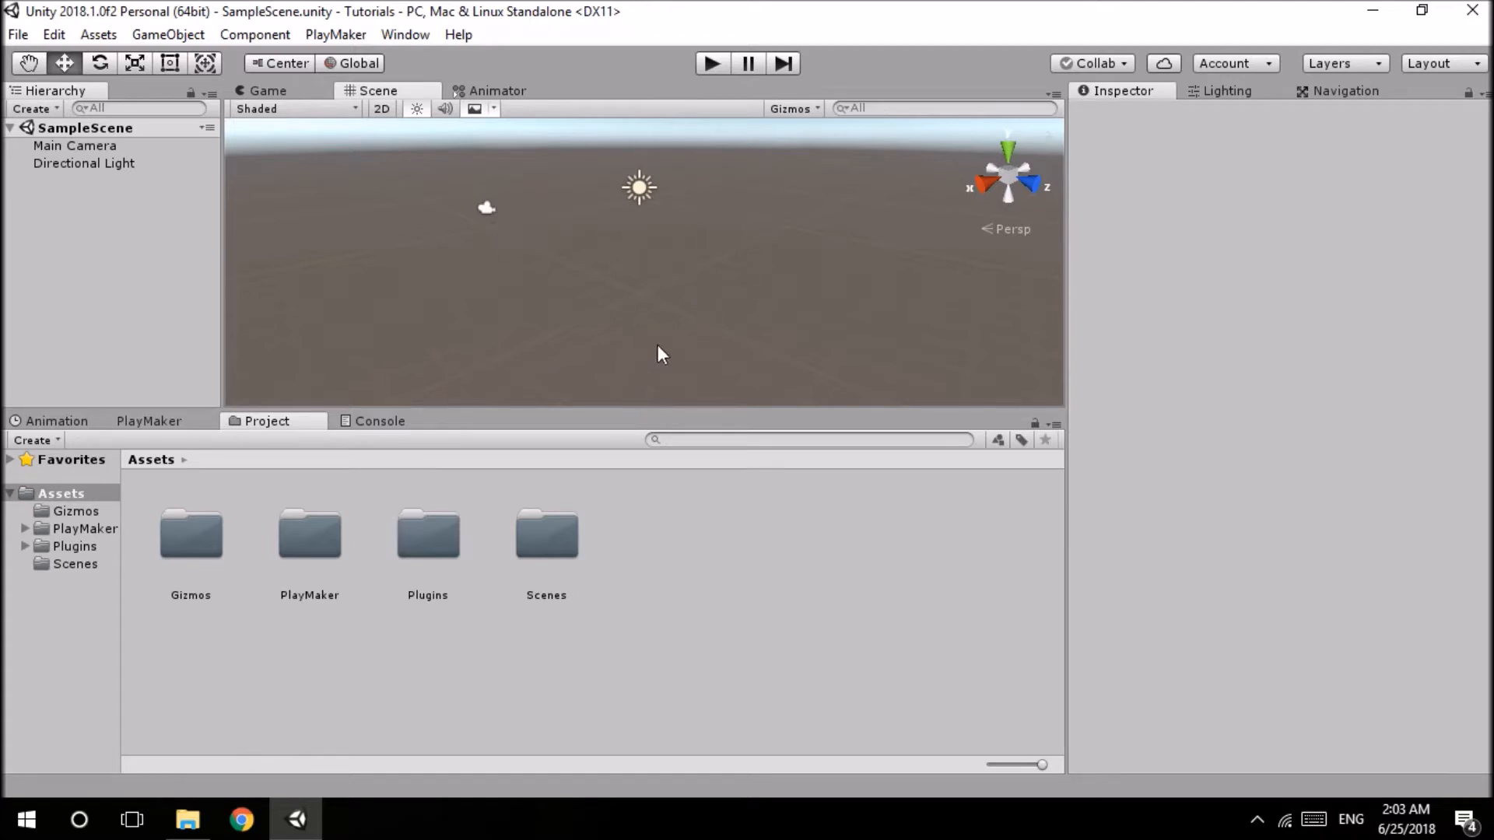
pyautogui.moveTo(668, 335)
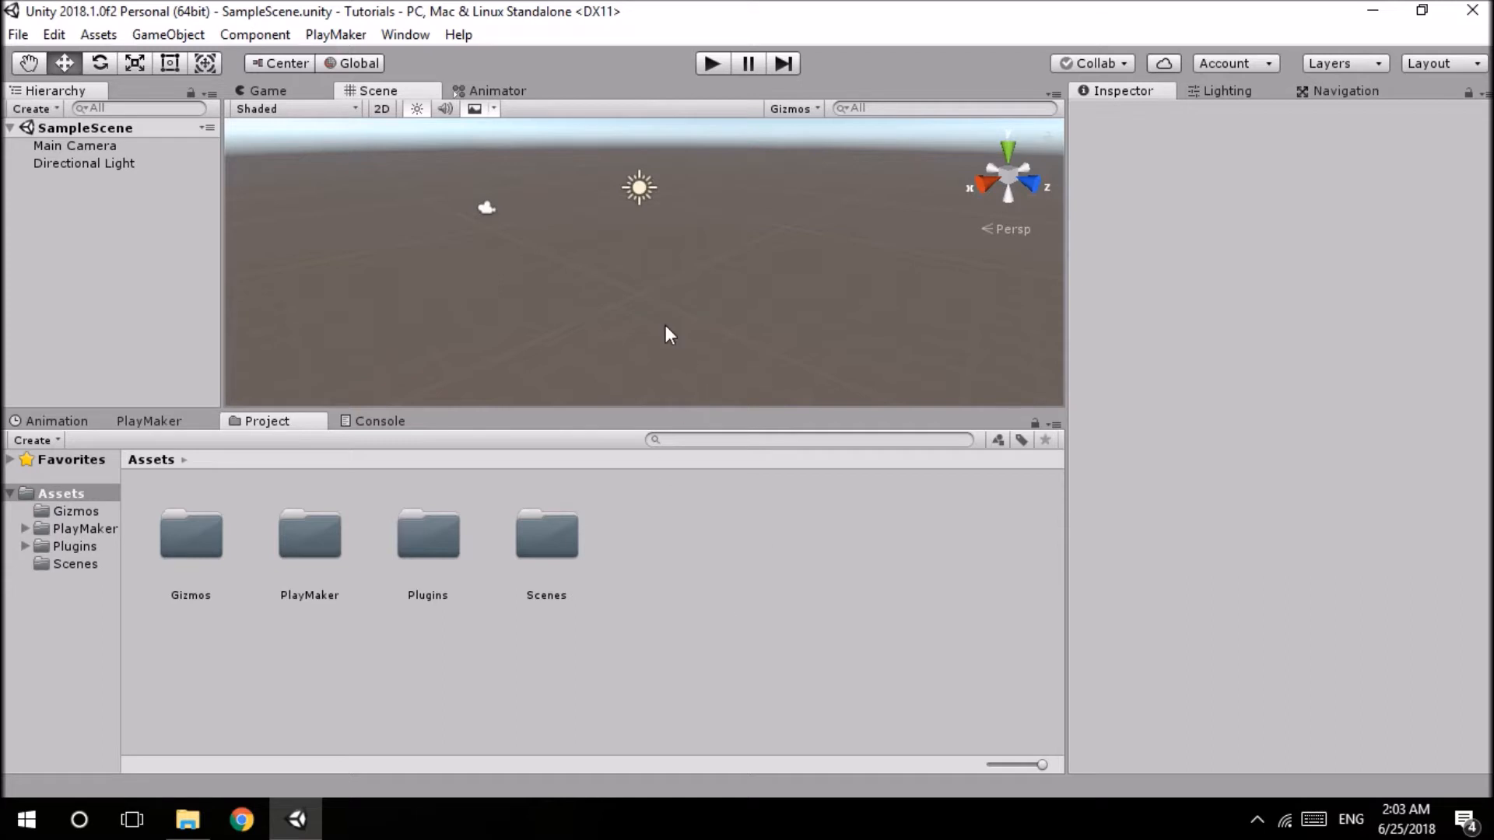
pyautogui.moveTo(560, 656)
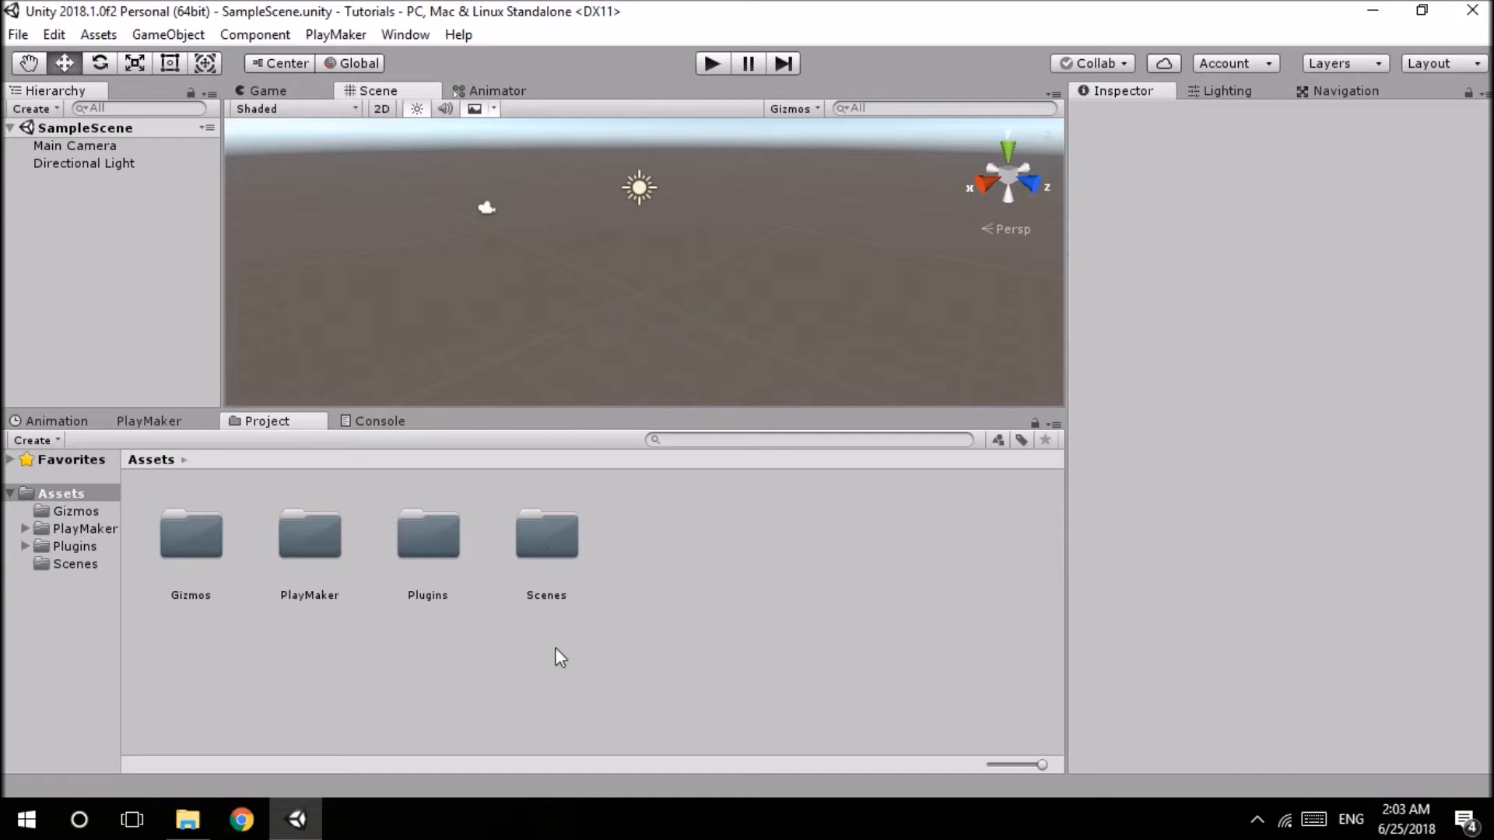
pyautogui.moveTo(291, 579)
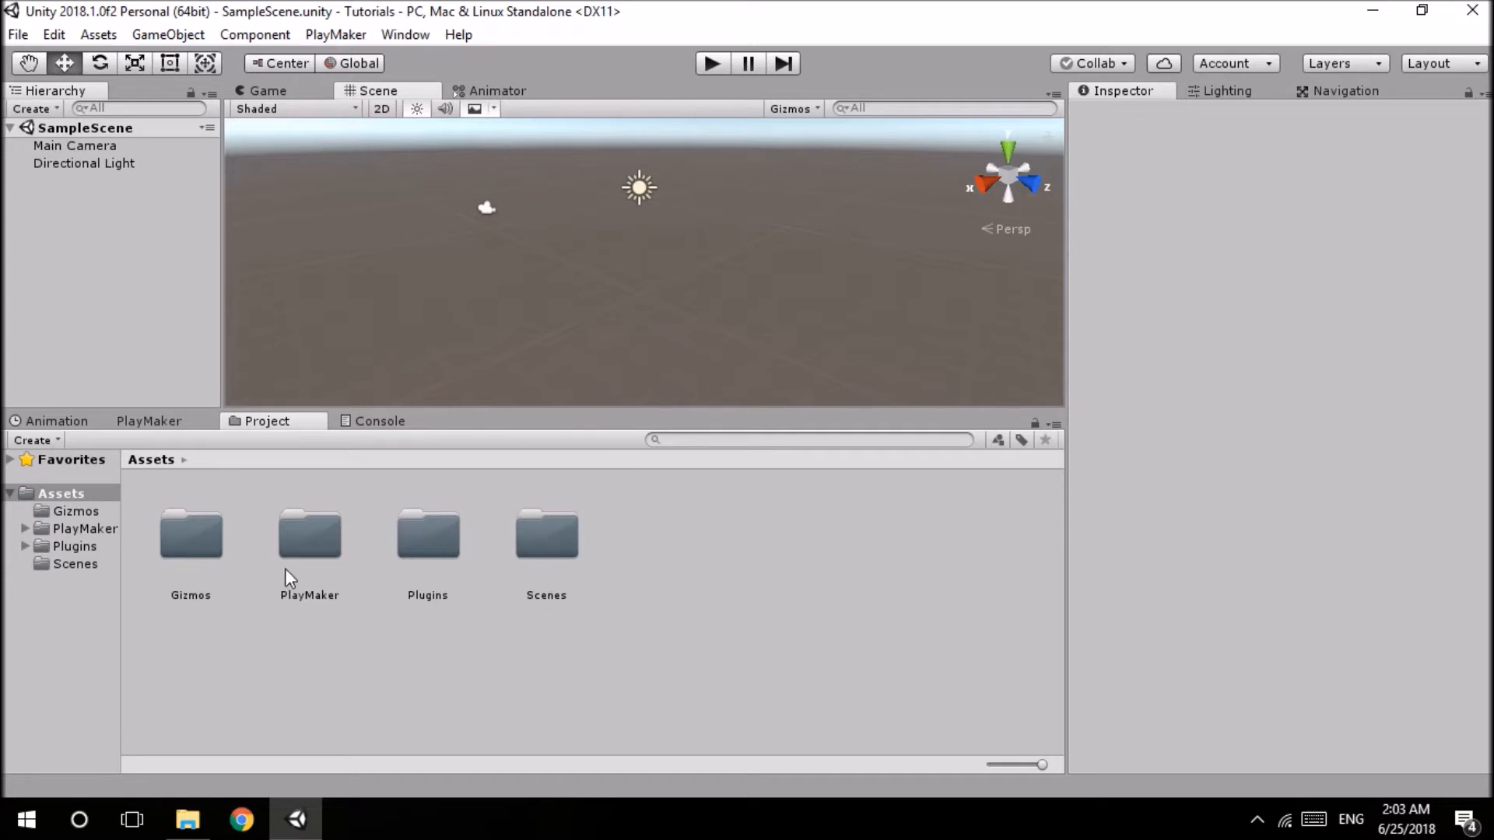
pyautogui.moveTo(574, 570)
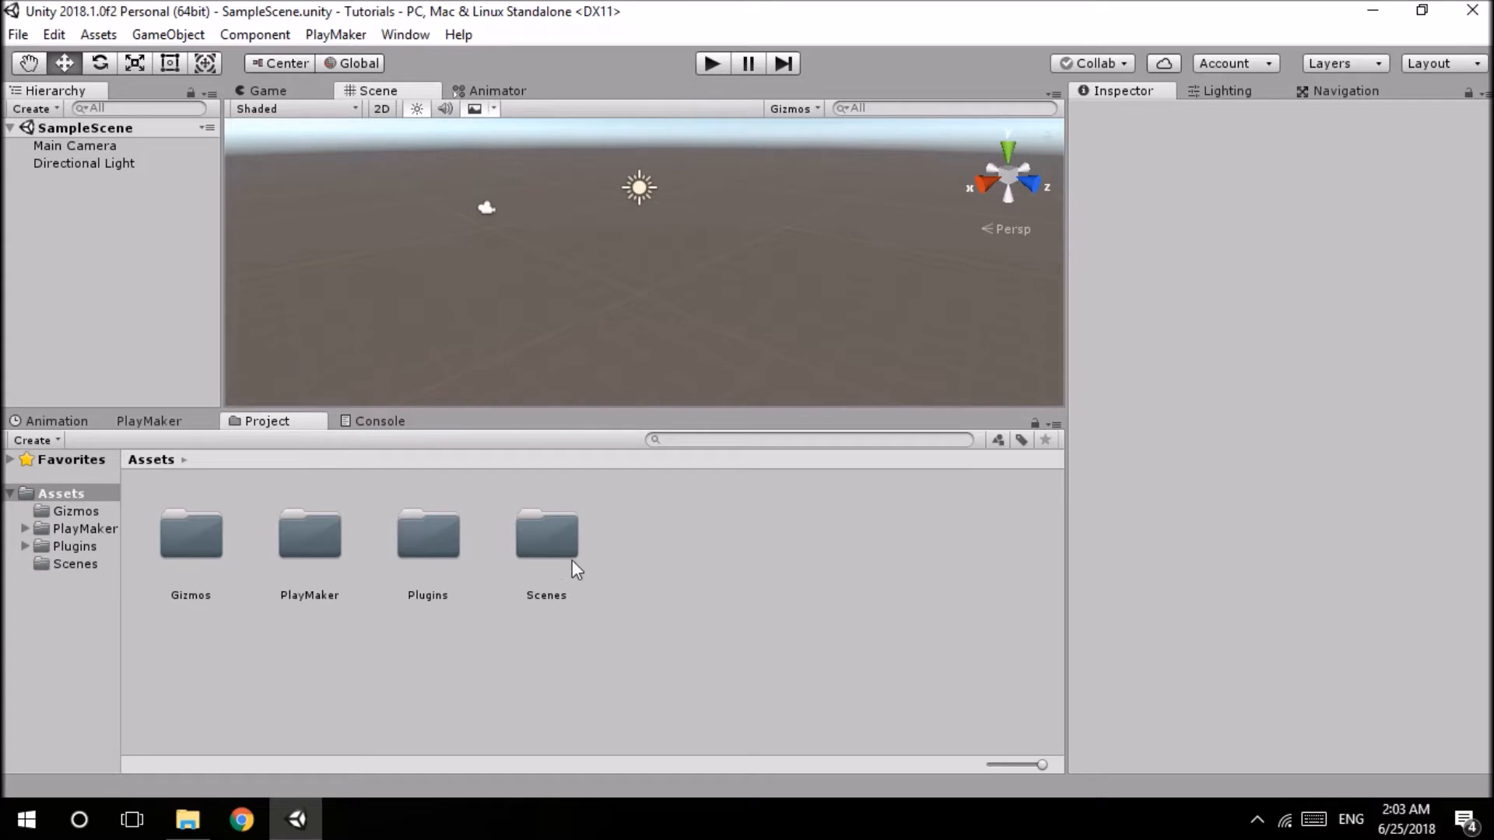
# - Bring up the Package Manager listing all available packages, not only installed ones
pyautogui.doubleClick(547, 534)
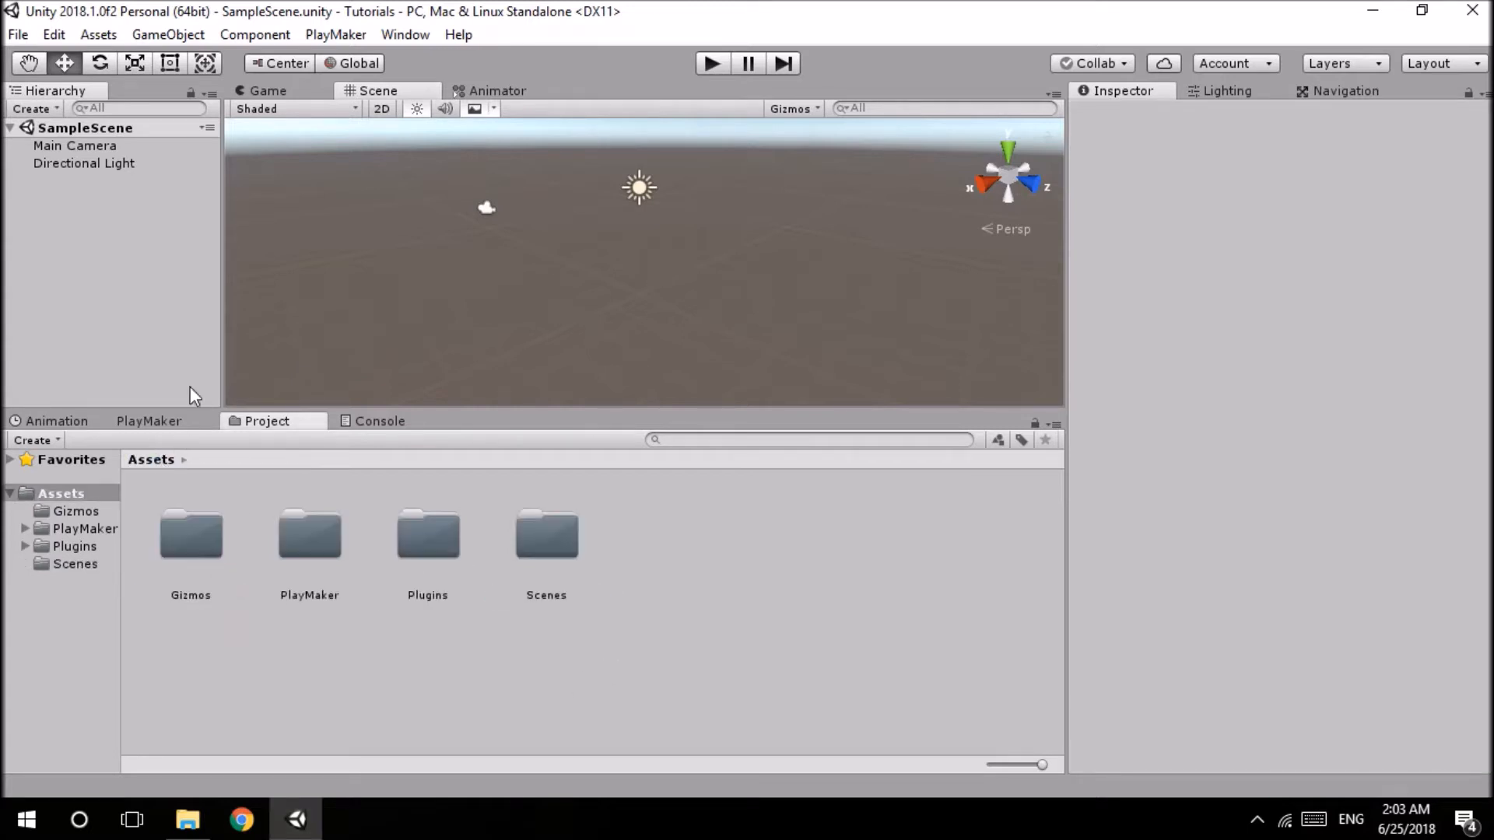
pyautogui.click(405, 34)
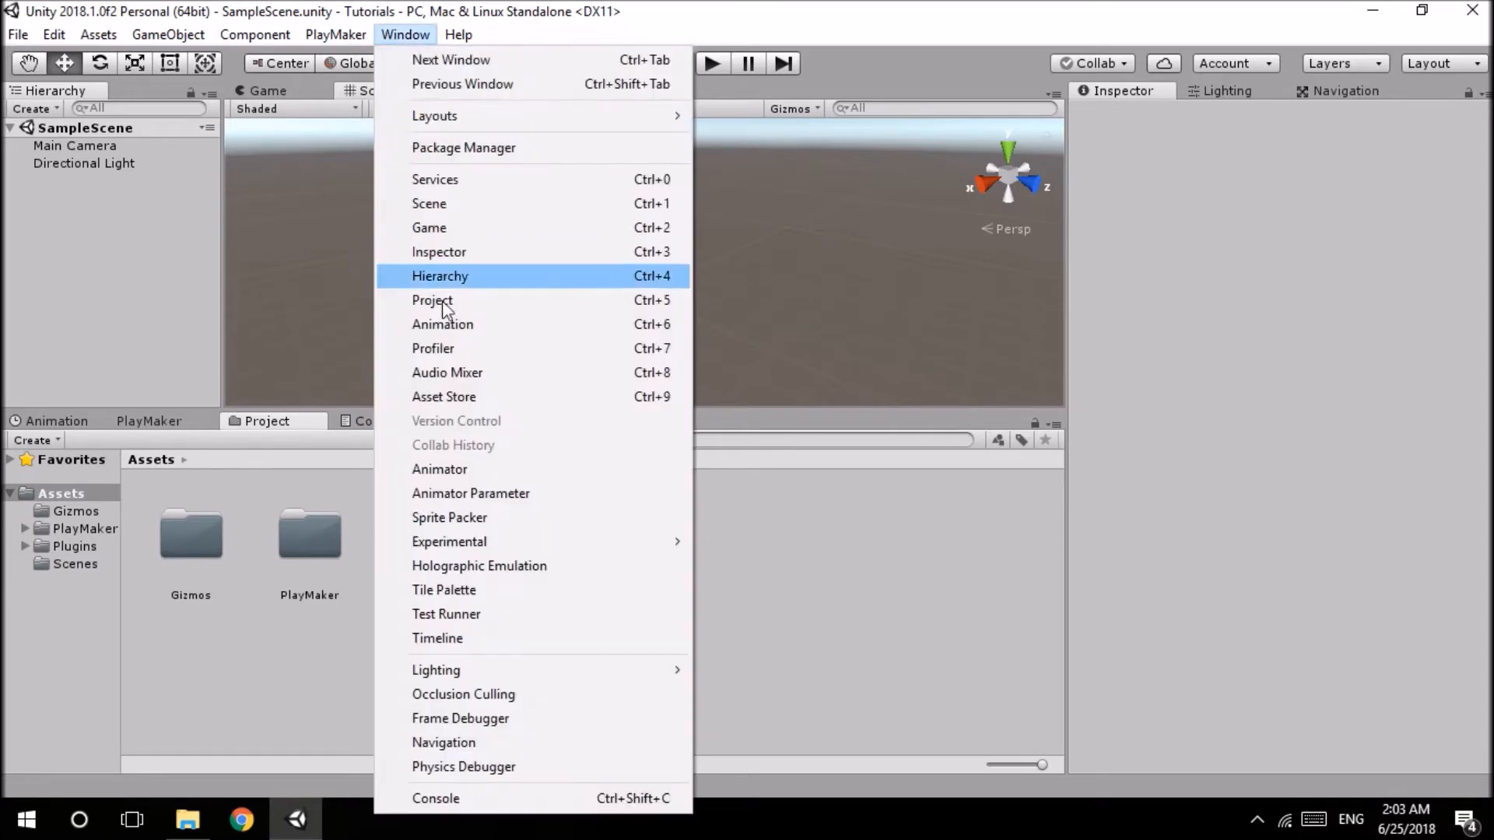
pyautogui.moveTo(464, 148)
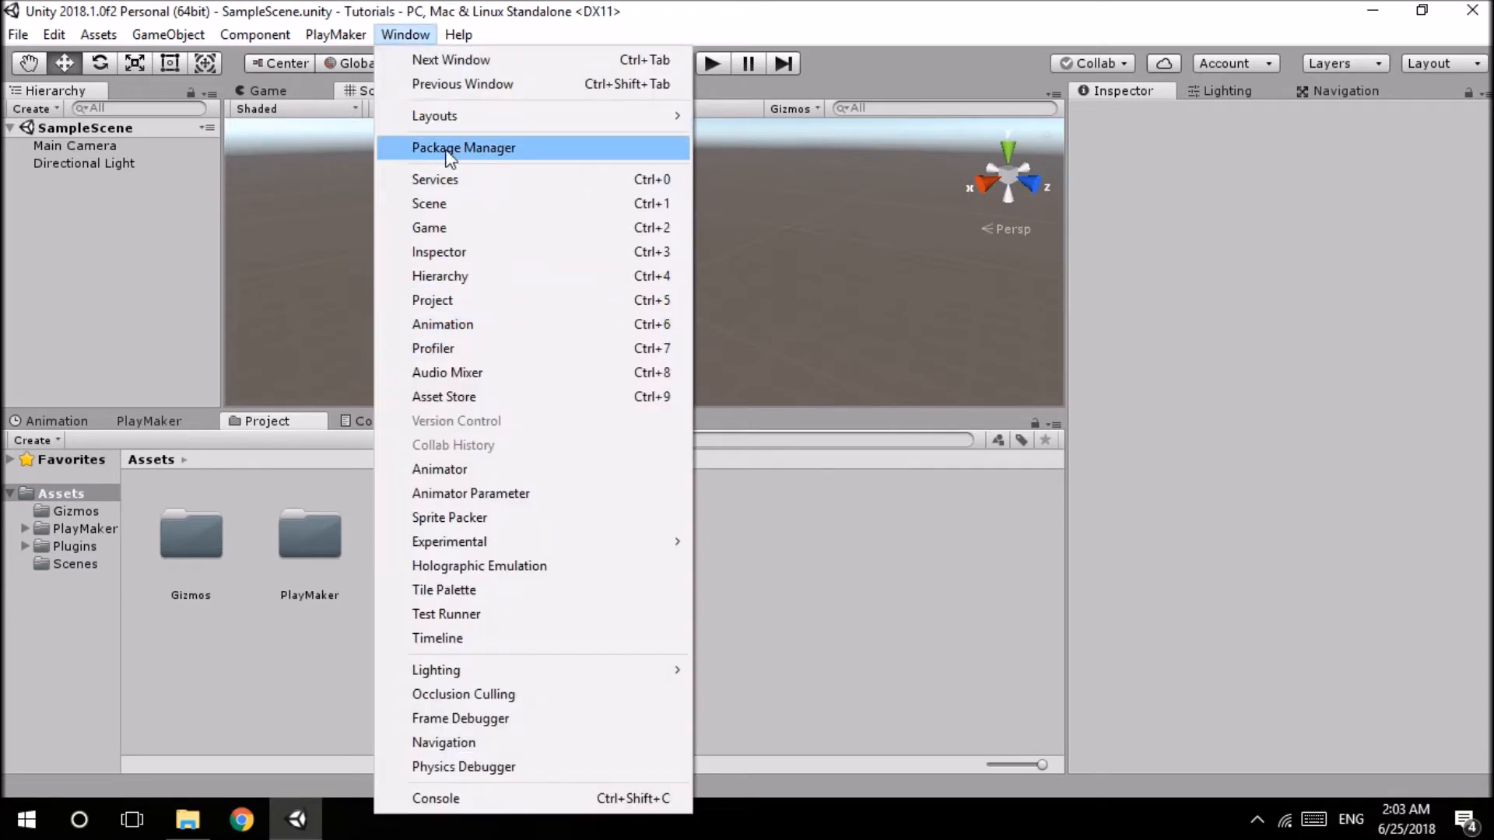
pyautogui.click(463, 148)
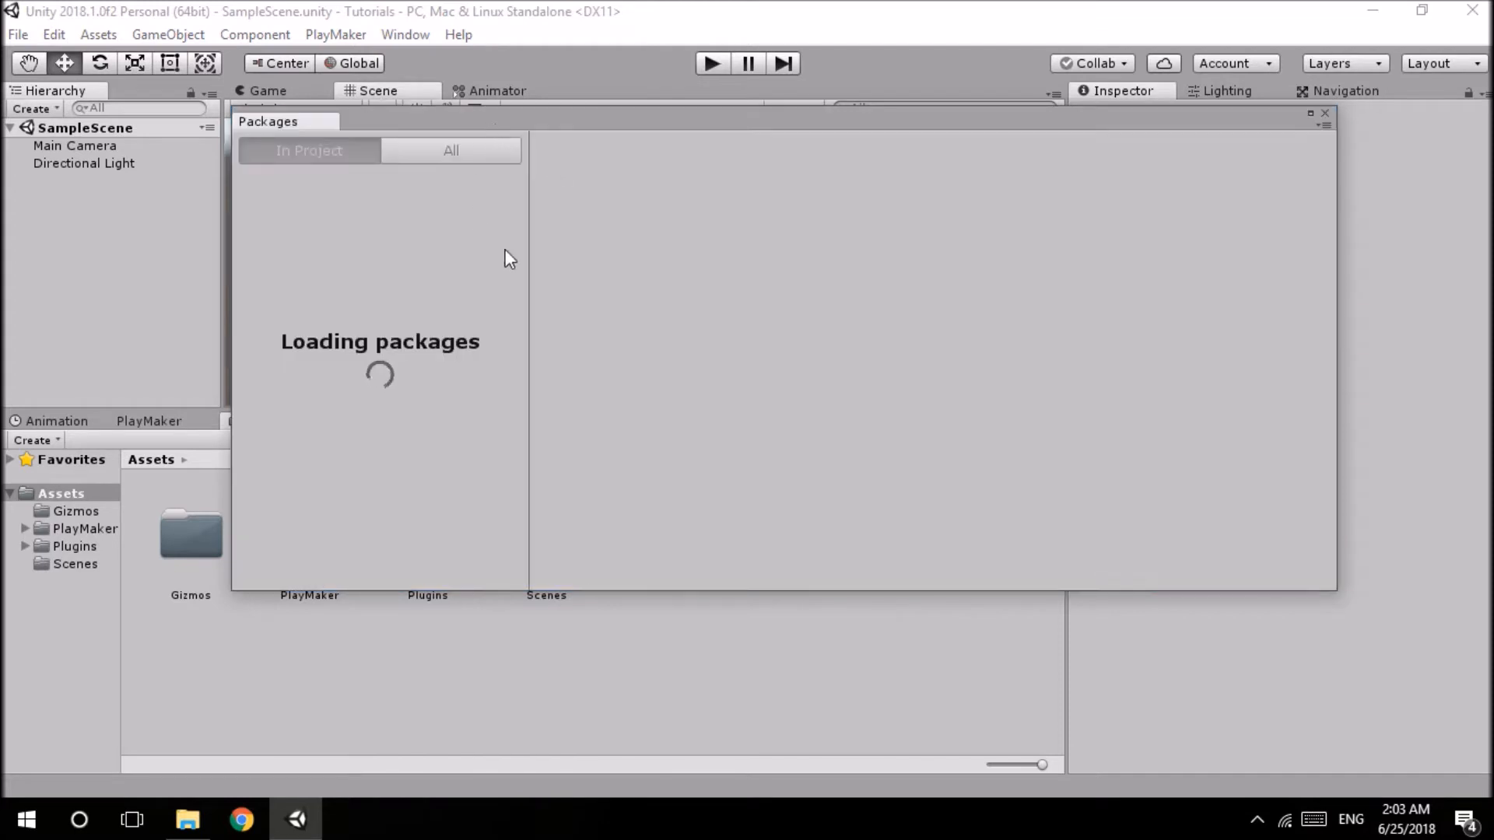
pyautogui.moveTo(508, 124)
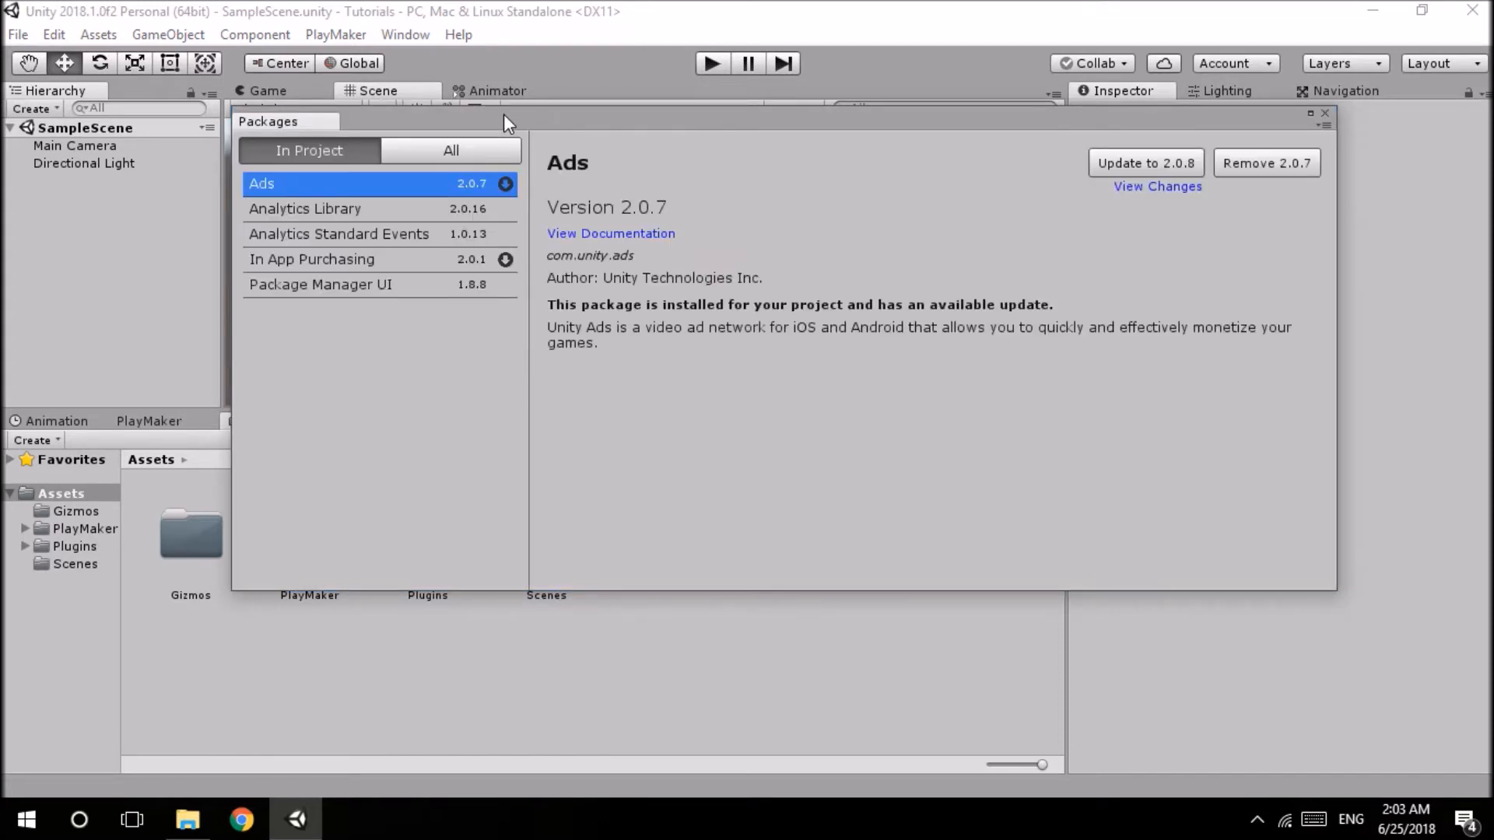
pyautogui.click(450, 151)
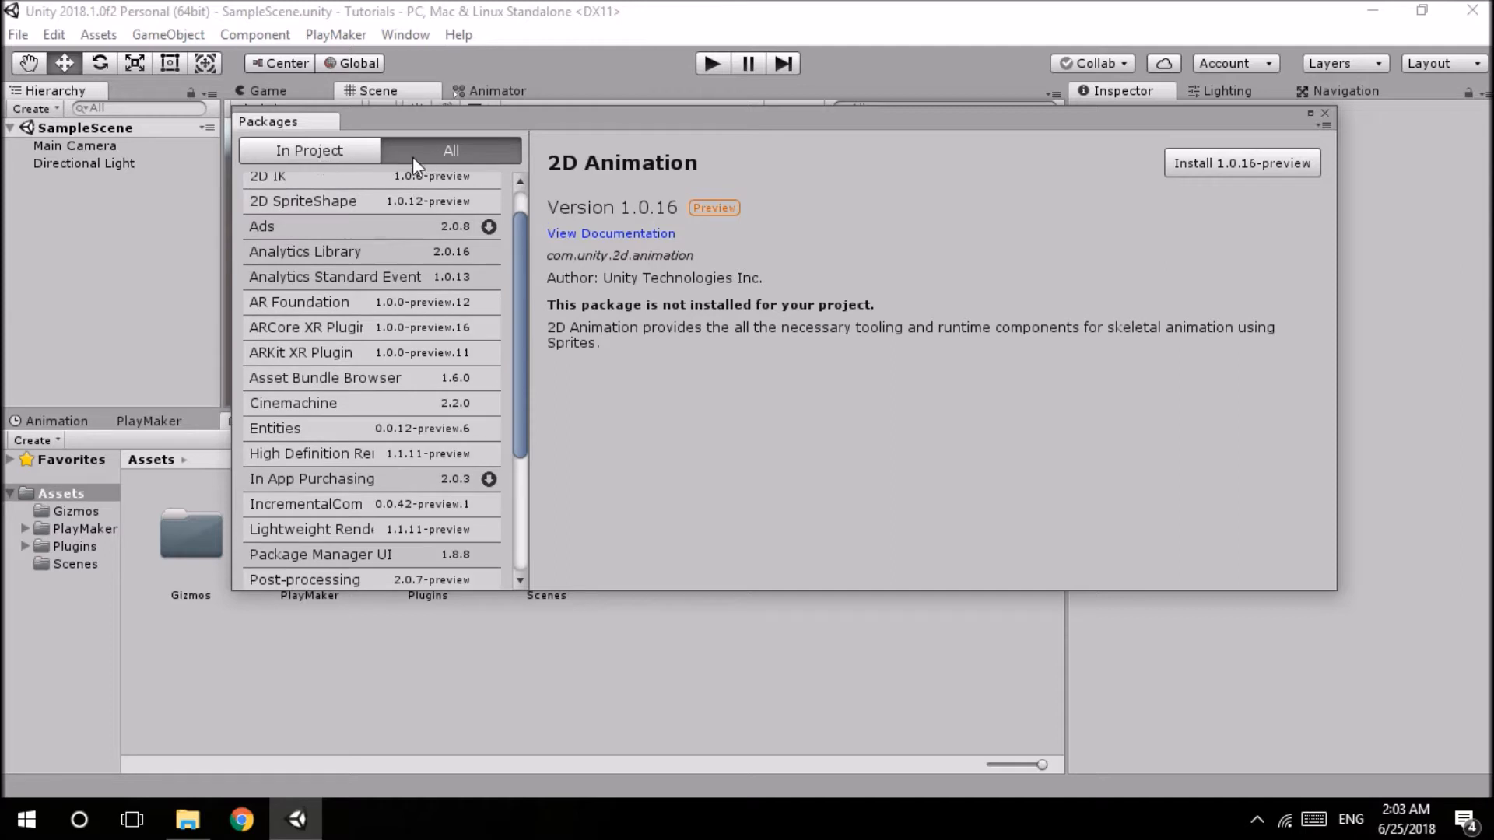
pyautogui.scroll(-3)
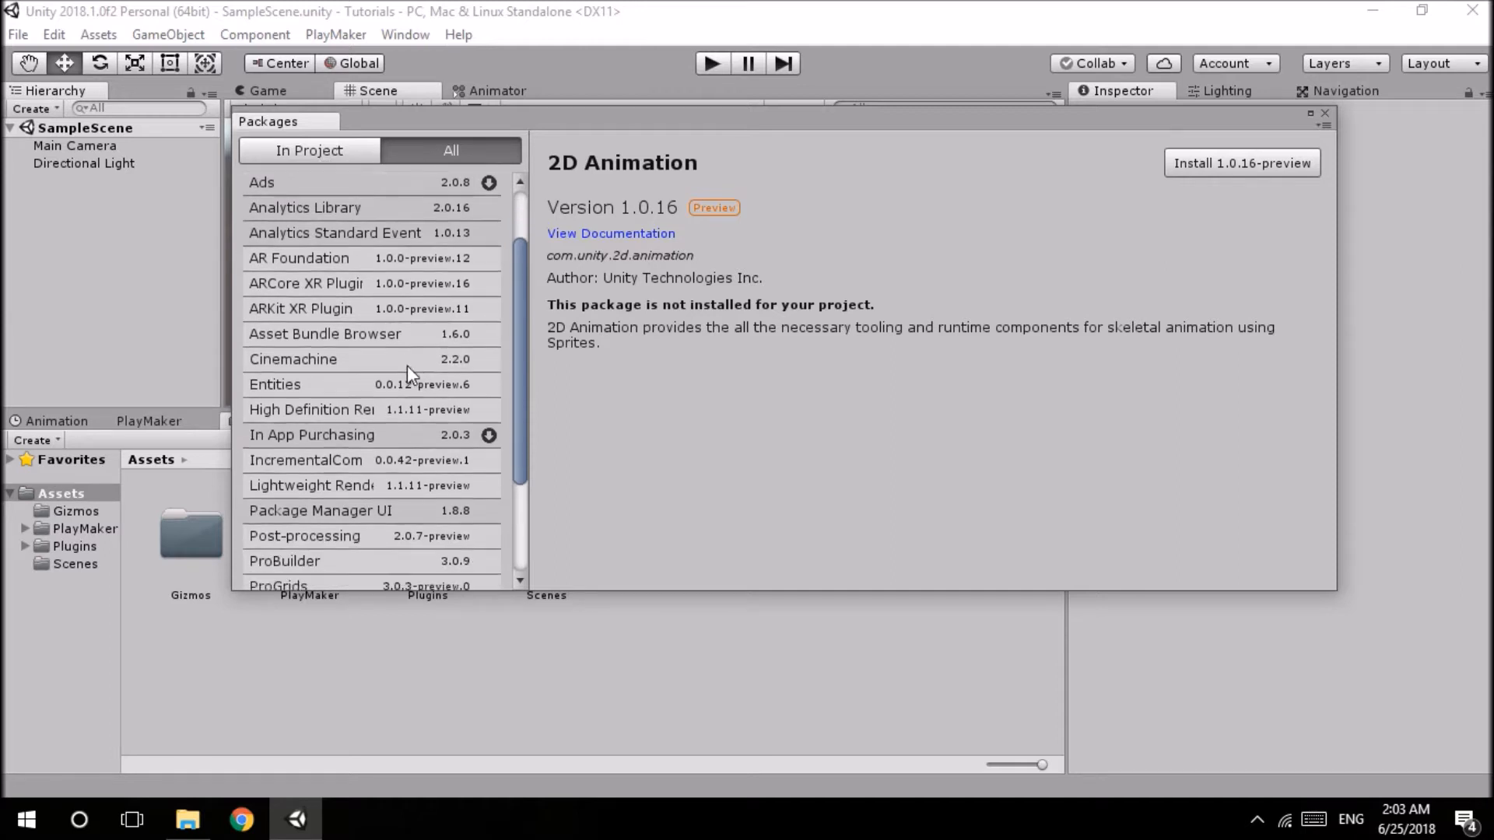
pyautogui.scroll(-3)
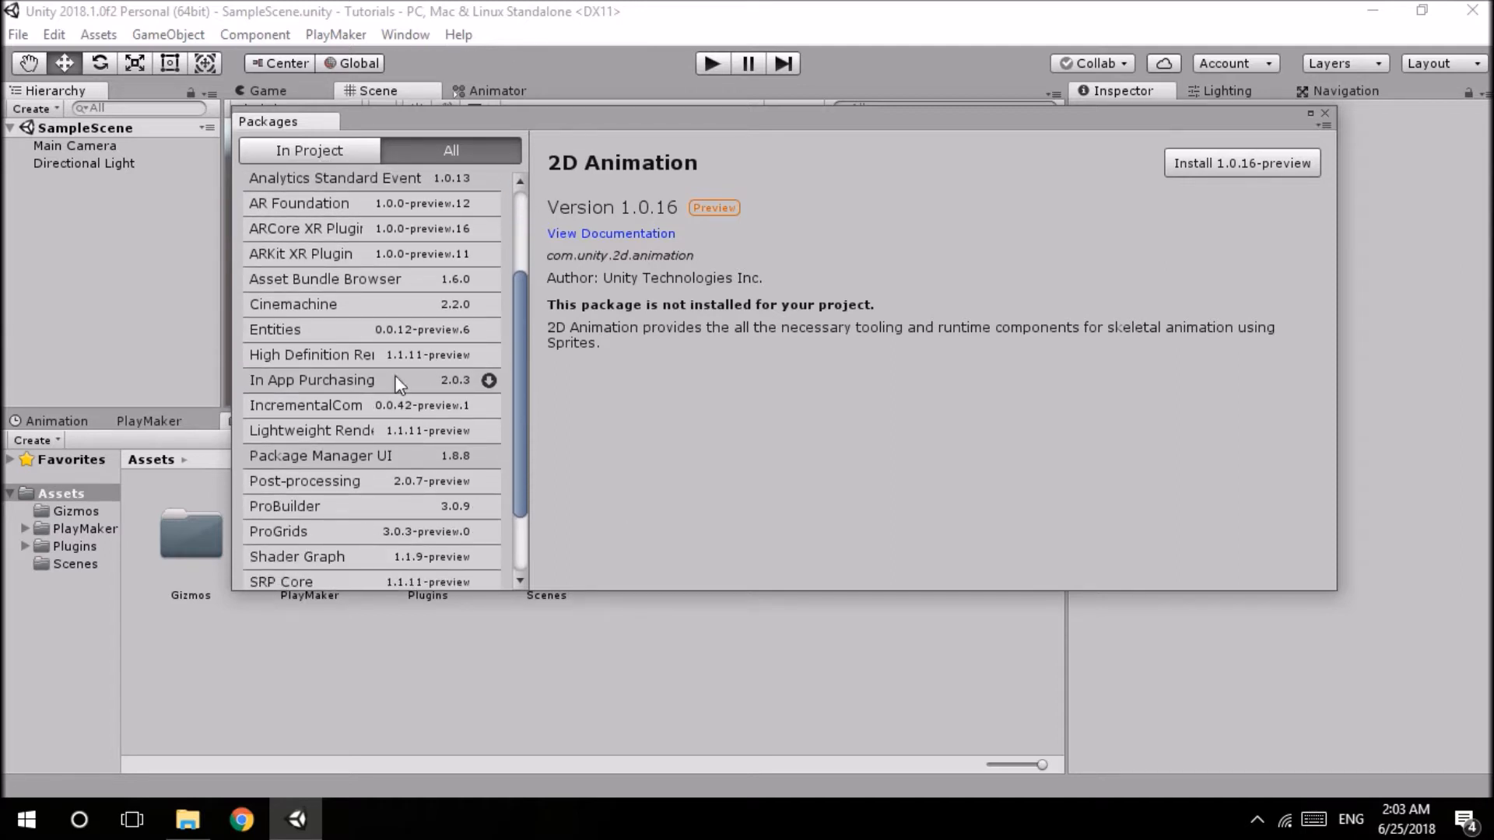
pyautogui.moveTo(388, 485)
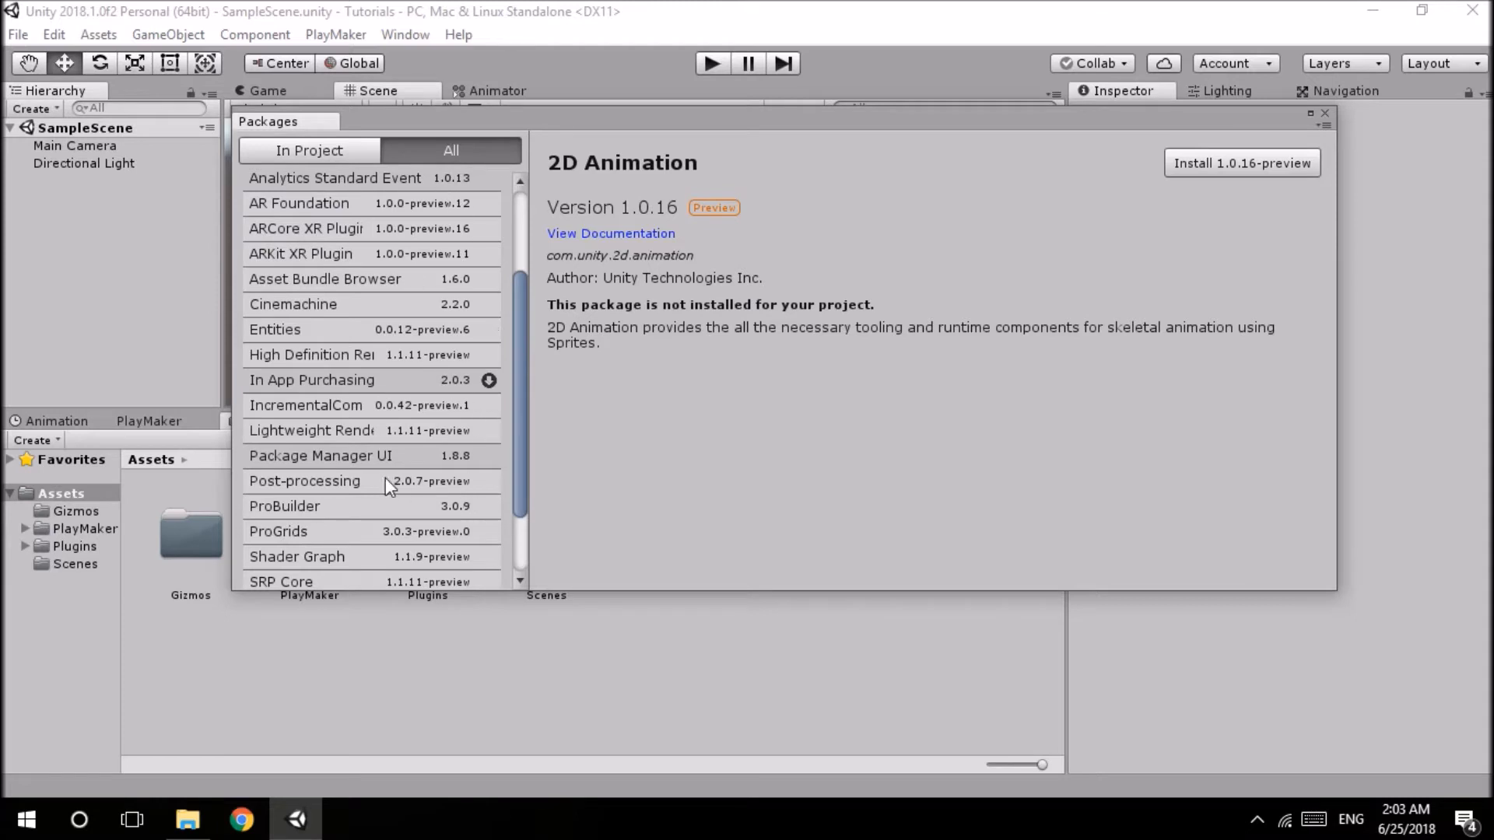
pyautogui.moveTo(316, 490)
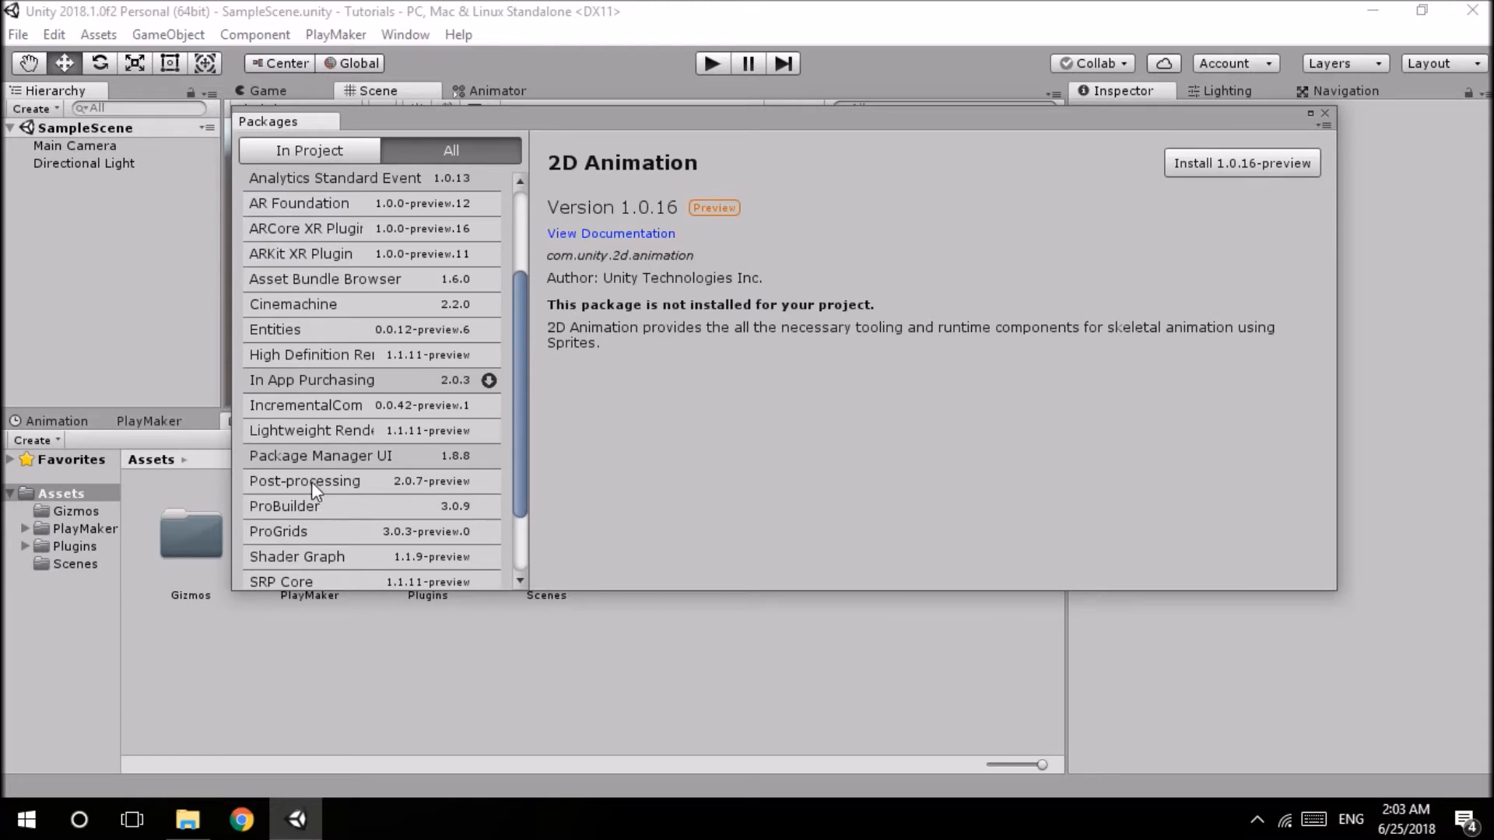
# - Select the Shader Graph package and start installing version 1.1.9-preview
pyautogui.click(303, 481)
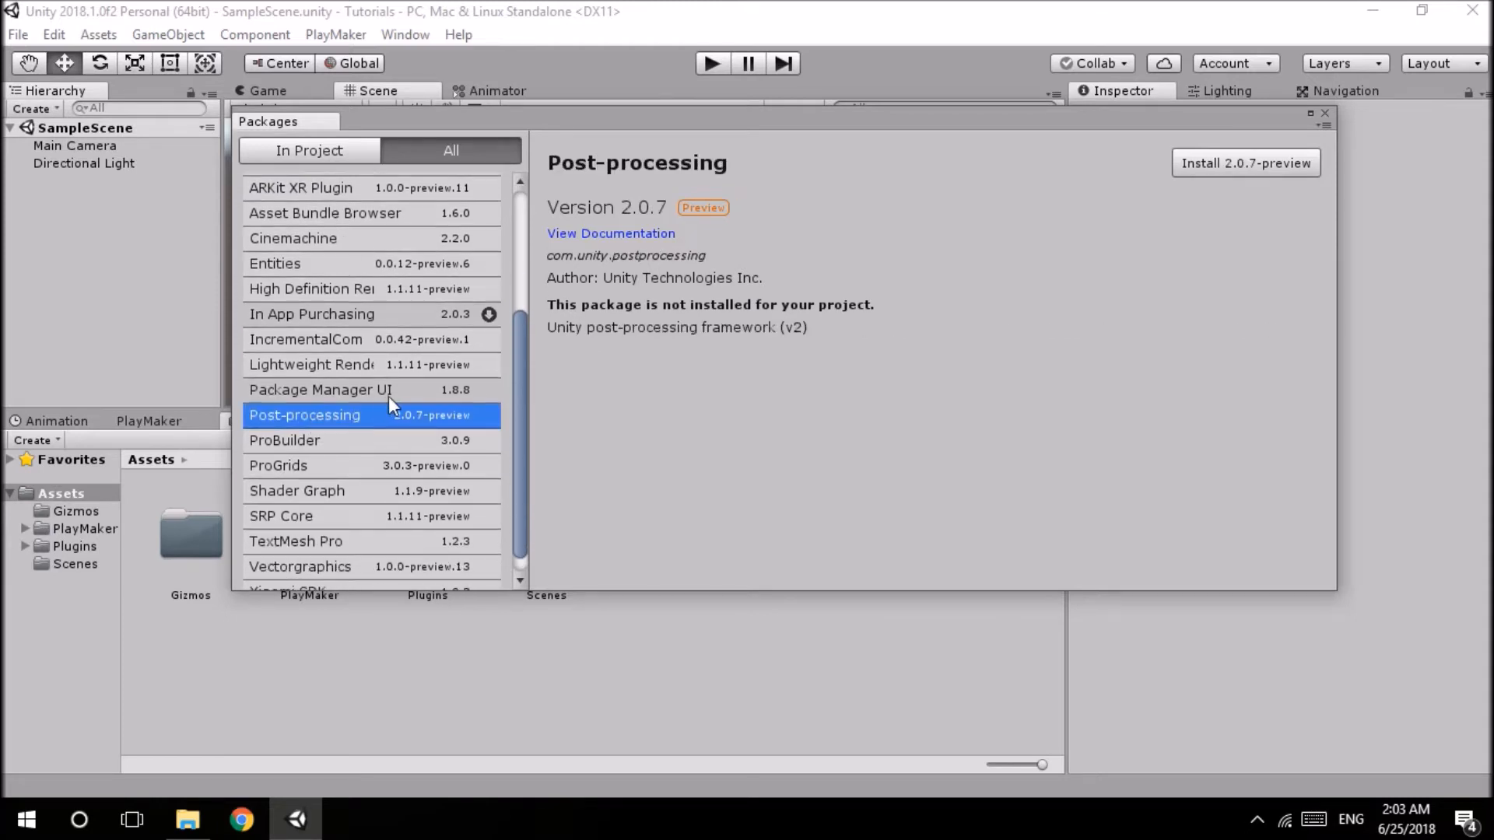
pyautogui.click(310, 364)
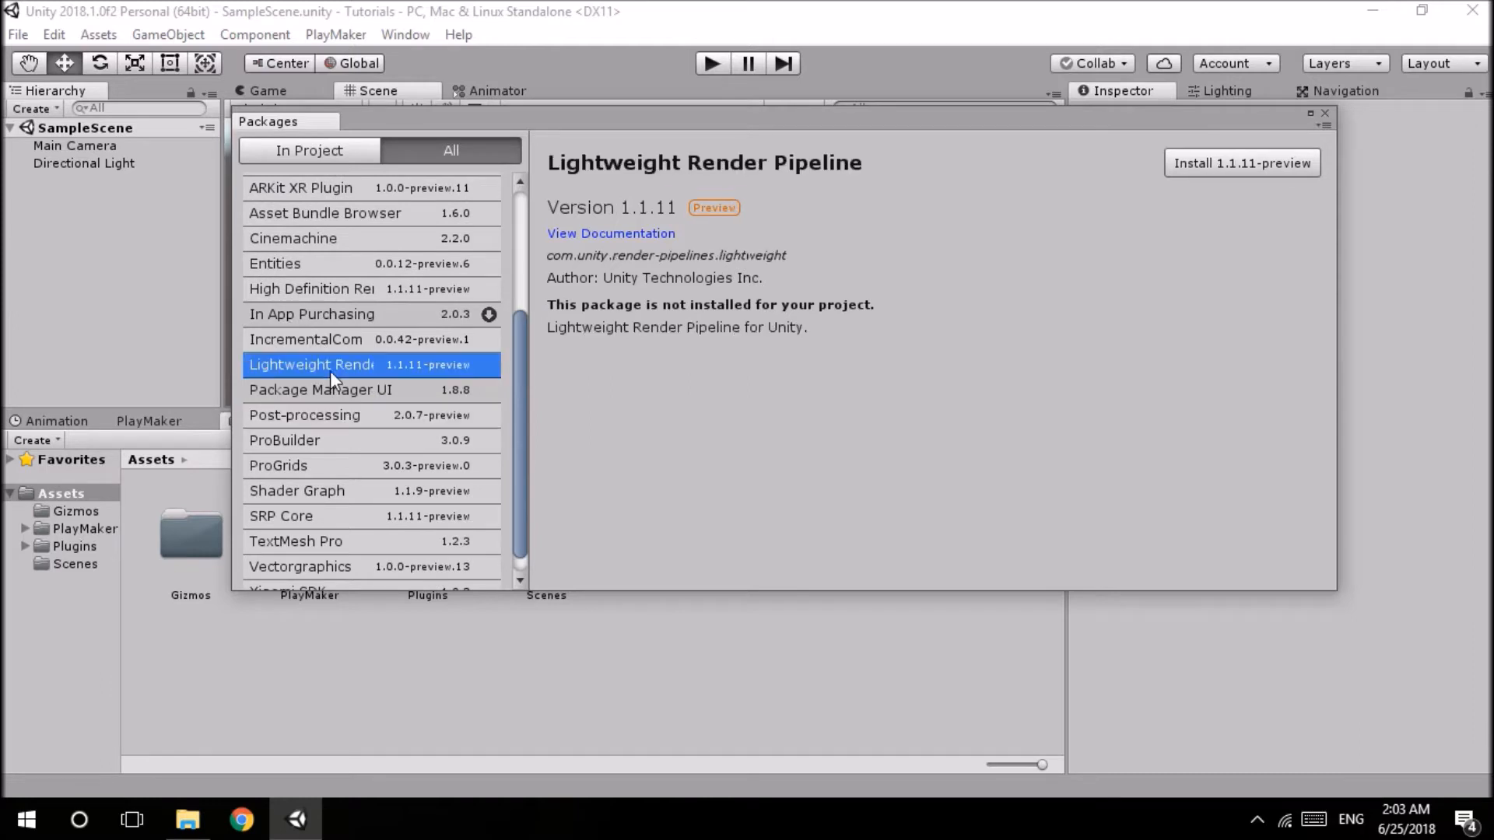
pyautogui.click(296, 491)
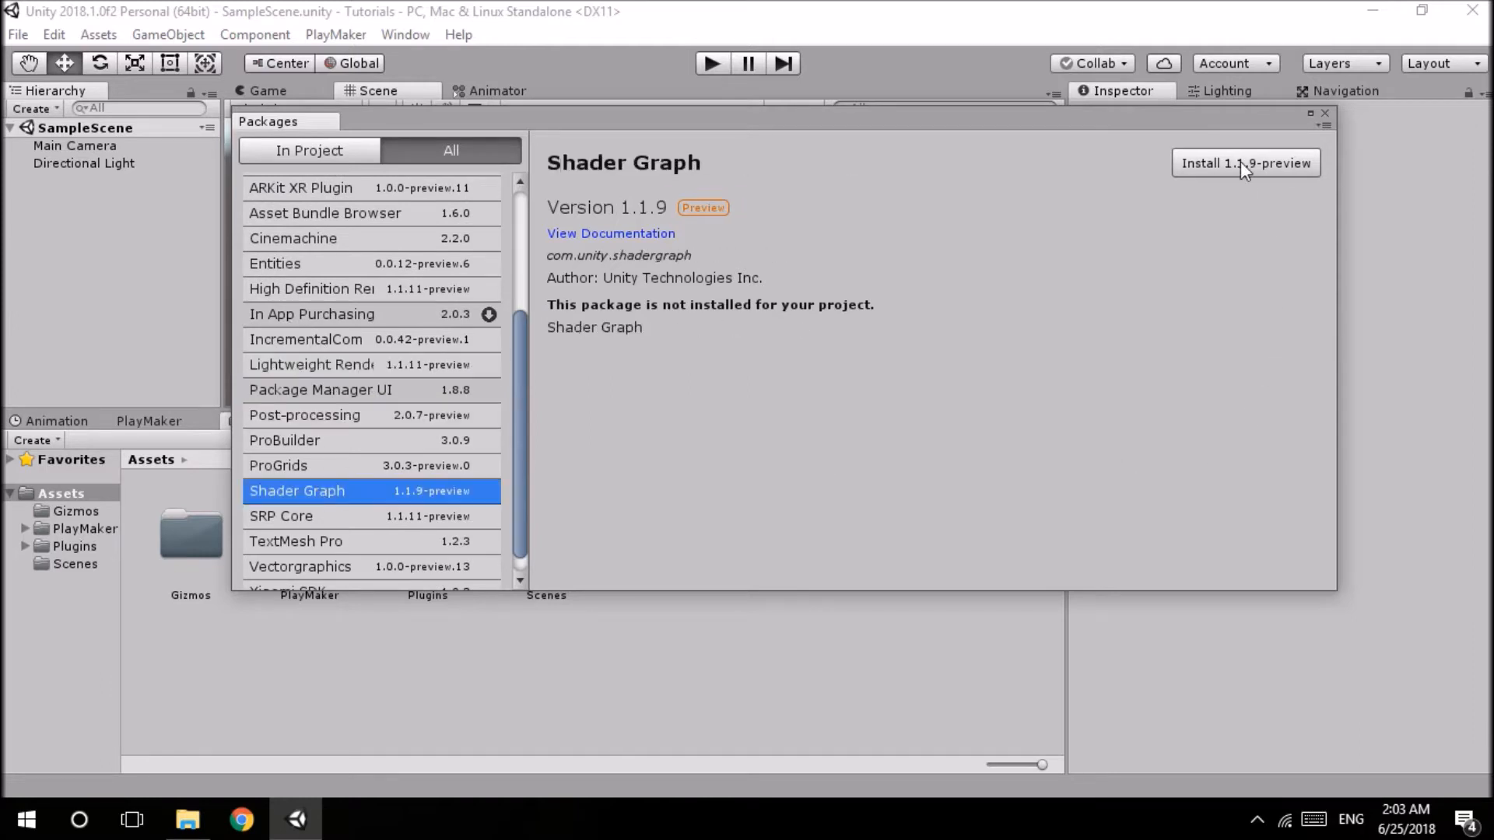
pyautogui.click(1245, 163)
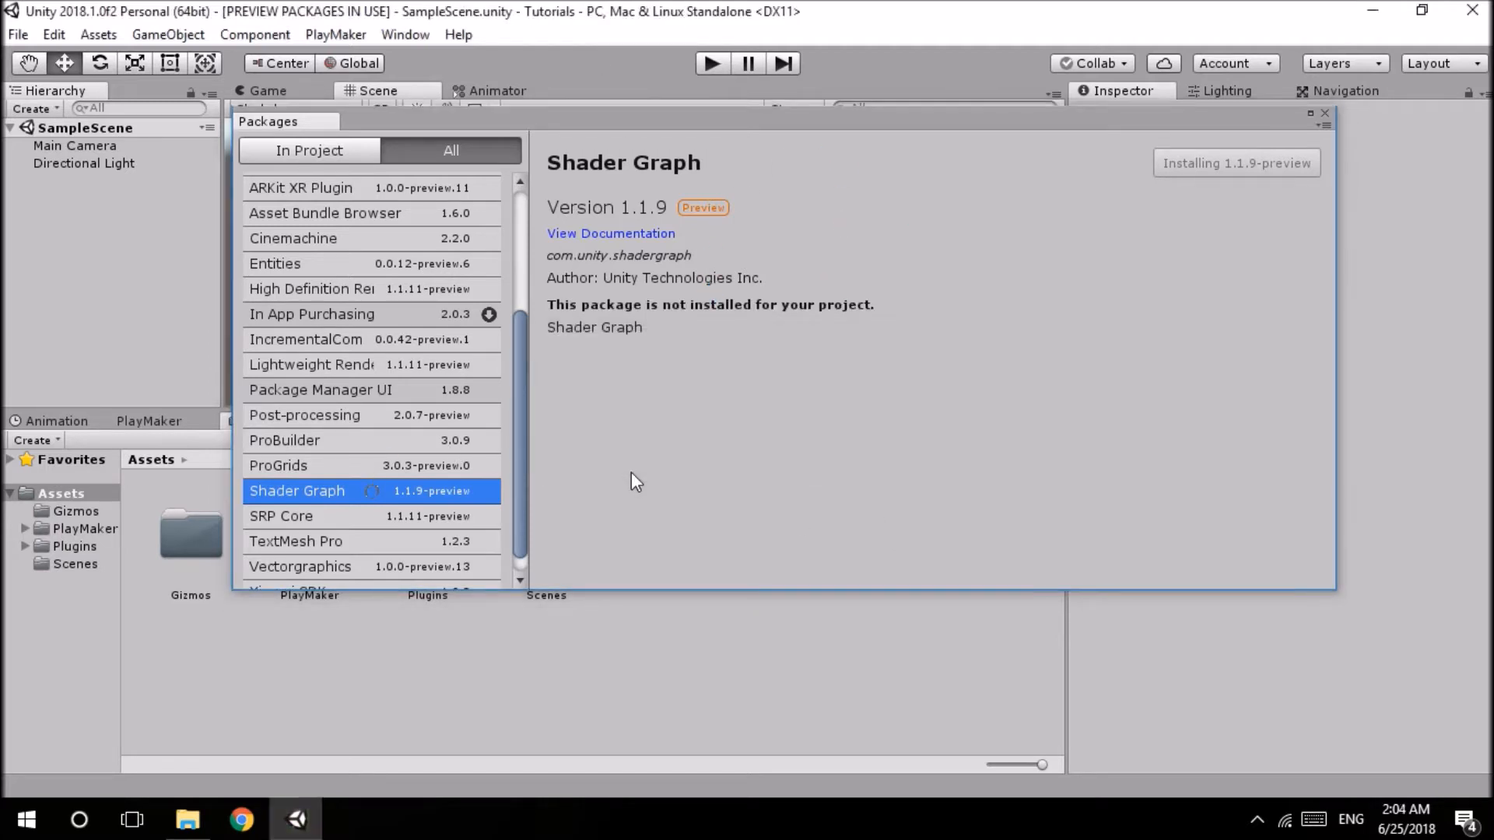
pyautogui.click(1234, 161)
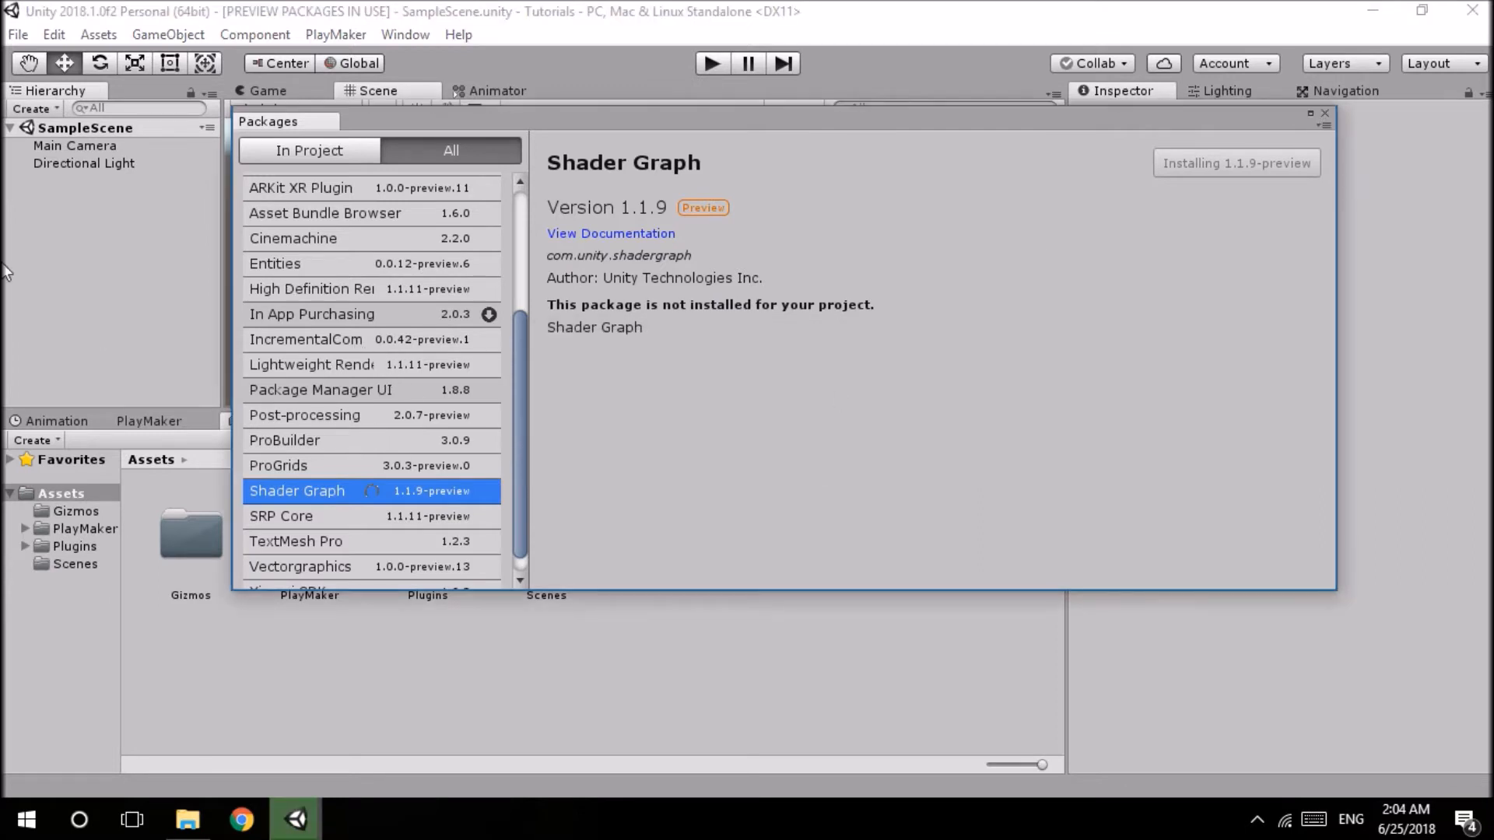
# - Verify Shader Graph under In Project, then install Lightweight Render Pipeline 1.1.11-preview from All
pyautogui.click(308, 151)
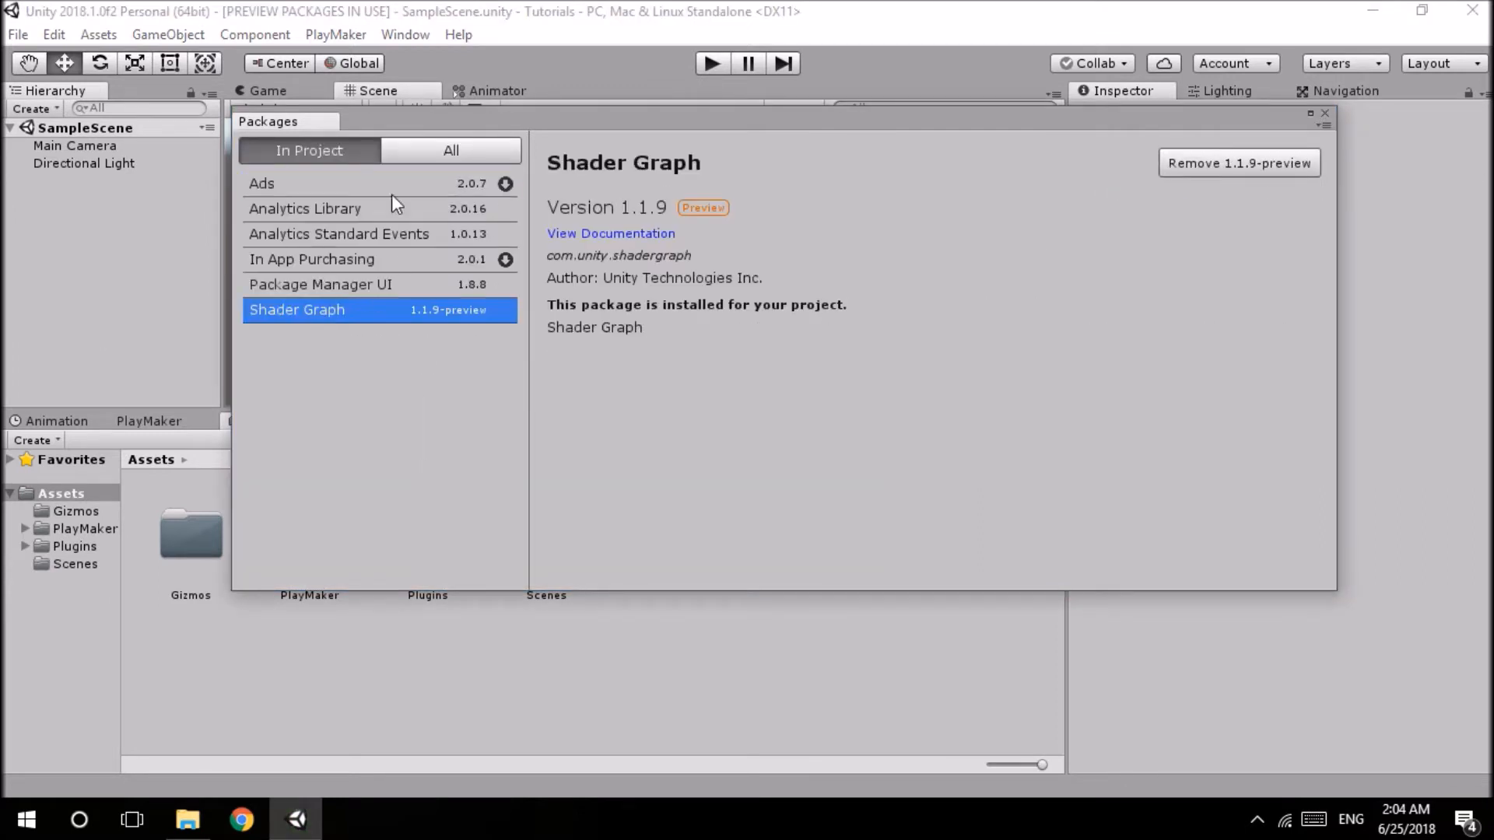
pyautogui.click(450, 151)
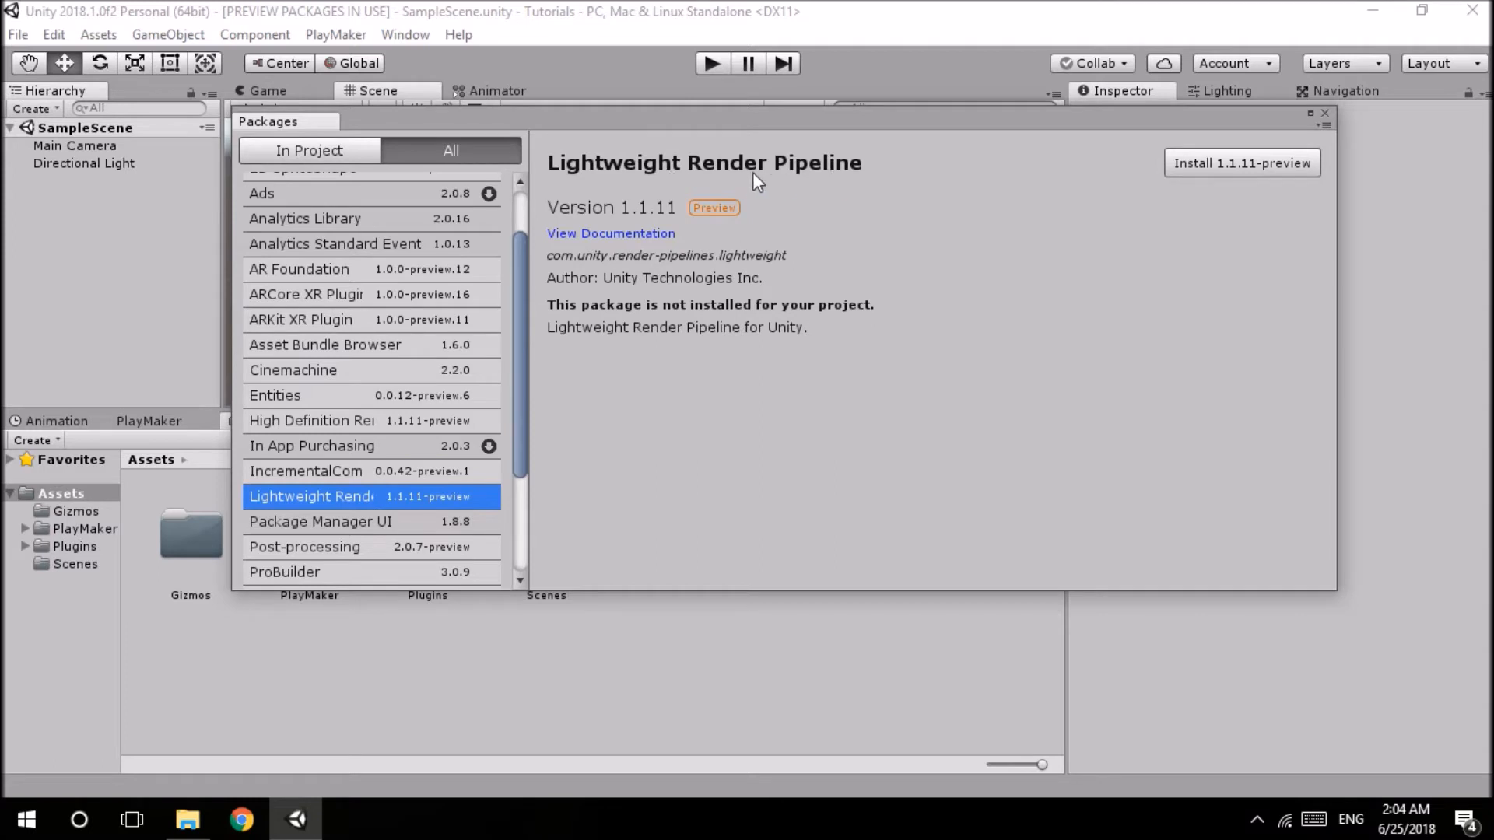
pyautogui.click(1242, 162)
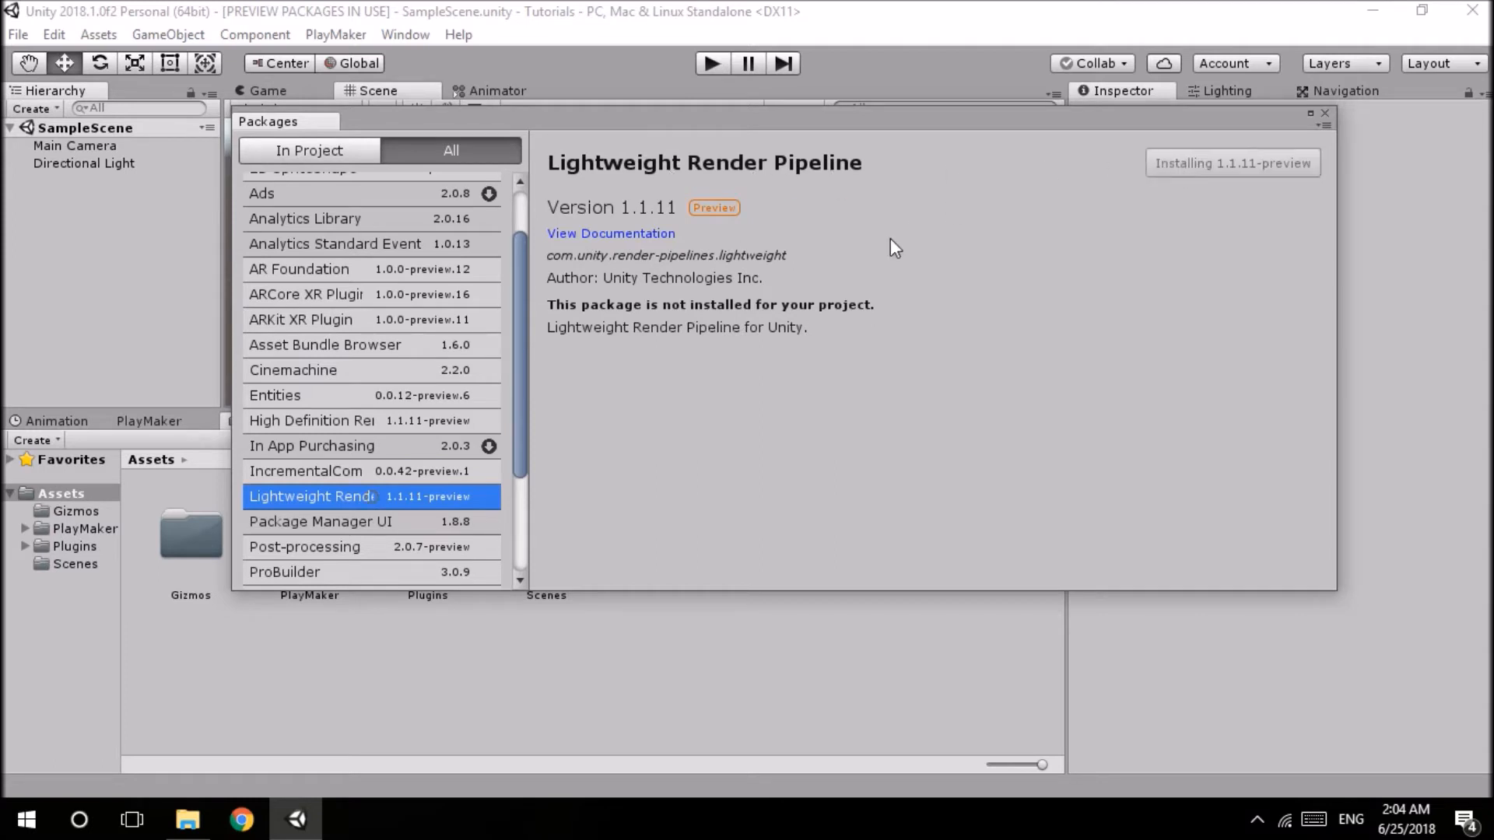
pyautogui.moveTo(835, 429)
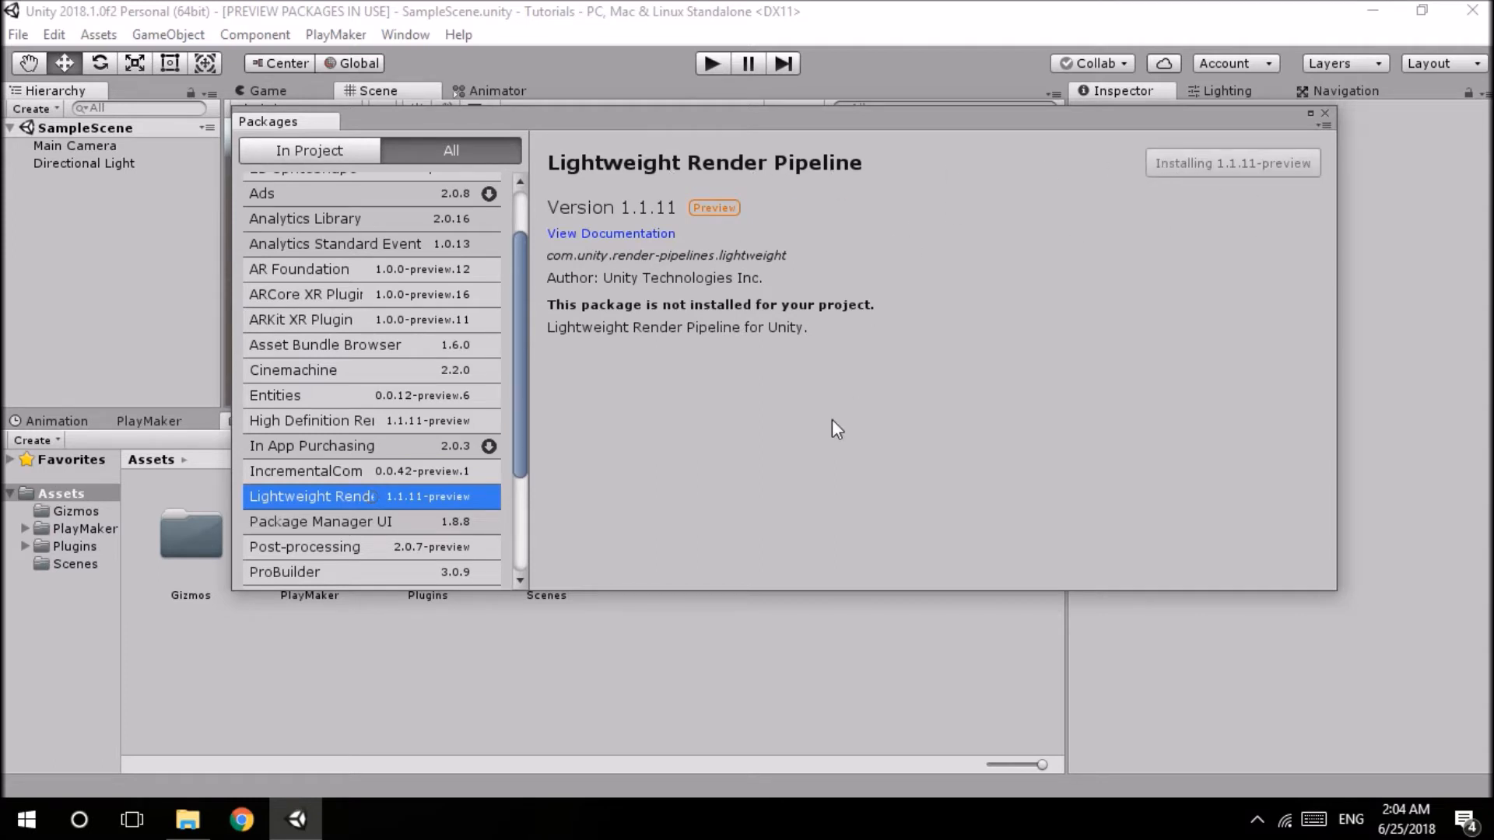
pyautogui.click(1231, 163)
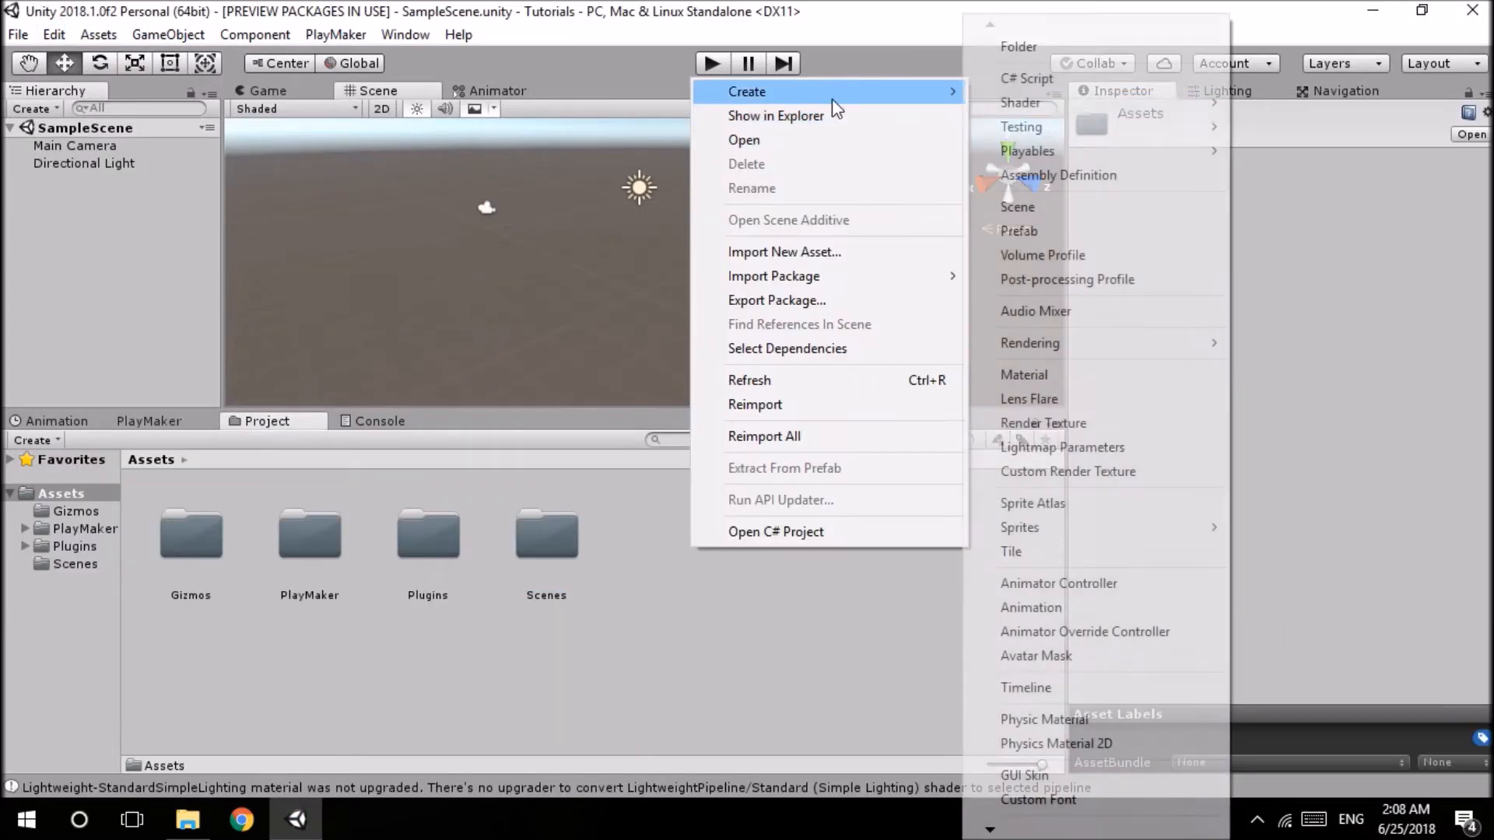
# - Create a Lightweight Pipeline Asset in the Assets folder via Create > Rendering
pyautogui.click(1024, 375)
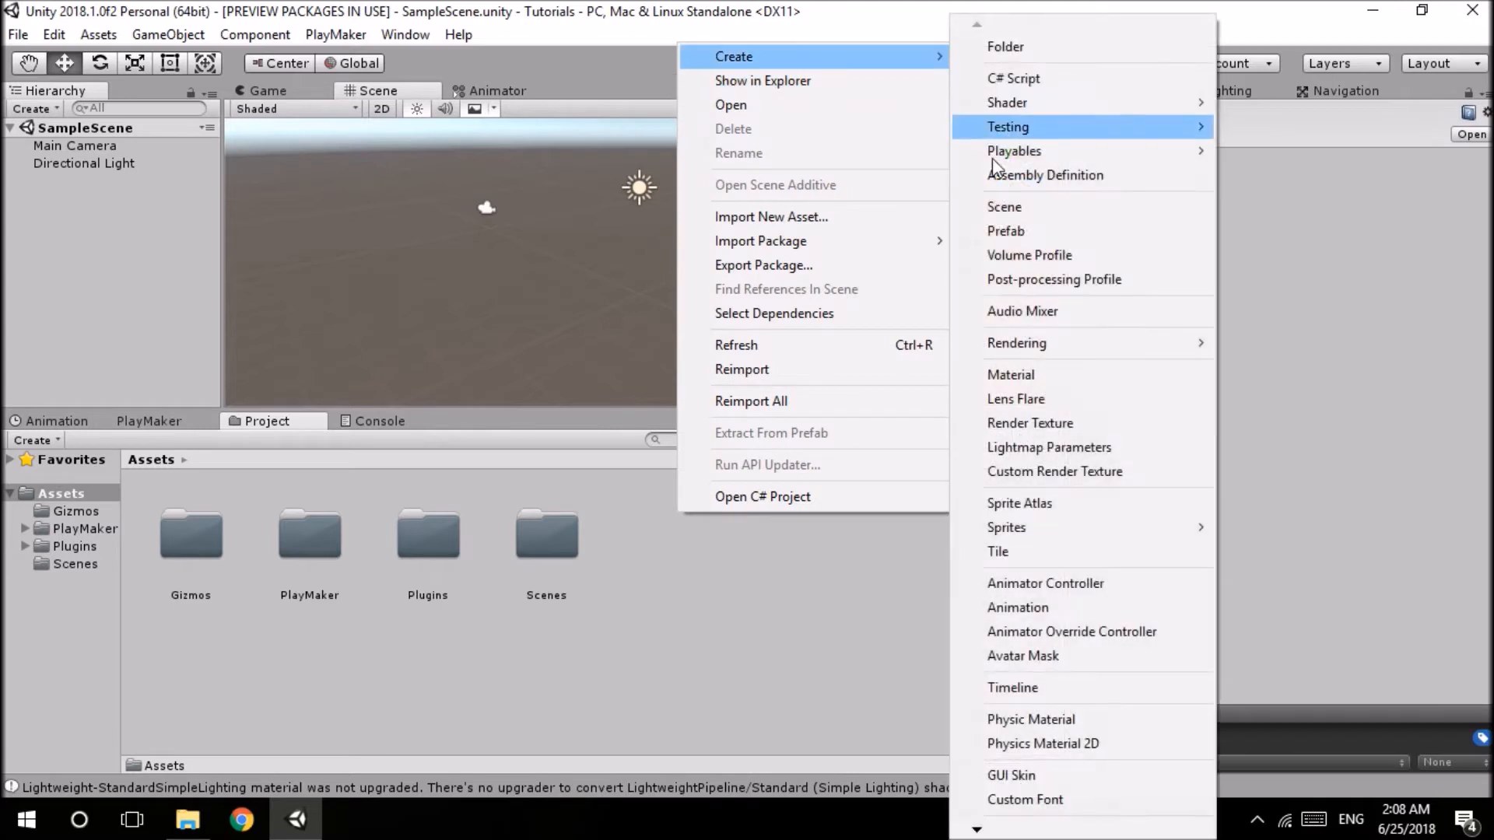
pyautogui.moveTo(1016, 342)
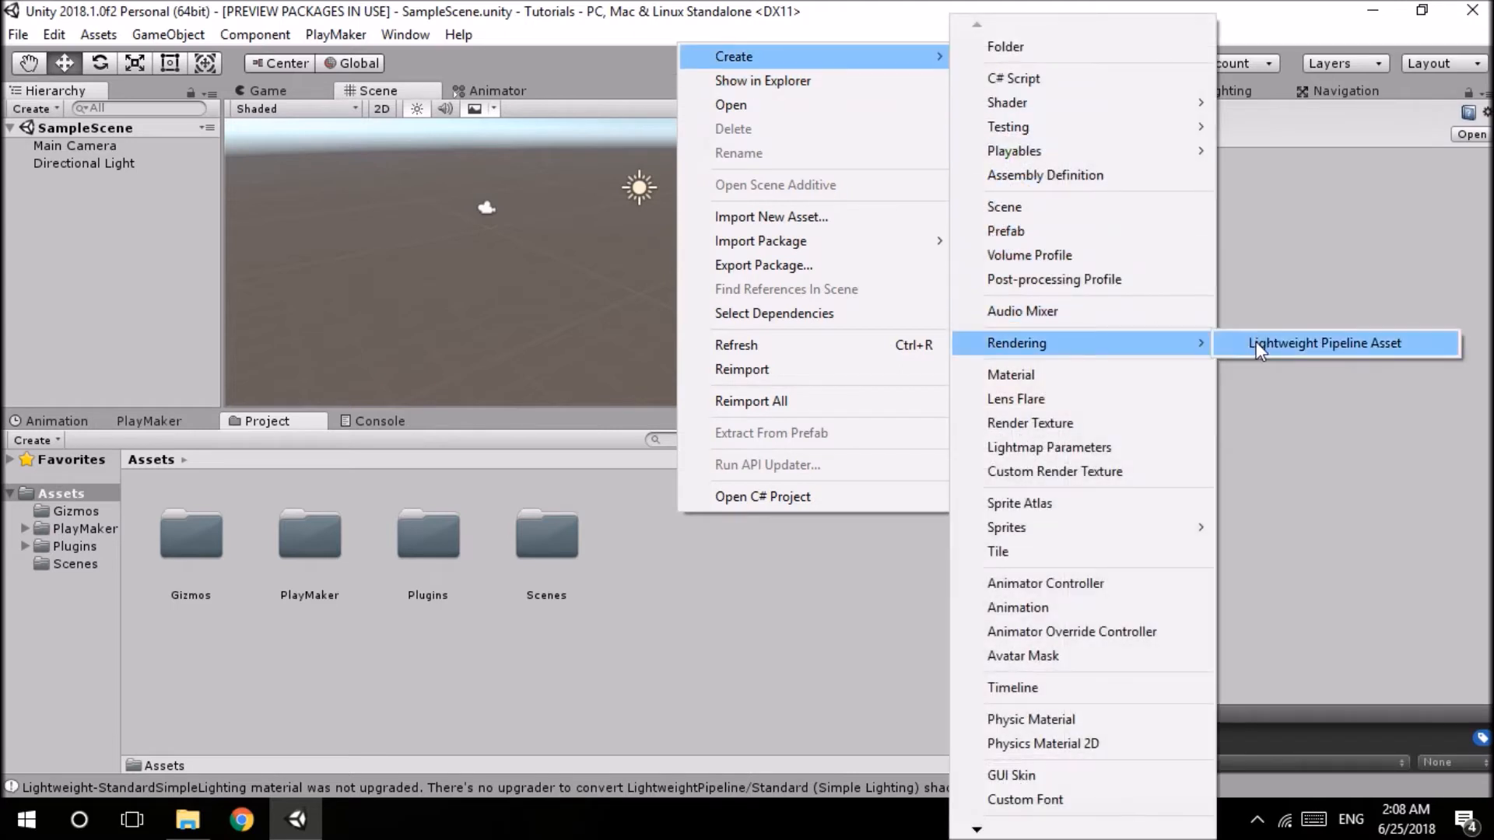
pyautogui.click(1323, 343)
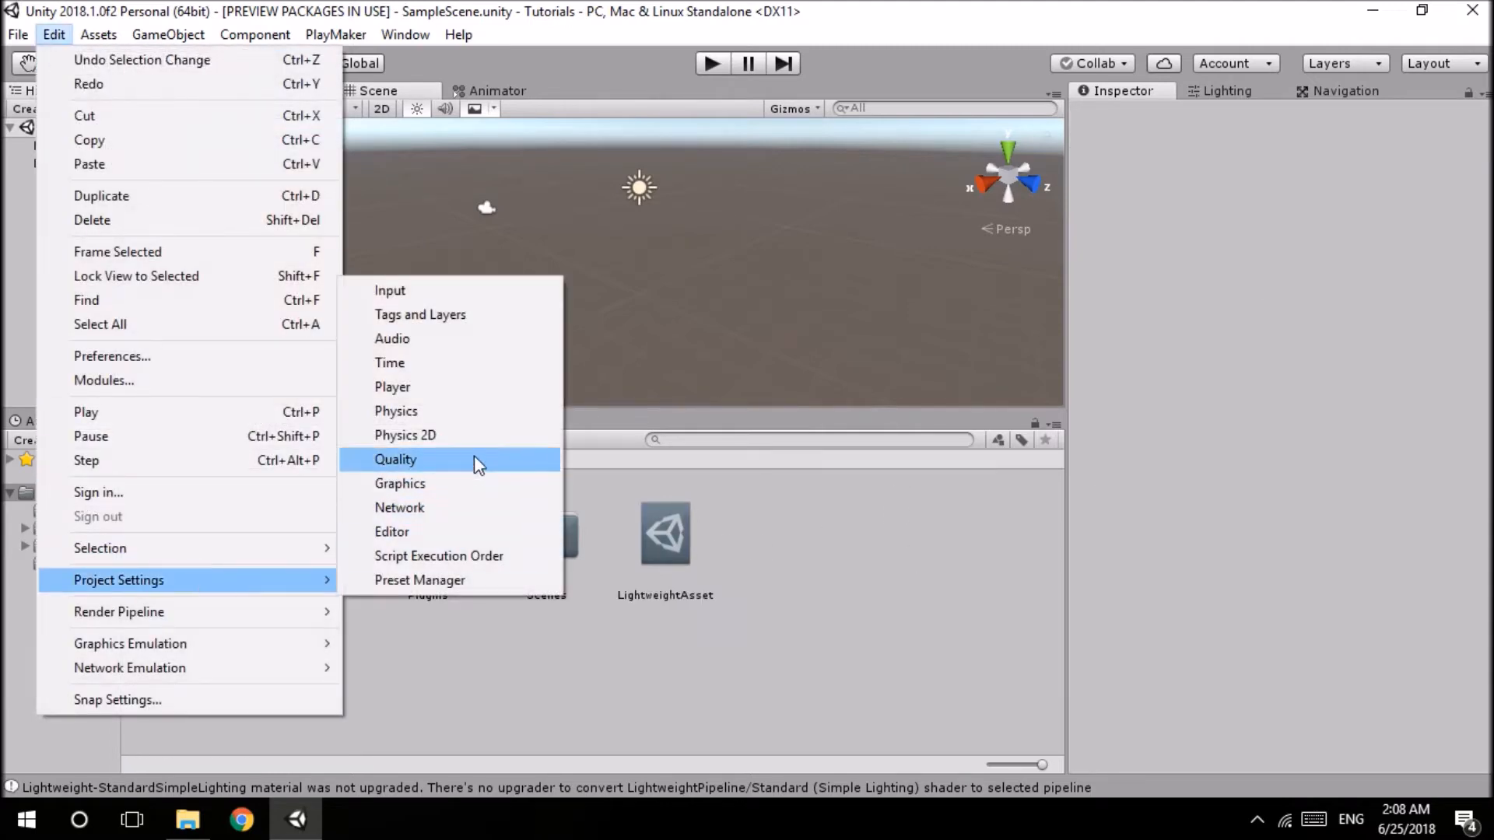
pyautogui.click(400, 483)
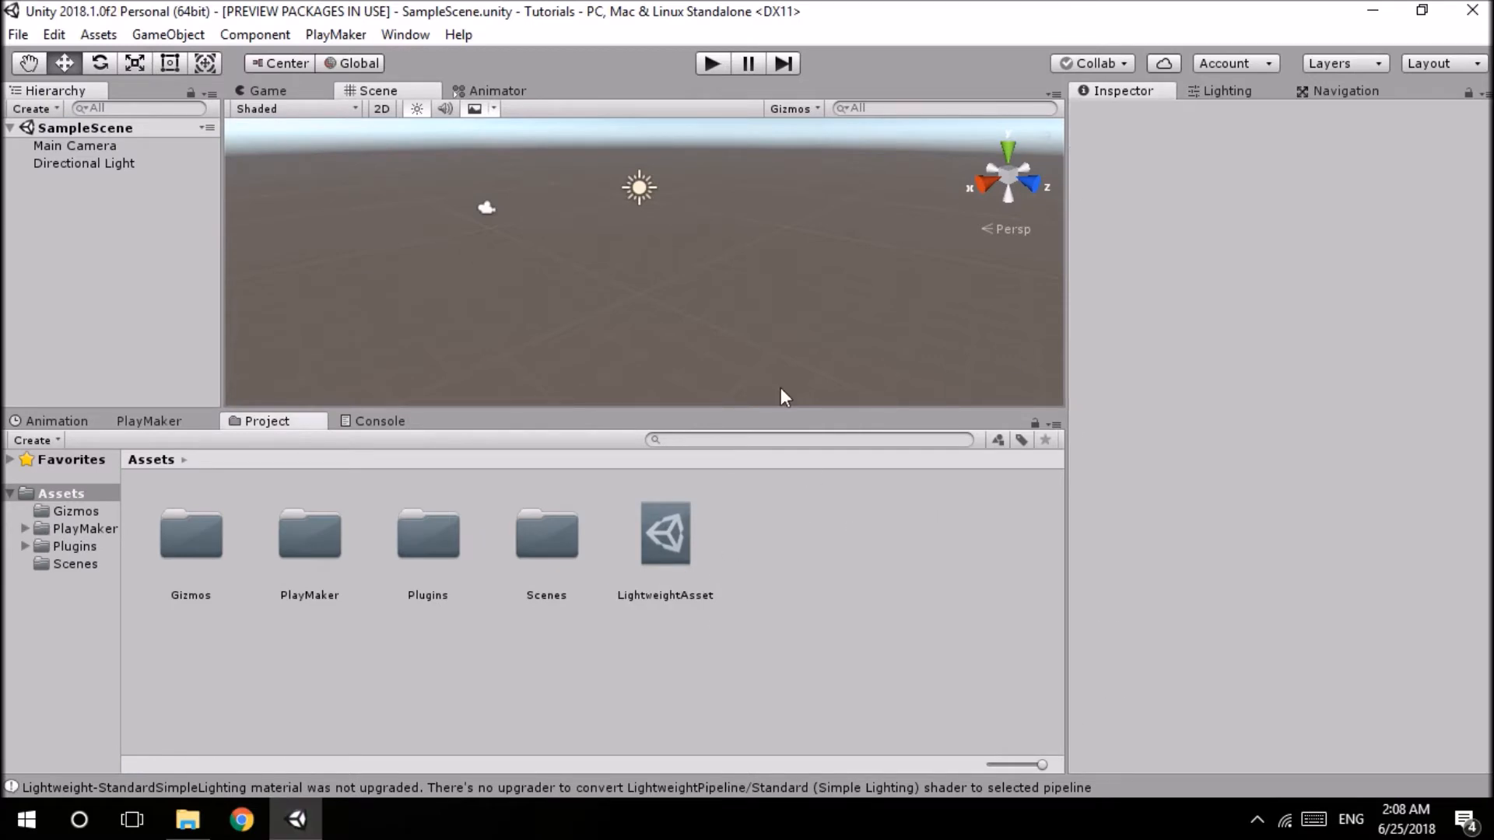
pyautogui.click(97, 34)
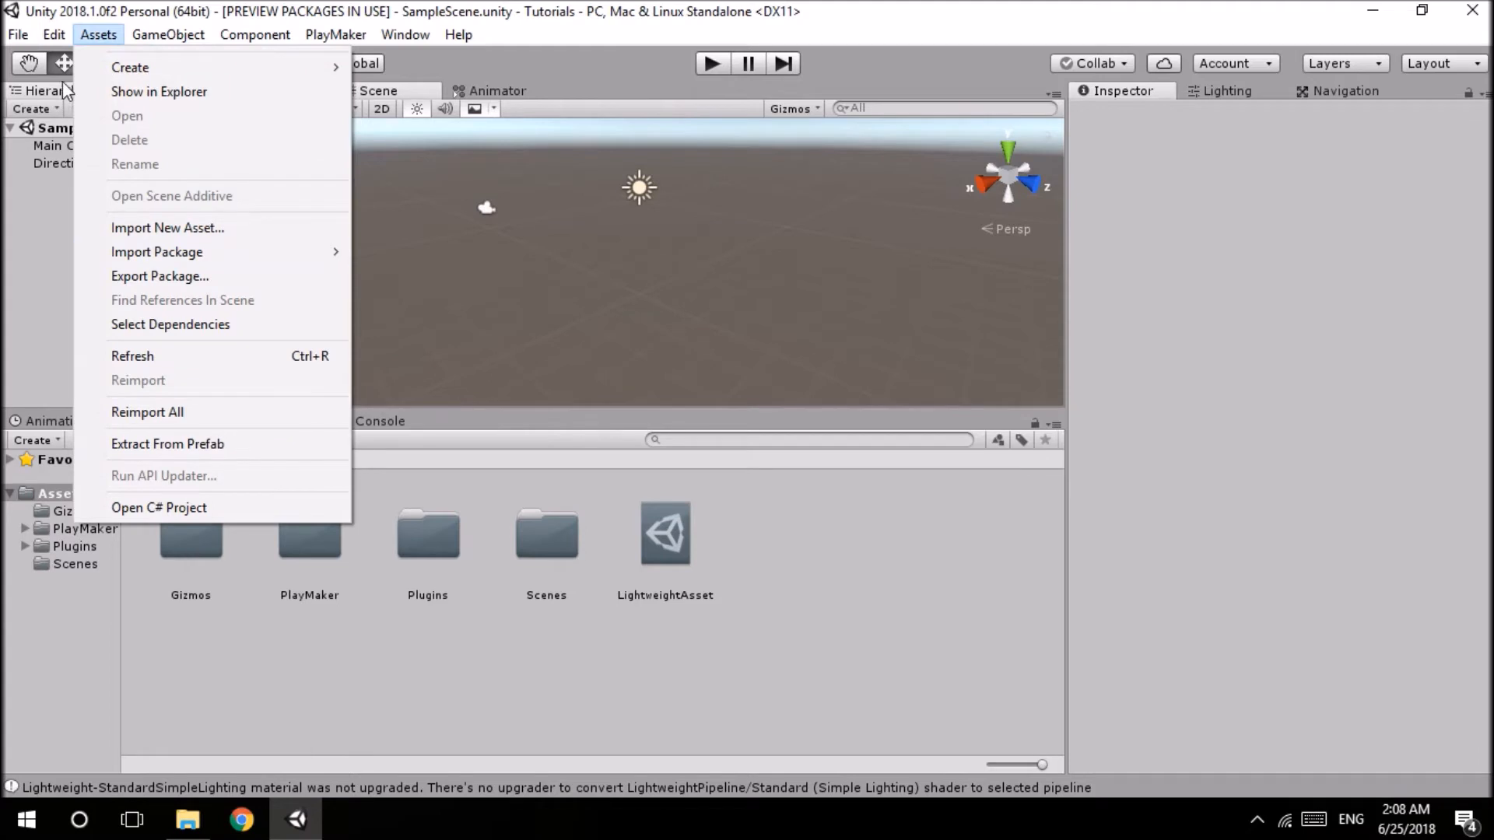
pyautogui.click(52, 34)
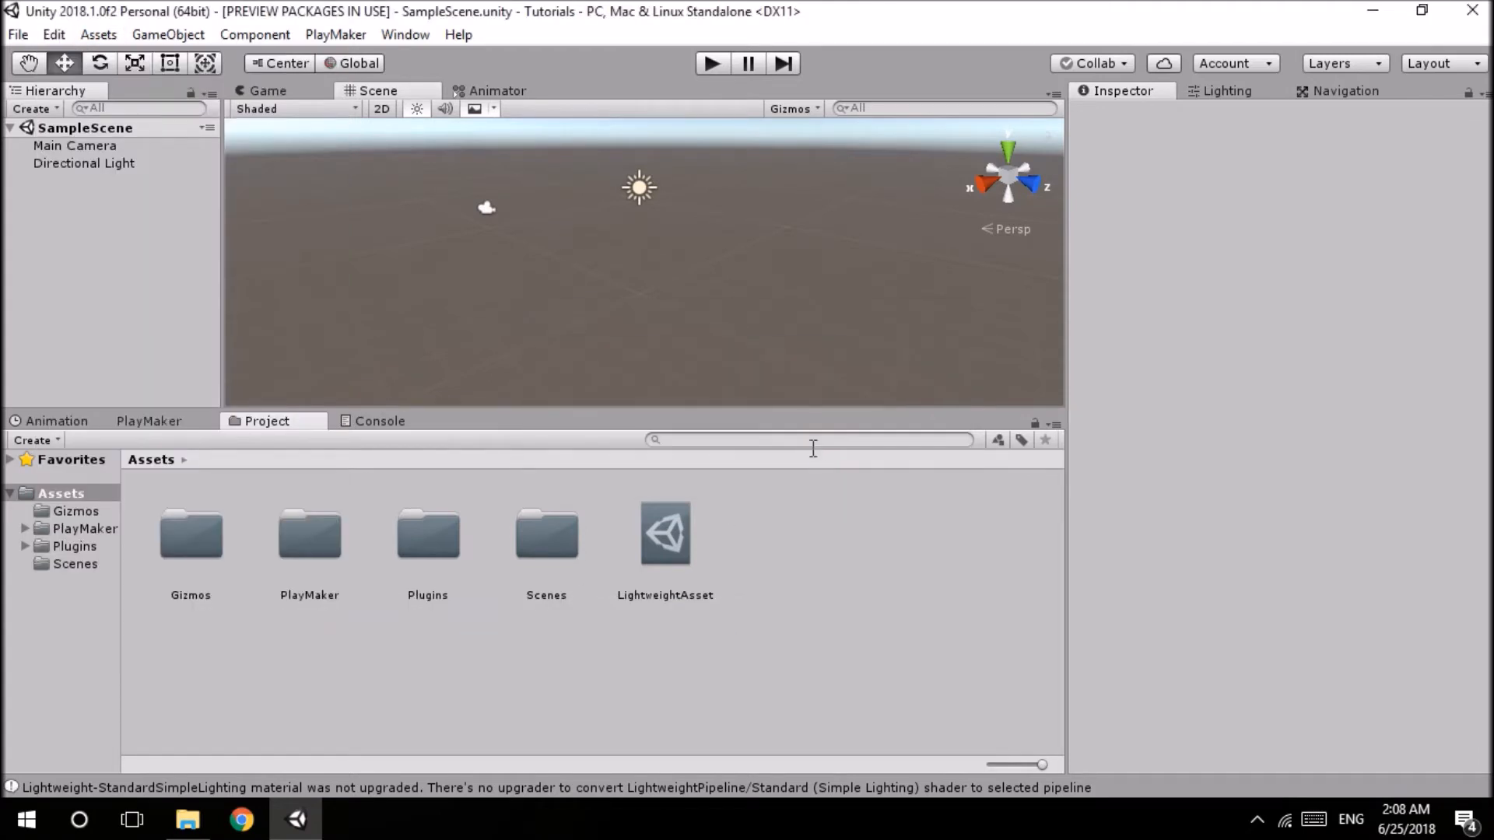
pyautogui.click(379, 420)
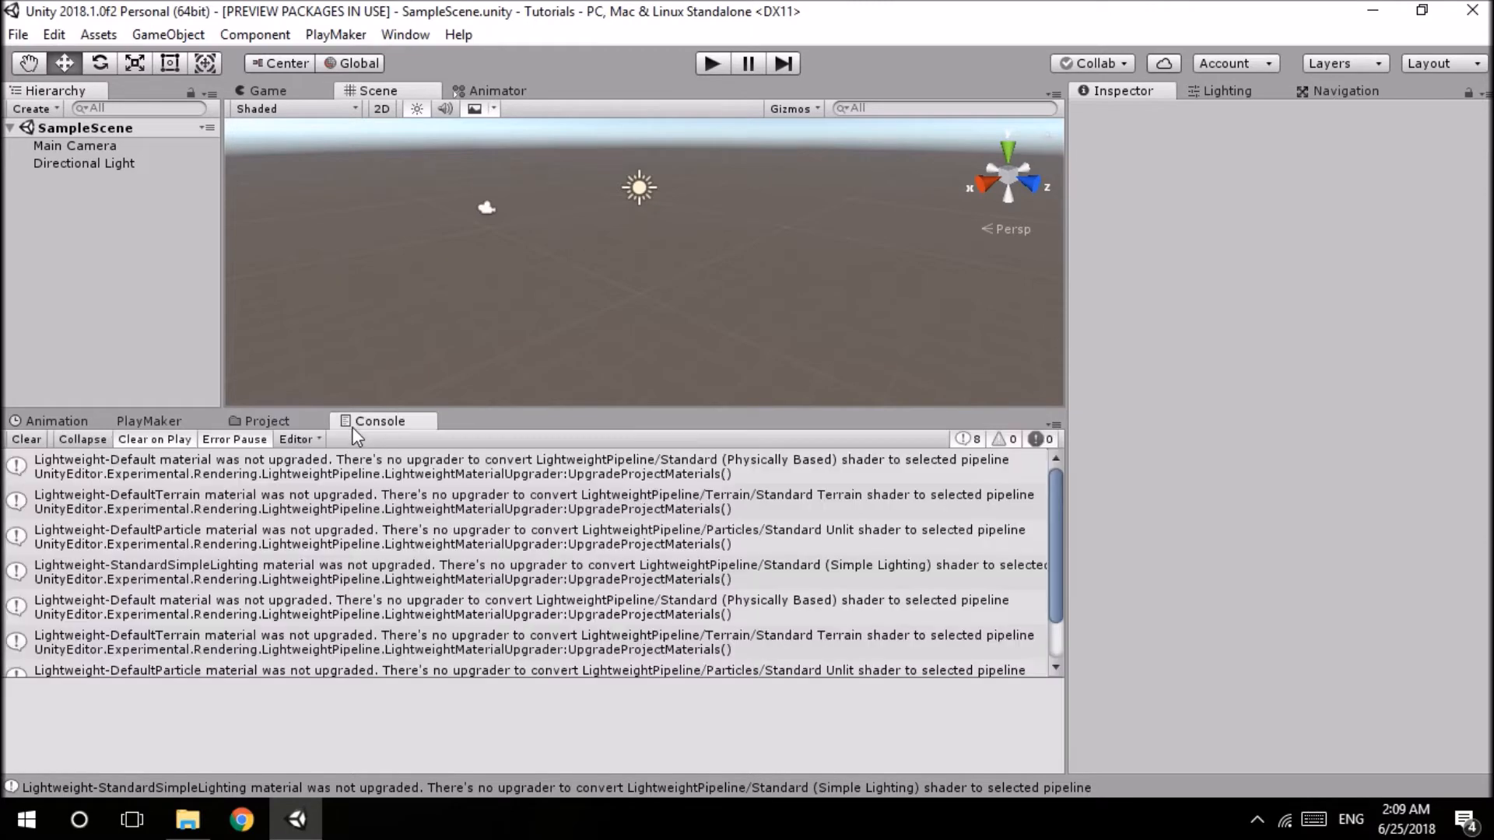
pyautogui.click(26, 439)
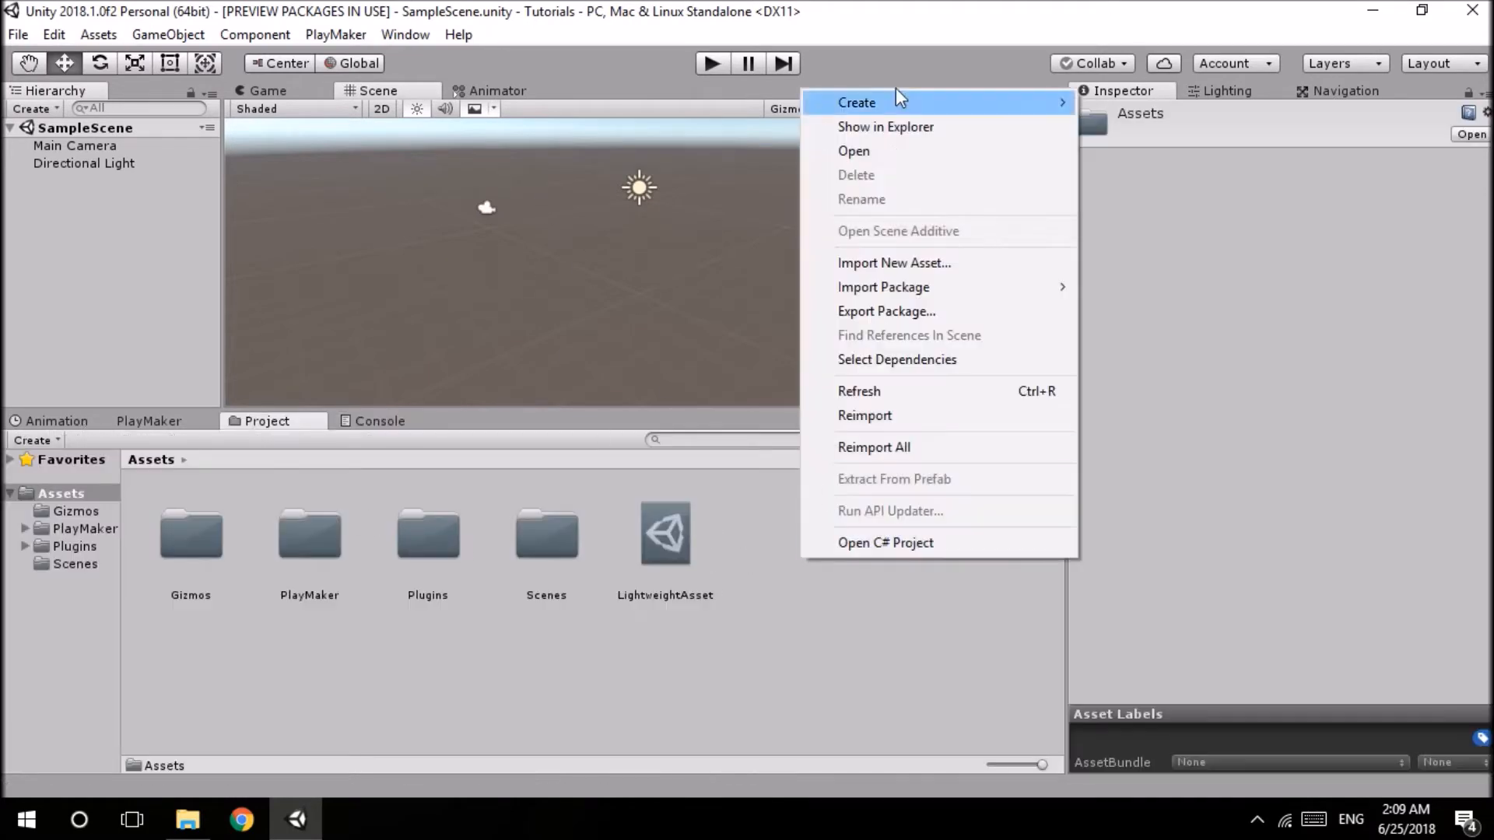
# - Create a New Material, set its shader to Standard and browse the shader list again
pyautogui.click(856, 103)
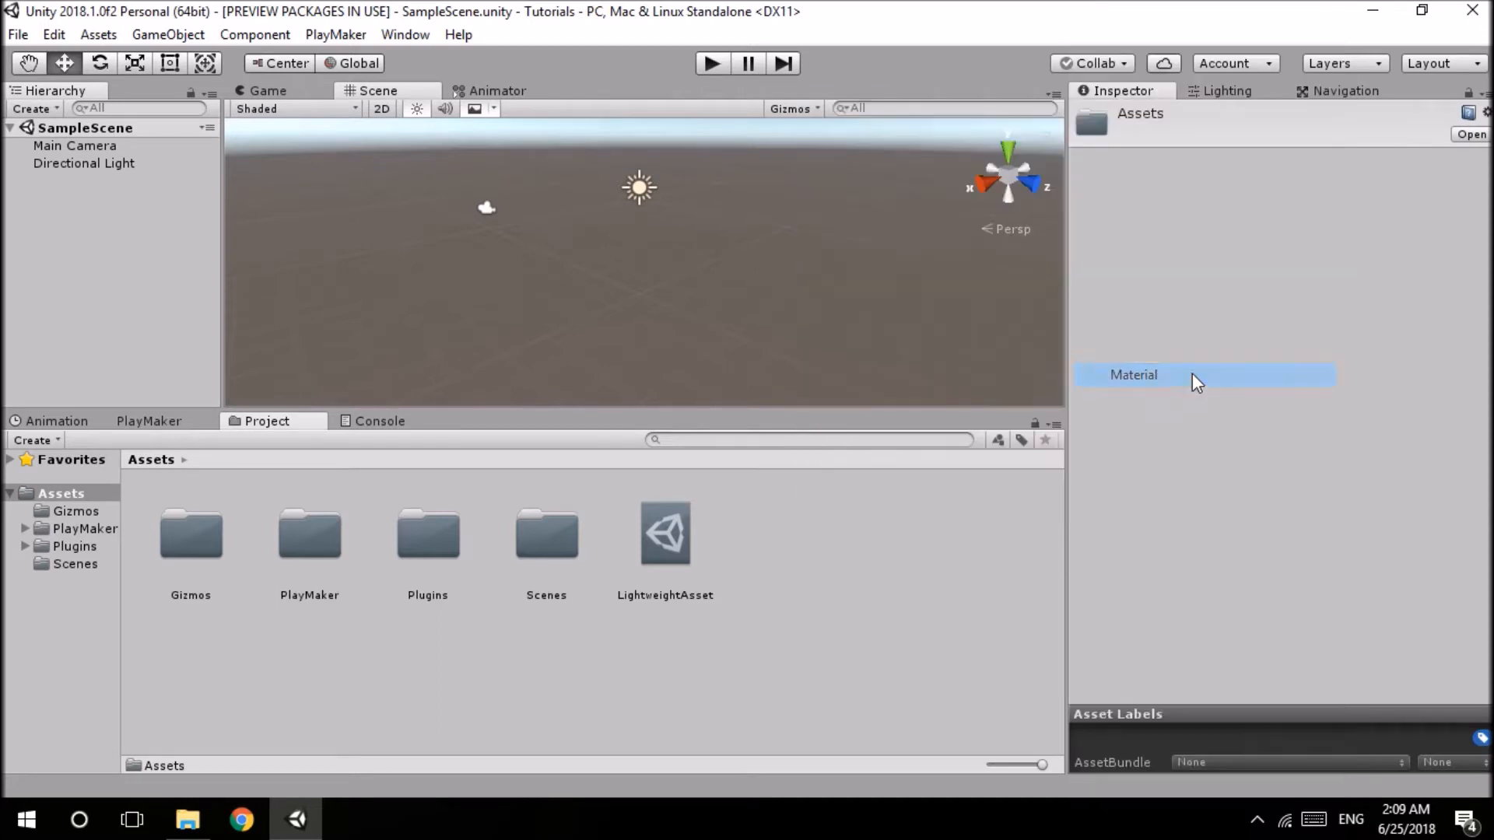
pyautogui.click(1133, 375)
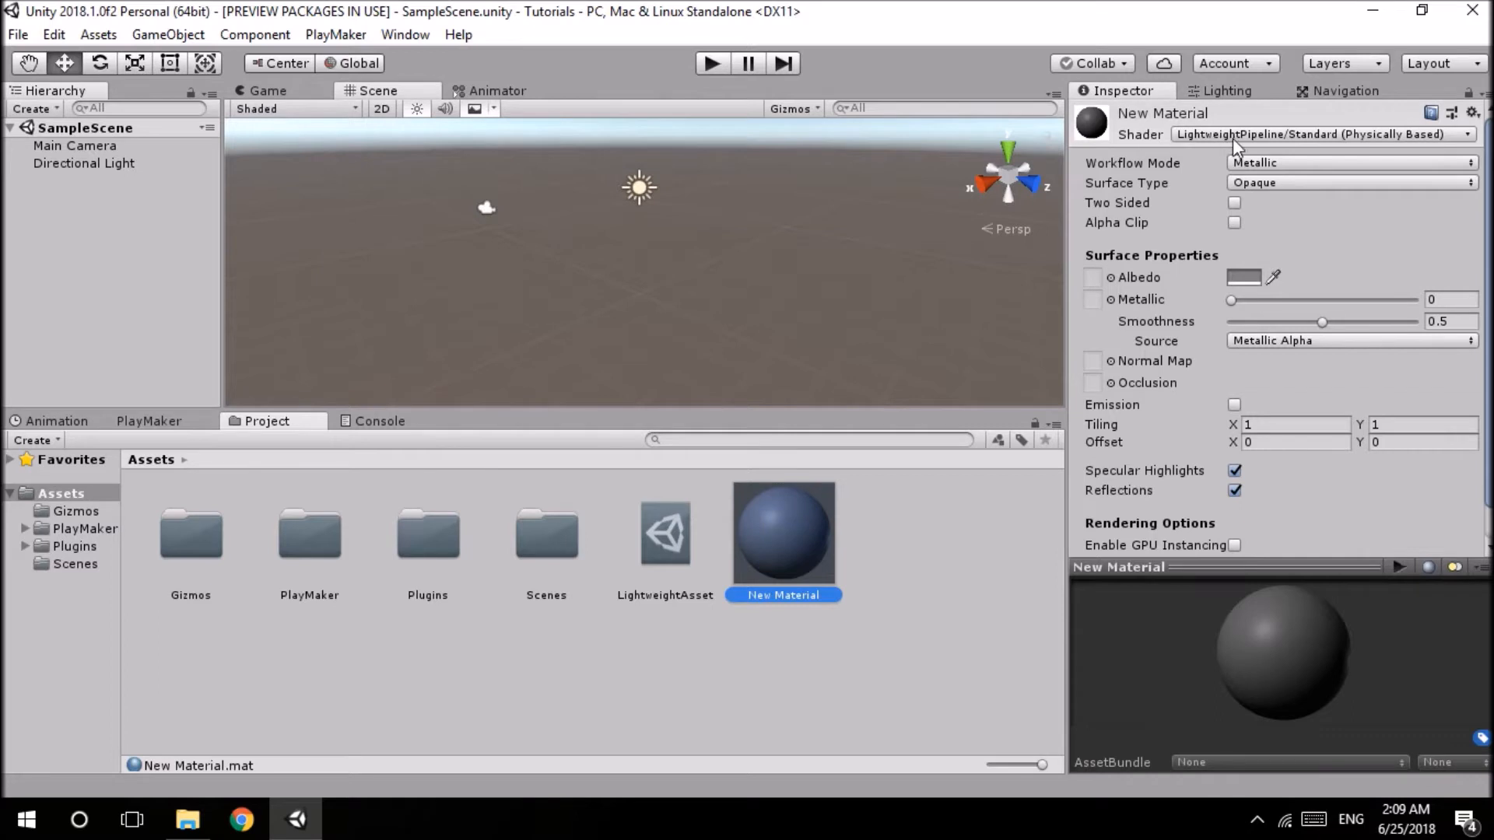
pyautogui.moveTo(1267, 152)
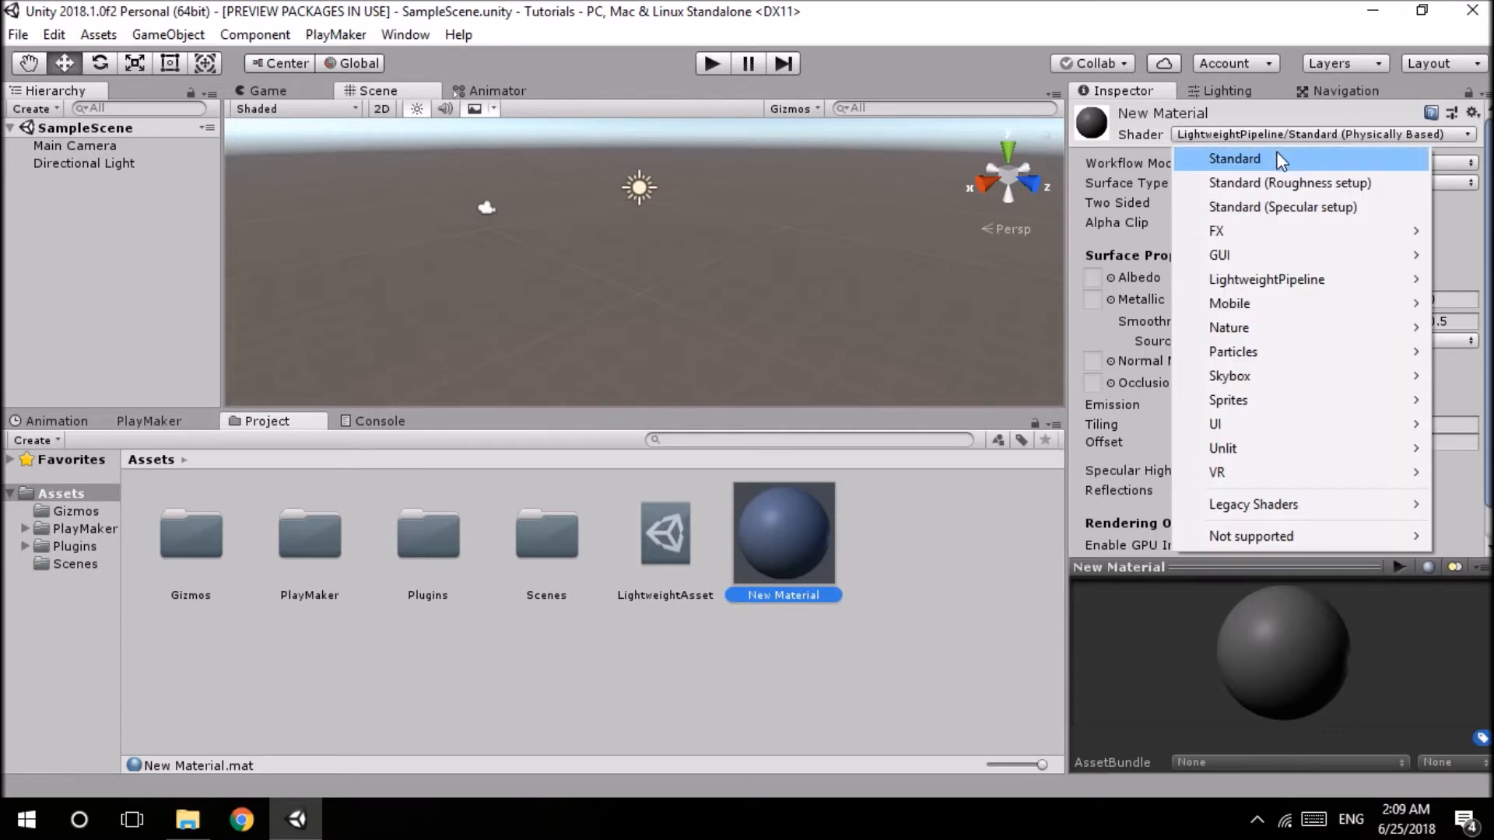
pyautogui.click(1235, 159)
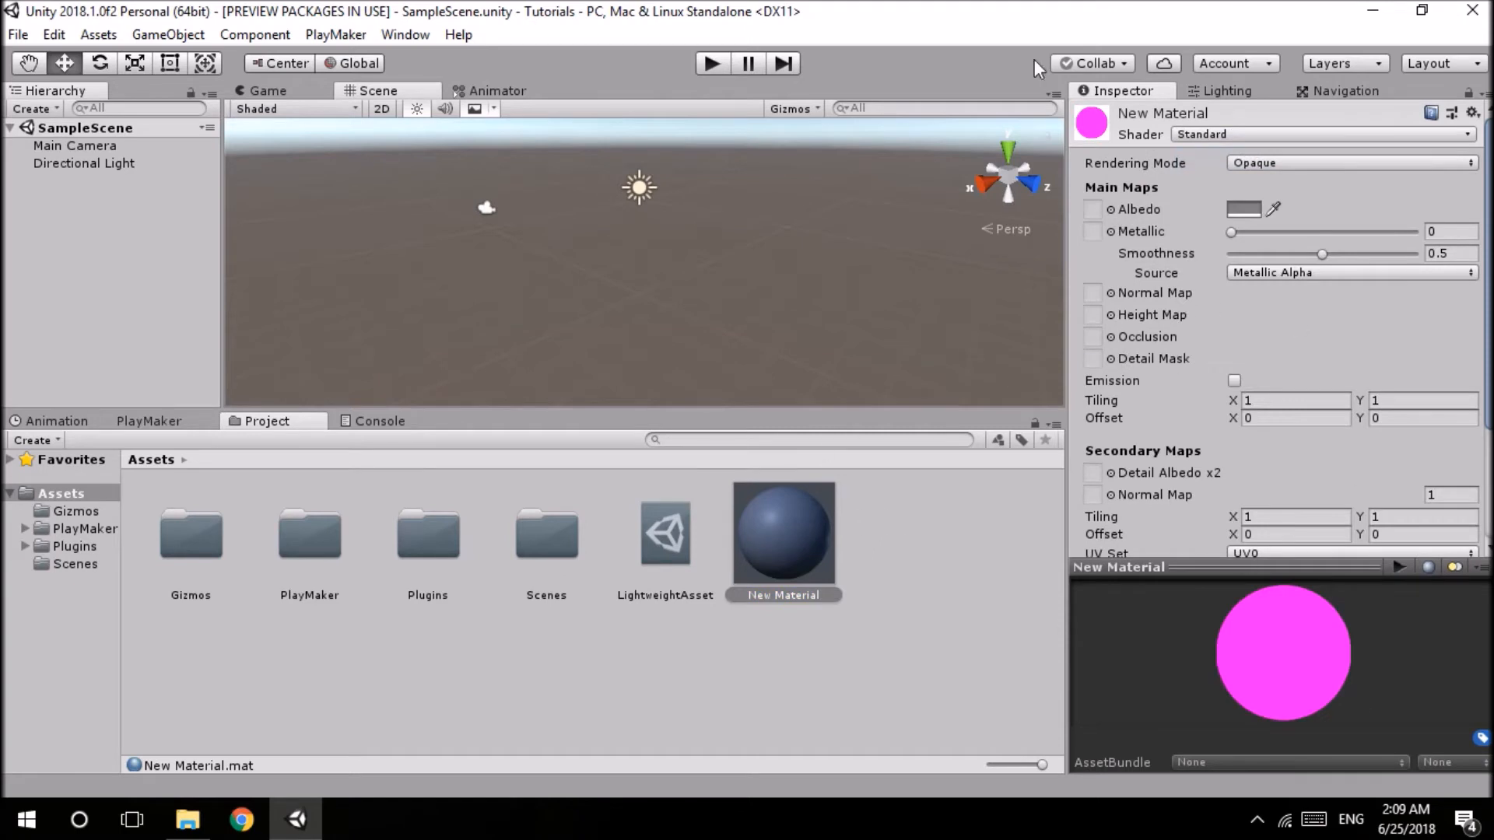
pyautogui.moveTo(1270, 151)
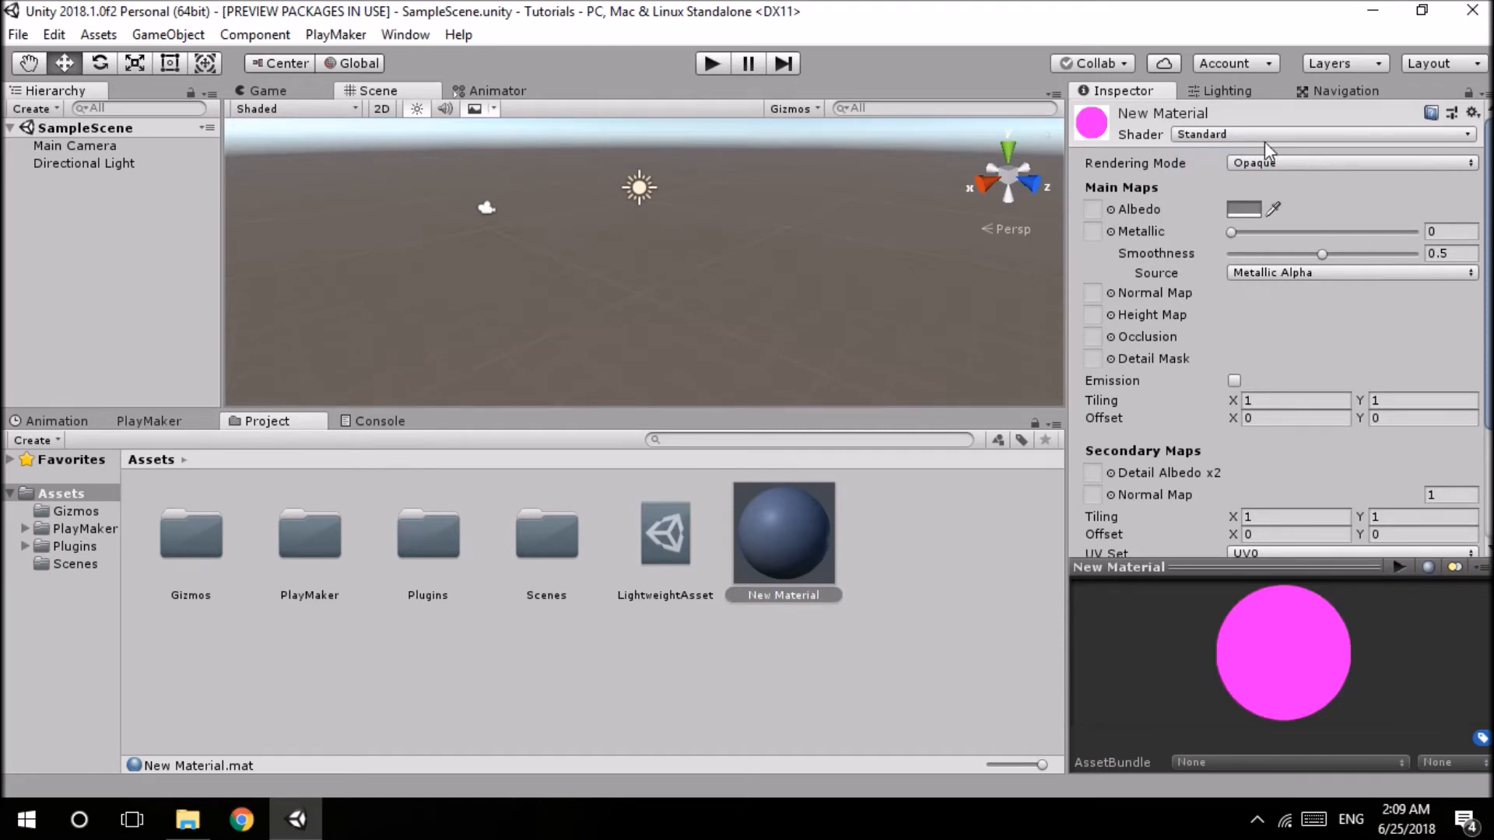
pyautogui.click(1322, 134)
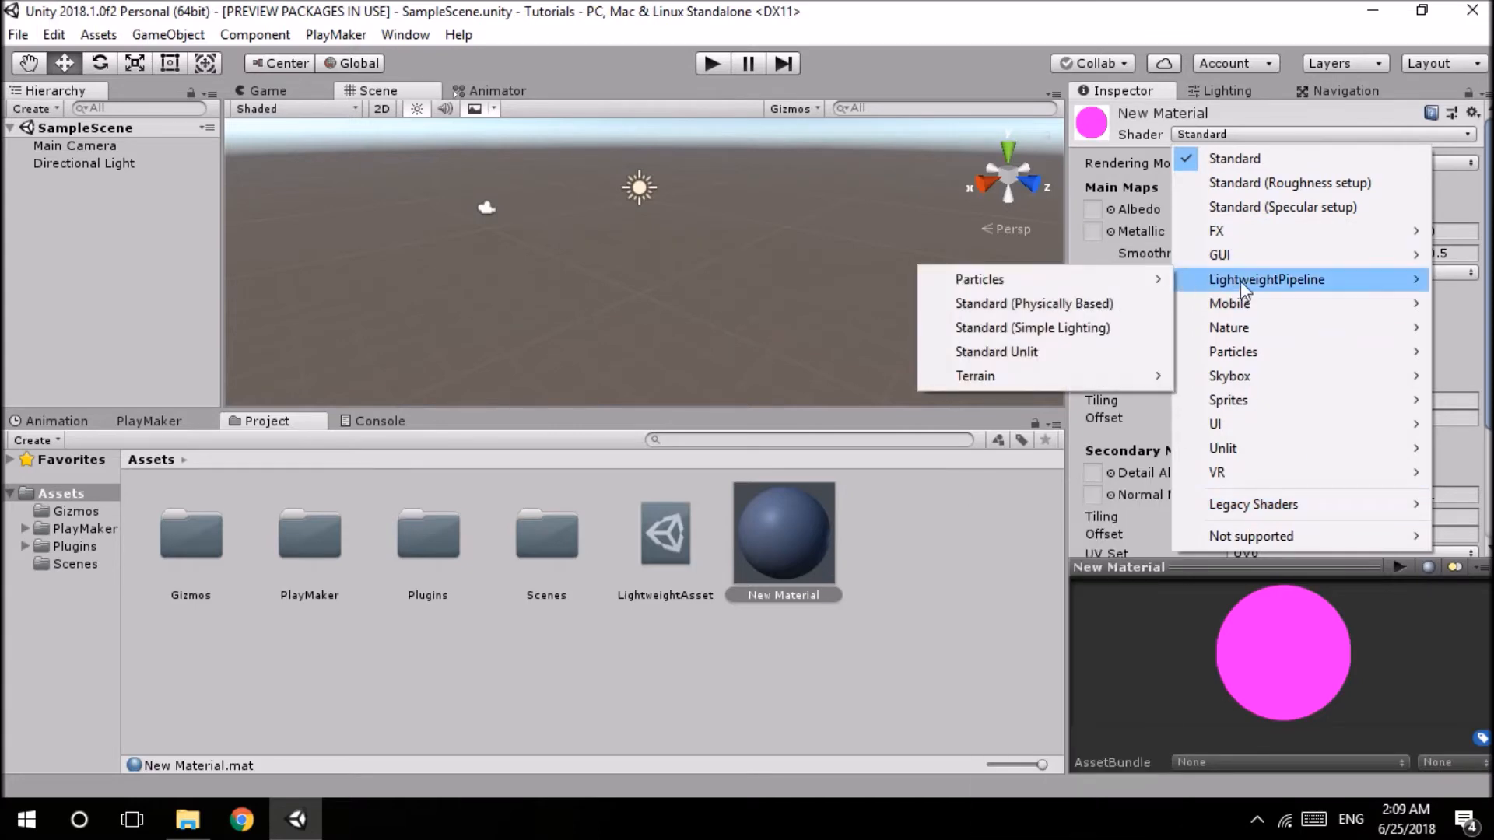
pyautogui.moveTo(913, 533)
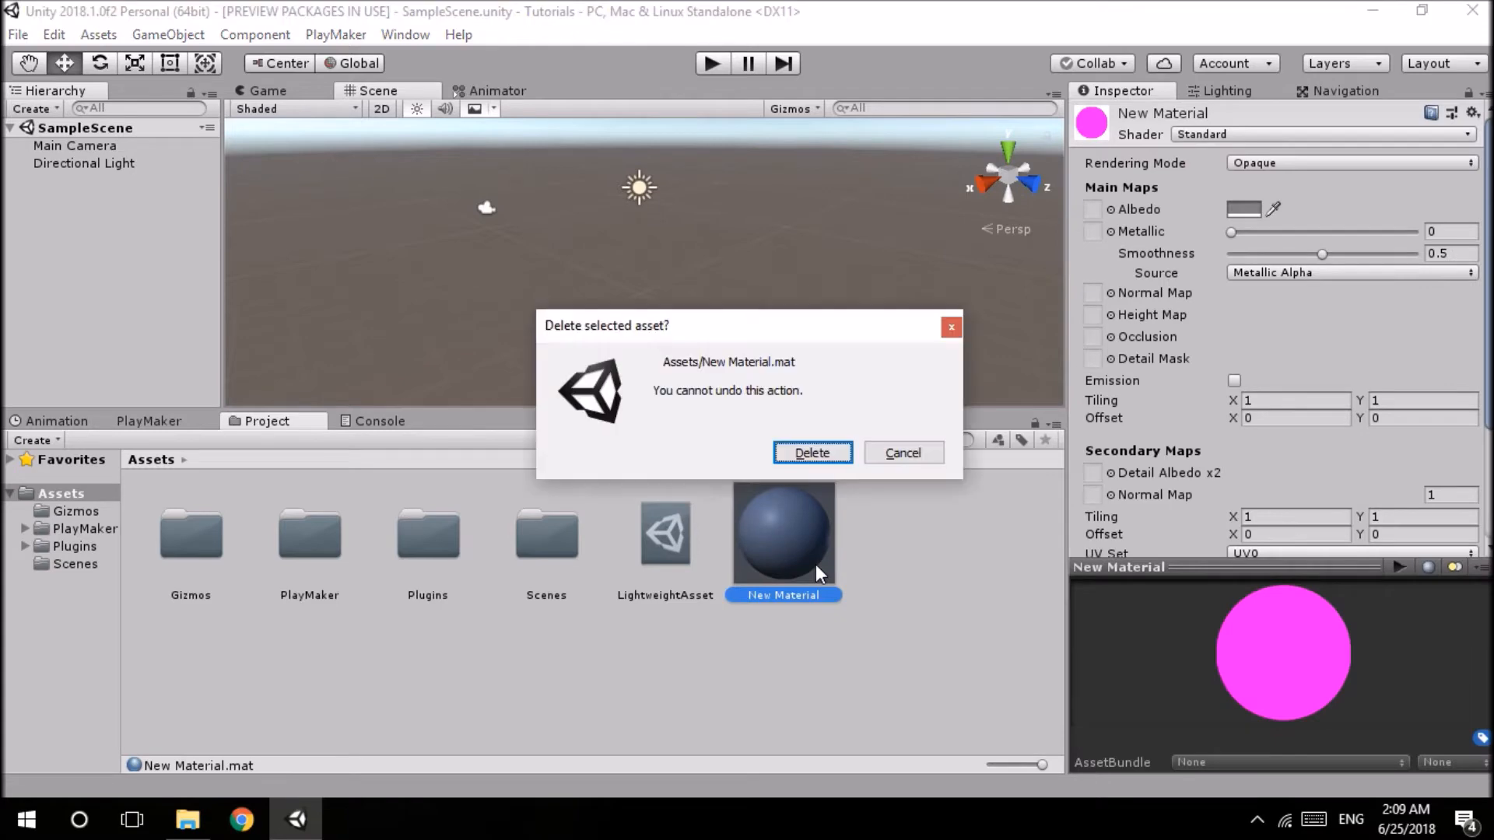
# - Delete New Material and create a Materials folder in Assets
pyautogui.click(811, 453)
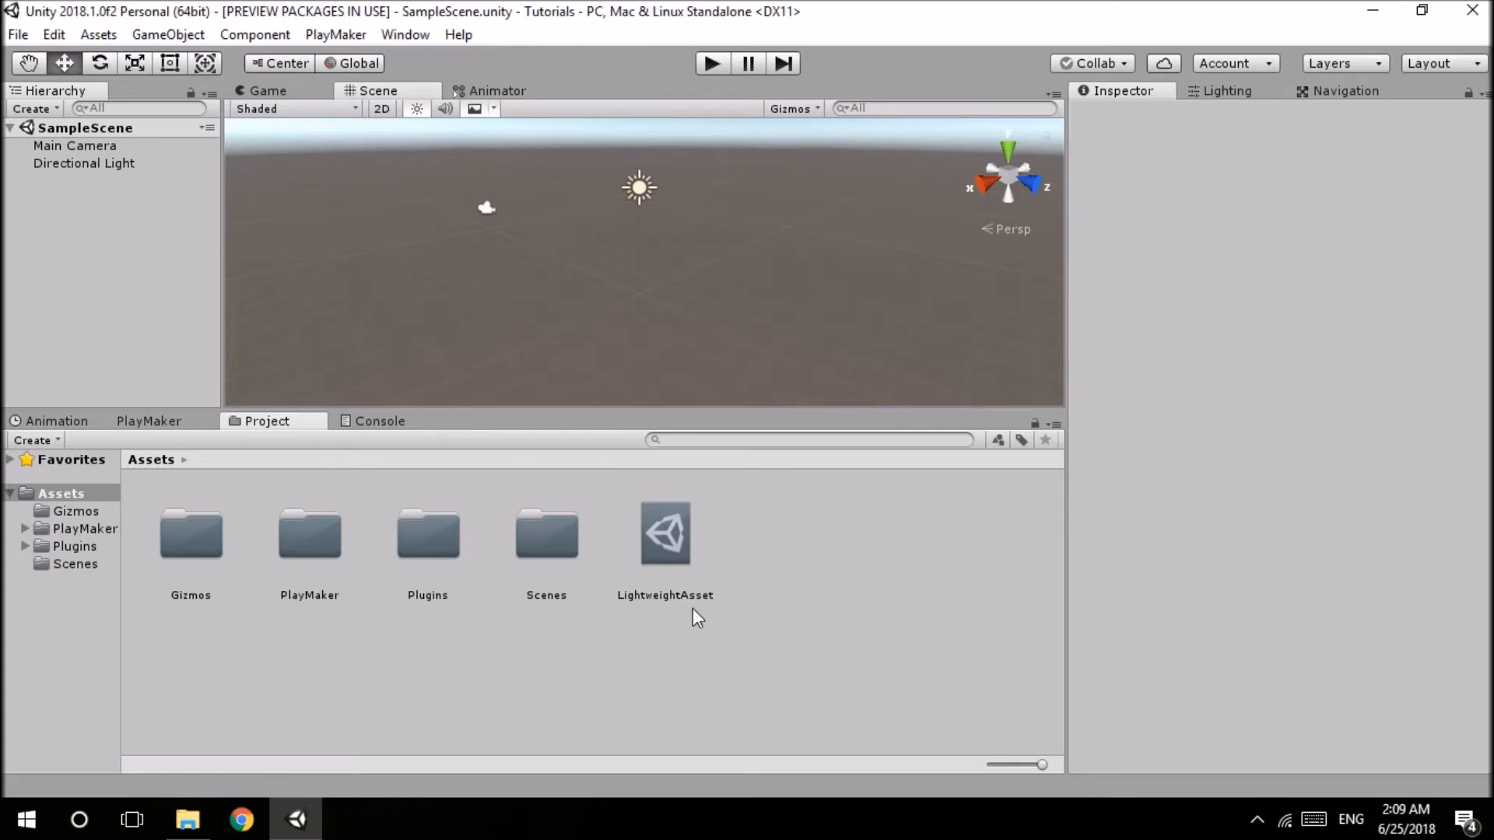
pyautogui.rightClick(696, 618)
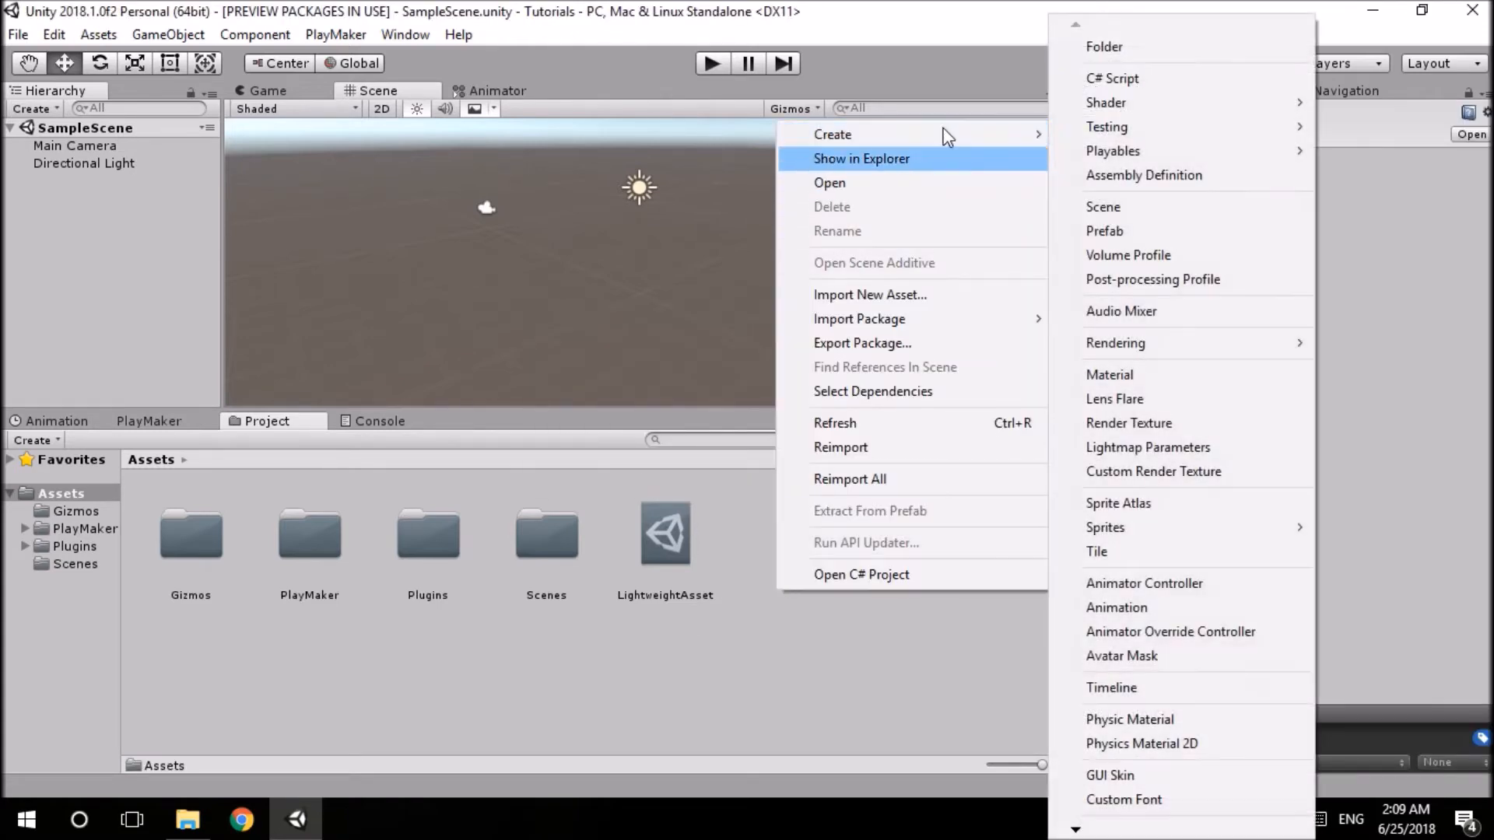
pyautogui.click(1105, 46)
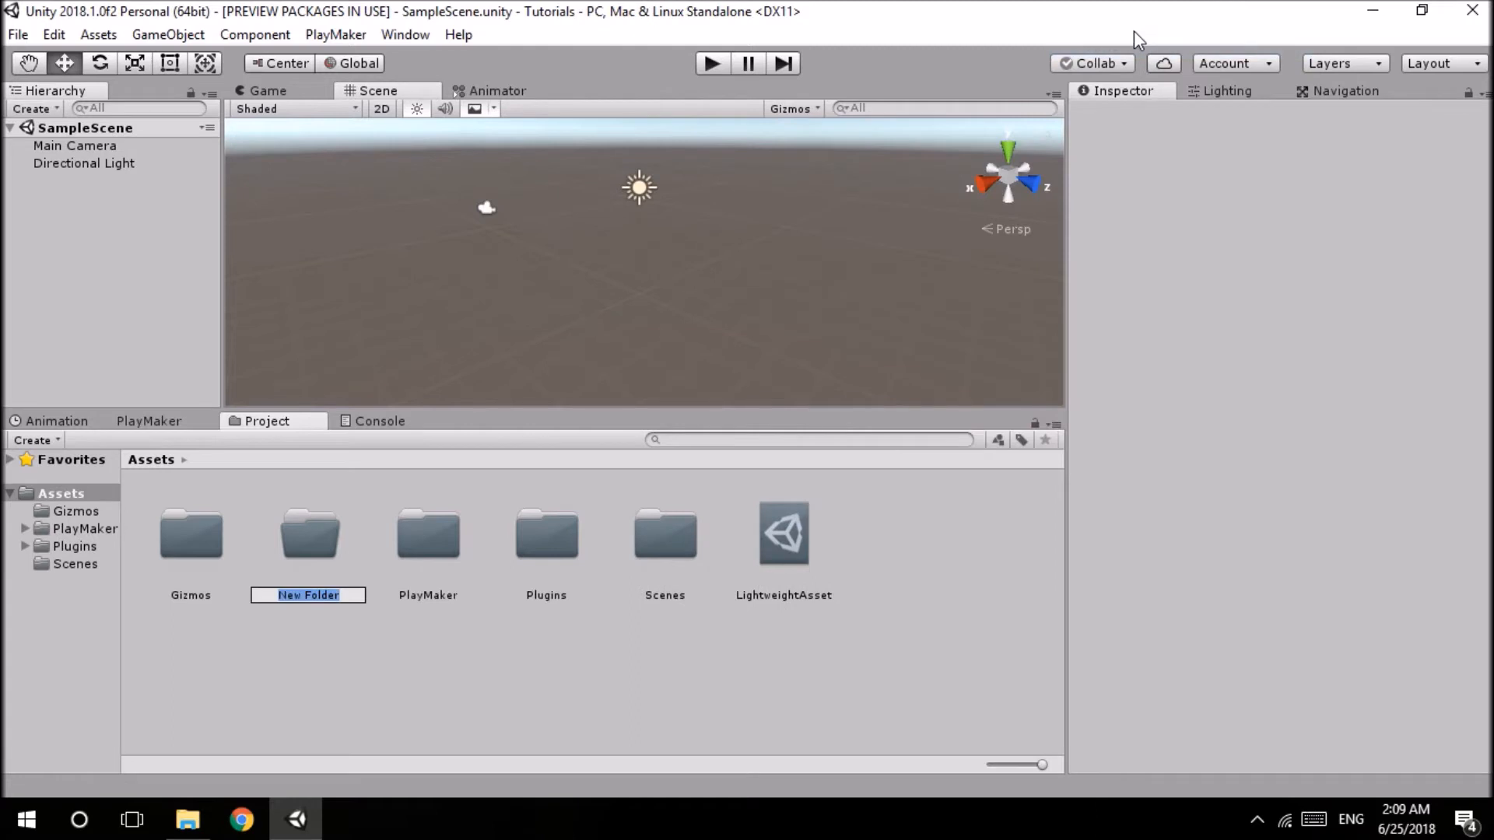
pyautogui.write('Materials')
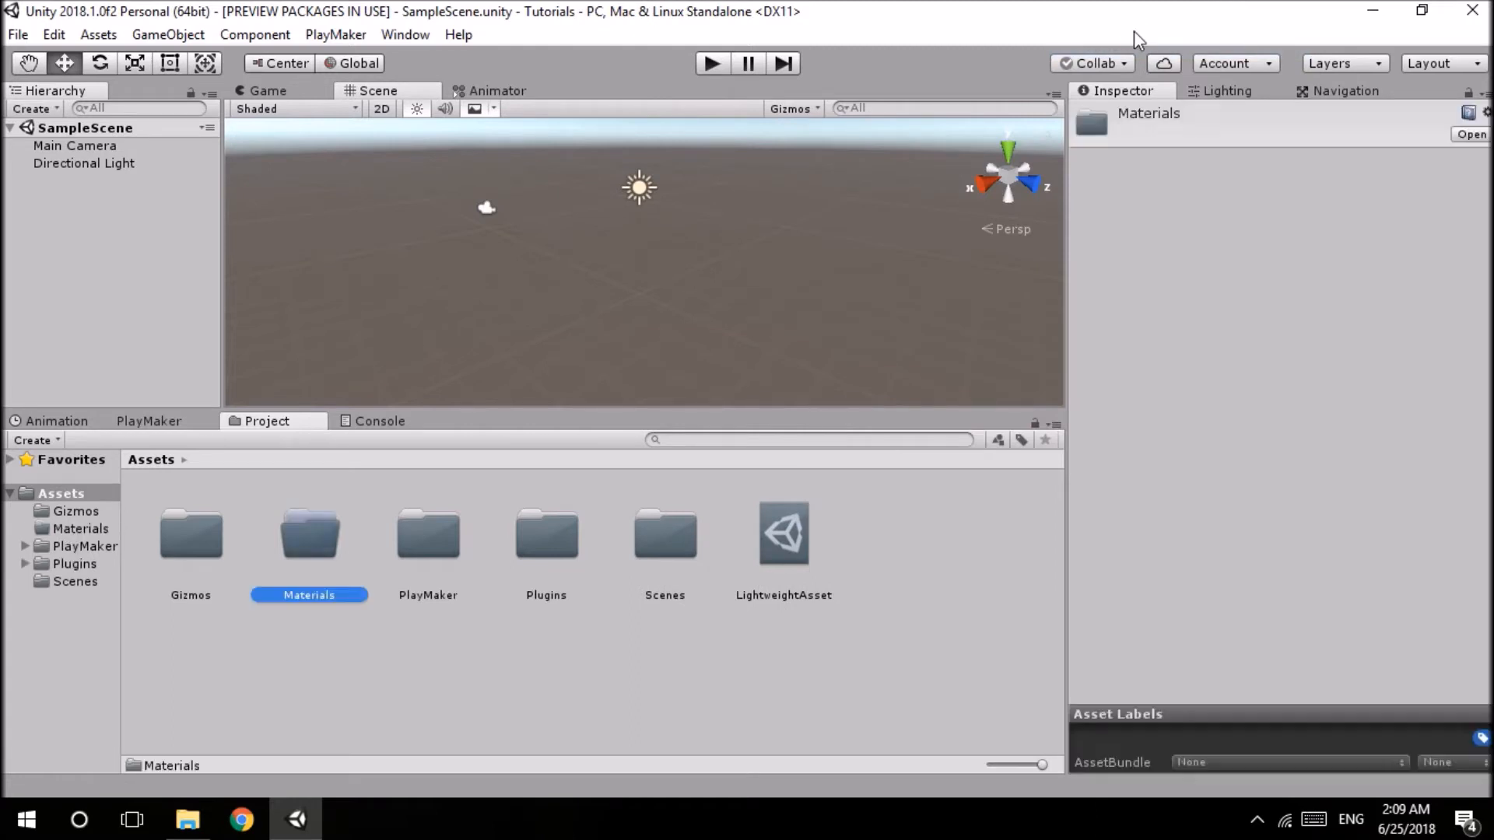
# - Inside the Materials folder, create a new material named Shader Material
pyautogui.doubleClick(308, 534)
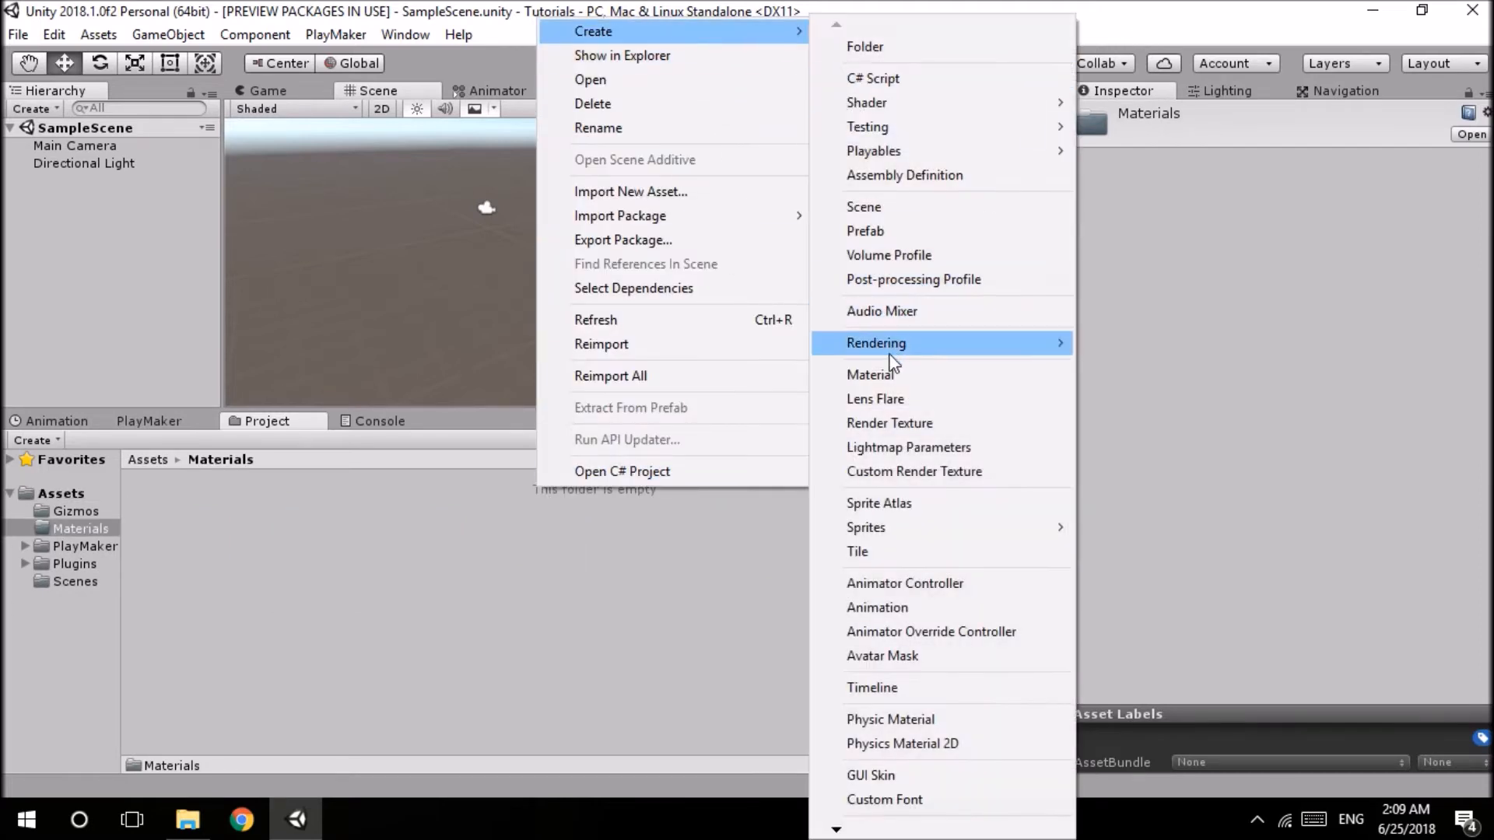
pyautogui.click(868, 373)
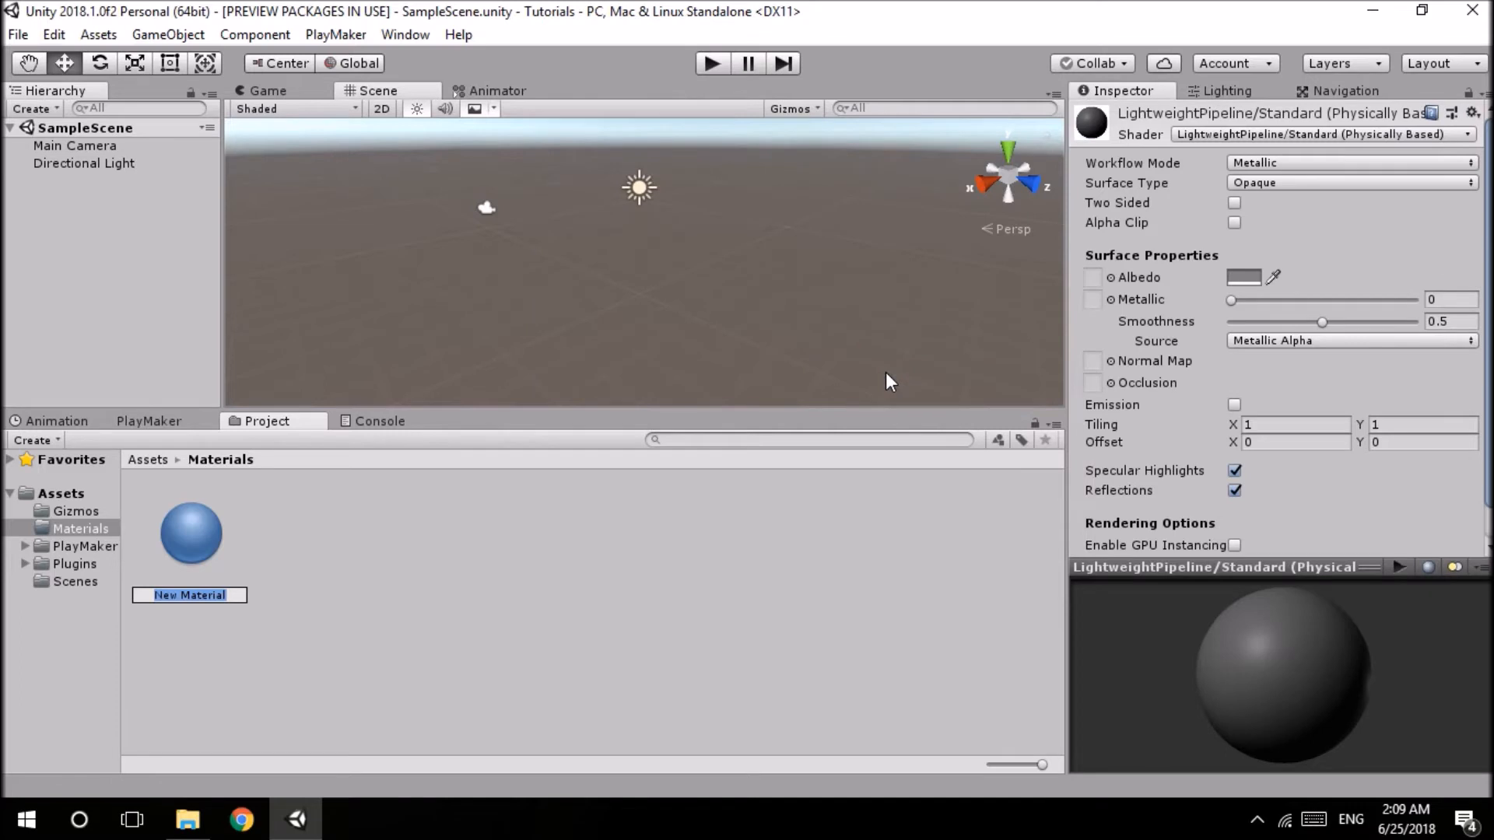
pyautogui.write('Shader')
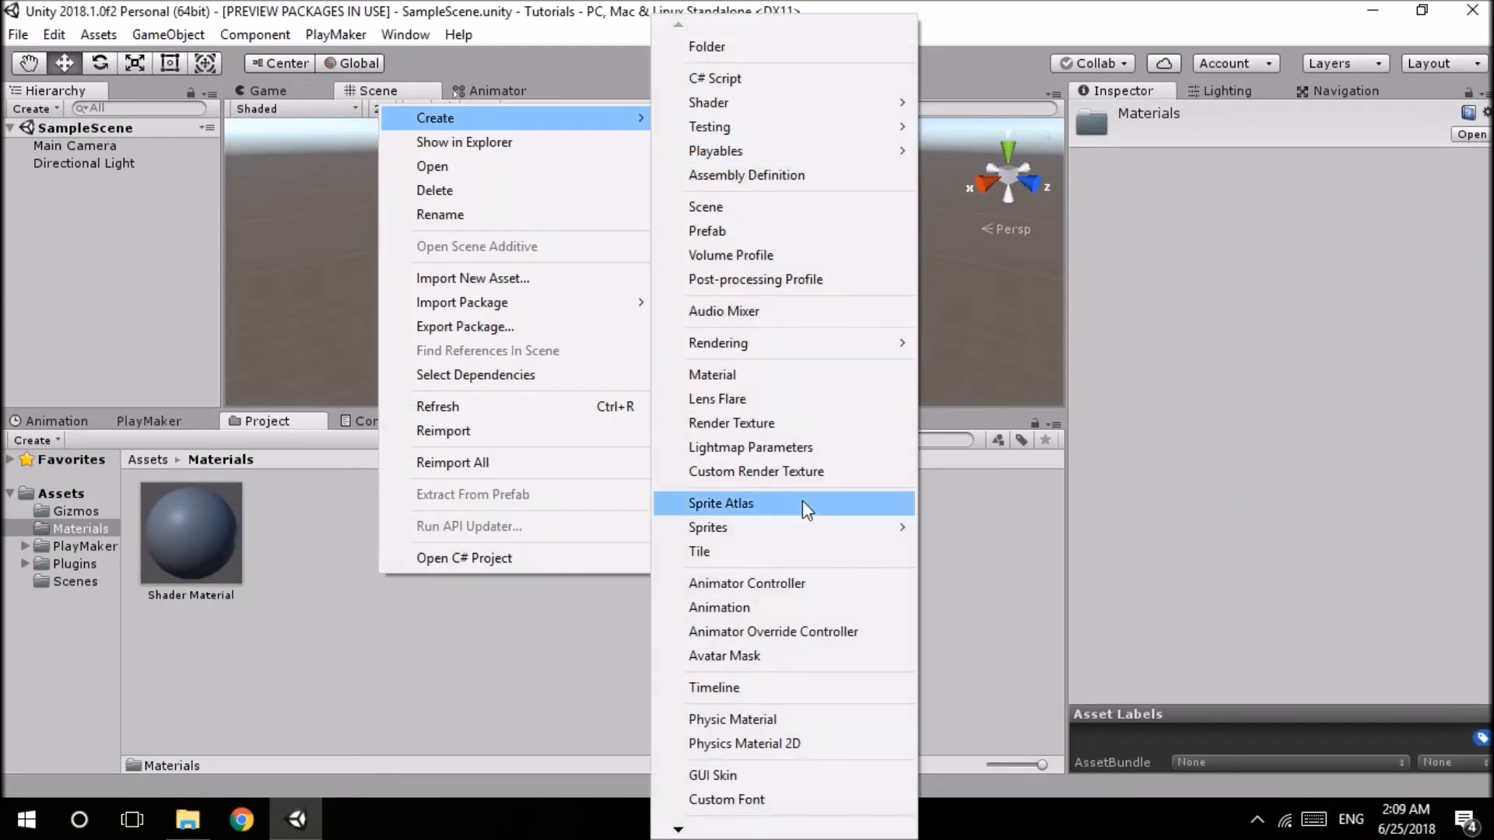
pyautogui.moveTo(708, 103)
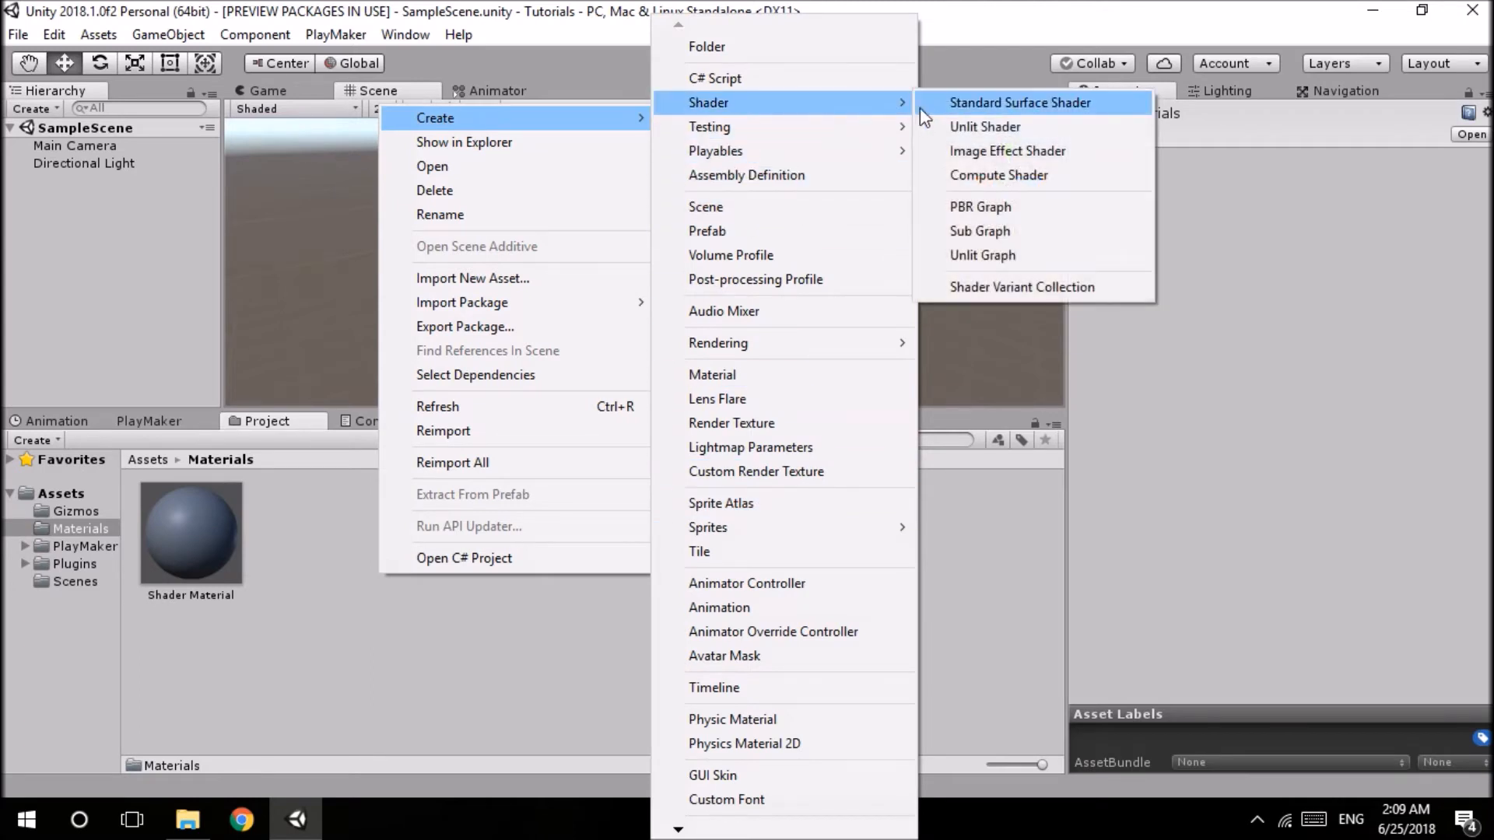
pyautogui.moveTo(979, 207)
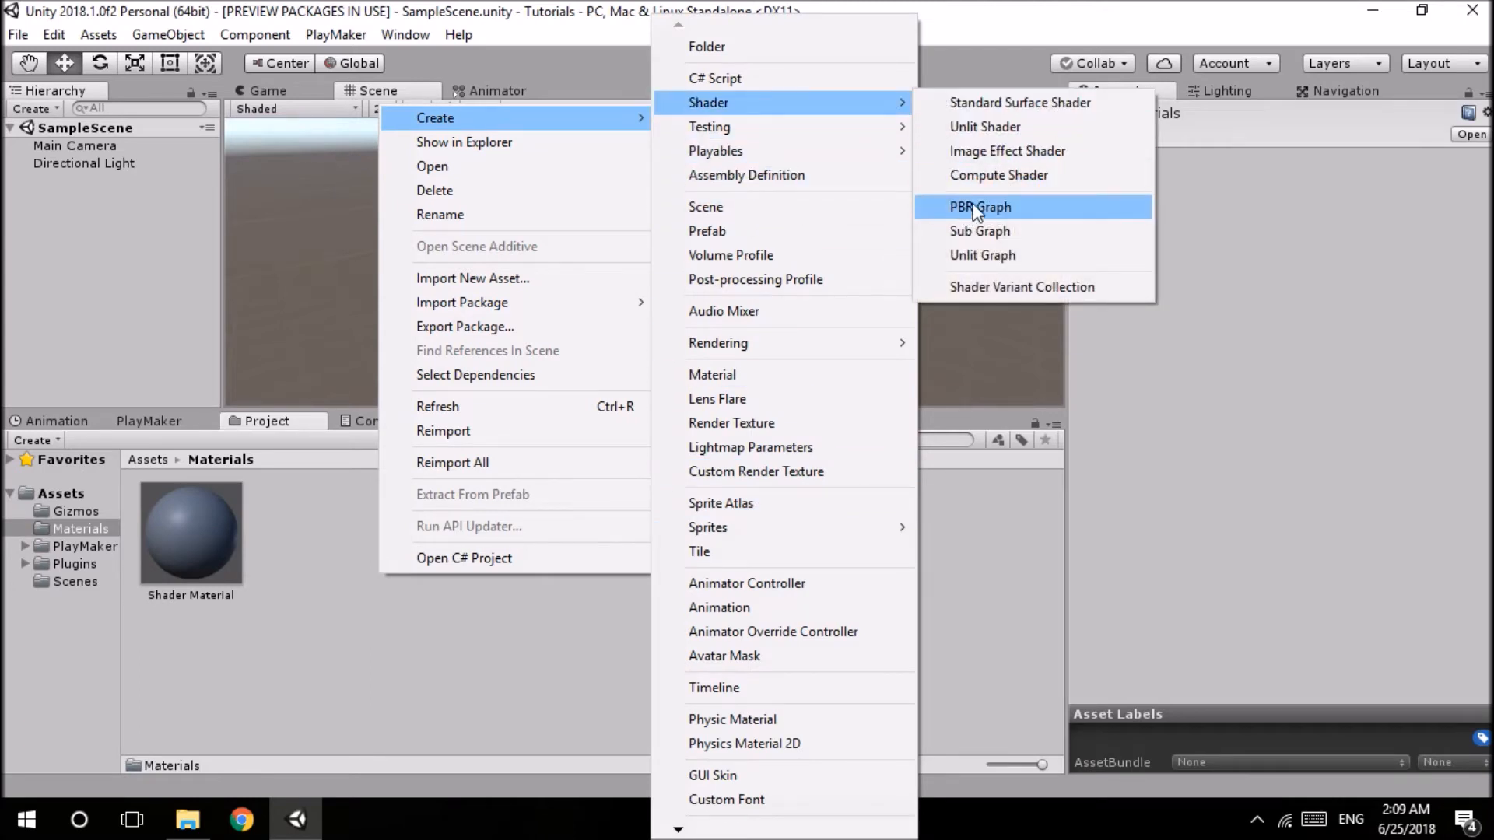
pyautogui.moveTo(998, 174)
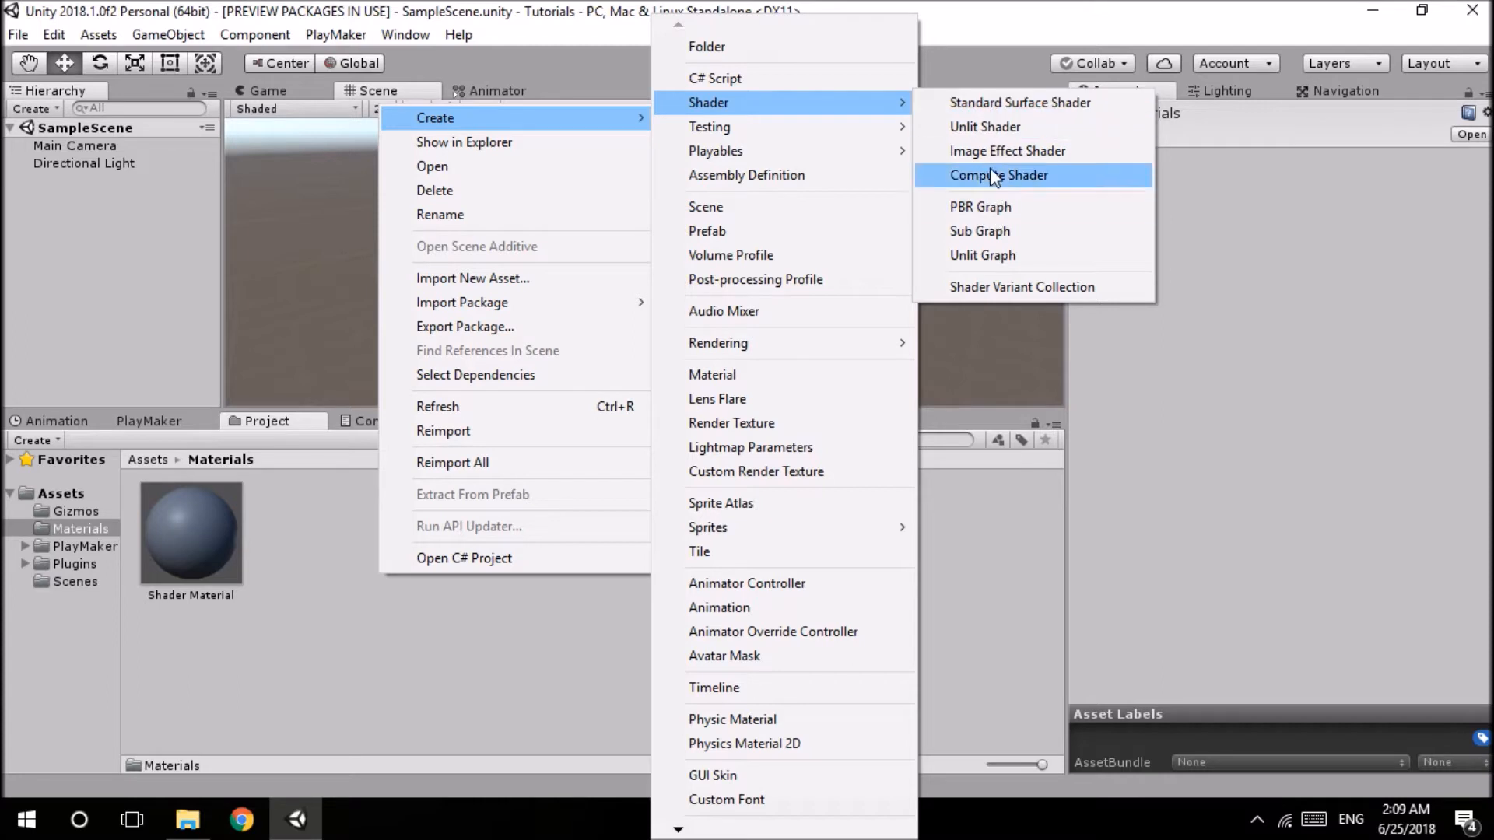
pyautogui.moveTo(1020, 103)
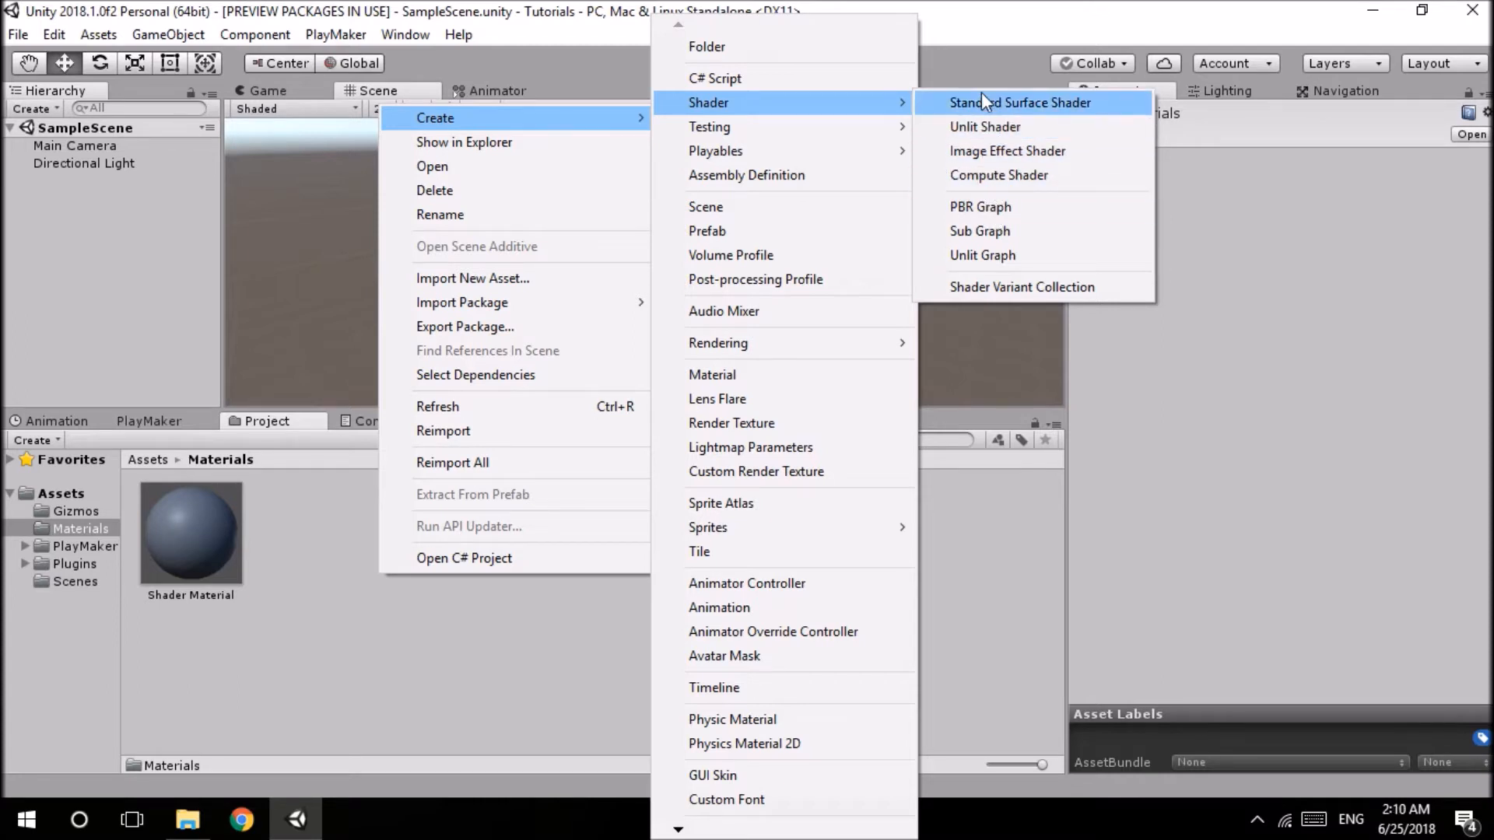
pyautogui.moveTo(1007, 151)
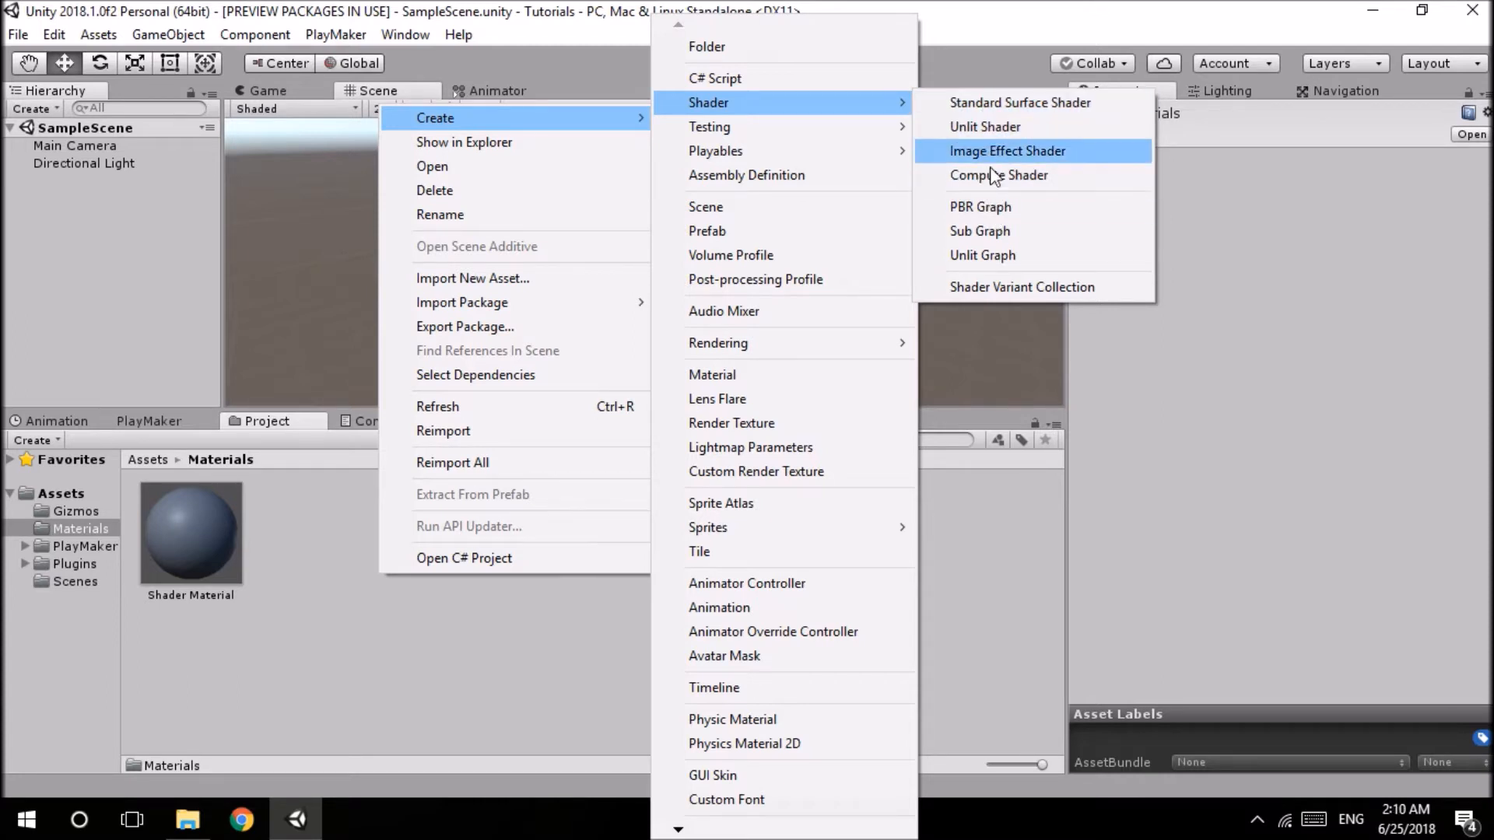
pyautogui.moveTo(998, 176)
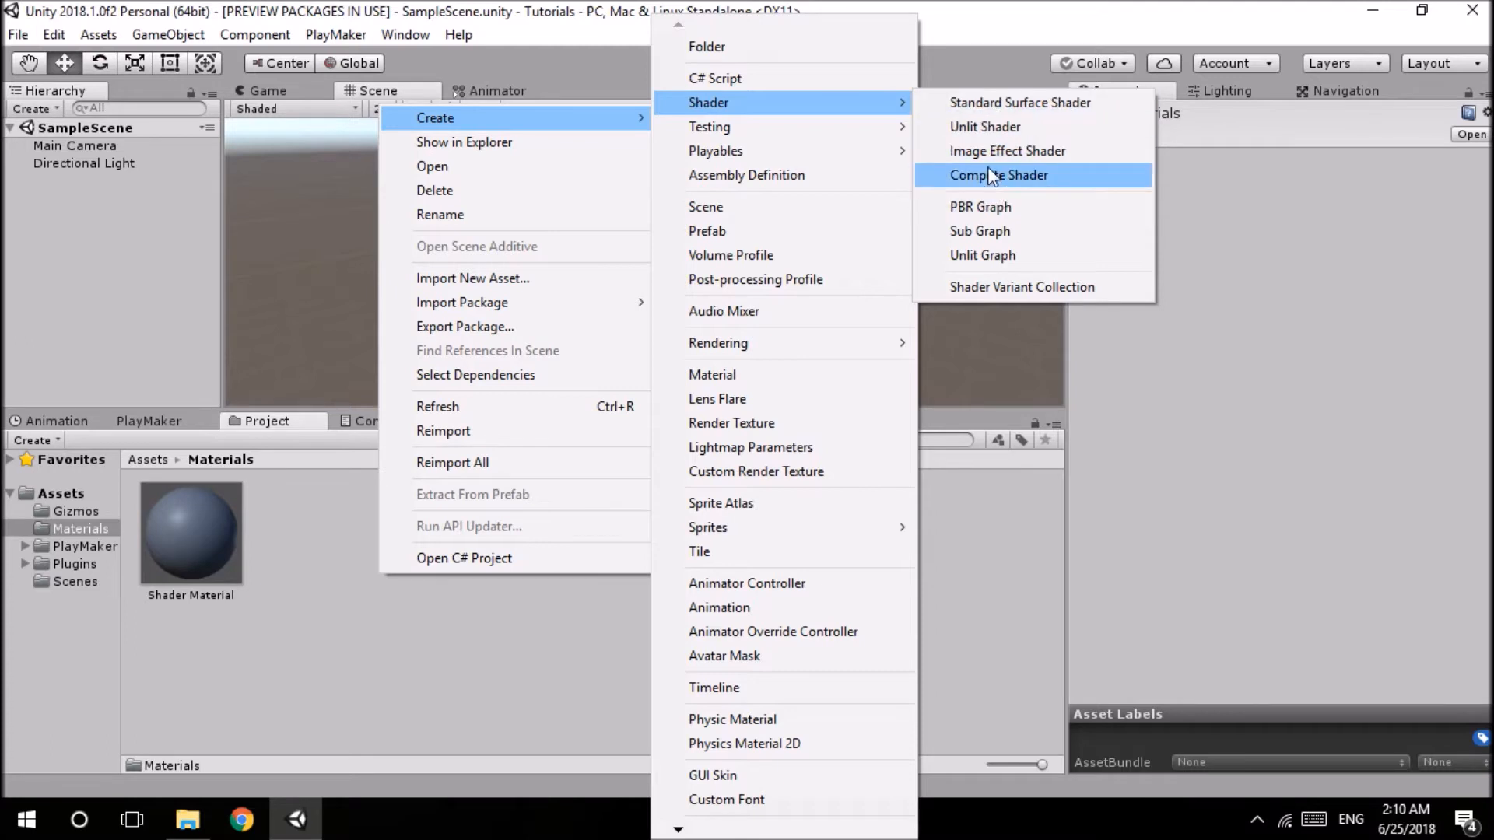
pyautogui.moveTo(985, 126)
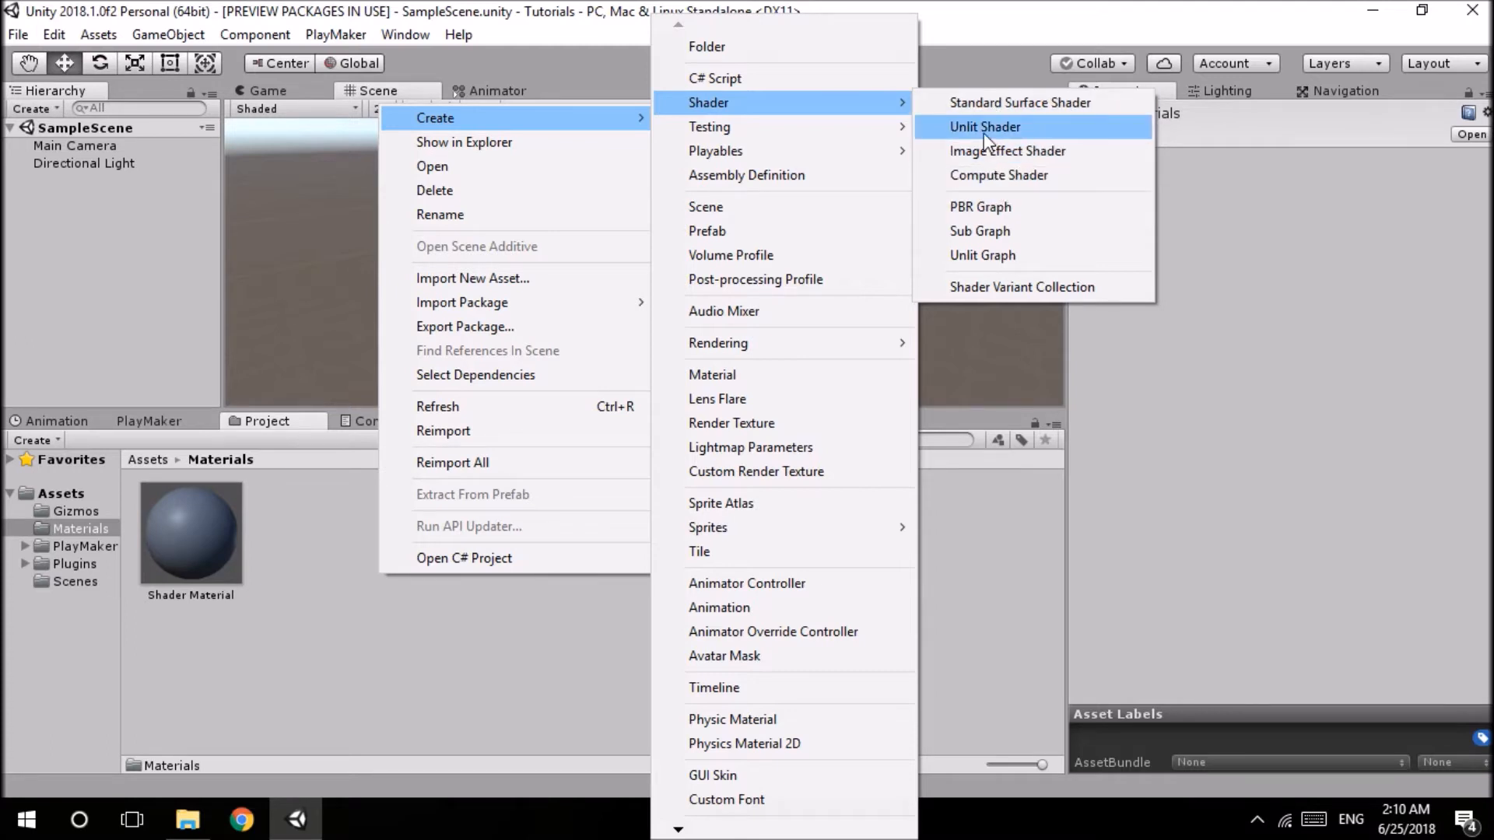
pyautogui.moveTo(1019, 102)
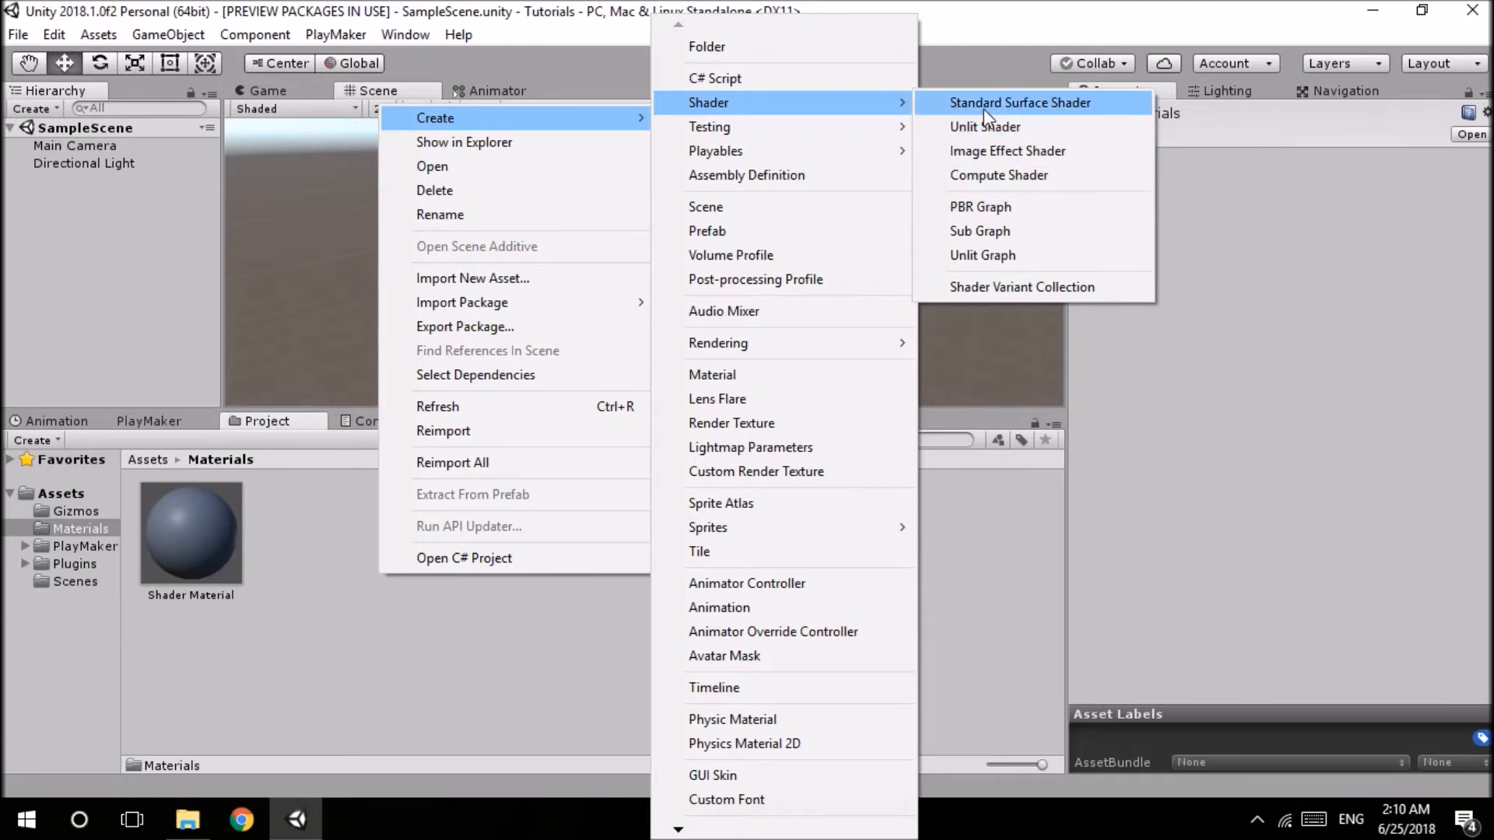
pyautogui.moveTo(999, 174)
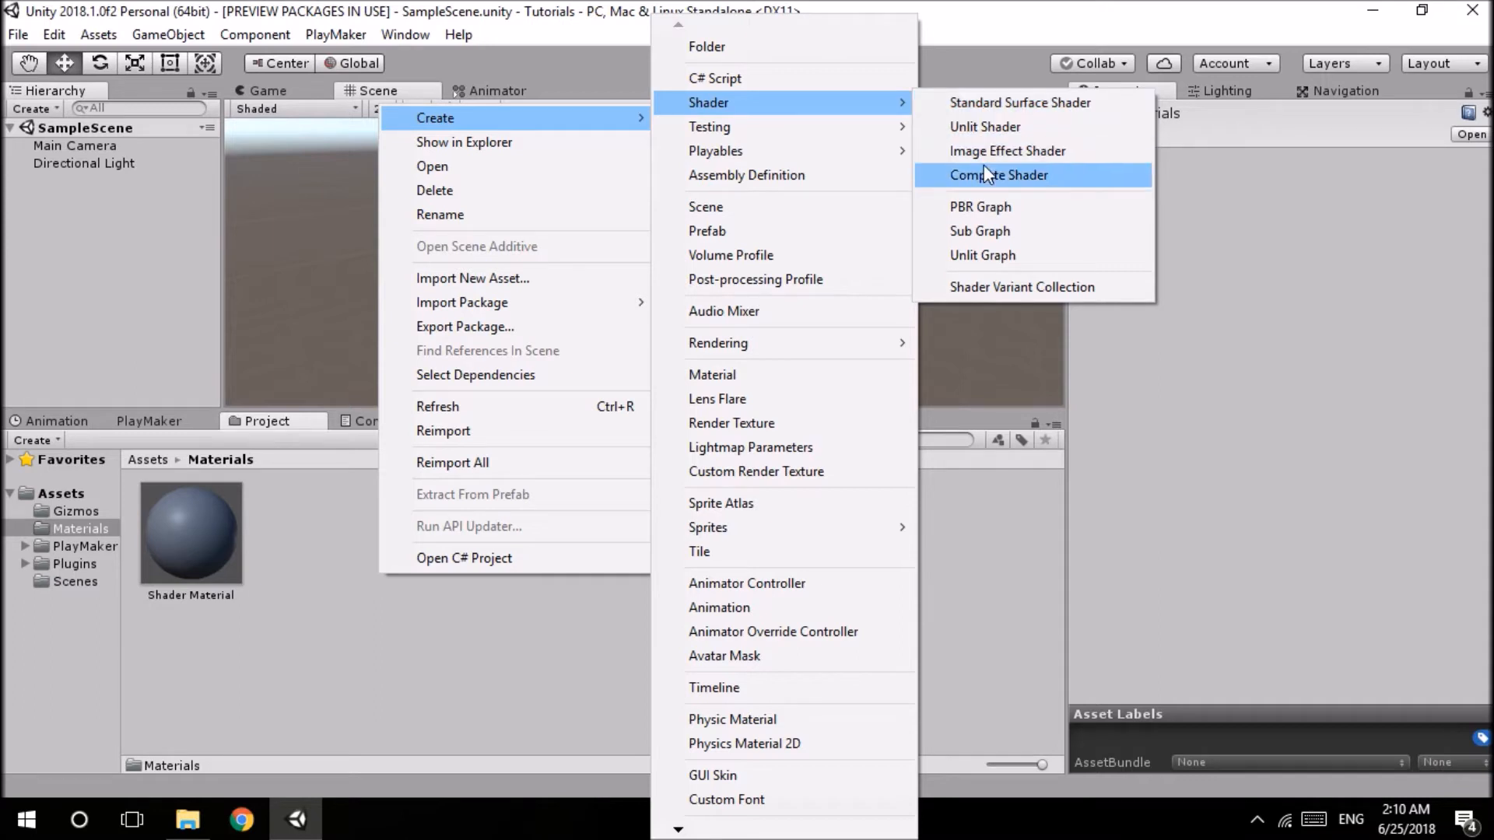
pyautogui.moveTo(991, 207)
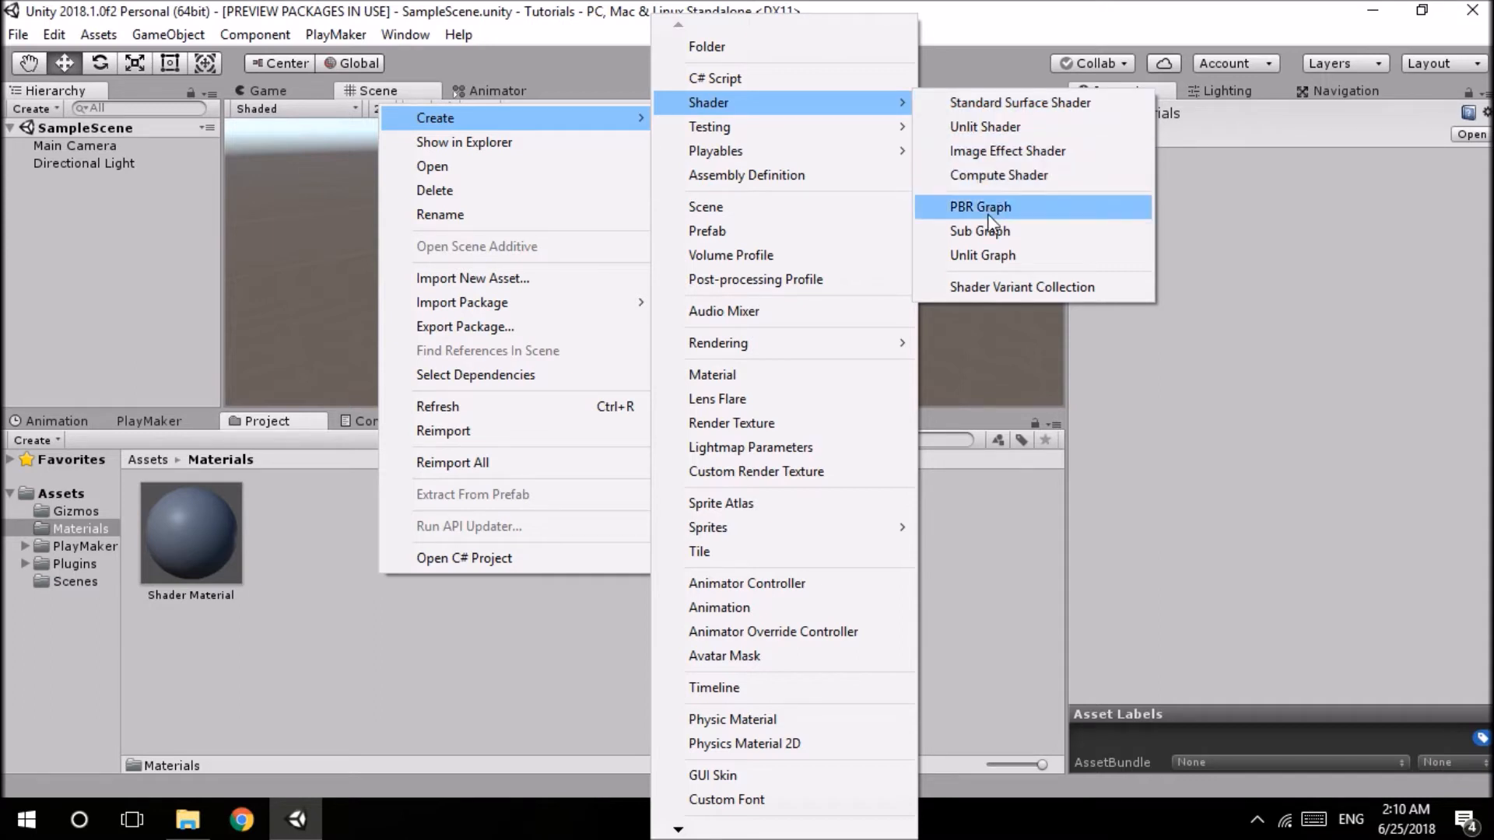
pyautogui.moveTo(929, 117)
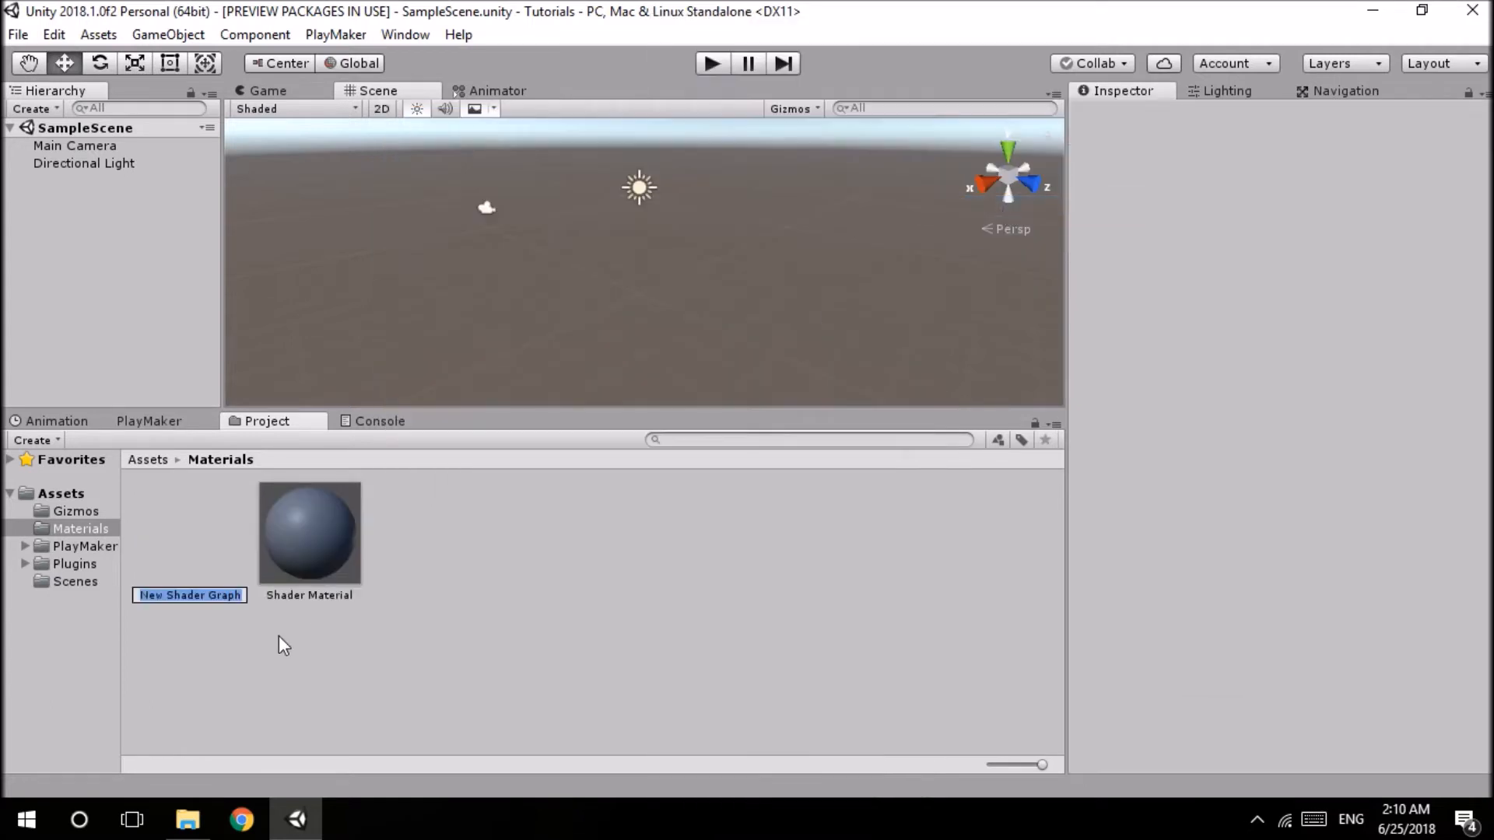
pyautogui.moveTo(280, 676)
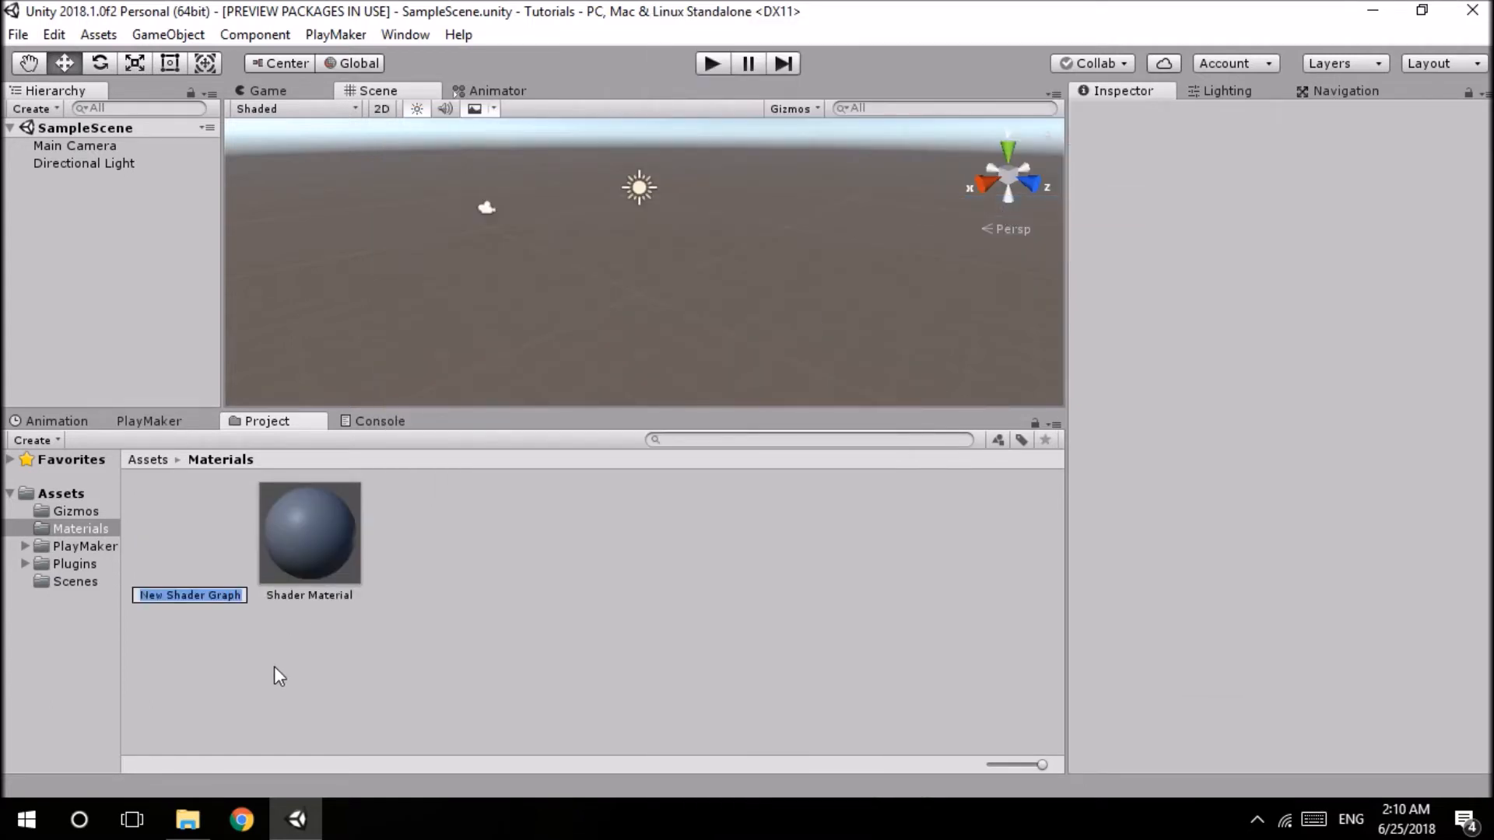
# - Name the new PBR Graph asset Shader Graph and select it to show its import settings
pyautogui.write('Shader')
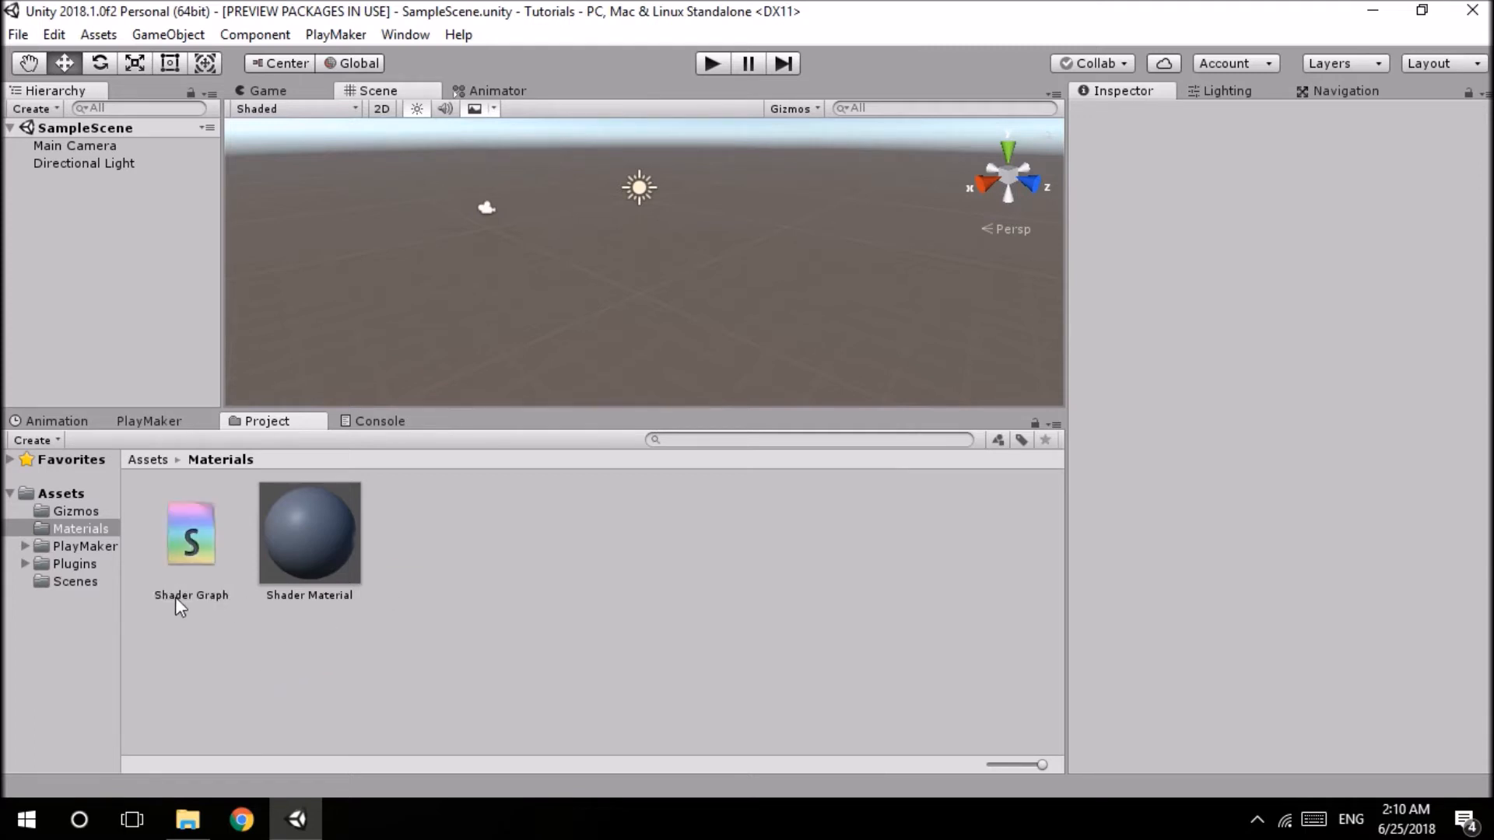
pyautogui.click(190, 533)
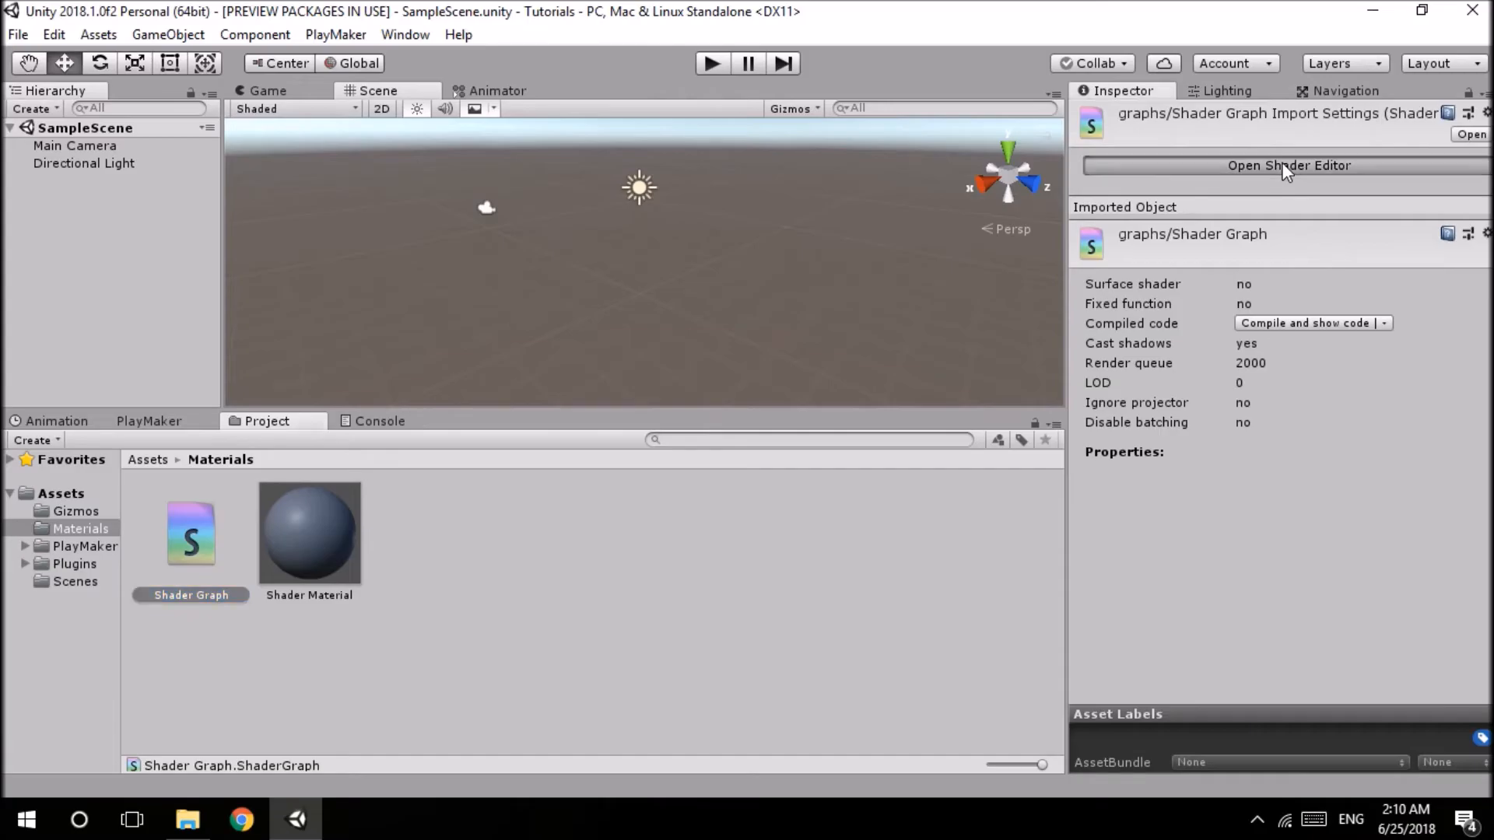
# - Launch the Shader Graph editor showing the PBR Master node and sphere preview
pyautogui.click(1288, 165)
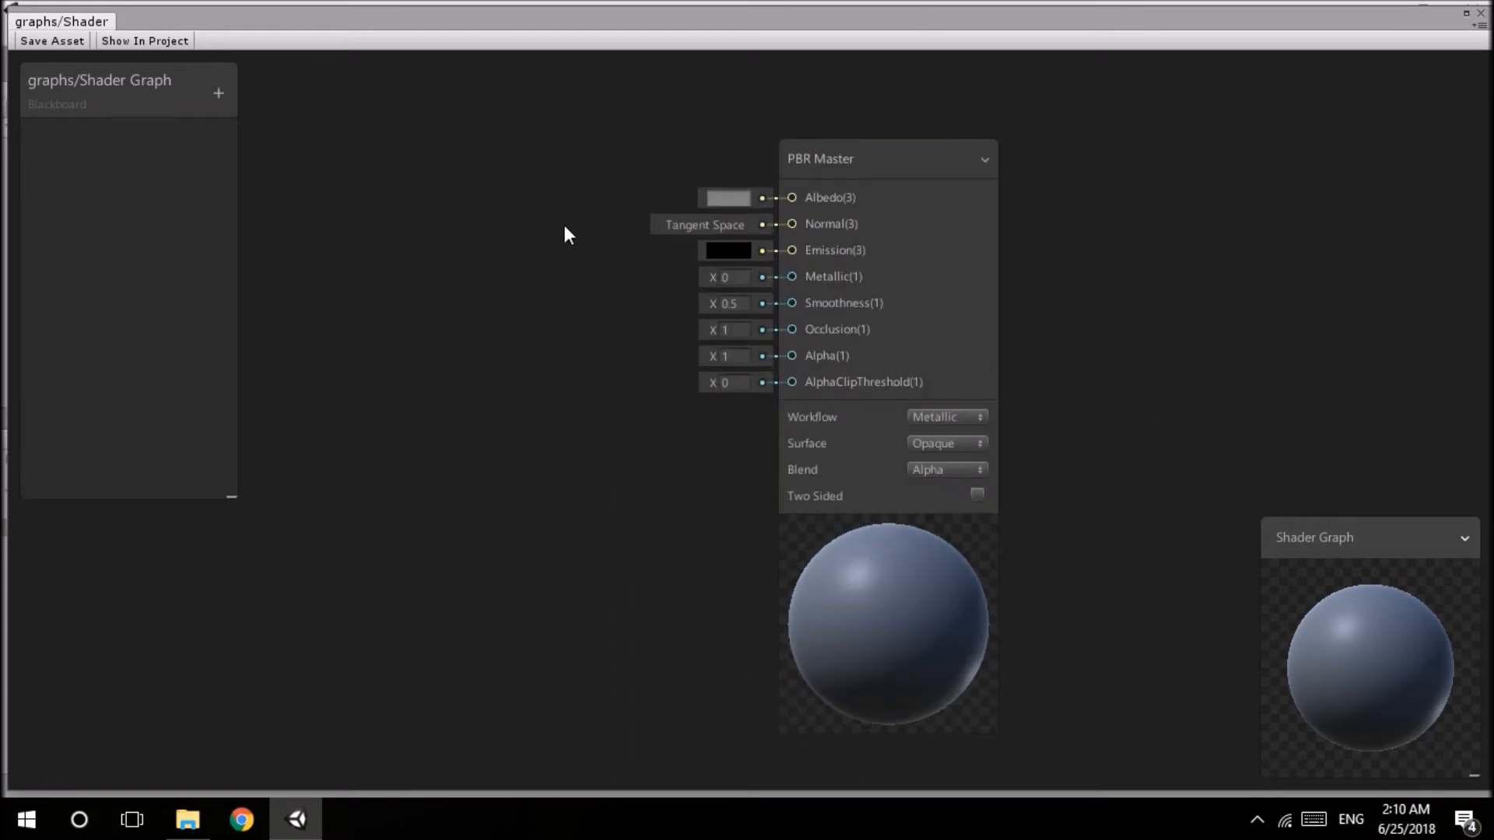
pyautogui.moveTo(794, 304)
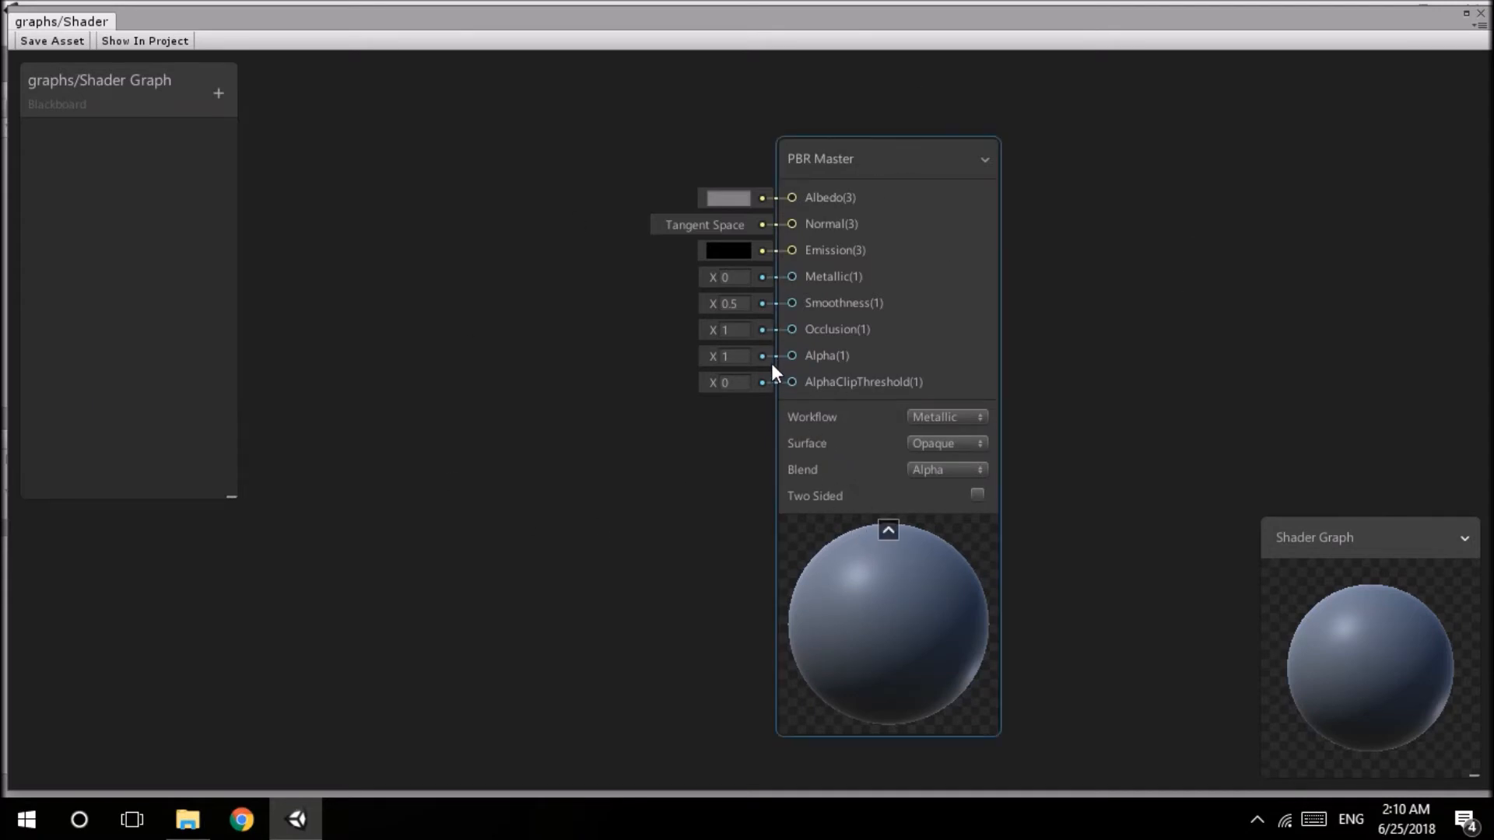
pyautogui.moveTo(318, 360)
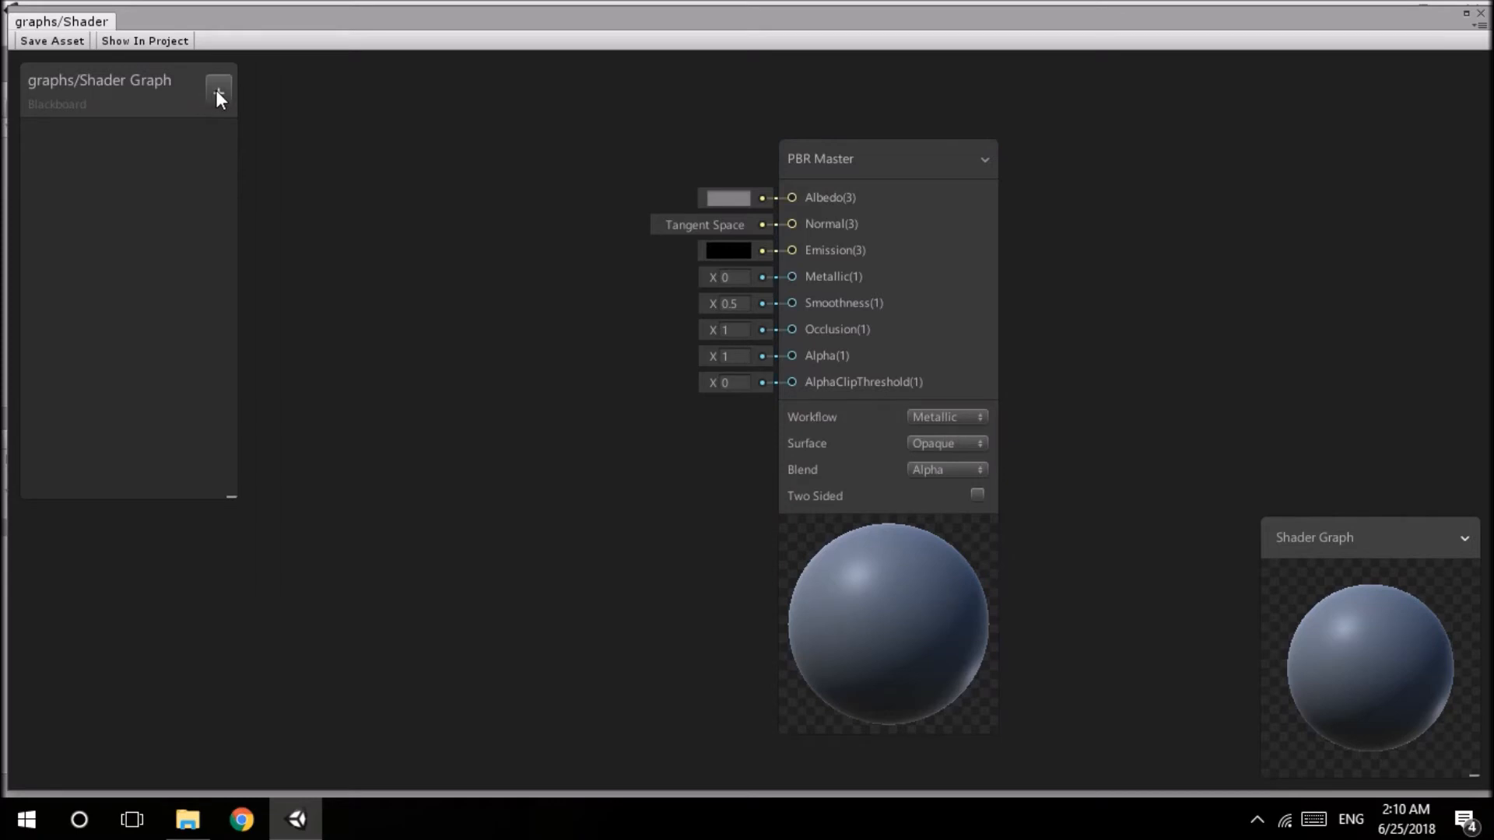
# - Add a Vector1 blackboard property named Variable and wire its node to PBR Master's Alpha
pyautogui.click(218, 90)
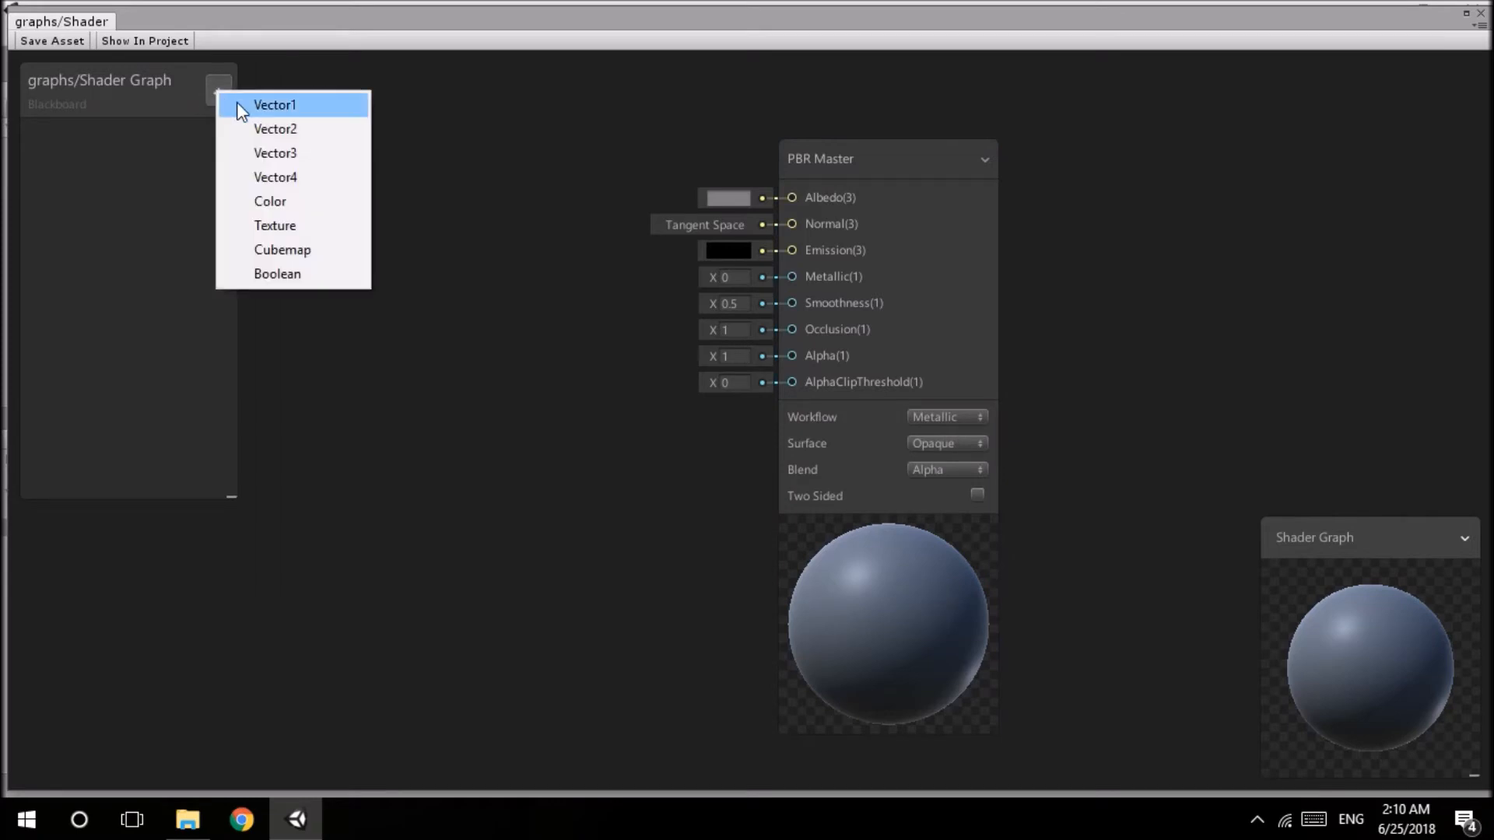
pyautogui.click(274, 105)
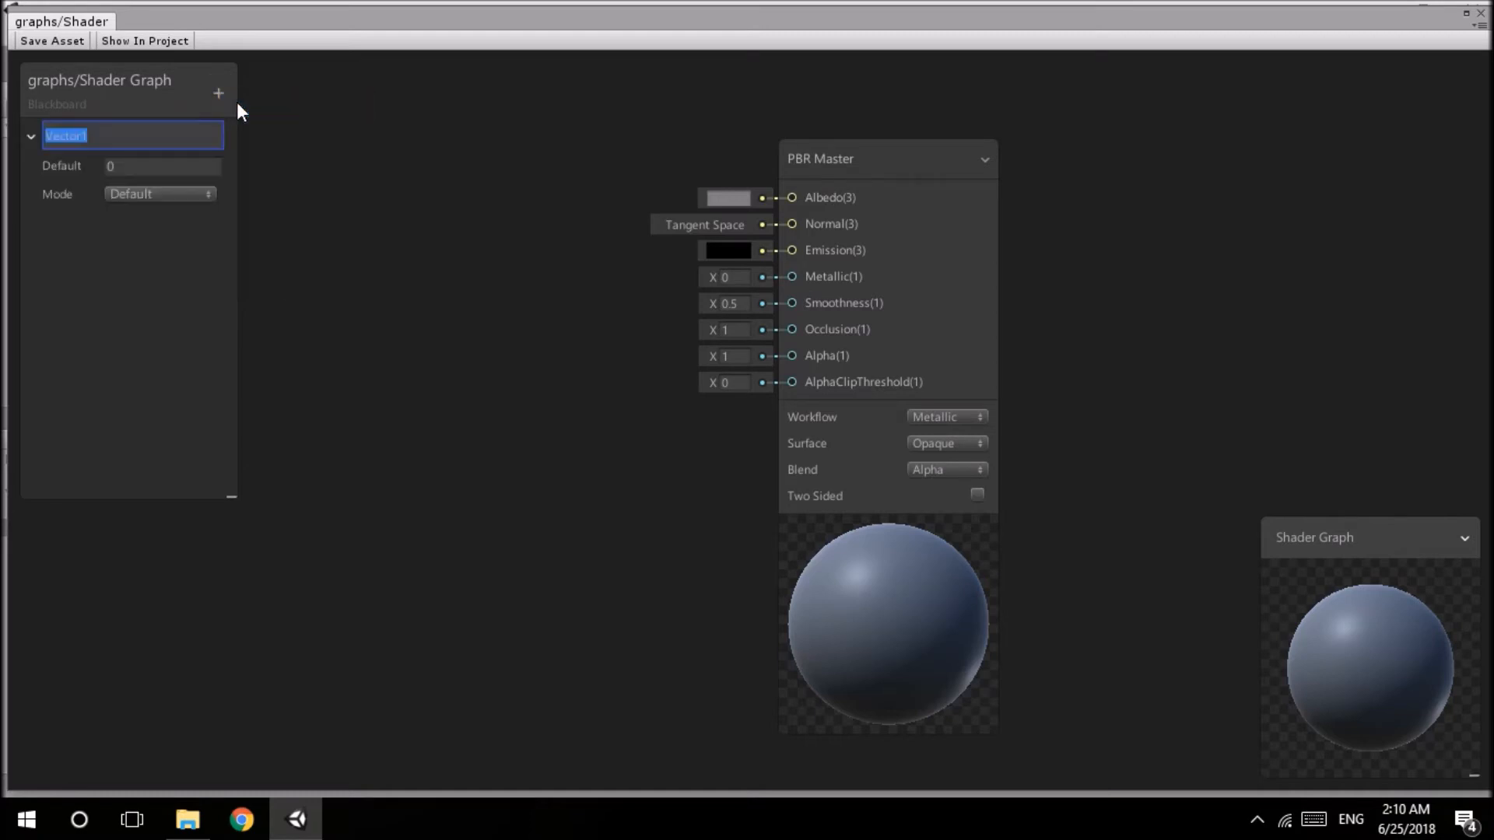
pyautogui.moveTo(175, 147)
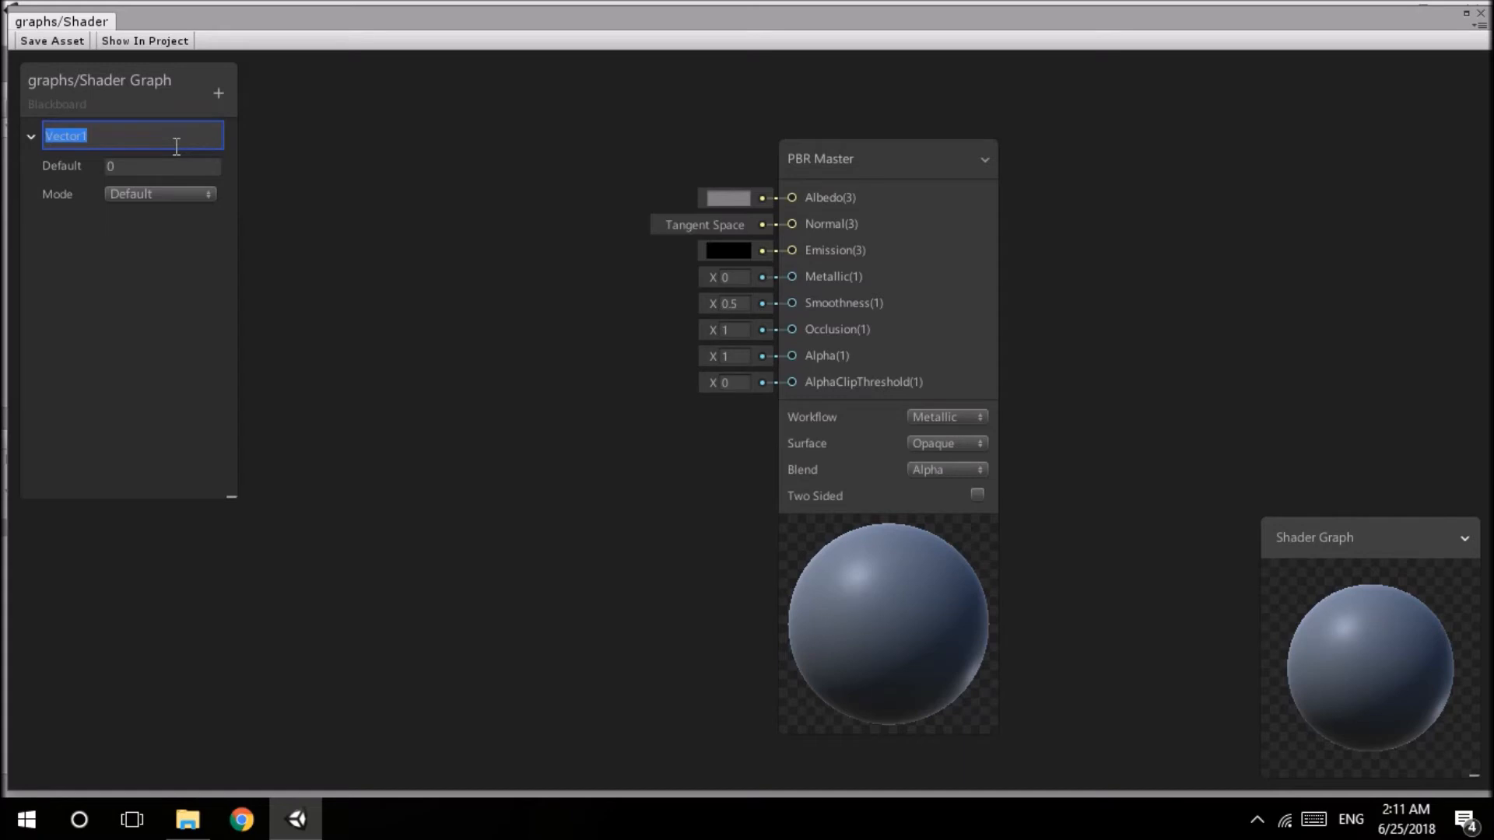
pyautogui.write('Var')
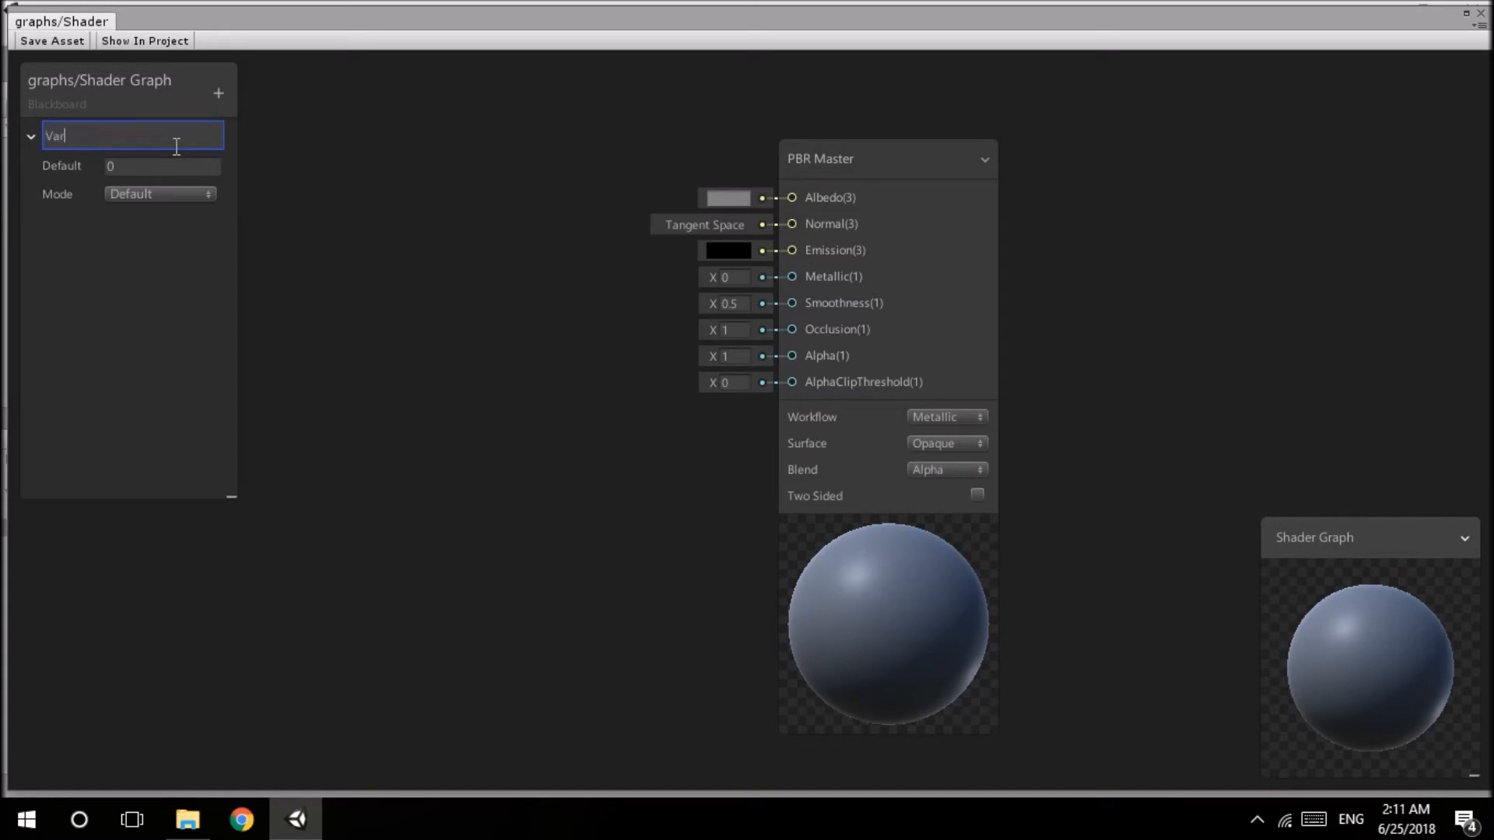
pyautogui.press('Return')
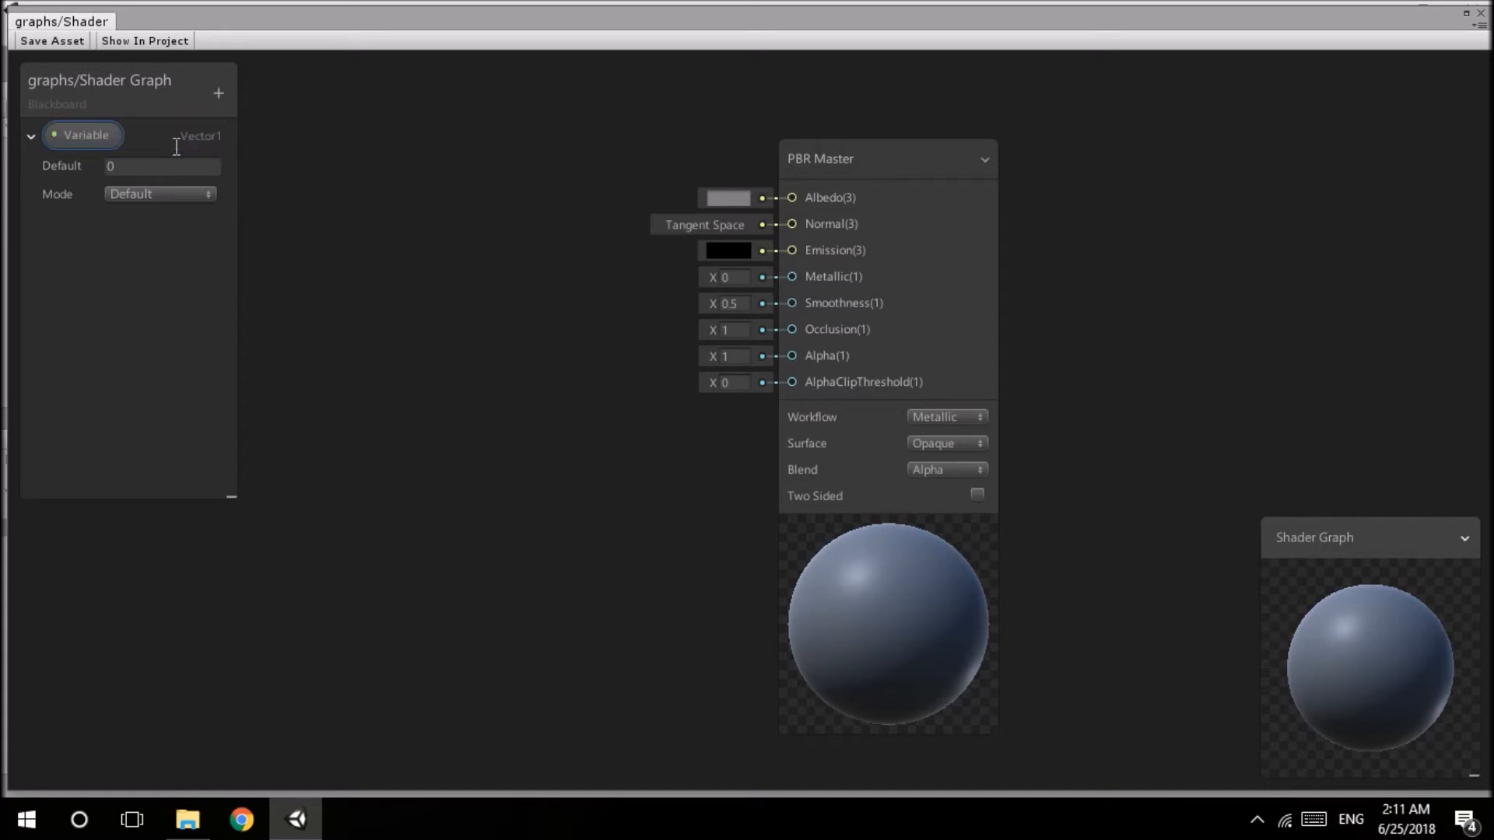
pyautogui.click(162, 167)
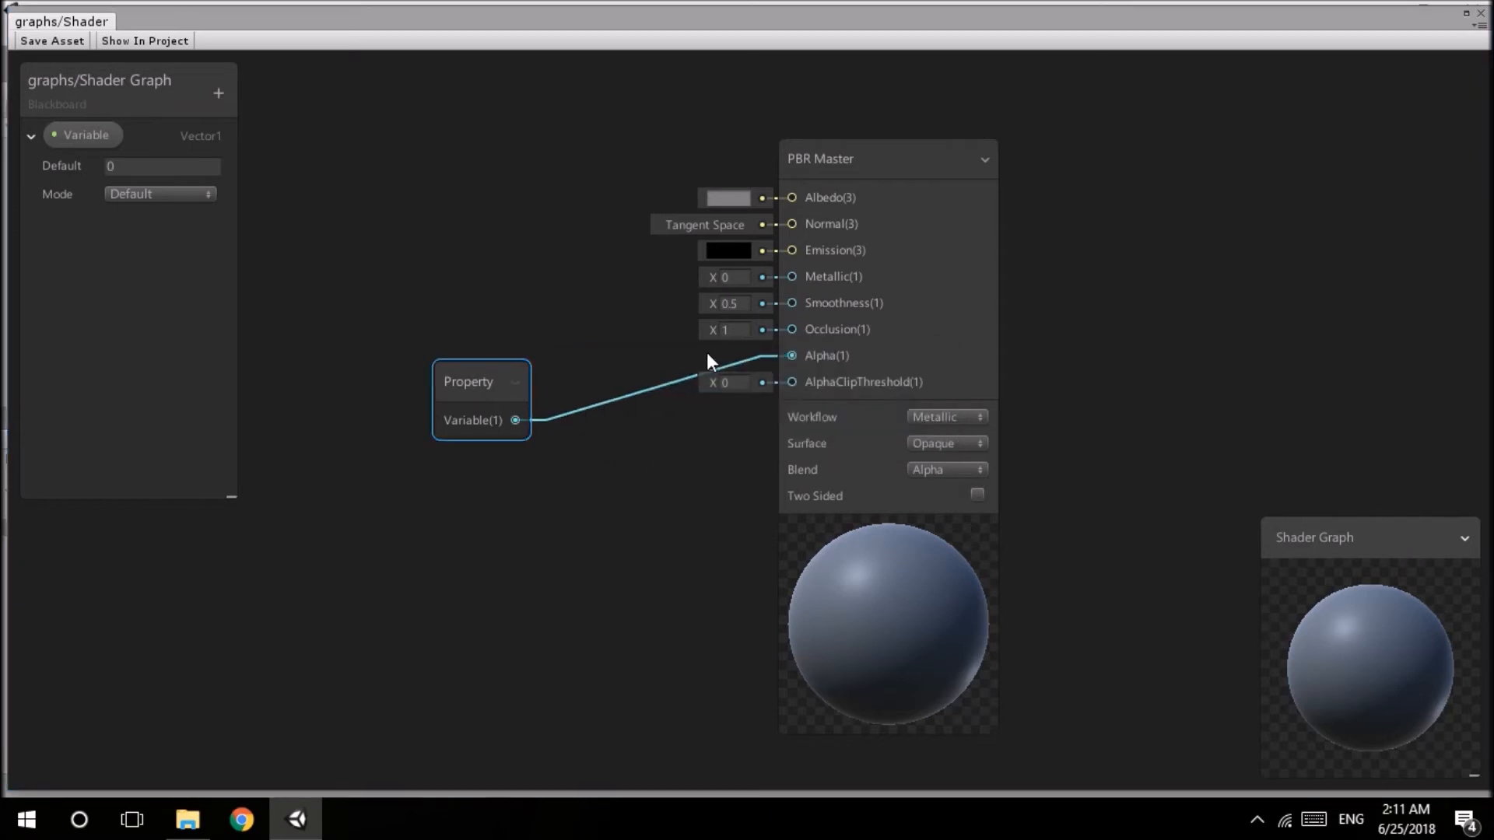
# - Set the PBR Master surface to Transparent and Variable's default value to 1
pyautogui.click(946, 445)
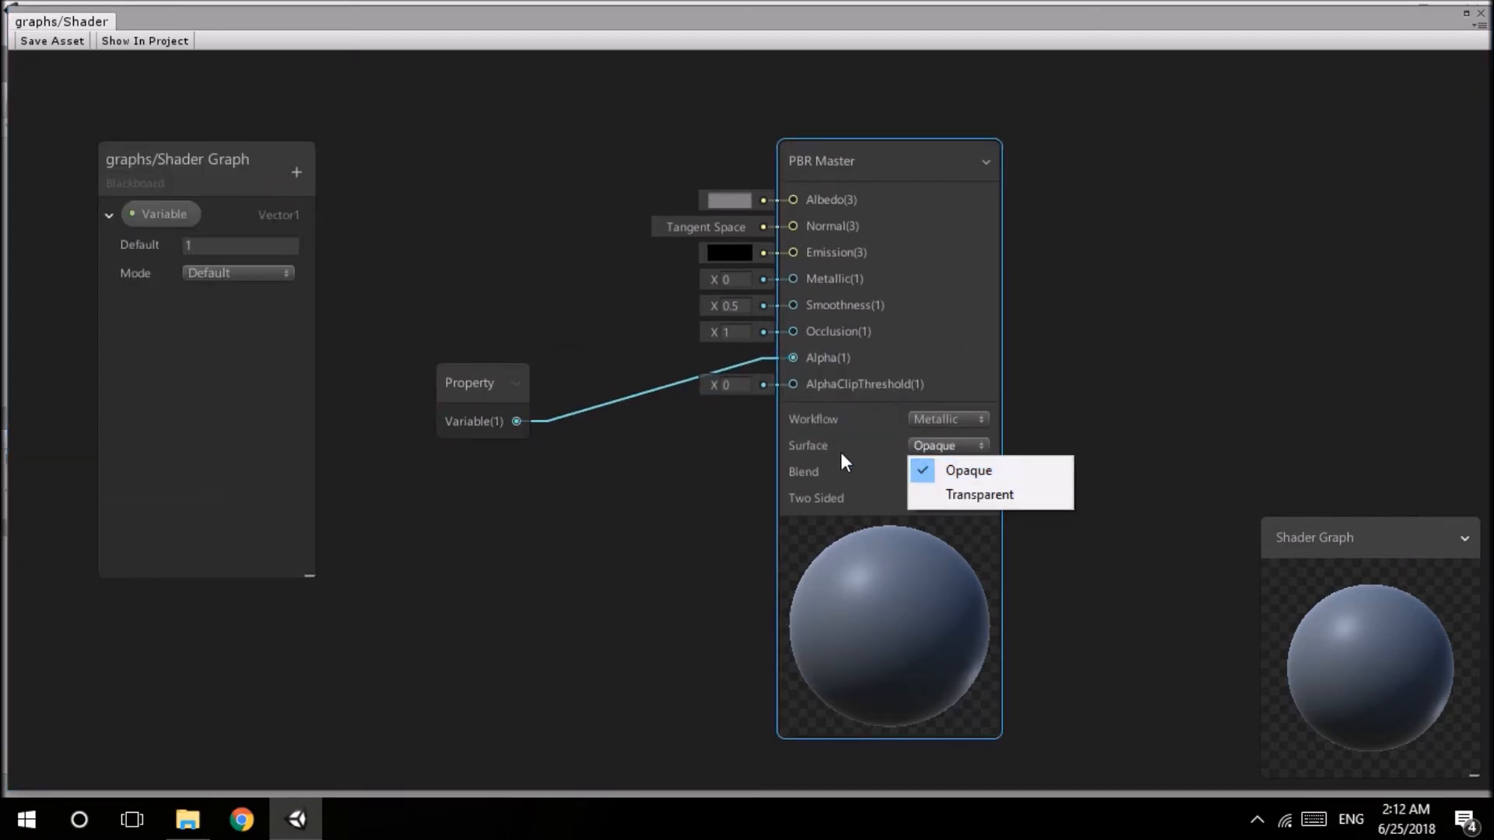
pyautogui.click(979, 495)
pyautogui.write('0')
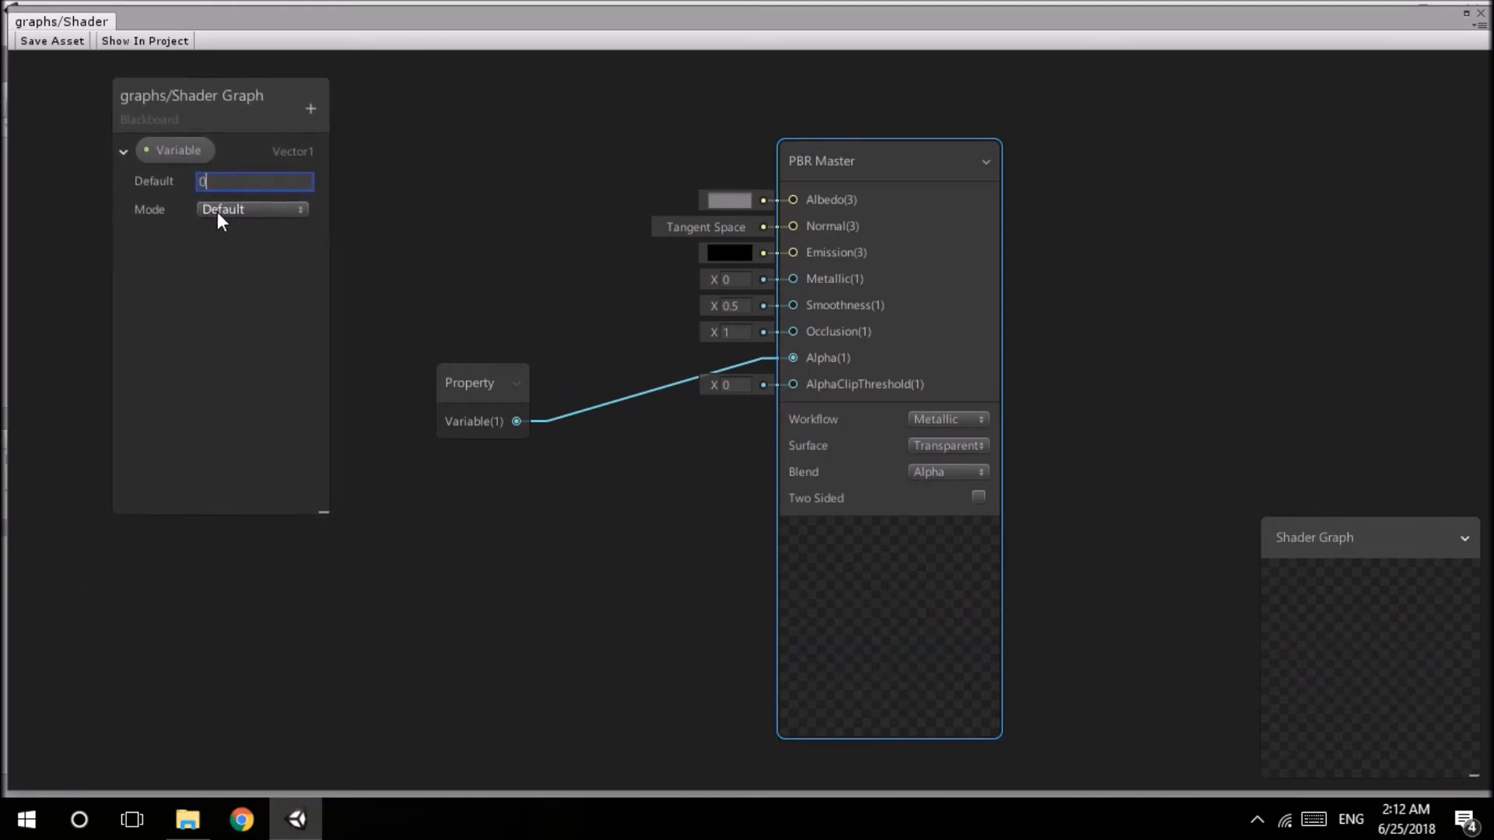
pyautogui.write('1')
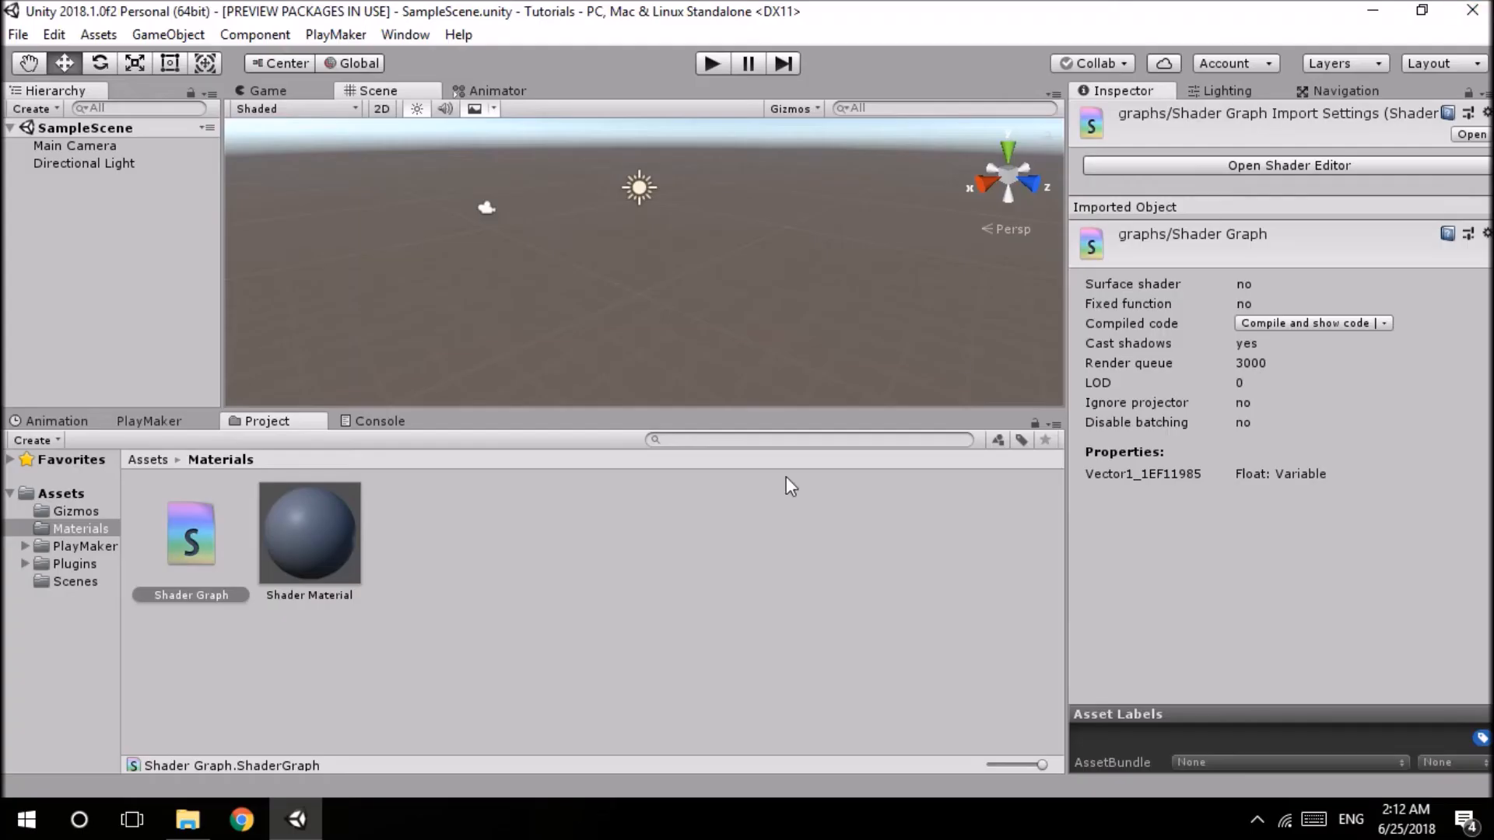
pyautogui.moveTo(224, 657)
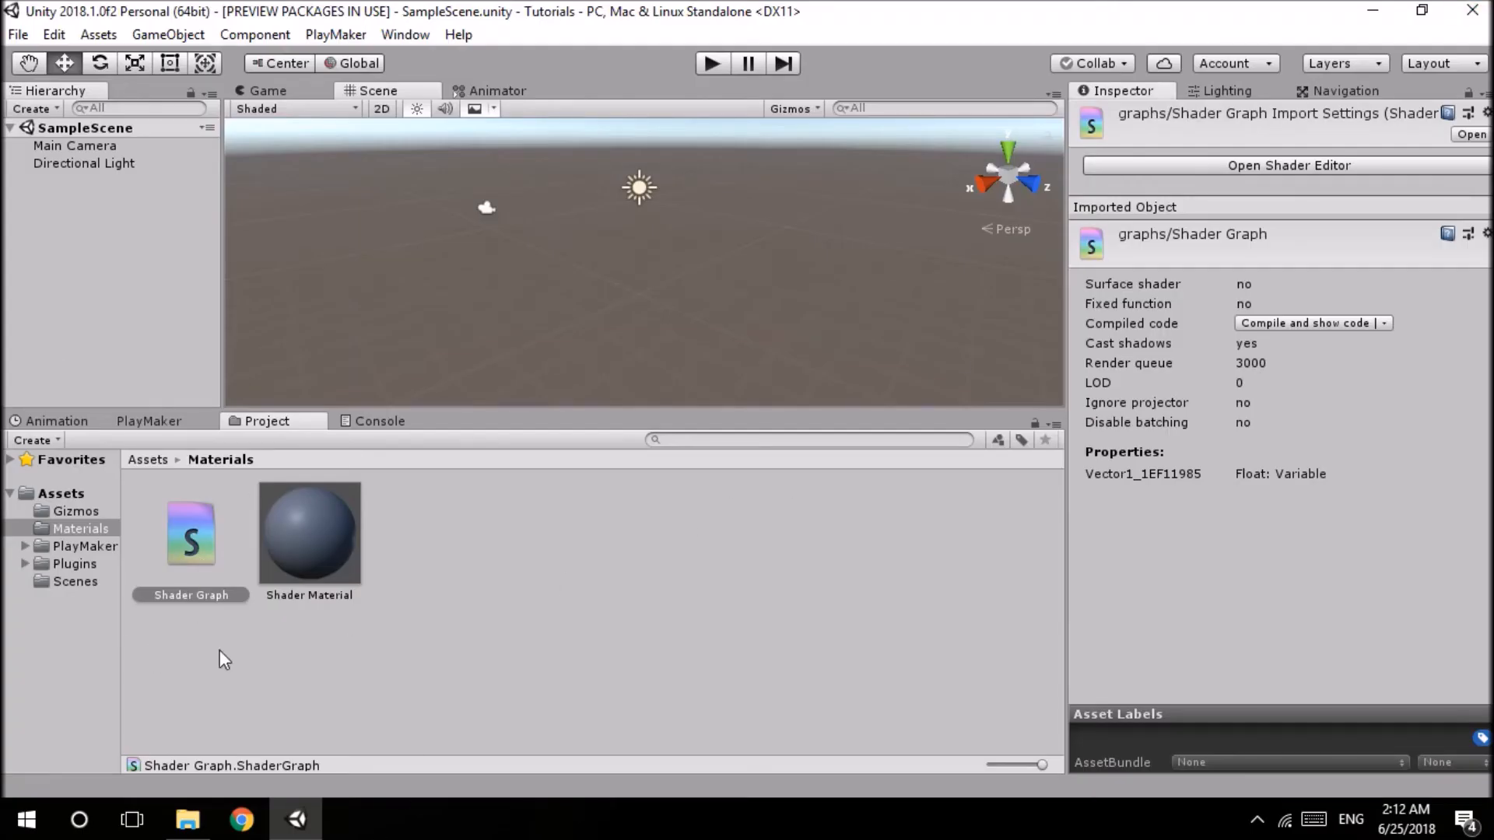
# - Select the Shader Graph asset and run Compile and show code to view the generated shader
pyautogui.click(189, 595)
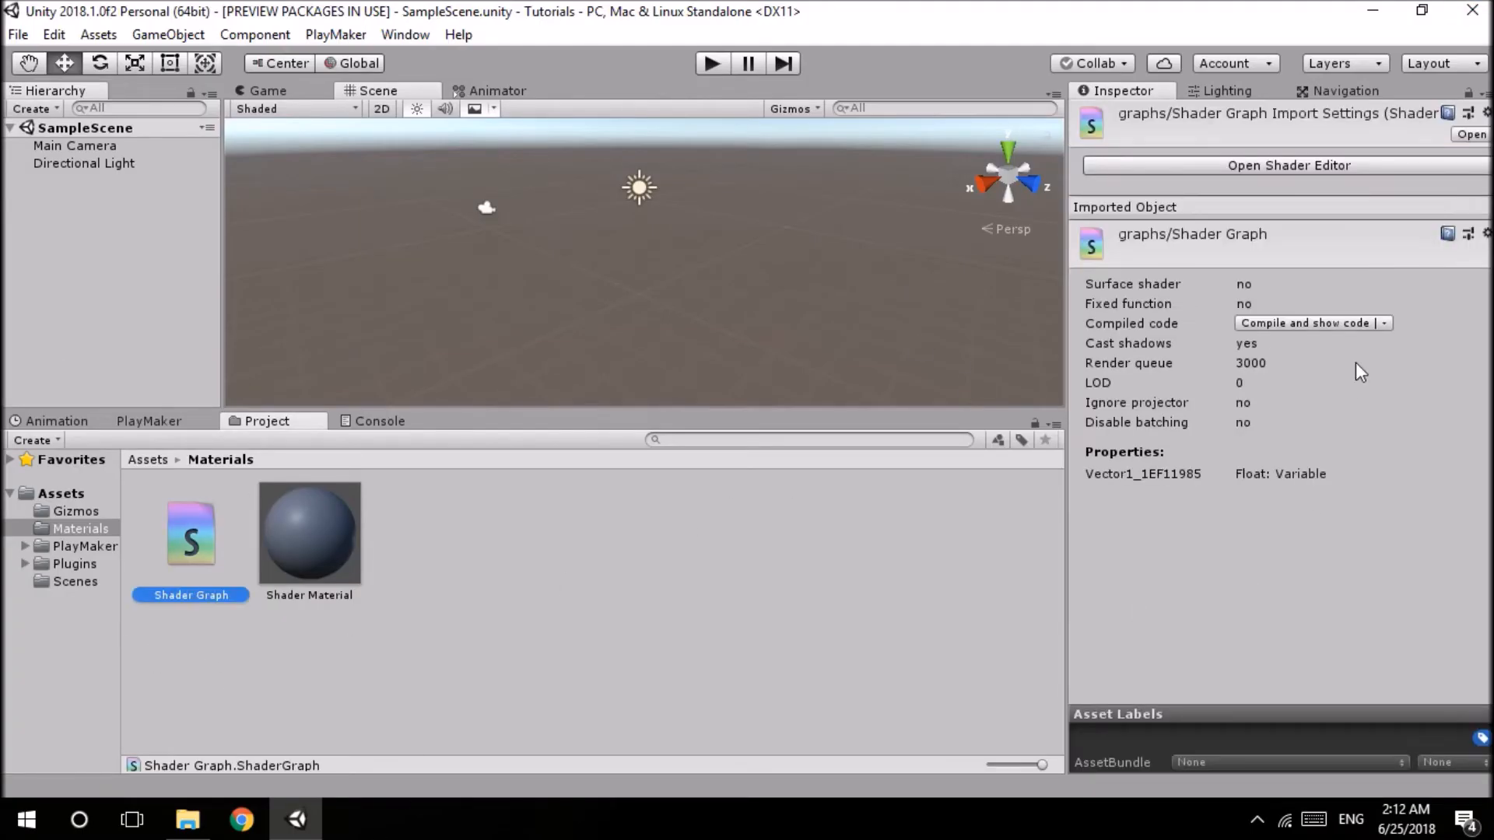
pyautogui.moveTo(1341, 333)
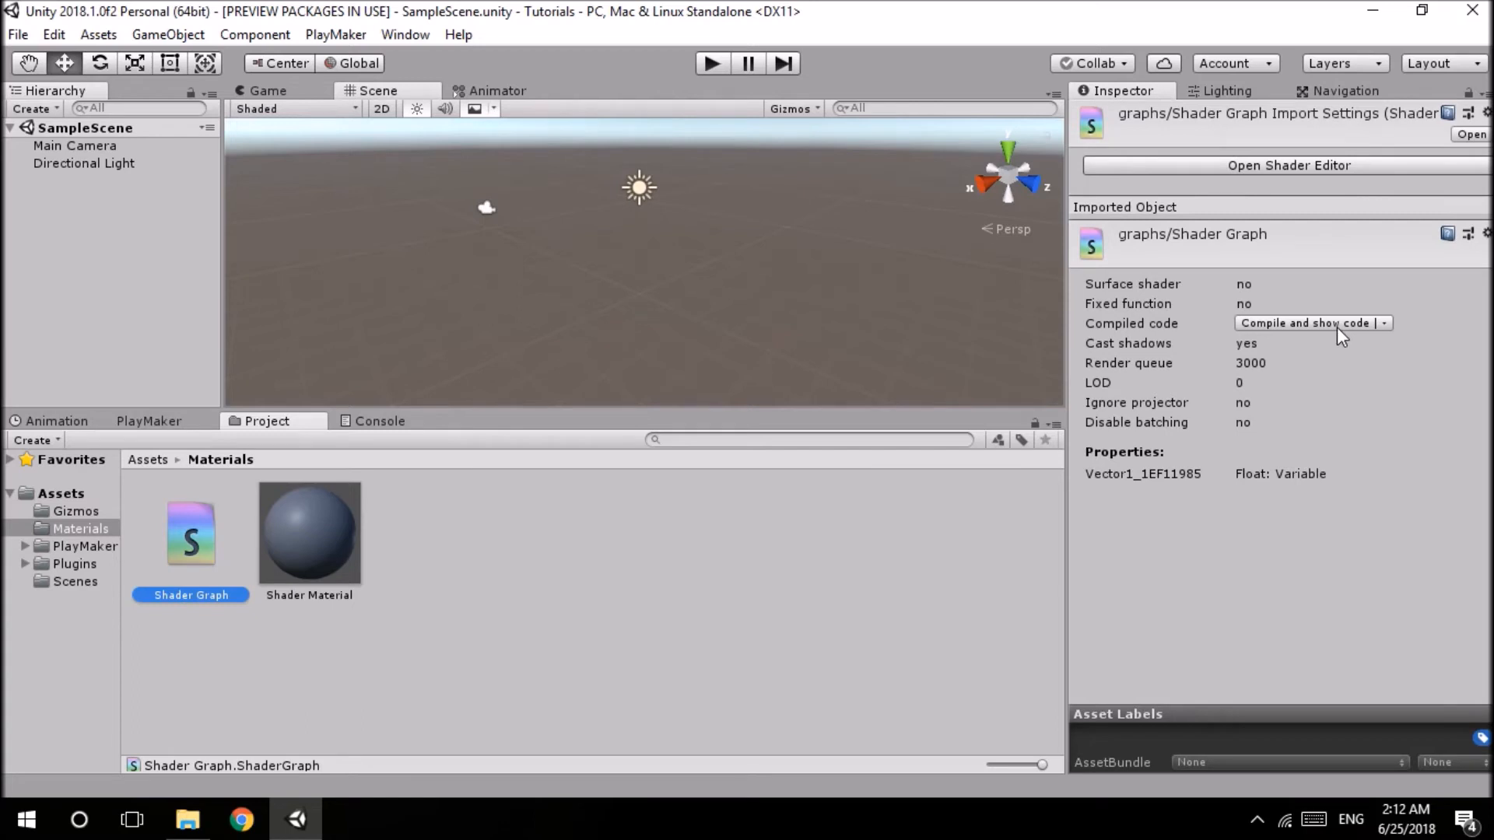
pyautogui.moveTo(1147, 350)
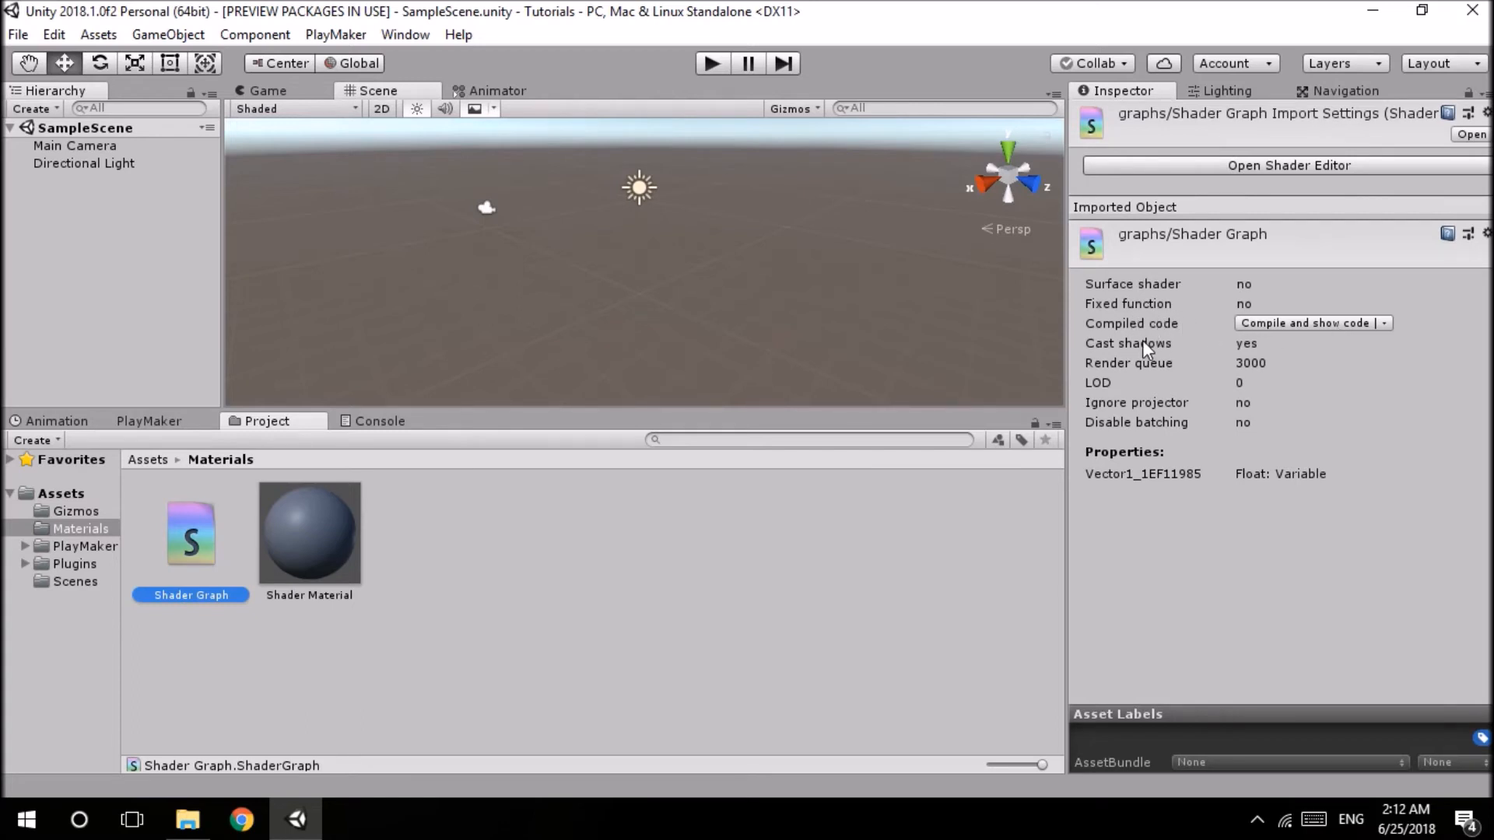
pyautogui.moveTo(1267, 333)
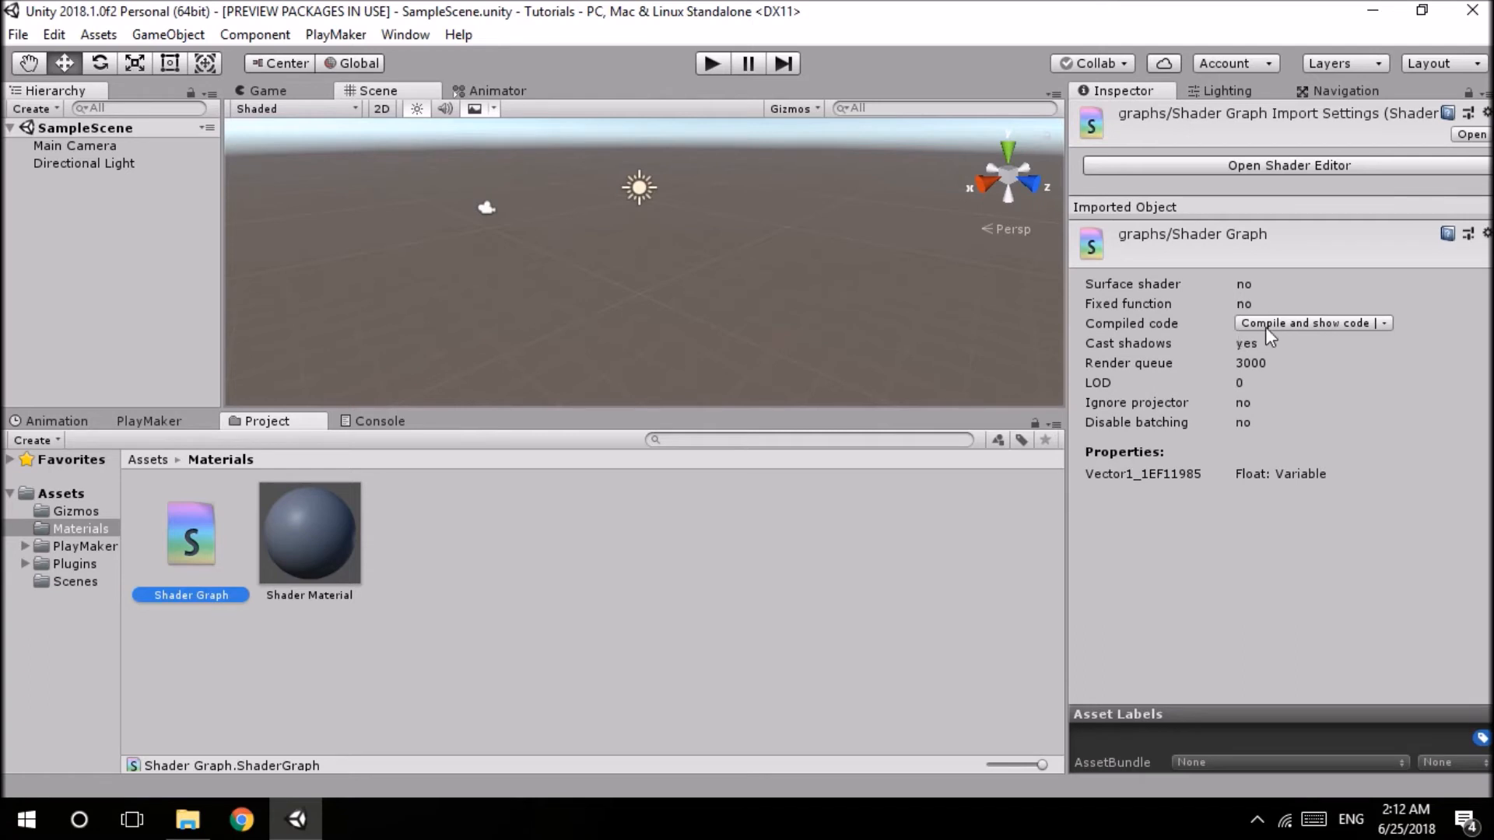
pyautogui.click(1306, 324)
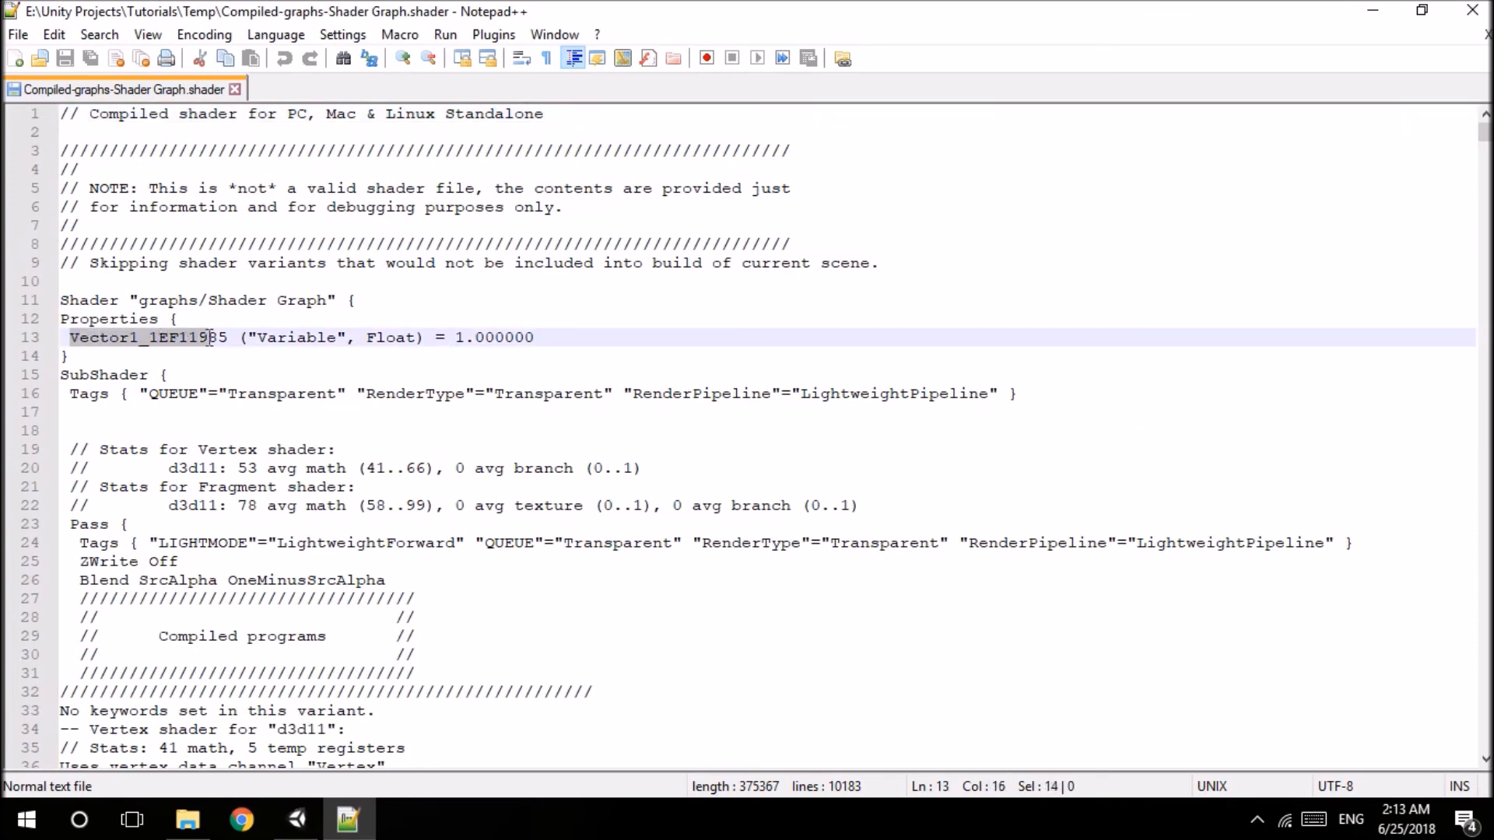
# - Inspect the property declaration and the word Variable on line 13 of the compiled shader
pyautogui.doubleClick(143, 338)
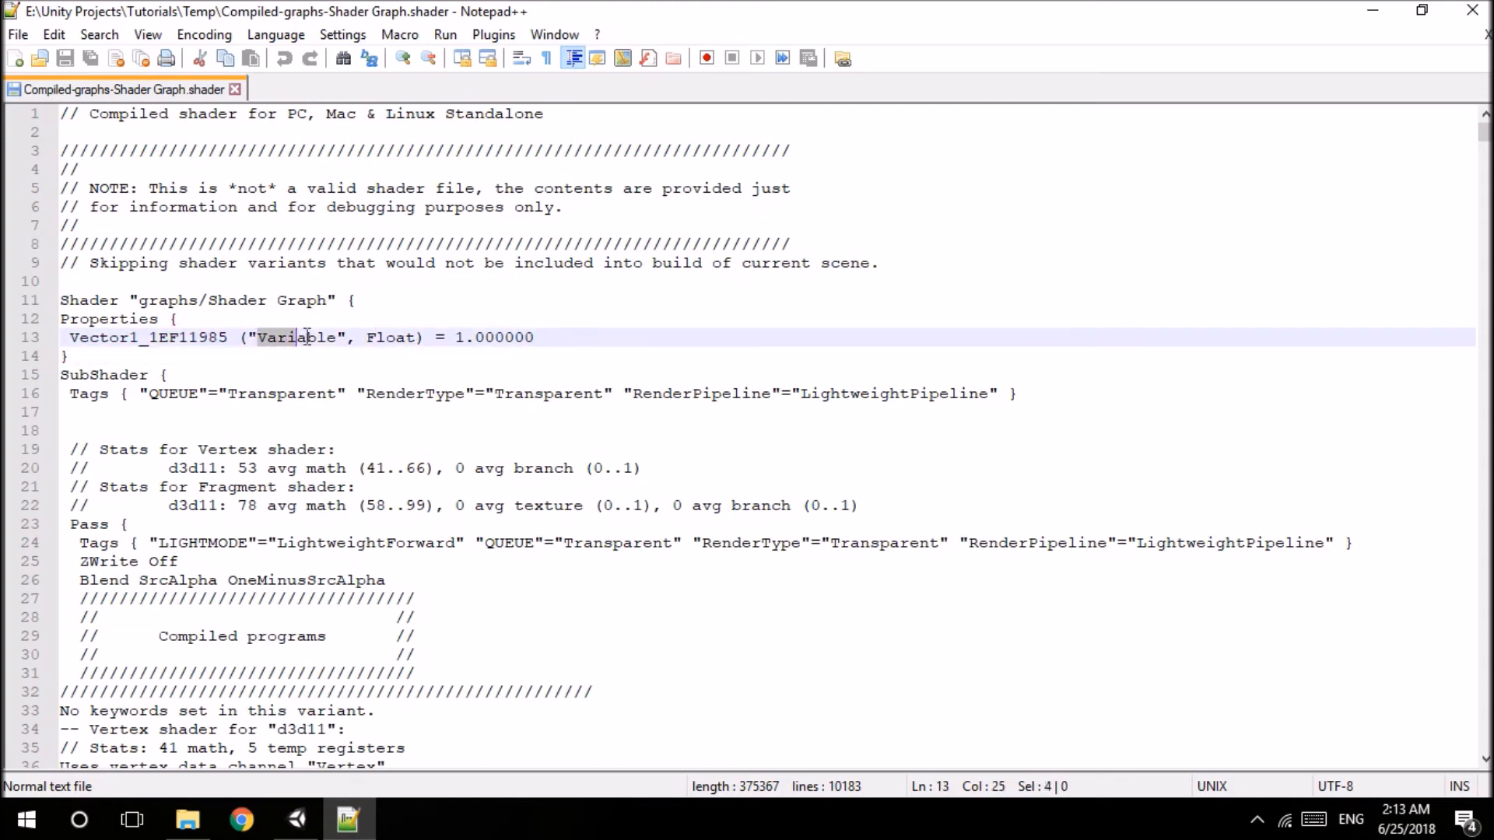
pyautogui.doubleClick(389, 337)
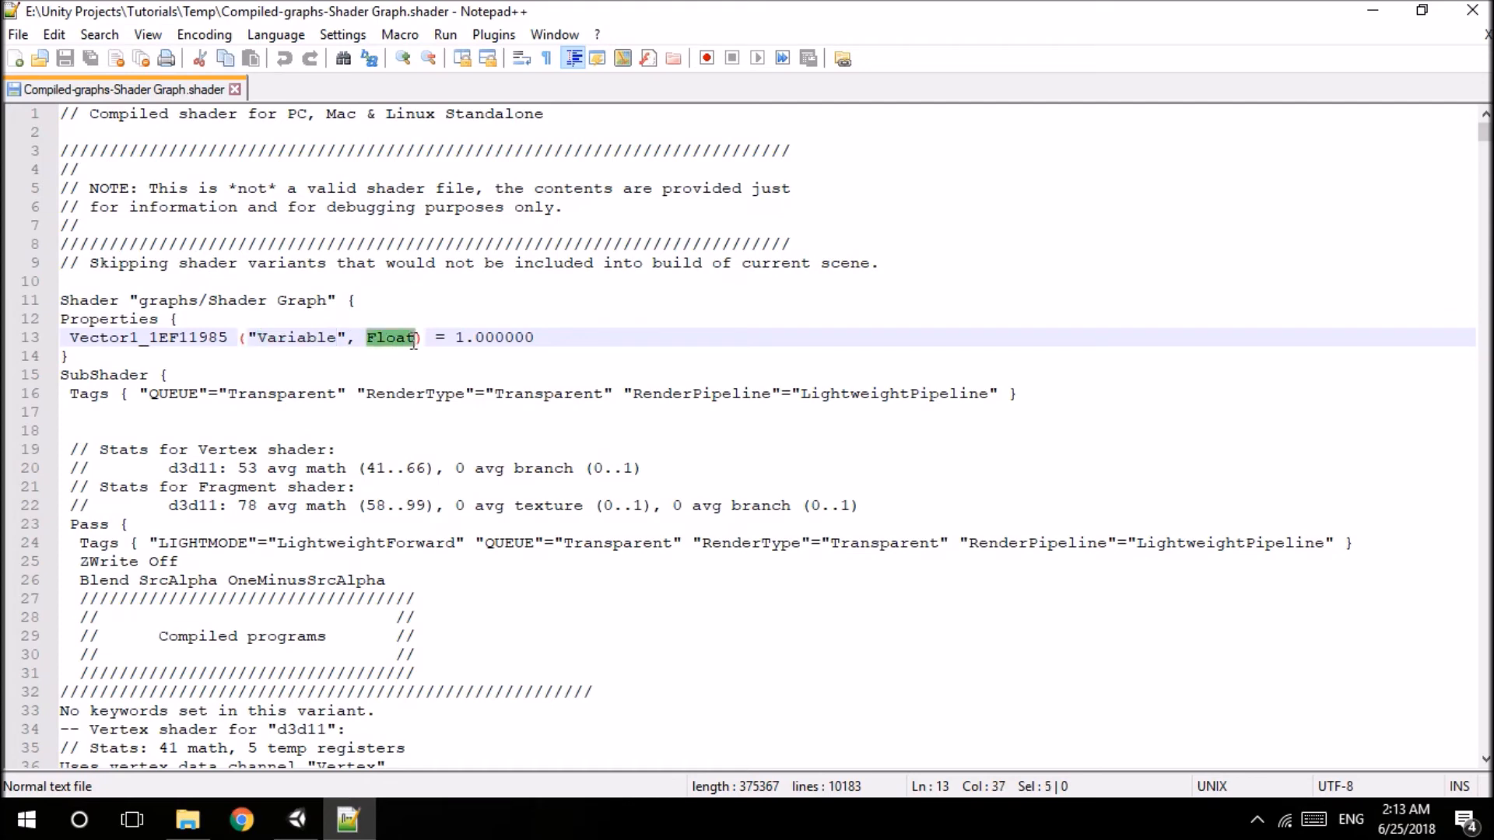
pyautogui.click(451, 337)
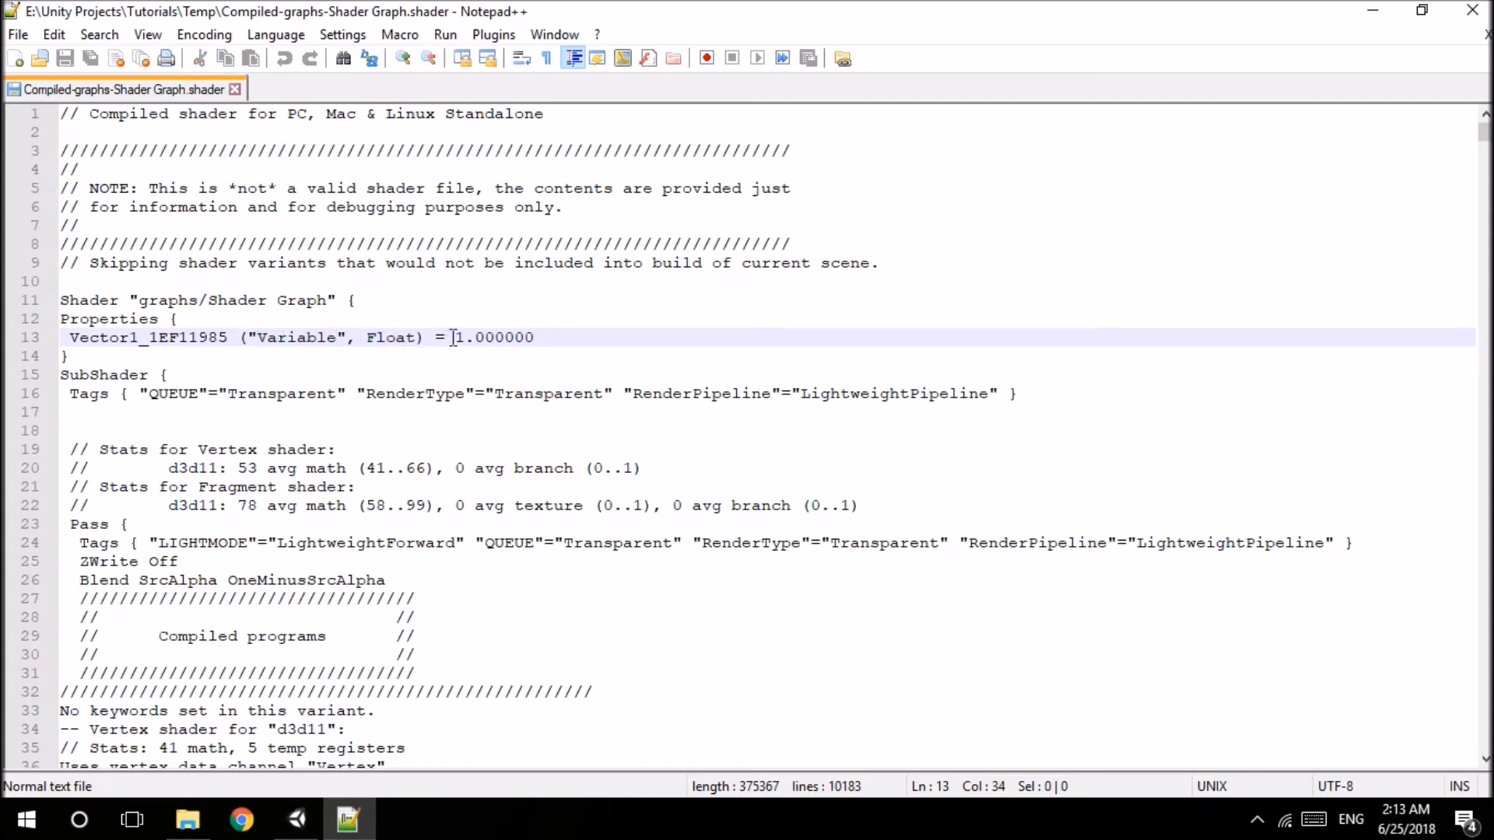
pyautogui.click(571, 337)
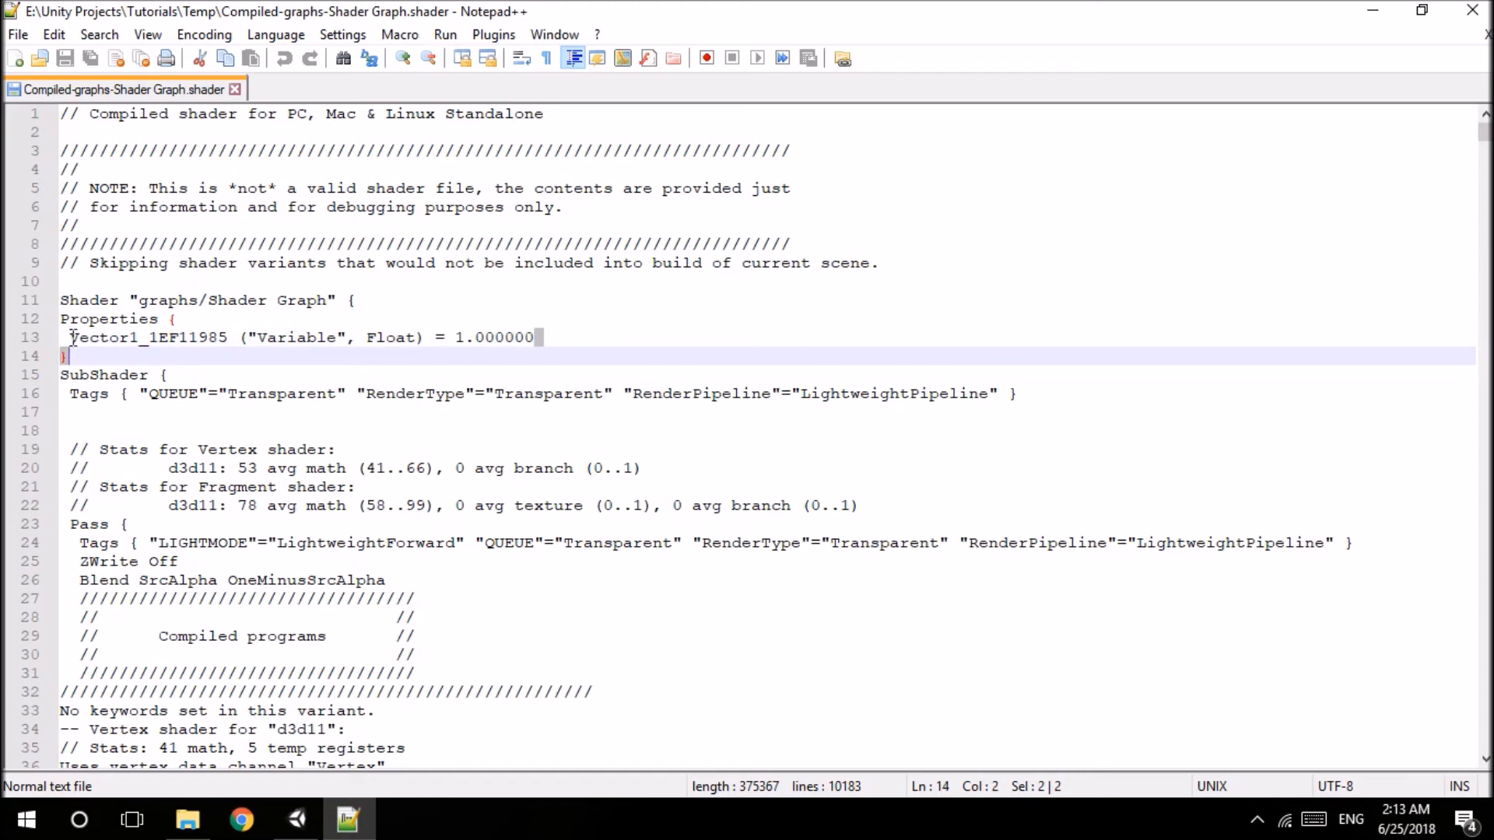
# - Copy the reference name Vector1_1EF11985 from line 13
pyautogui.doubleClick(148, 338)
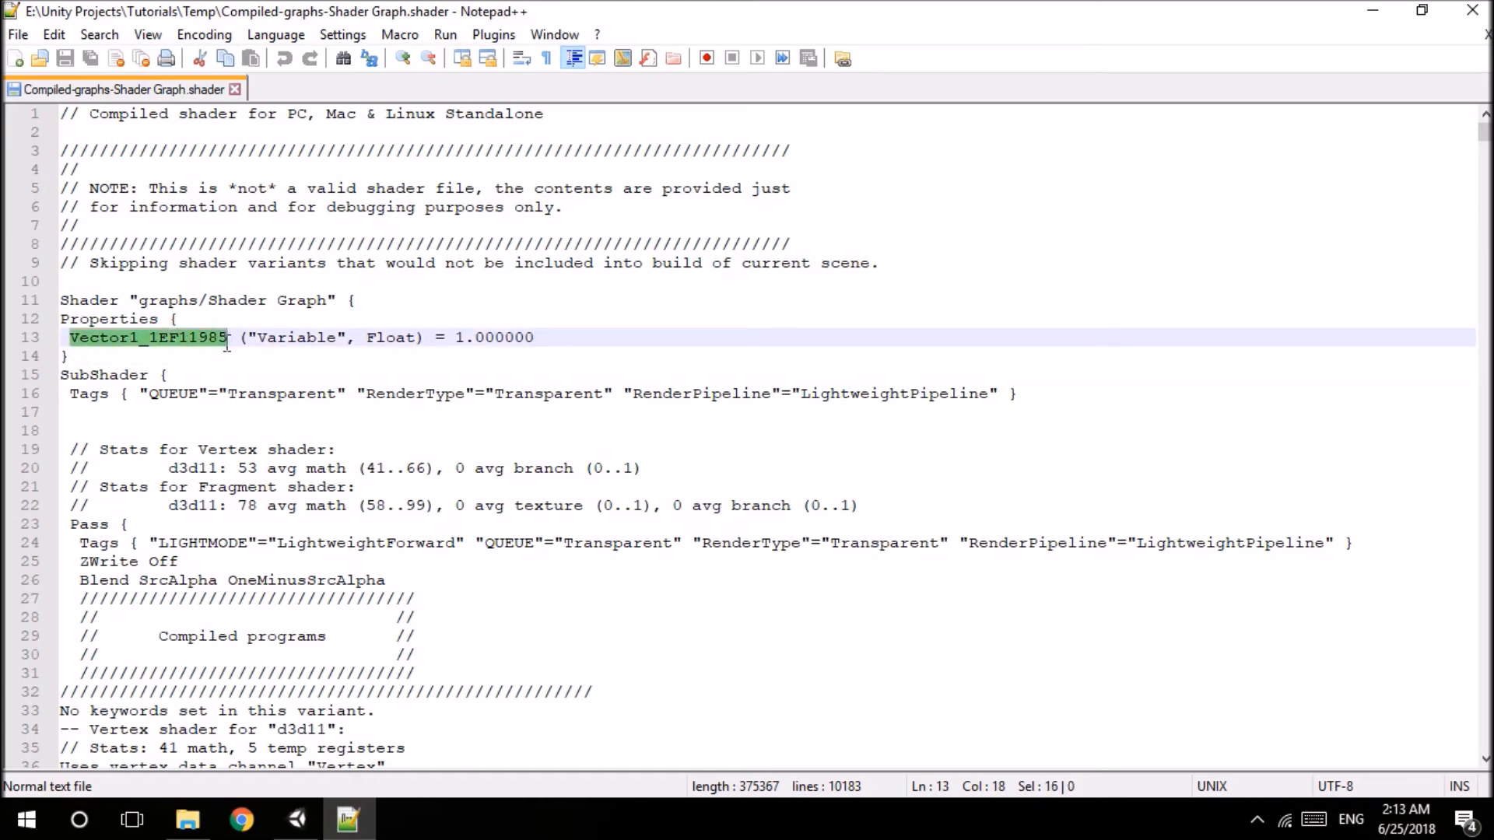
pyautogui.rightClick(147, 338)
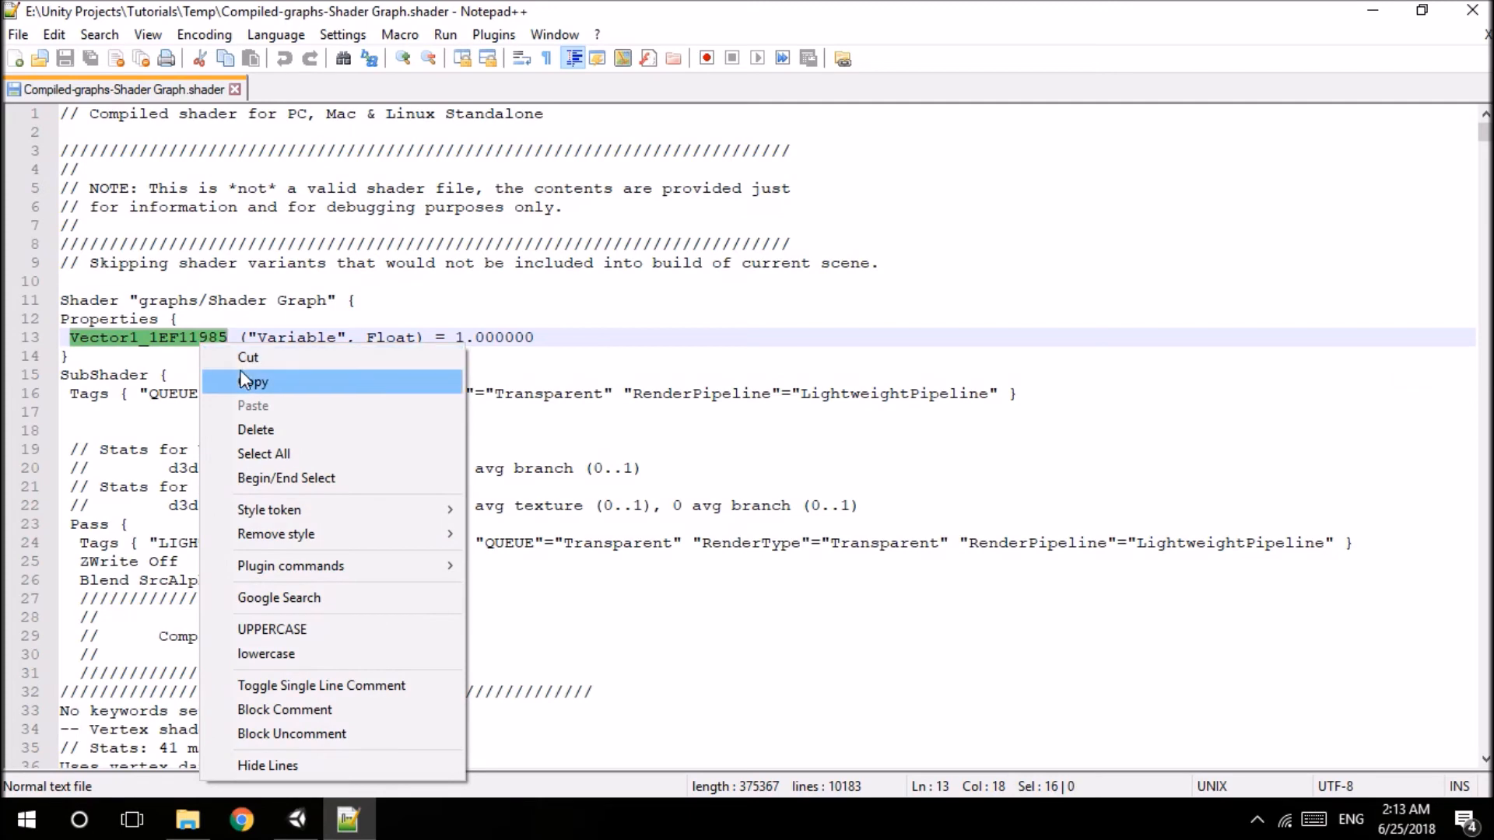
pyautogui.click(253, 383)
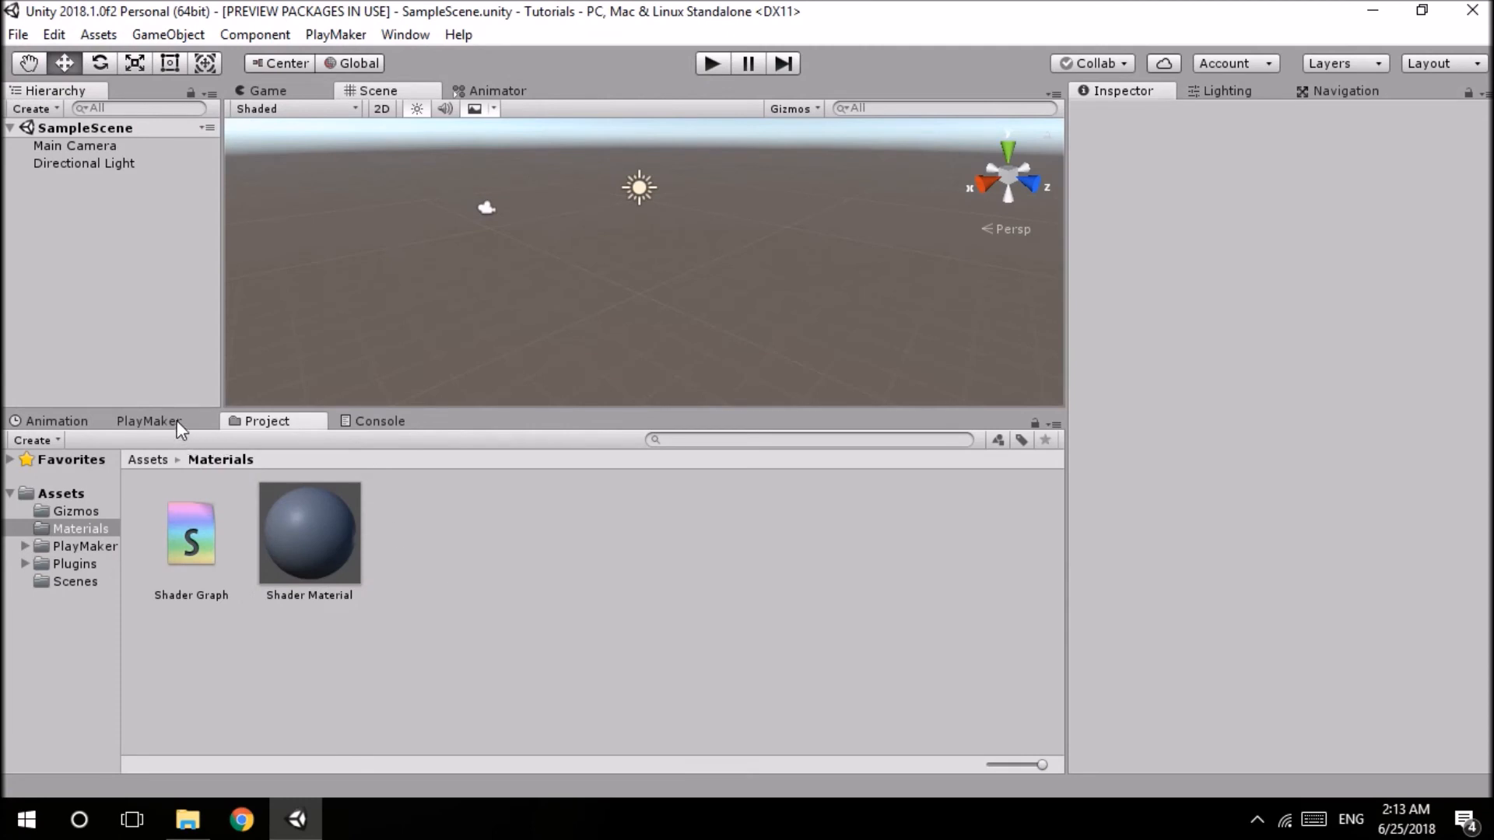
# - Create a Sphere in the Hierarchy and select Shader Material in the Materials folder for it
pyautogui.rightClick(109, 266)
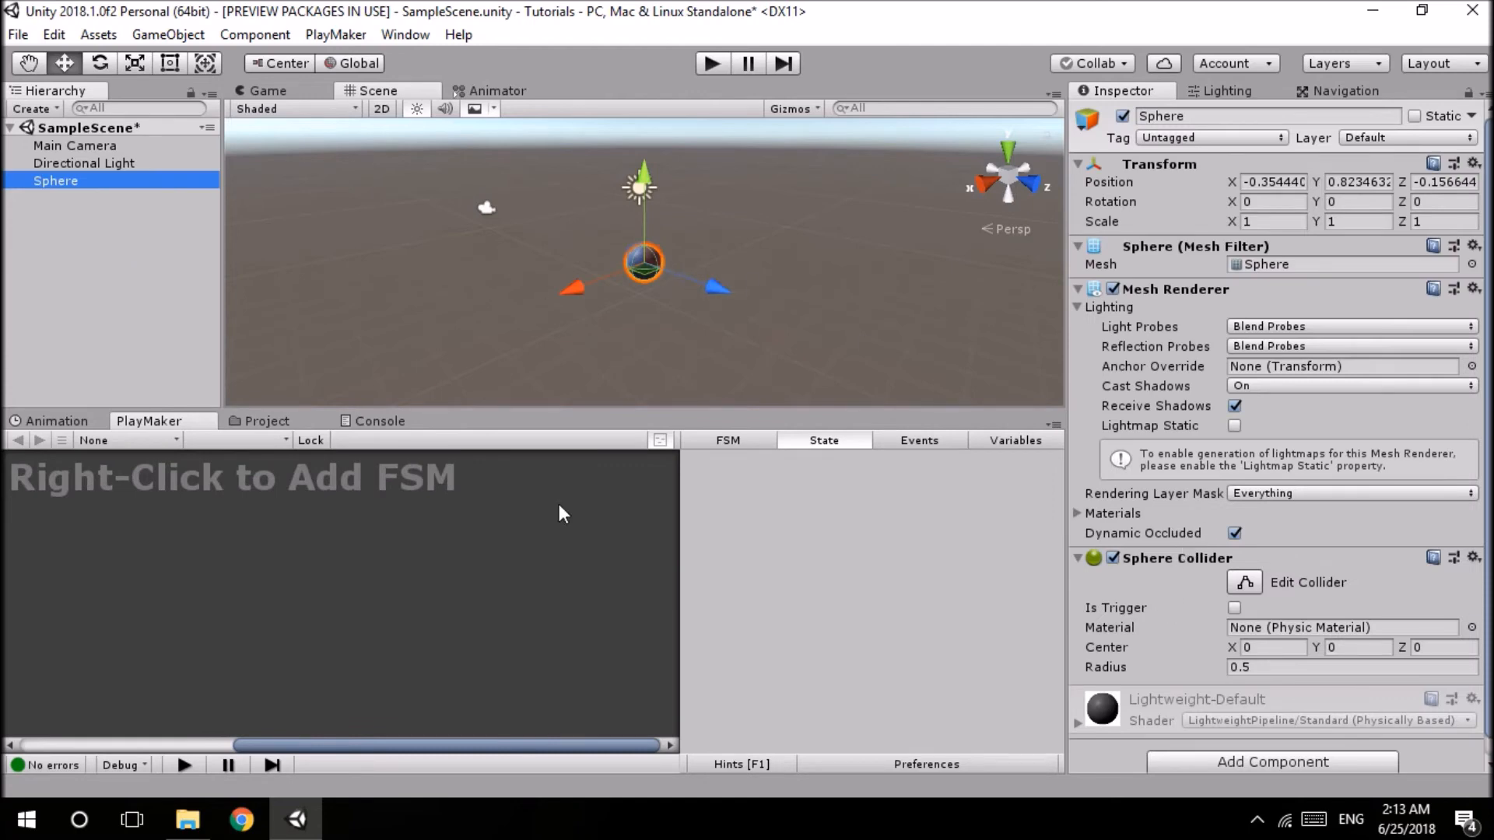
pyautogui.click(266, 421)
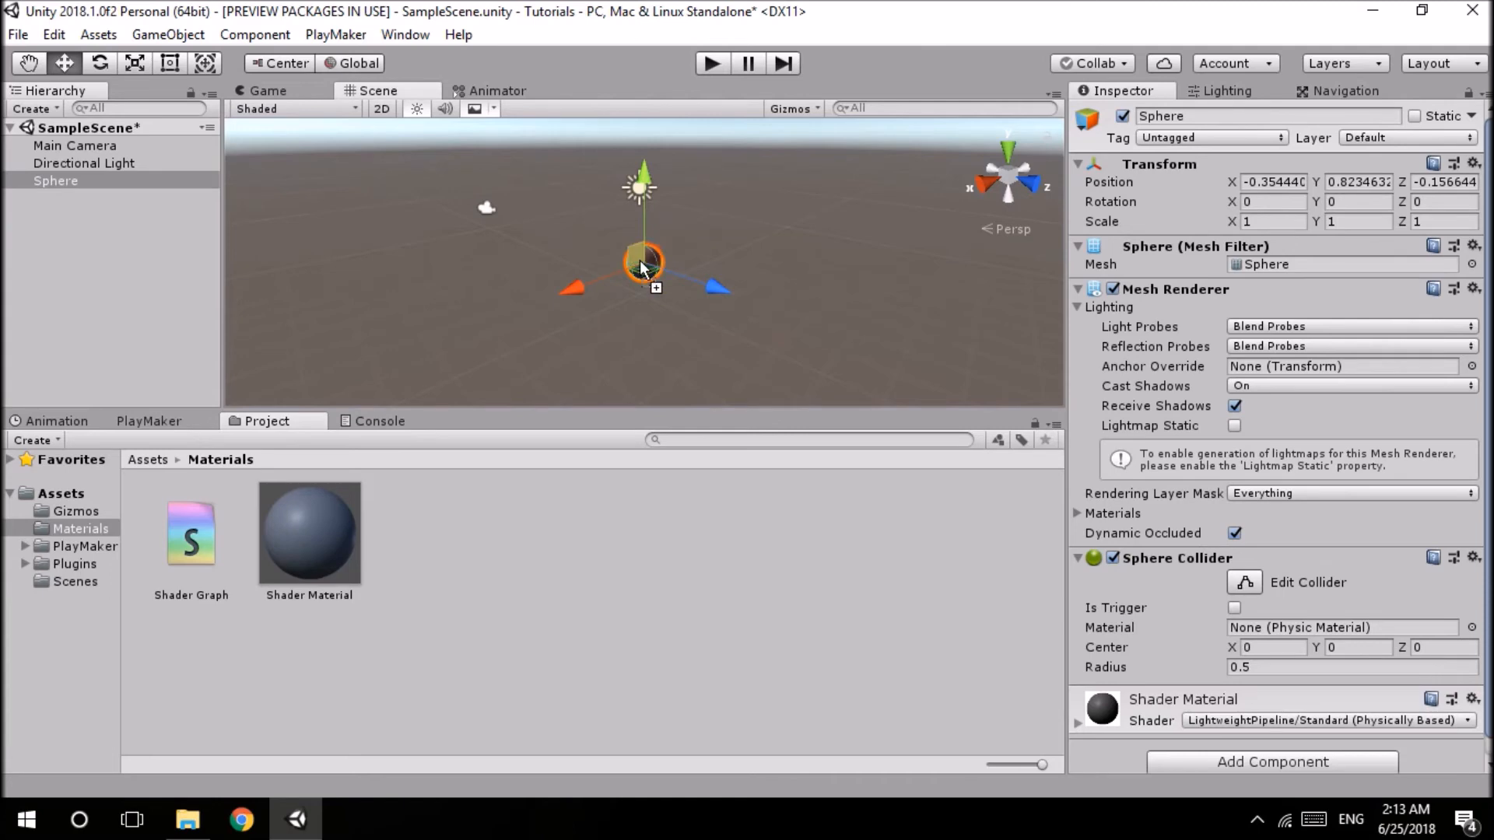
pyautogui.click(308, 532)
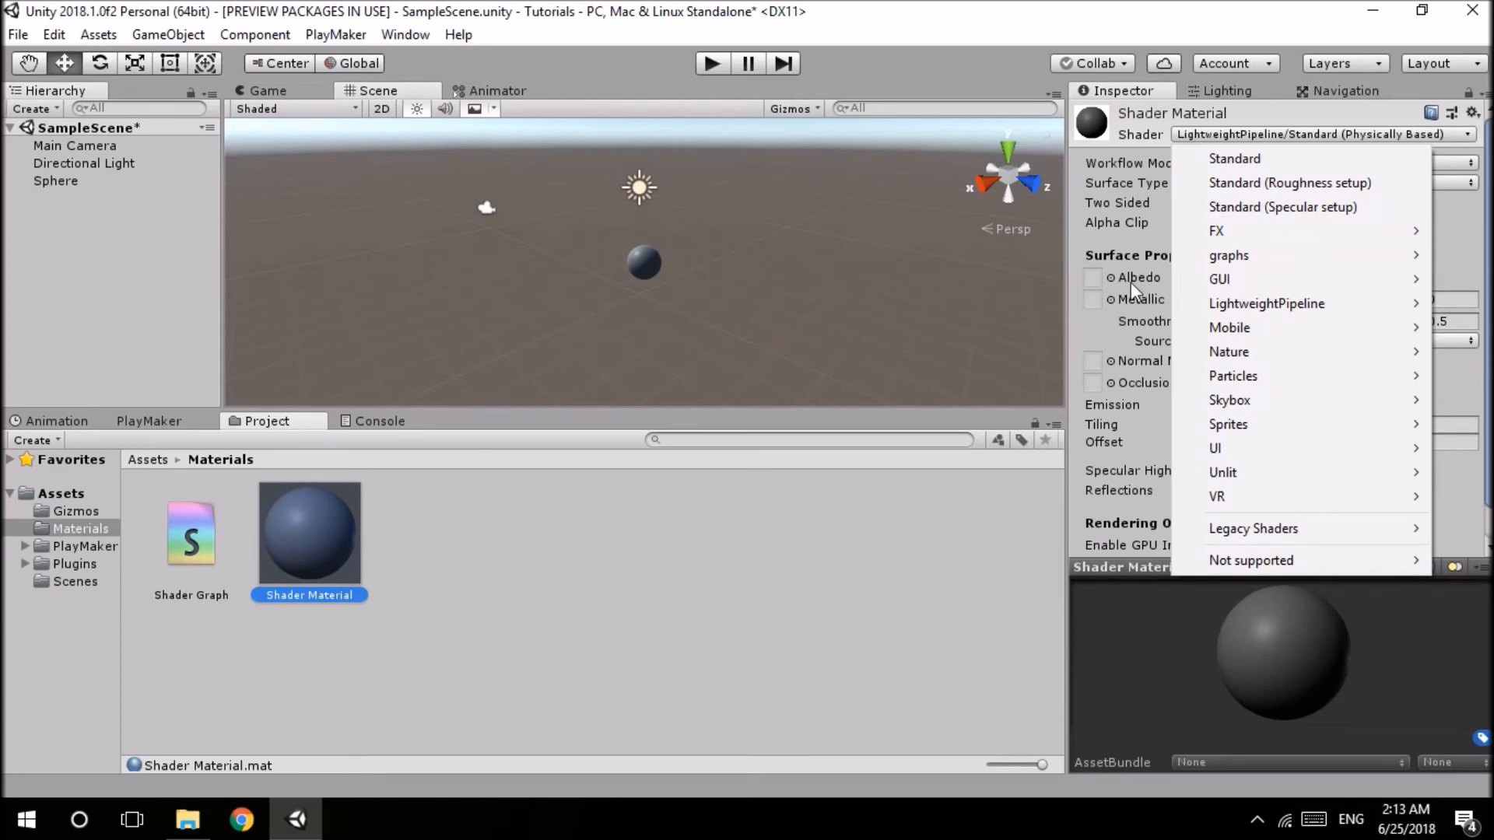
pyautogui.moveTo(367, 545)
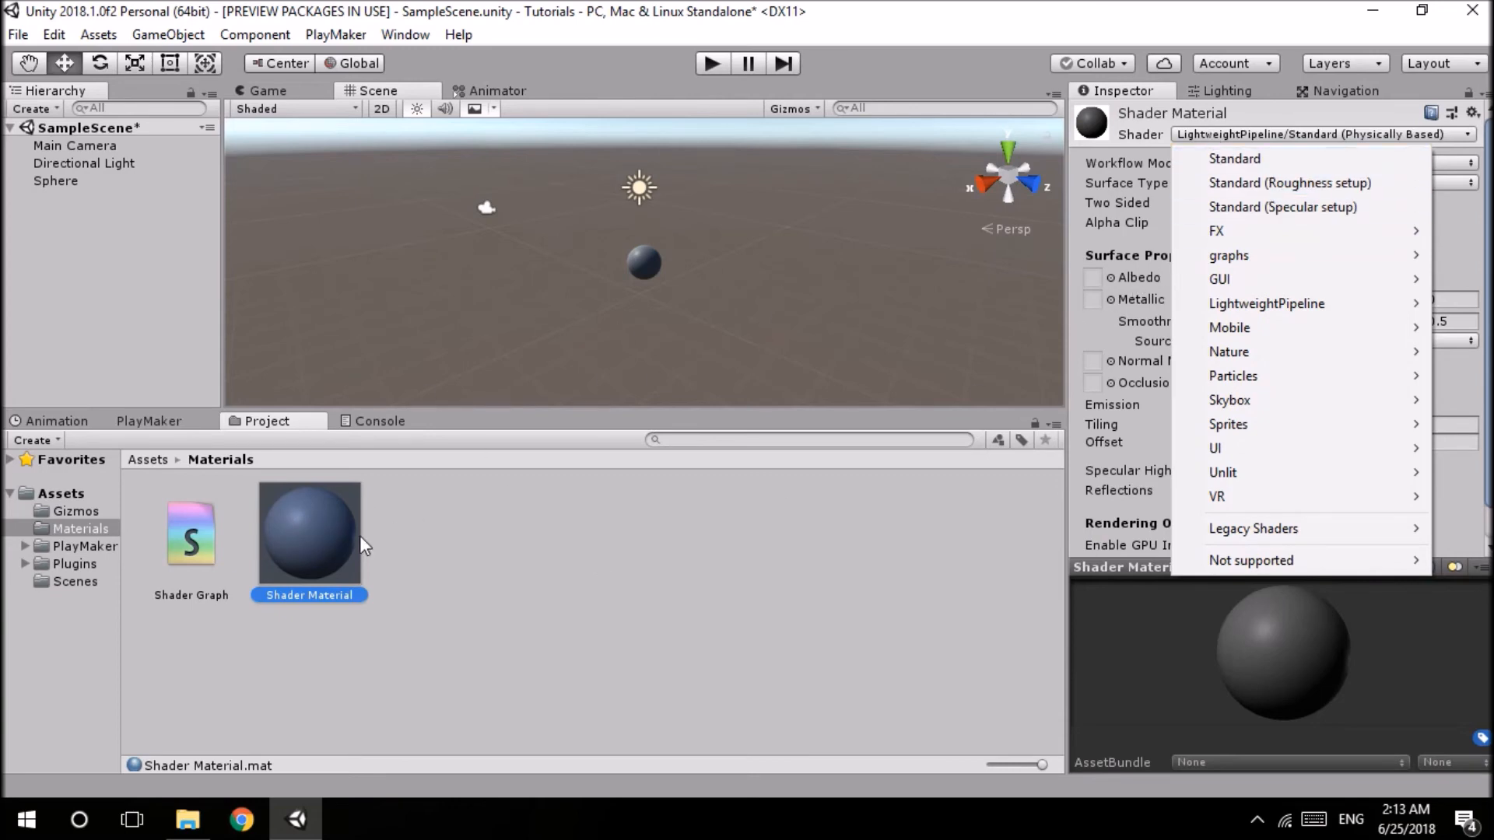
pyautogui.moveTo(1229, 254)
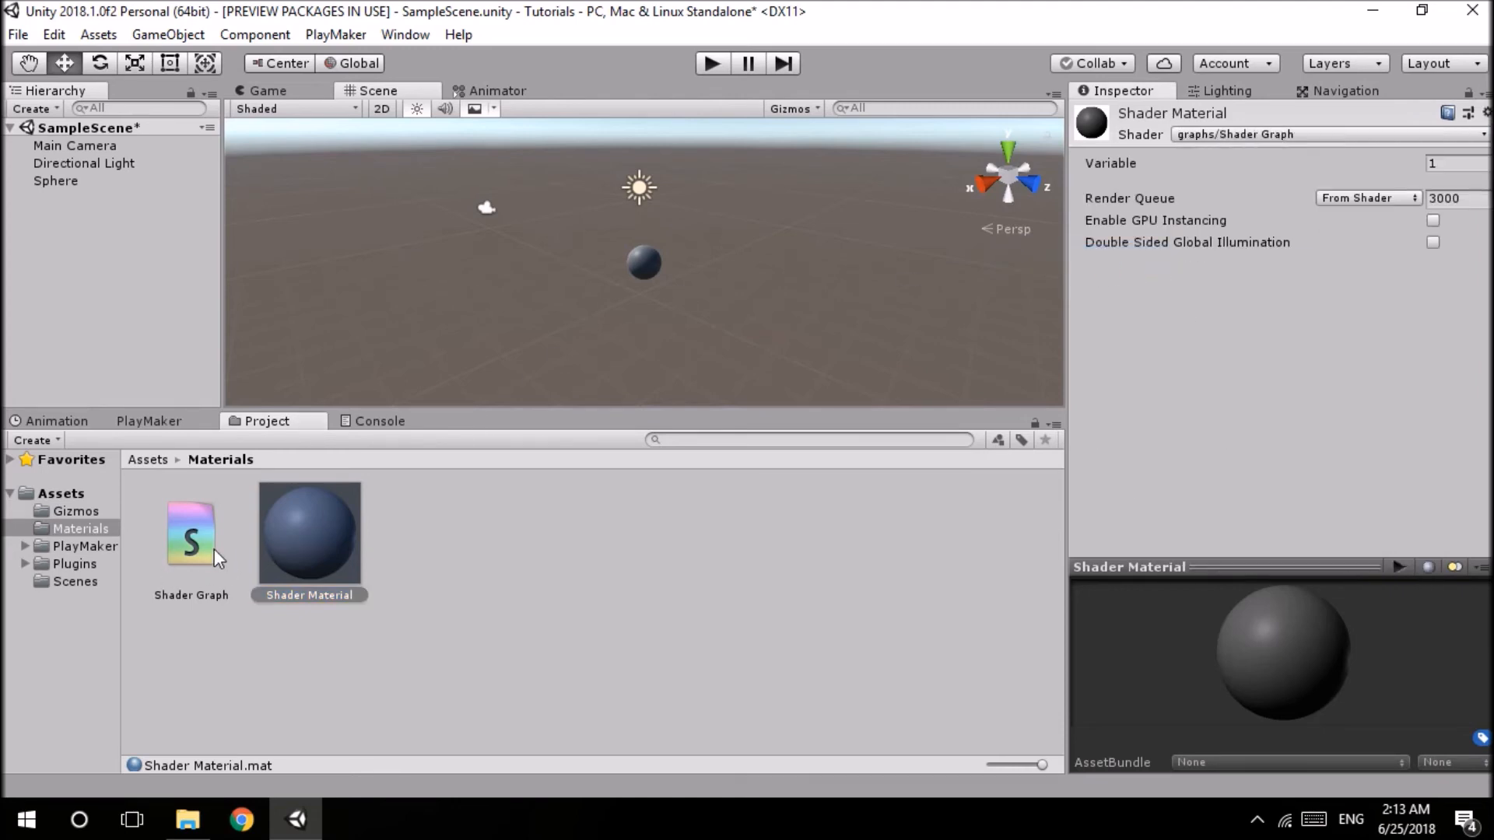
pyautogui.moveTo(842, 345)
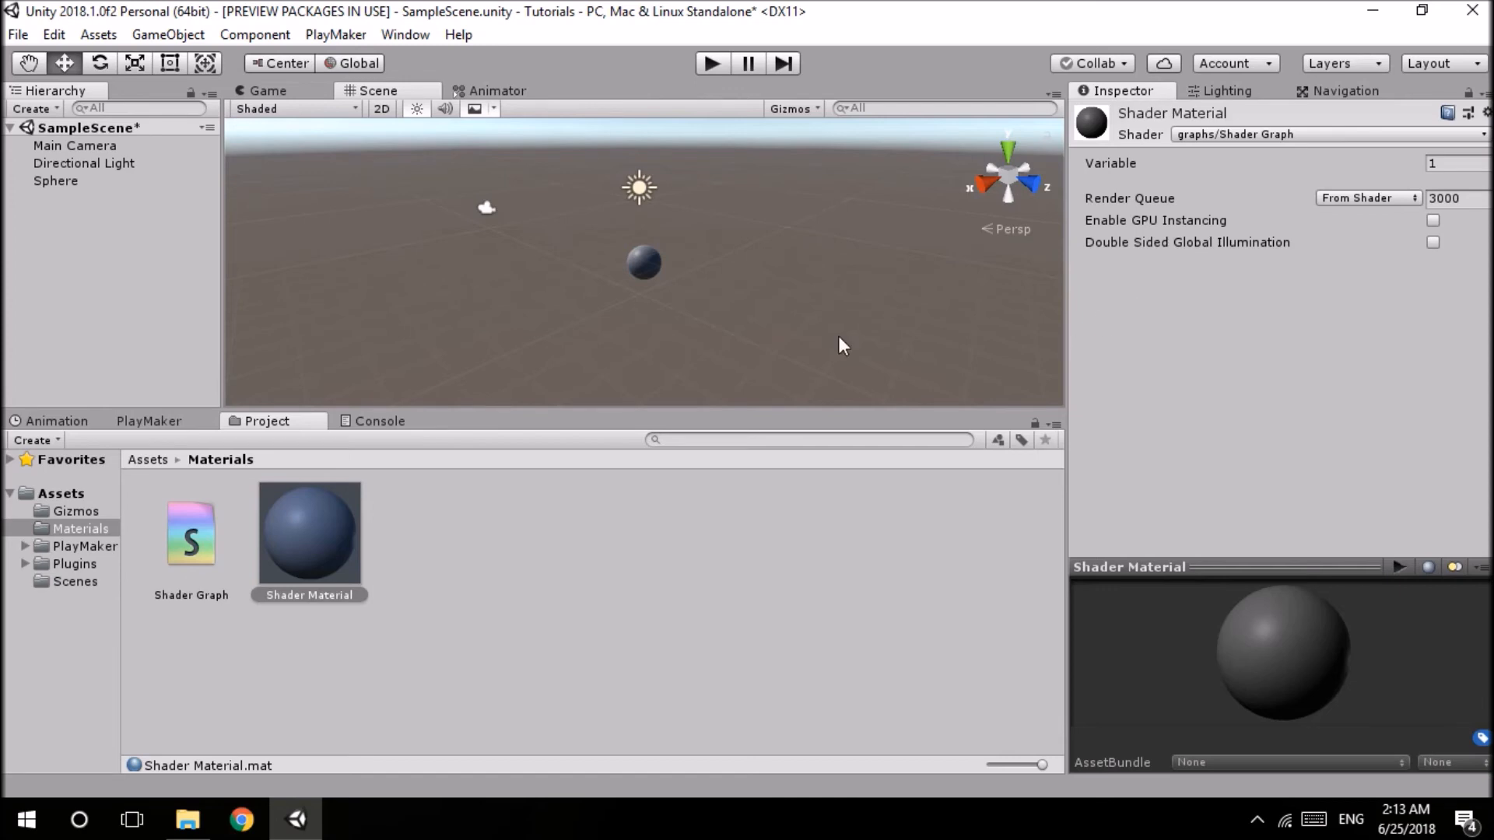
pyautogui.moveTo(655, 271)
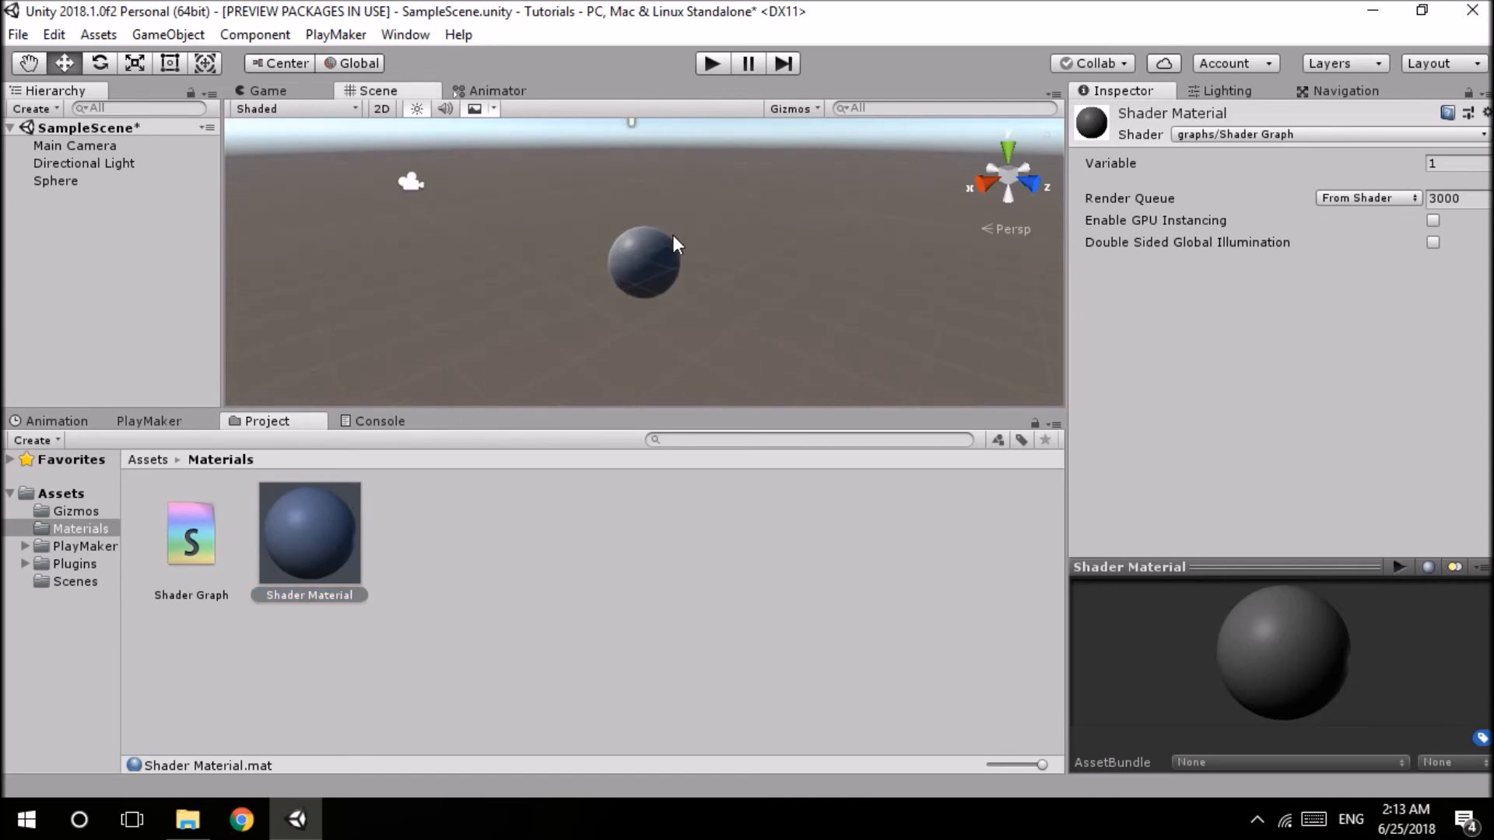
pyautogui.moveTo(80, 196)
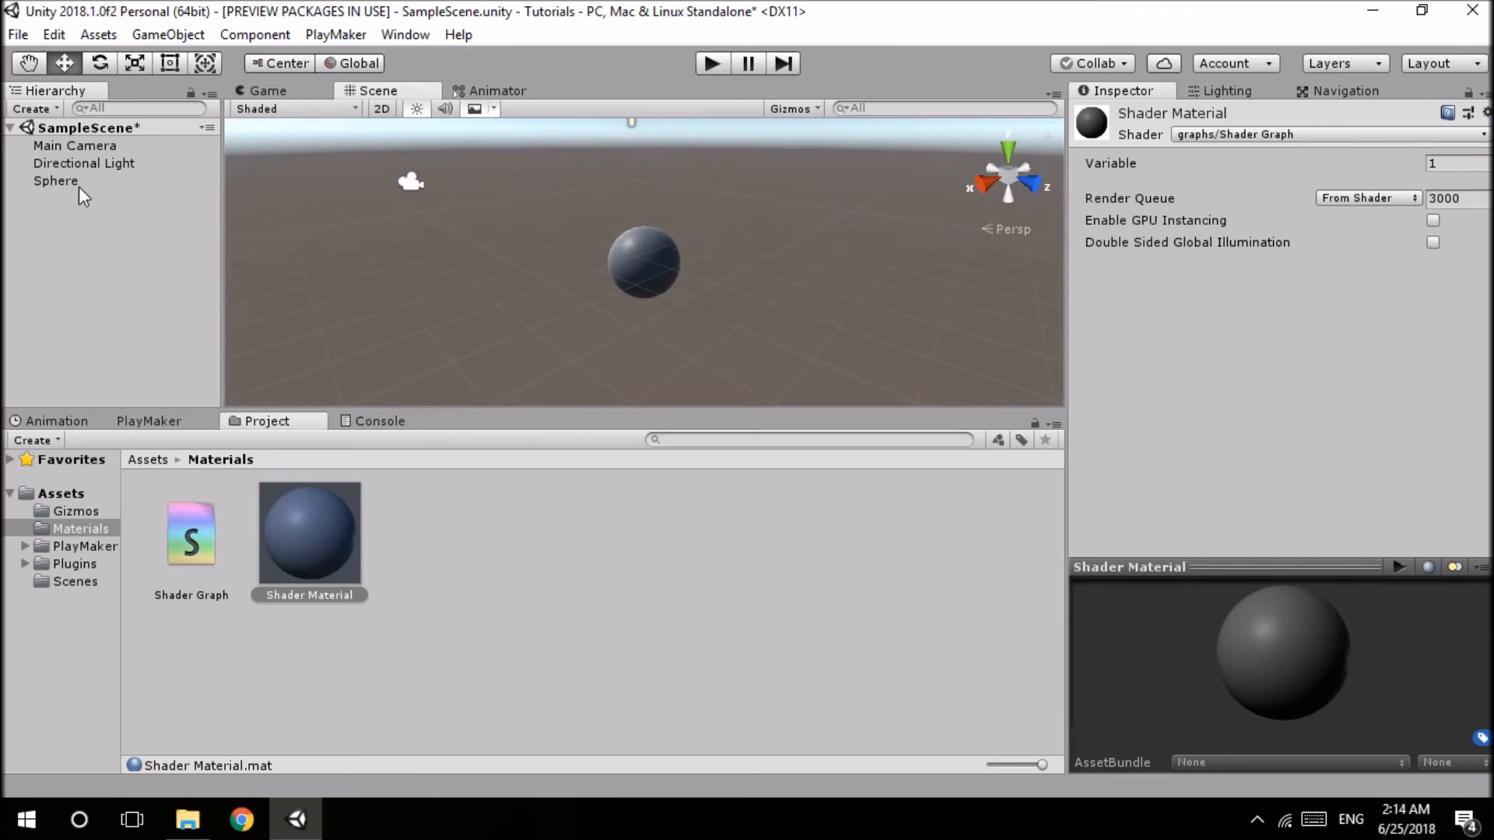
# - Reset the Sphere's position to the origin and select it in the PlayMaker editor
pyautogui.click(1471, 163)
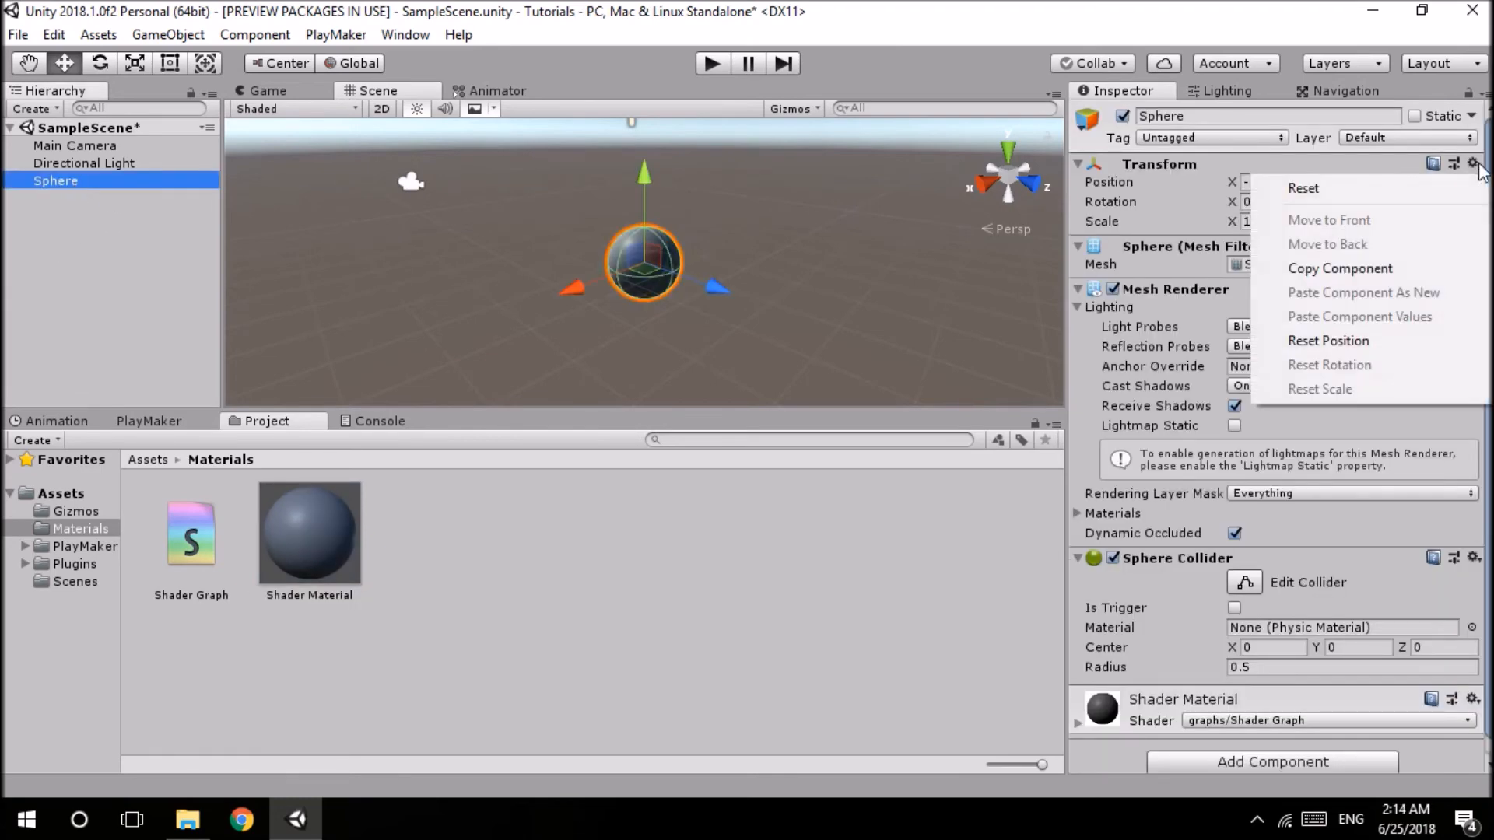
pyautogui.click(252, 328)
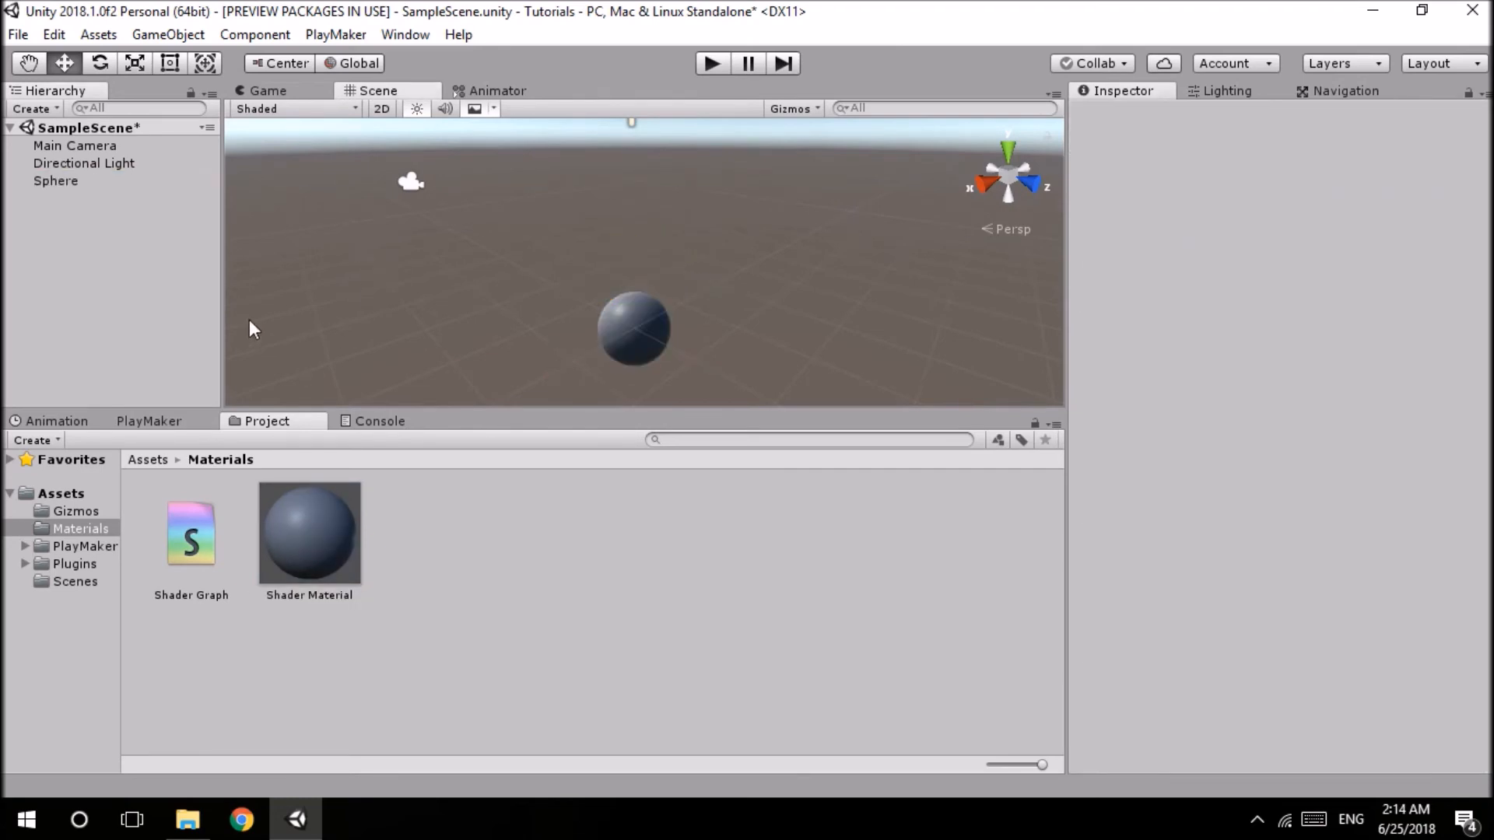
pyautogui.click(150, 420)
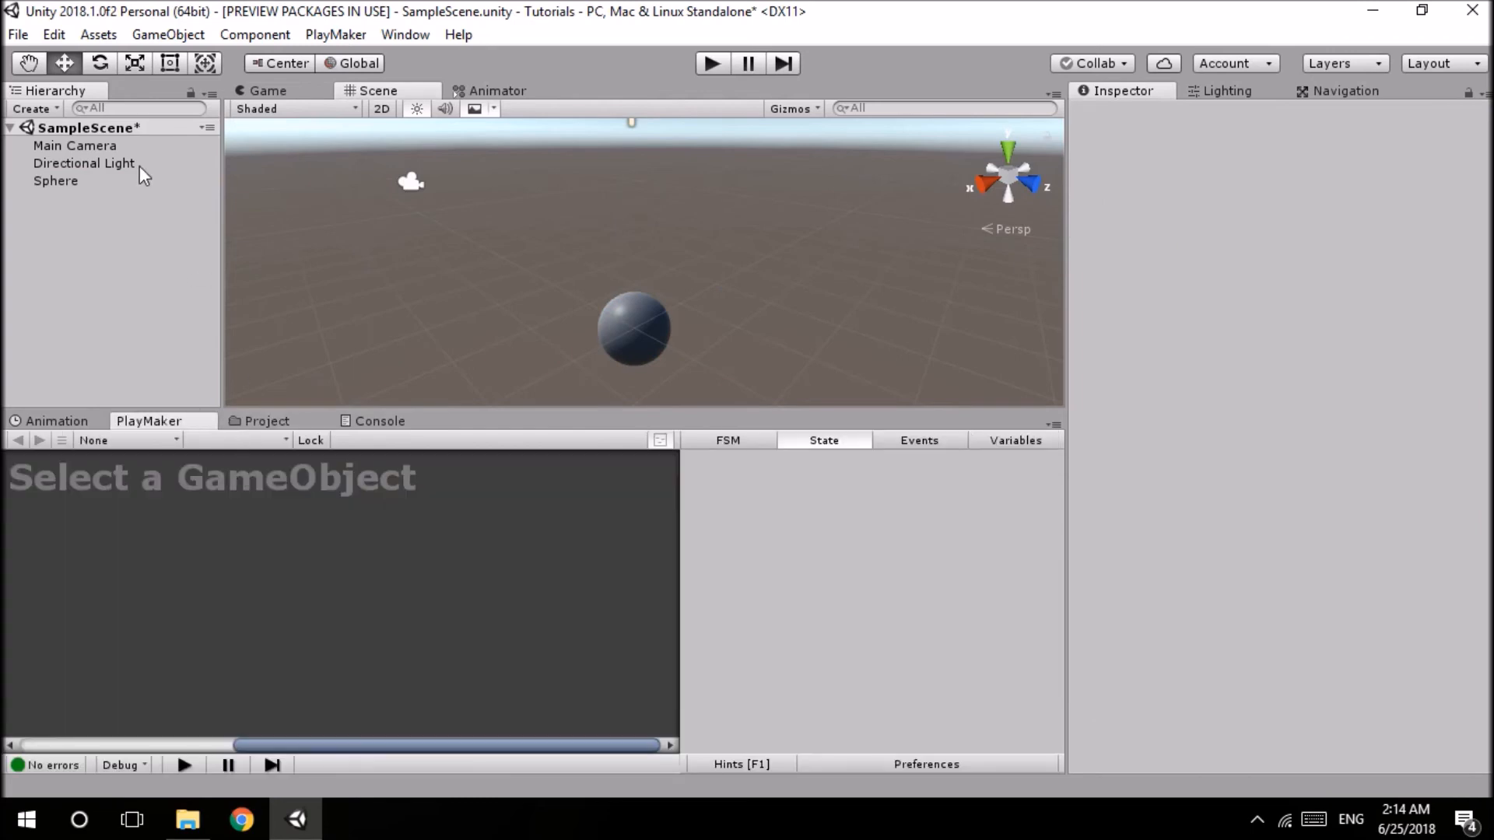
pyautogui.click(56, 180)
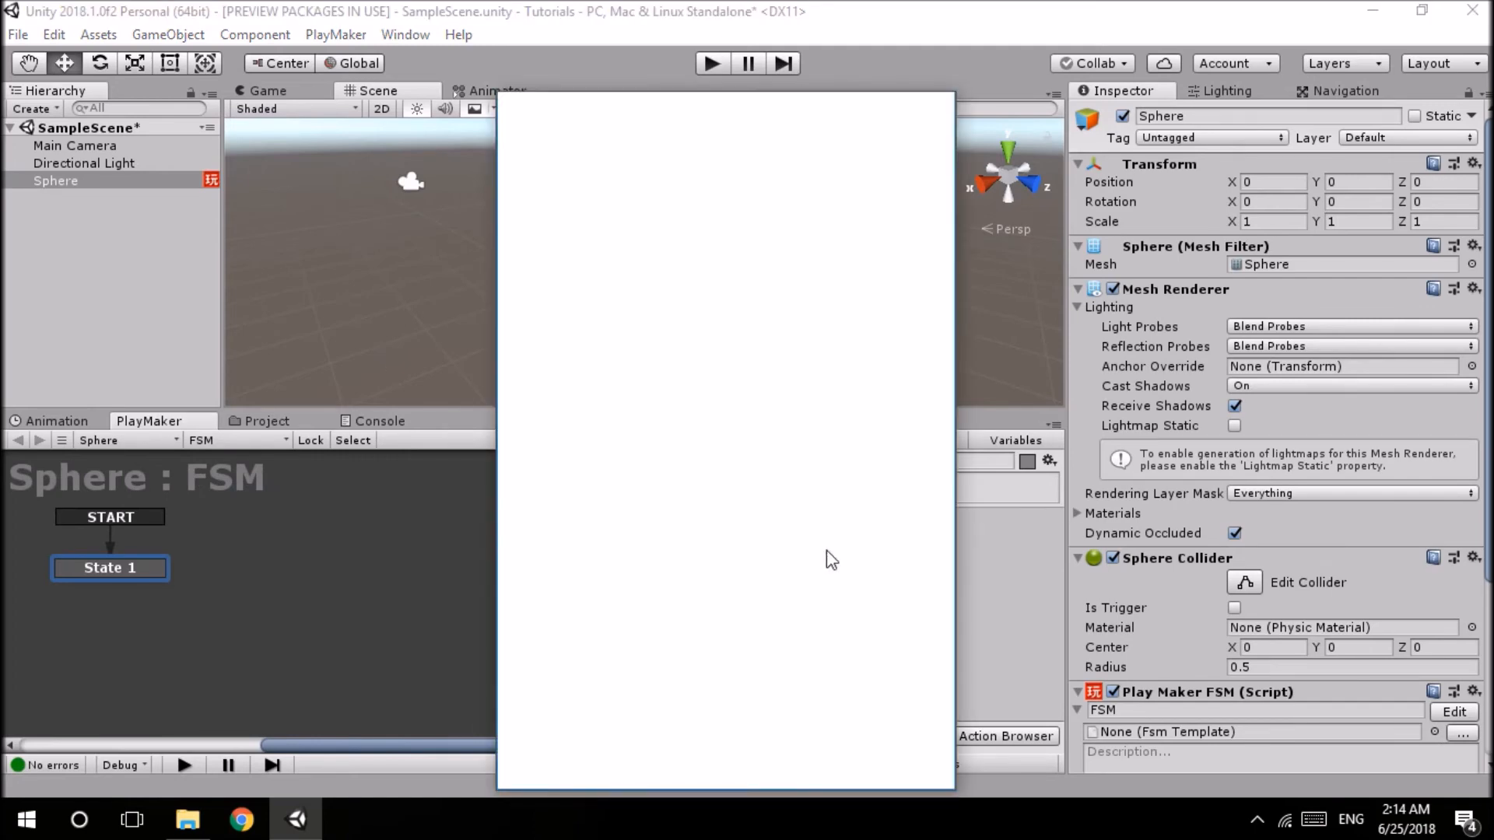
# - Add a Set Material Float action to State 1 targeting Shader Material
pyautogui.write('set ma')
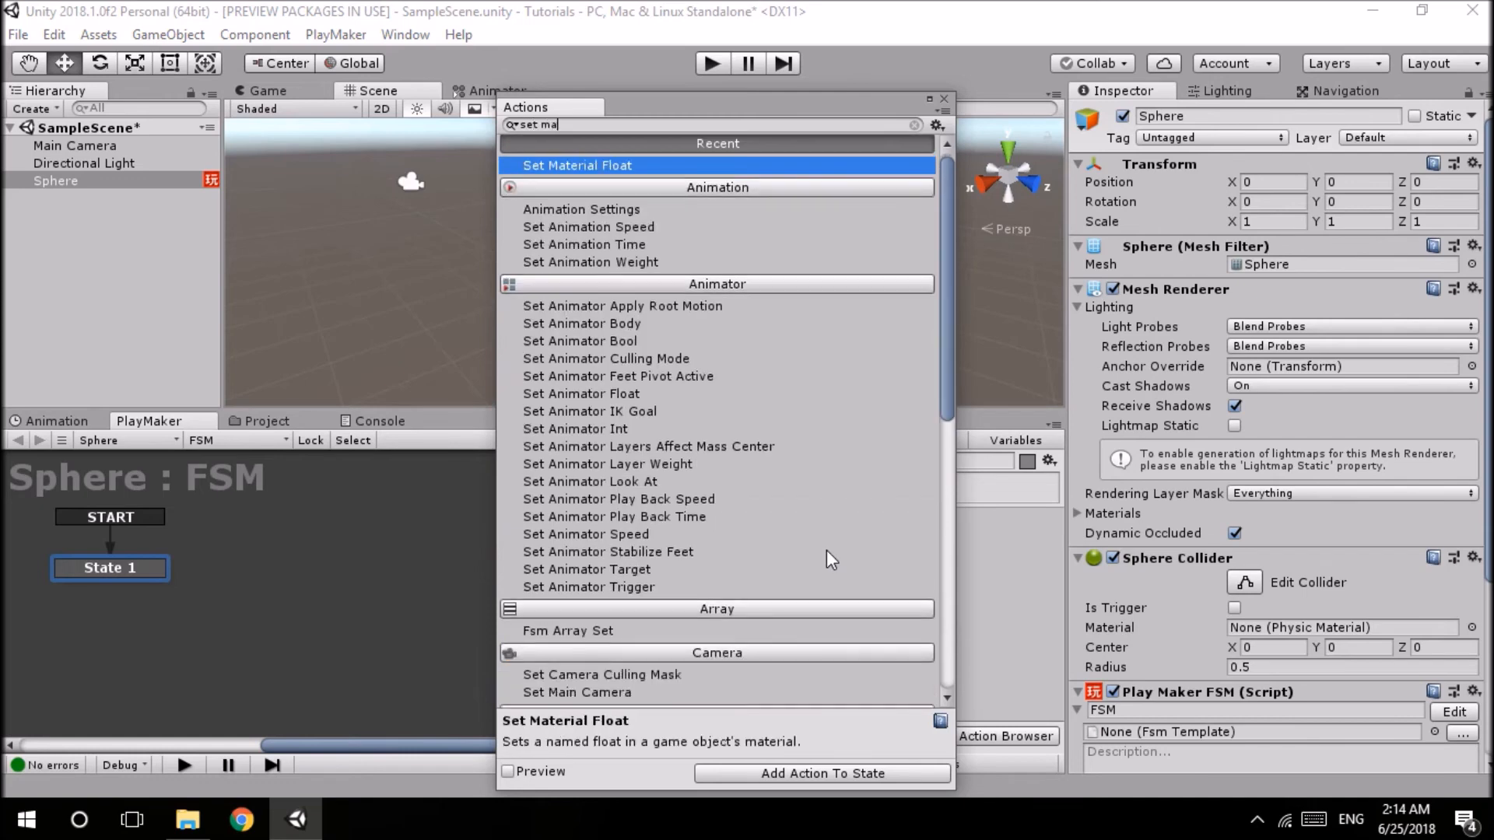
pyautogui.write('teri')
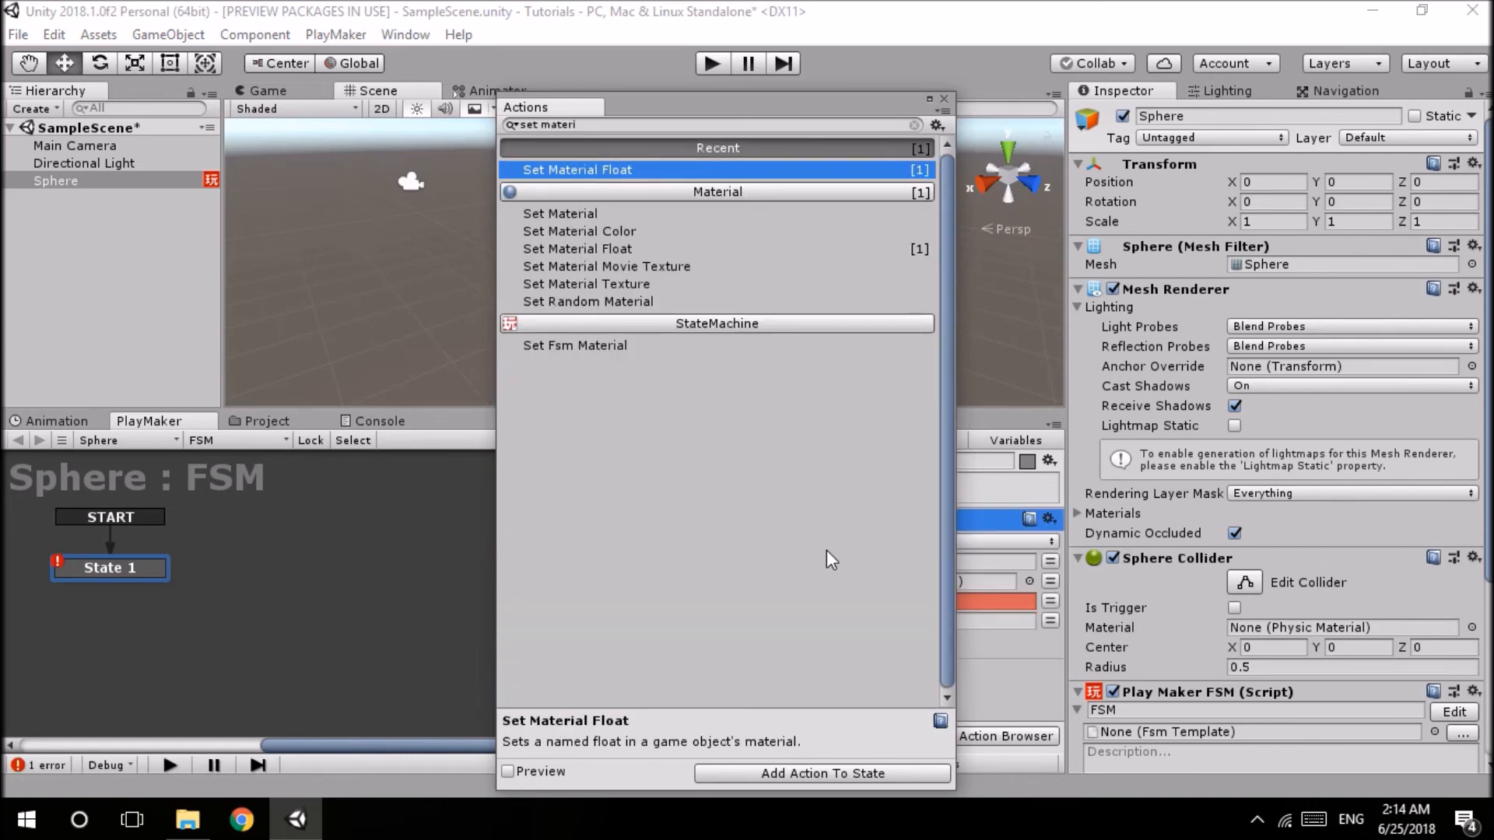
pyautogui.click(821, 773)
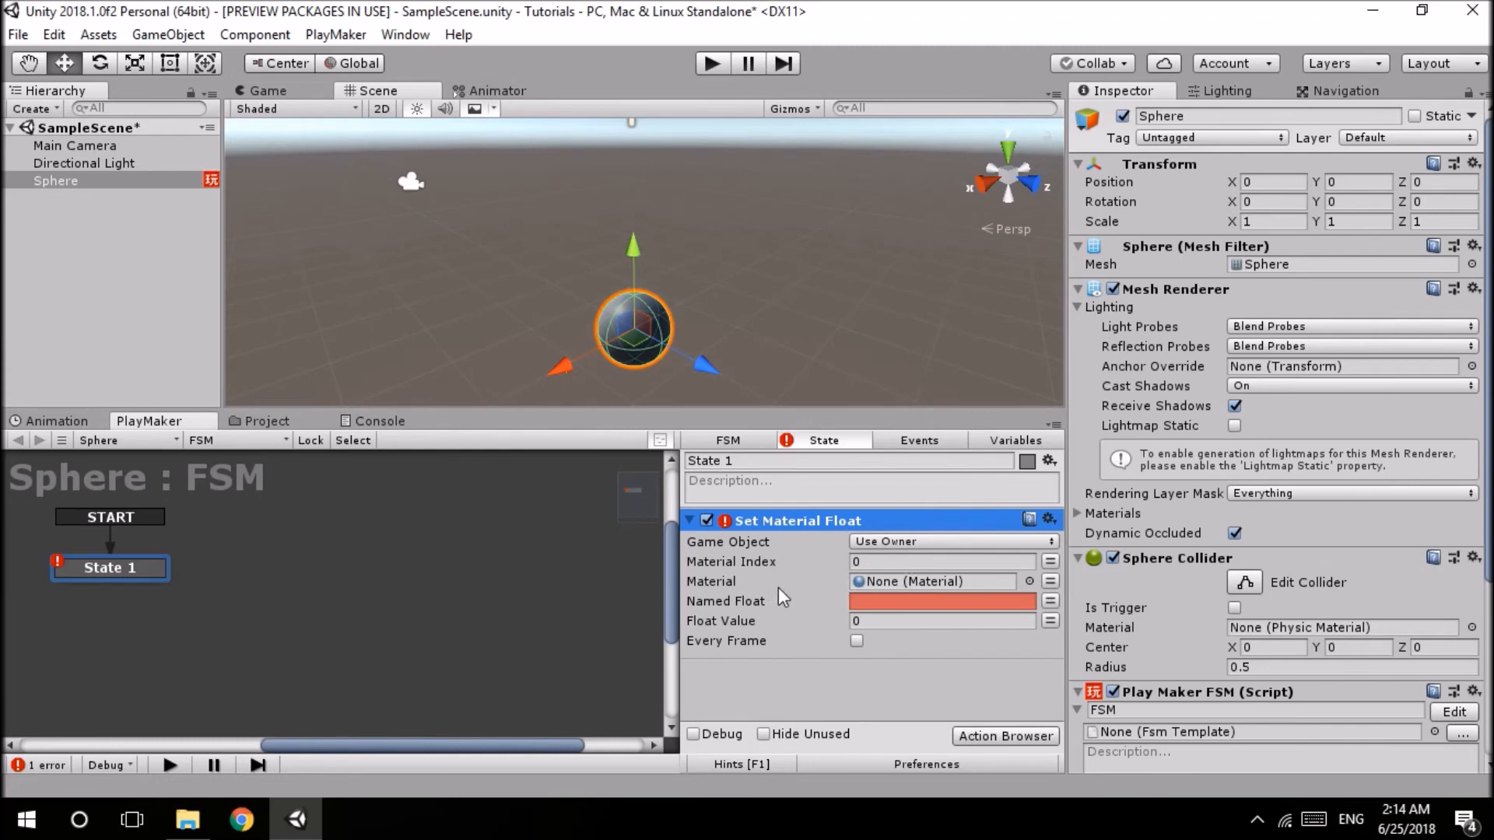
pyautogui.moveTo(814, 562)
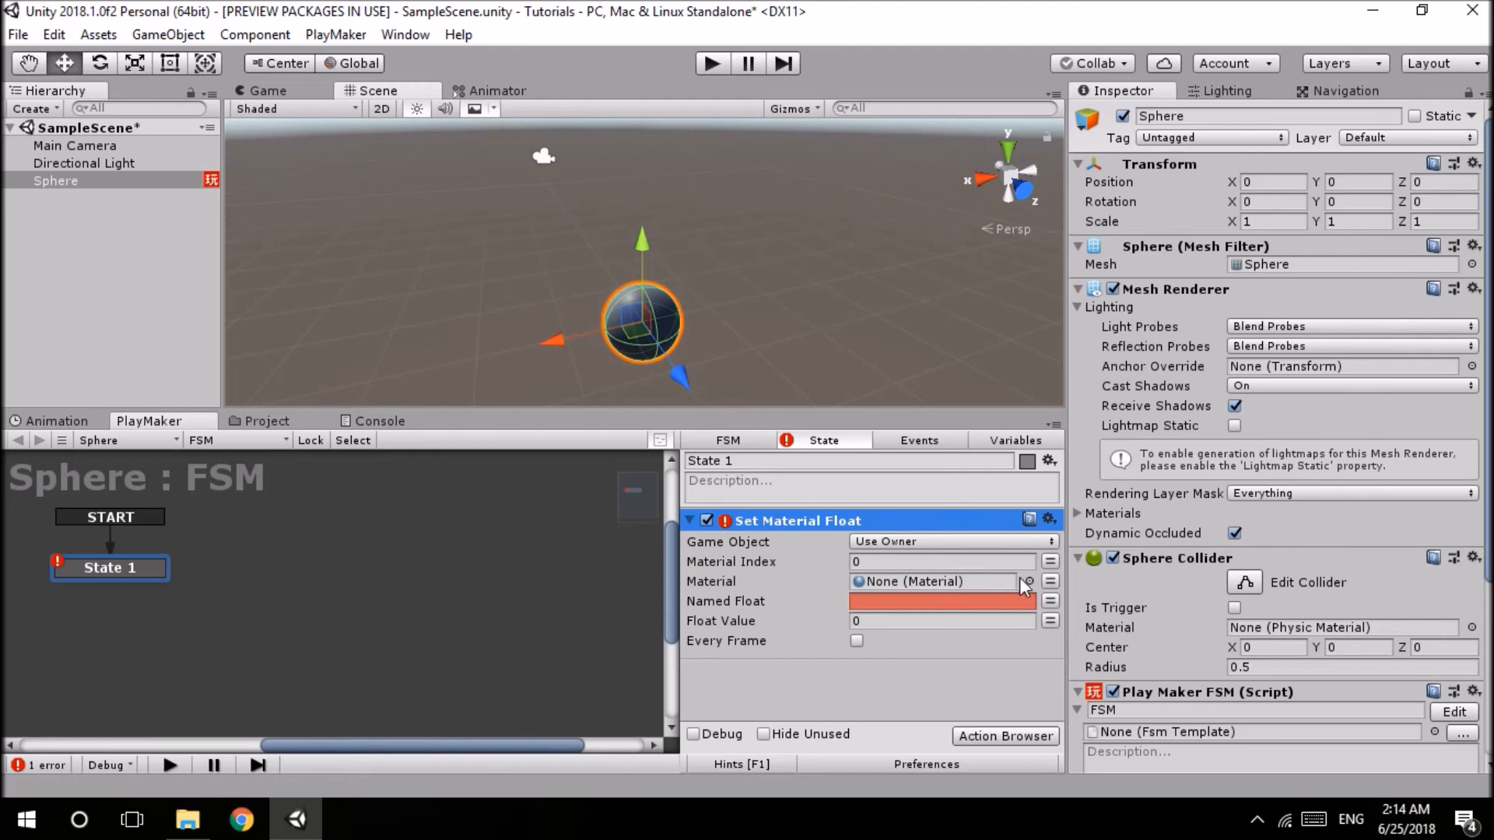
pyautogui.click(1029, 580)
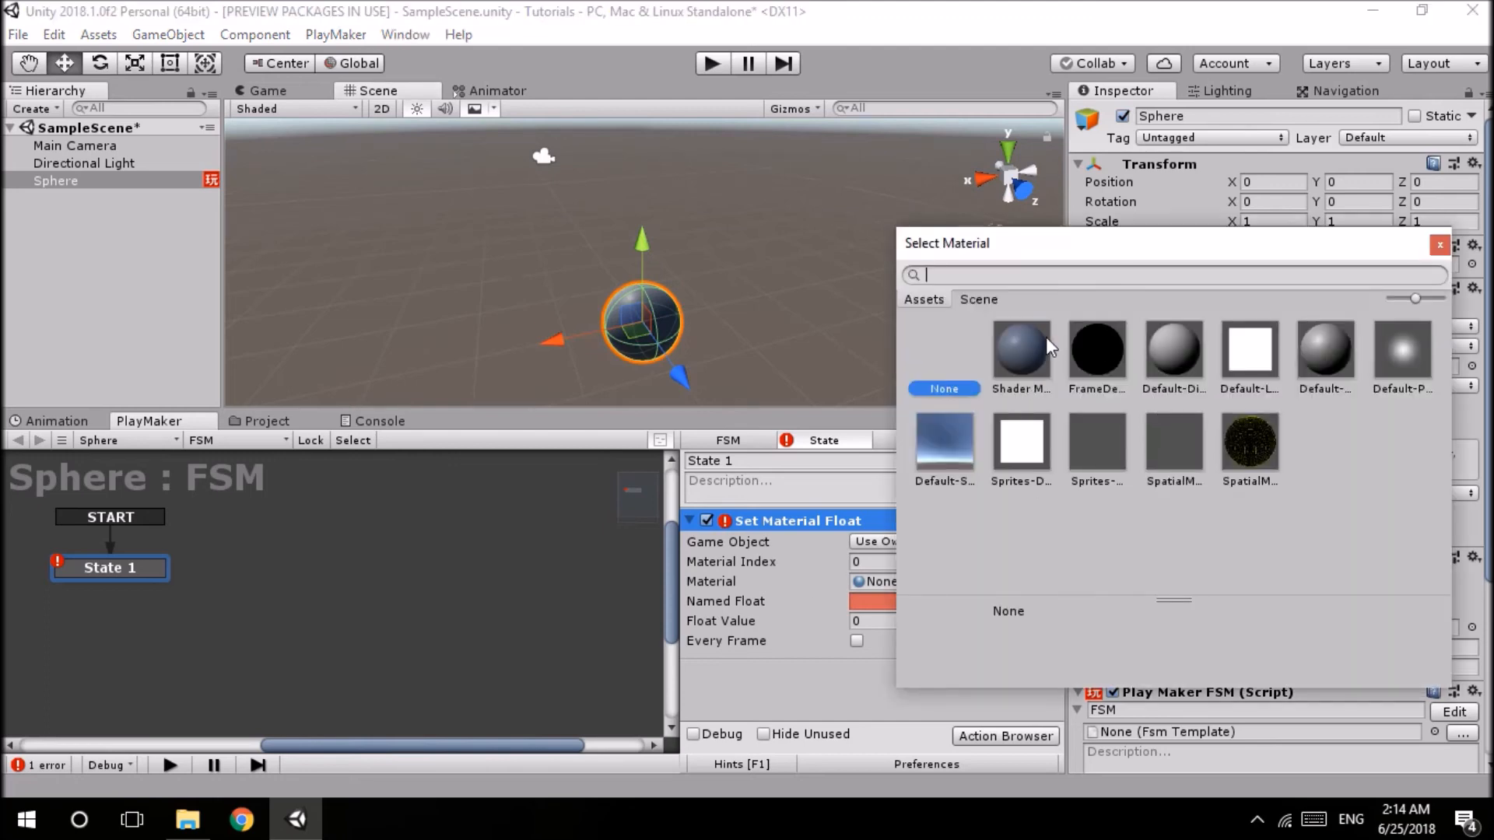
pyautogui.moveTo(1024, 372)
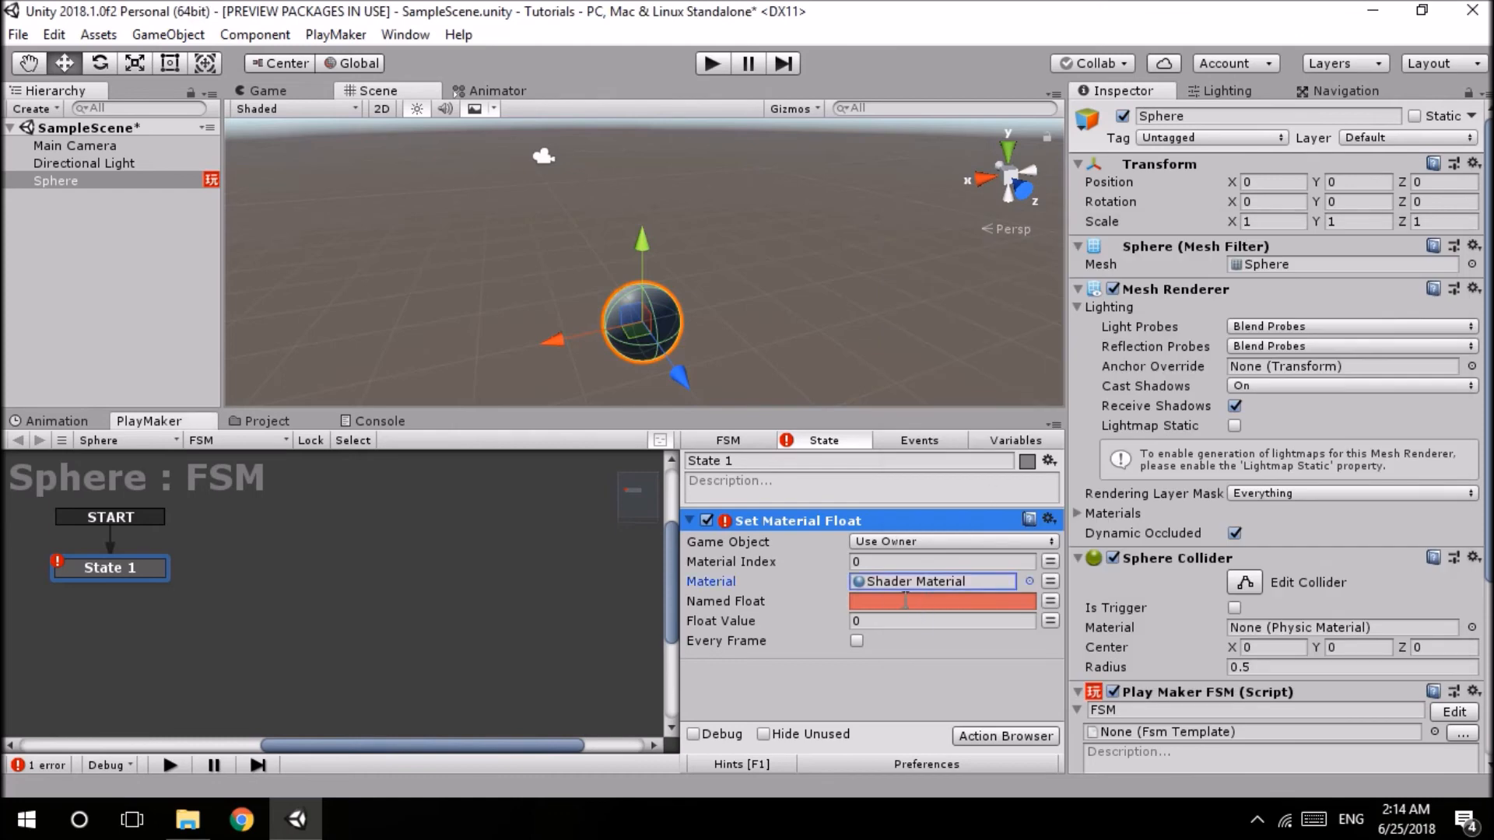
# - Name the float Vector1_1EF11985 and switch Float Value to come from a variable
pyautogui.write('Vector1_1EF11985')
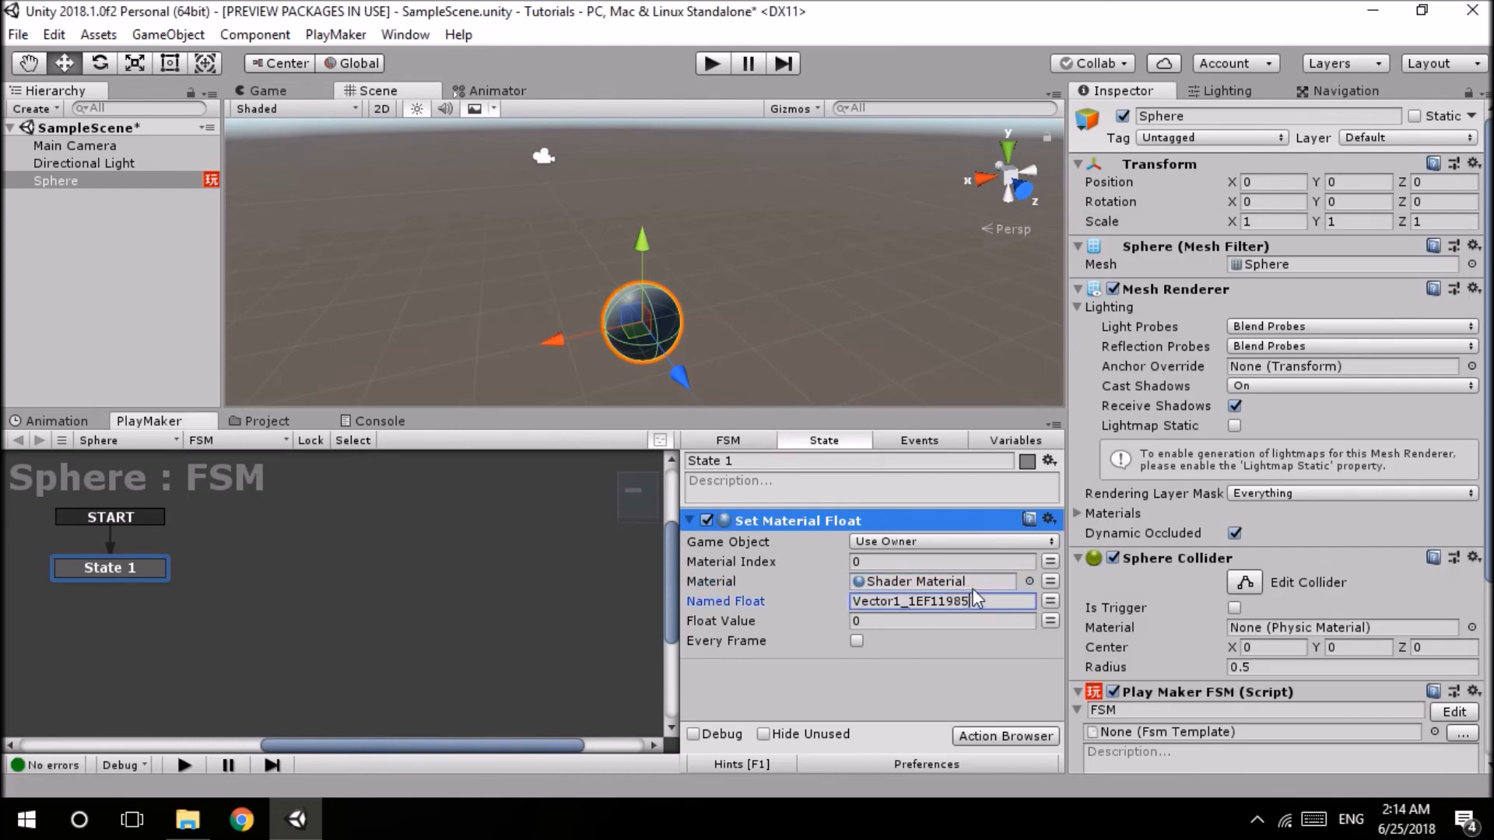
pyautogui.click(941, 621)
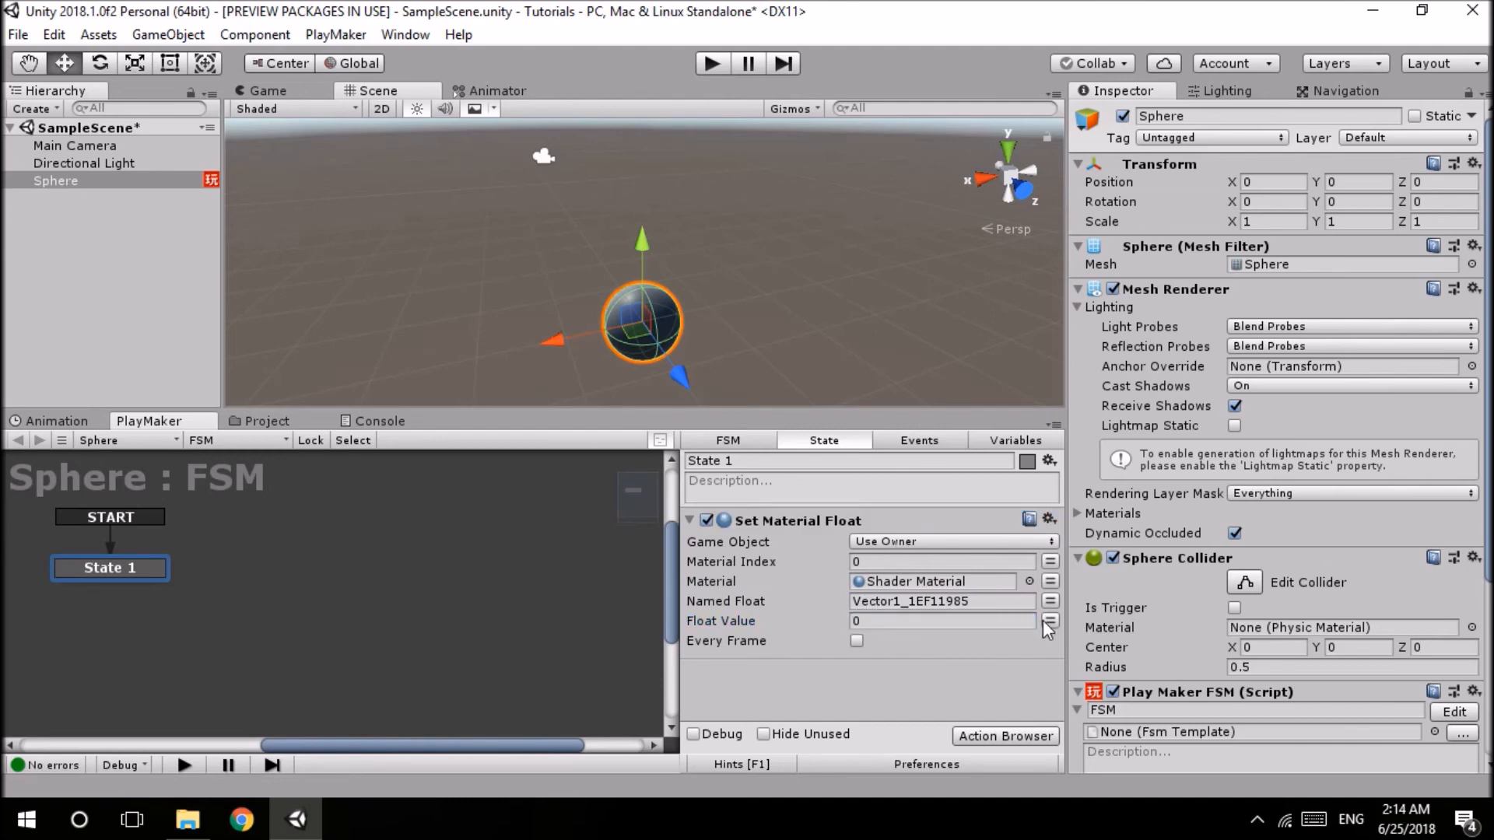
pyautogui.click(1050, 621)
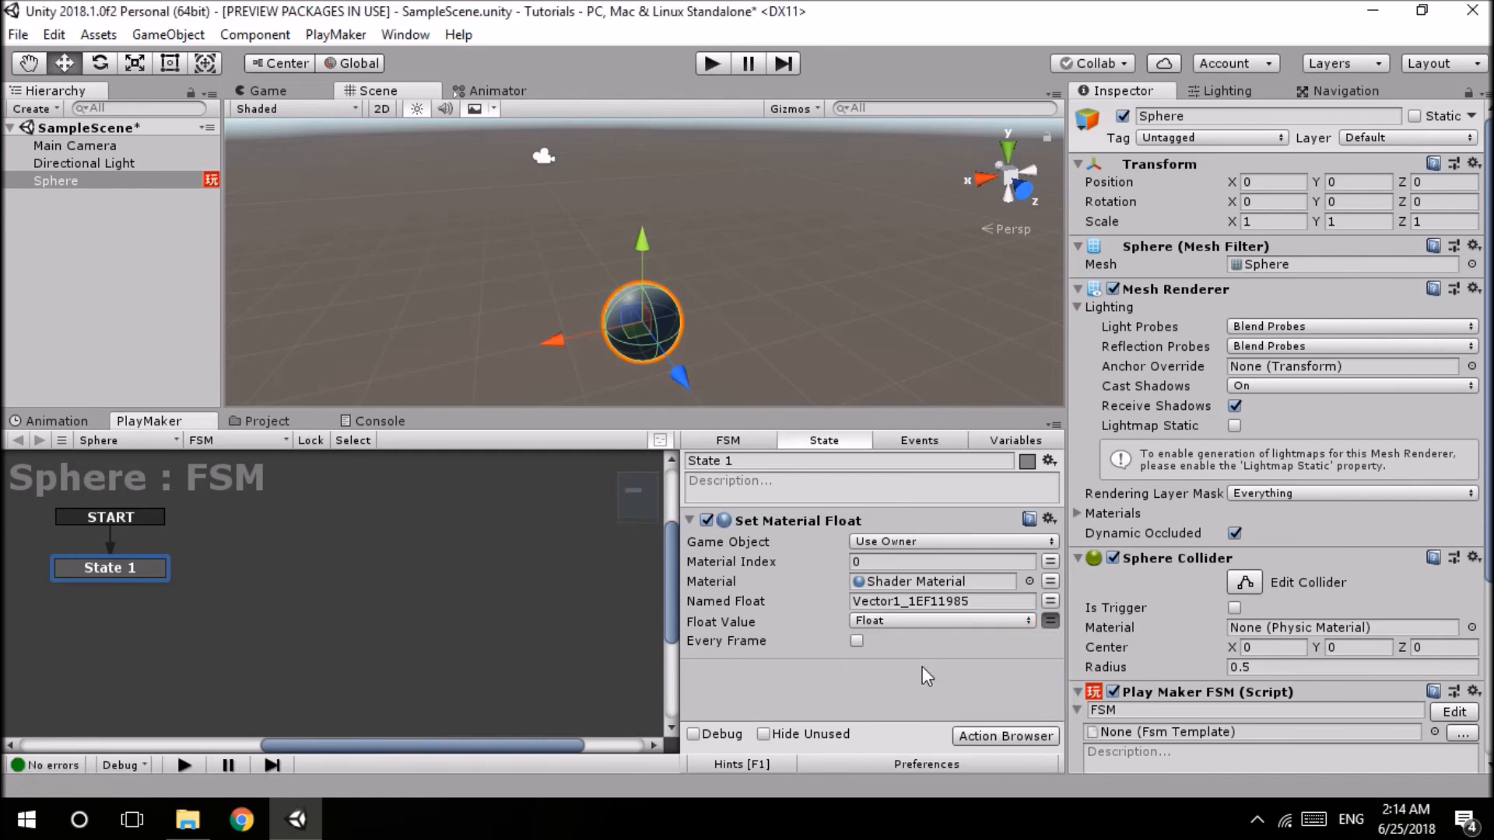
pyautogui.click(856, 640)
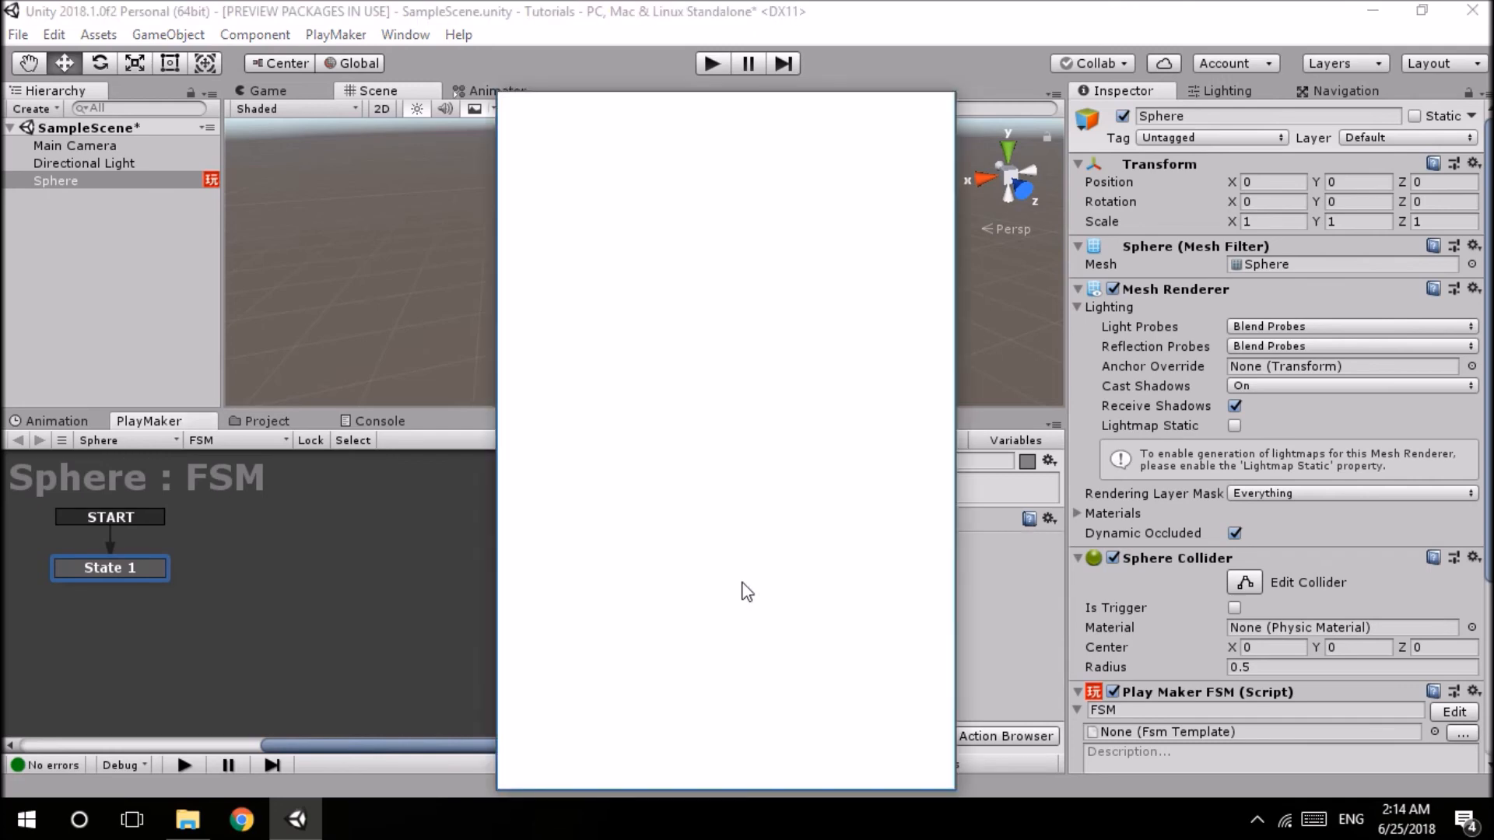
# - Add an Ease Float action and make Set Material Float update every frame
pyautogui.write('ease float')
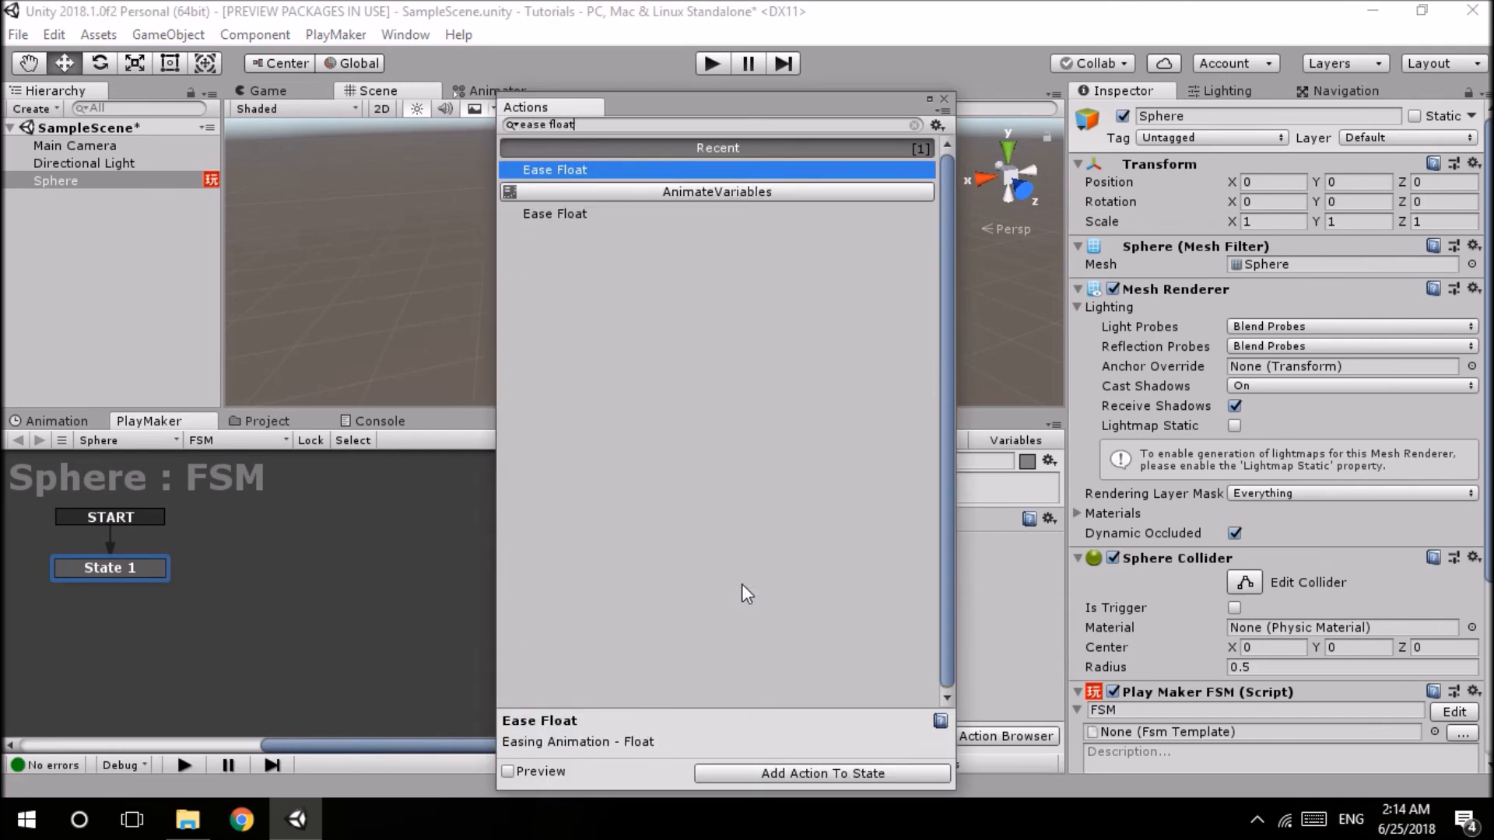
pyautogui.click(915, 125)
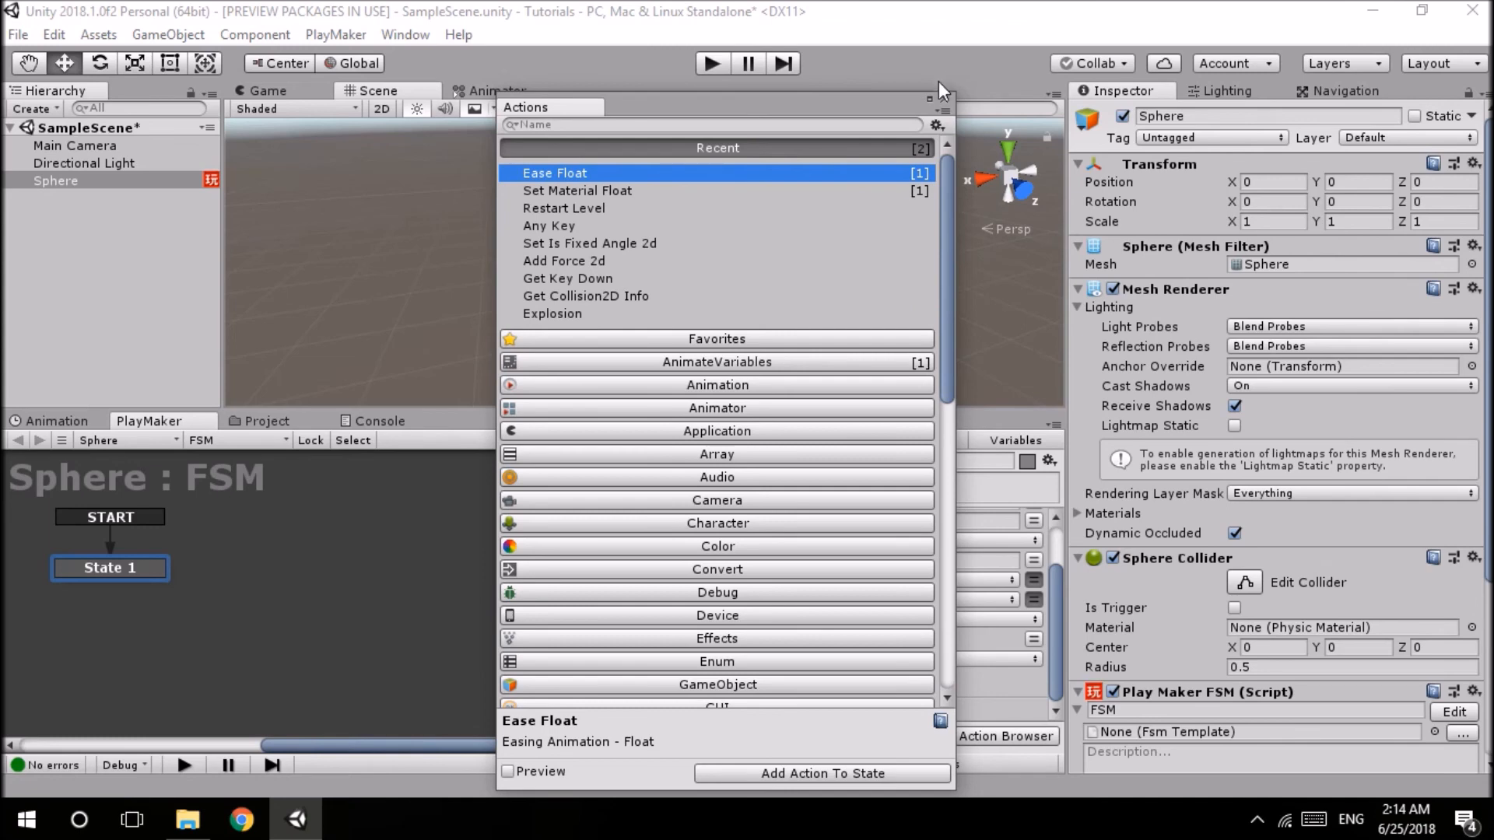
pyautogui.click(821, 773)
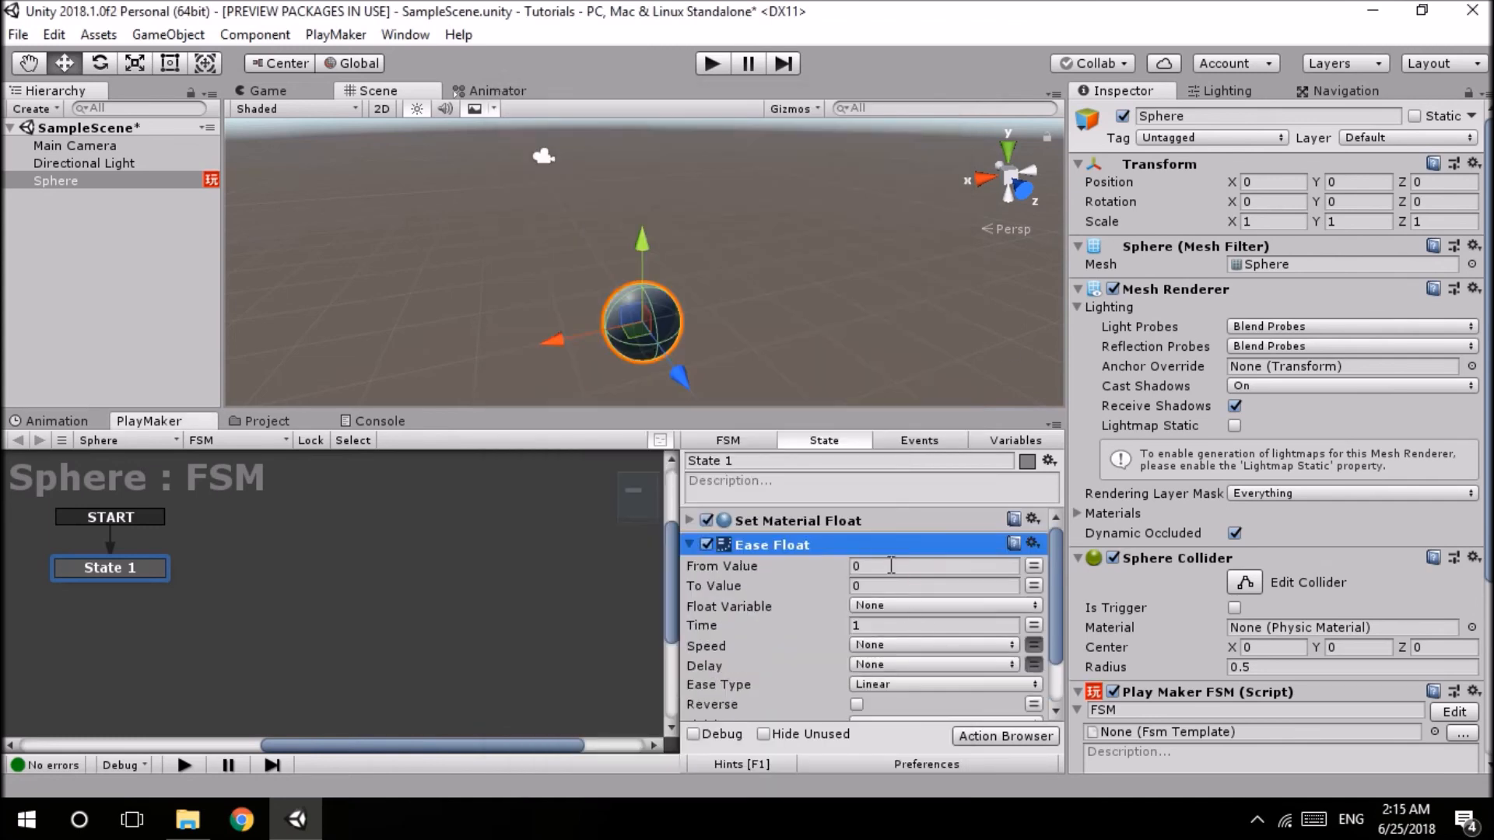
pyautogui.click(690, 520)
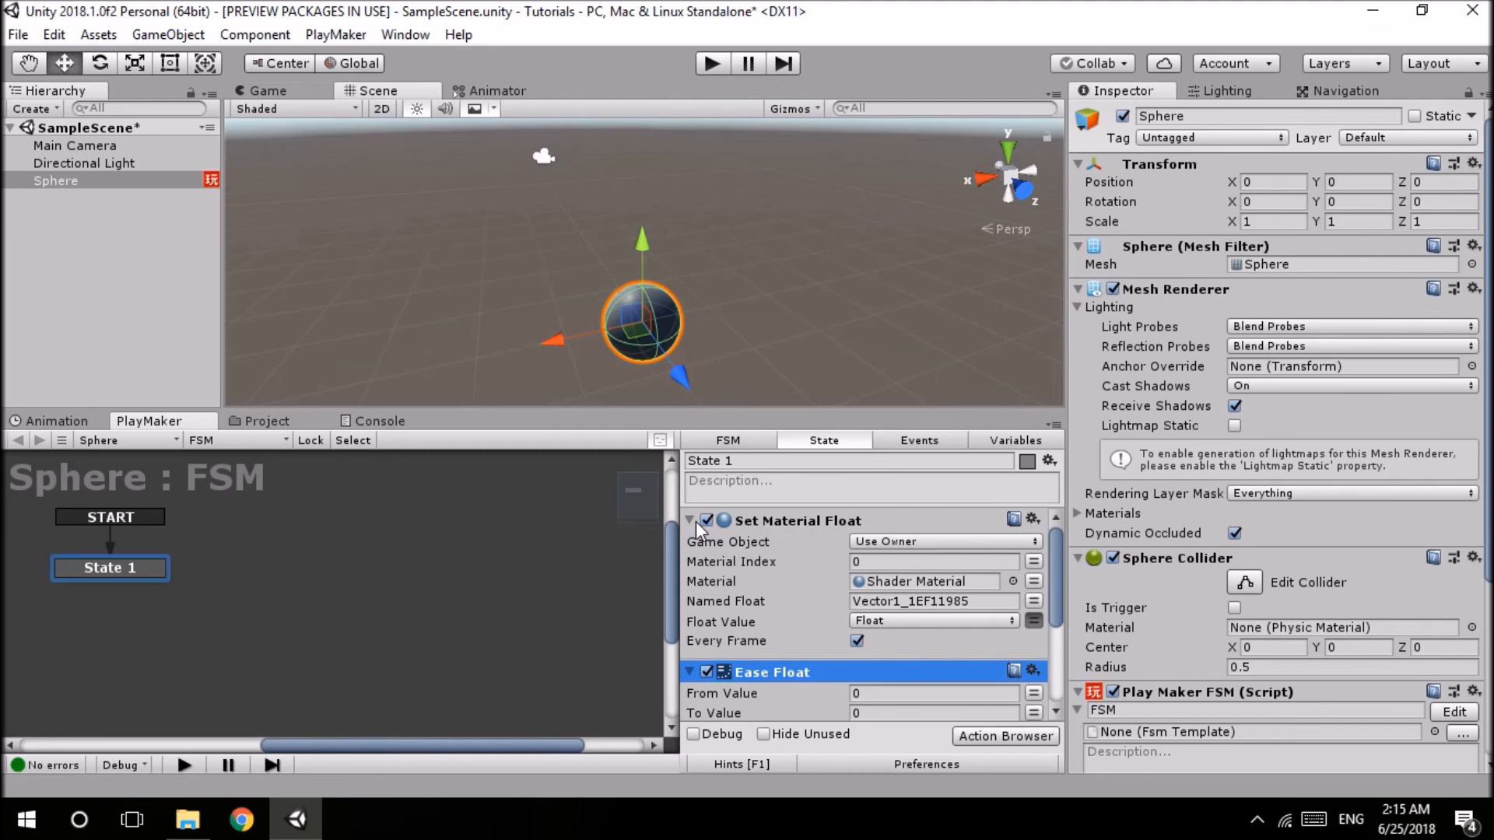
pyautogui.click(690, 520)
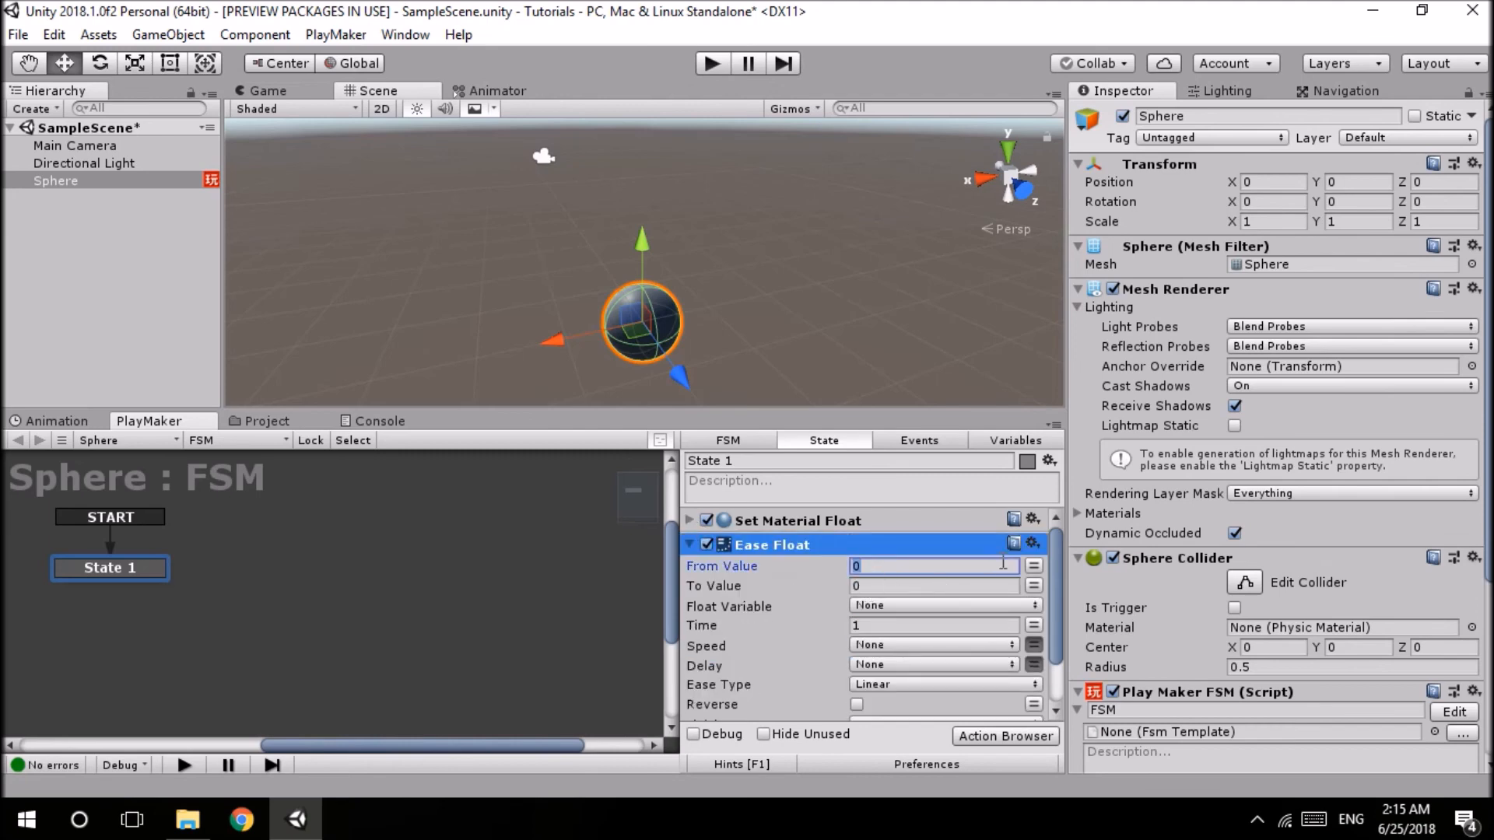
# - Ease from the Float variable into the Float variable over a time of 5
pyautogui.click(1034, 566)
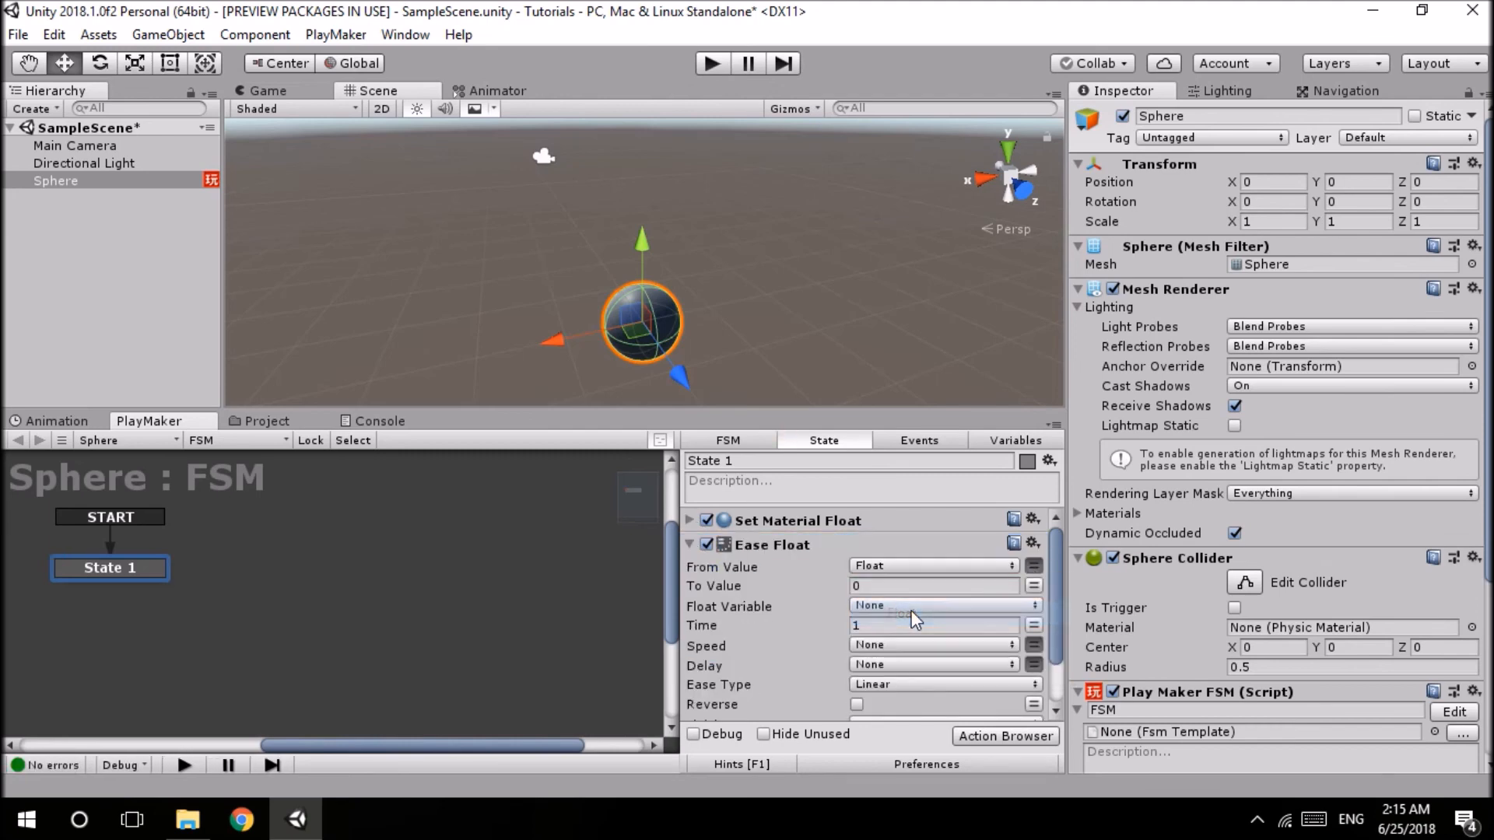
pyautogui.click(934, 605)
pyautogui.write('3')
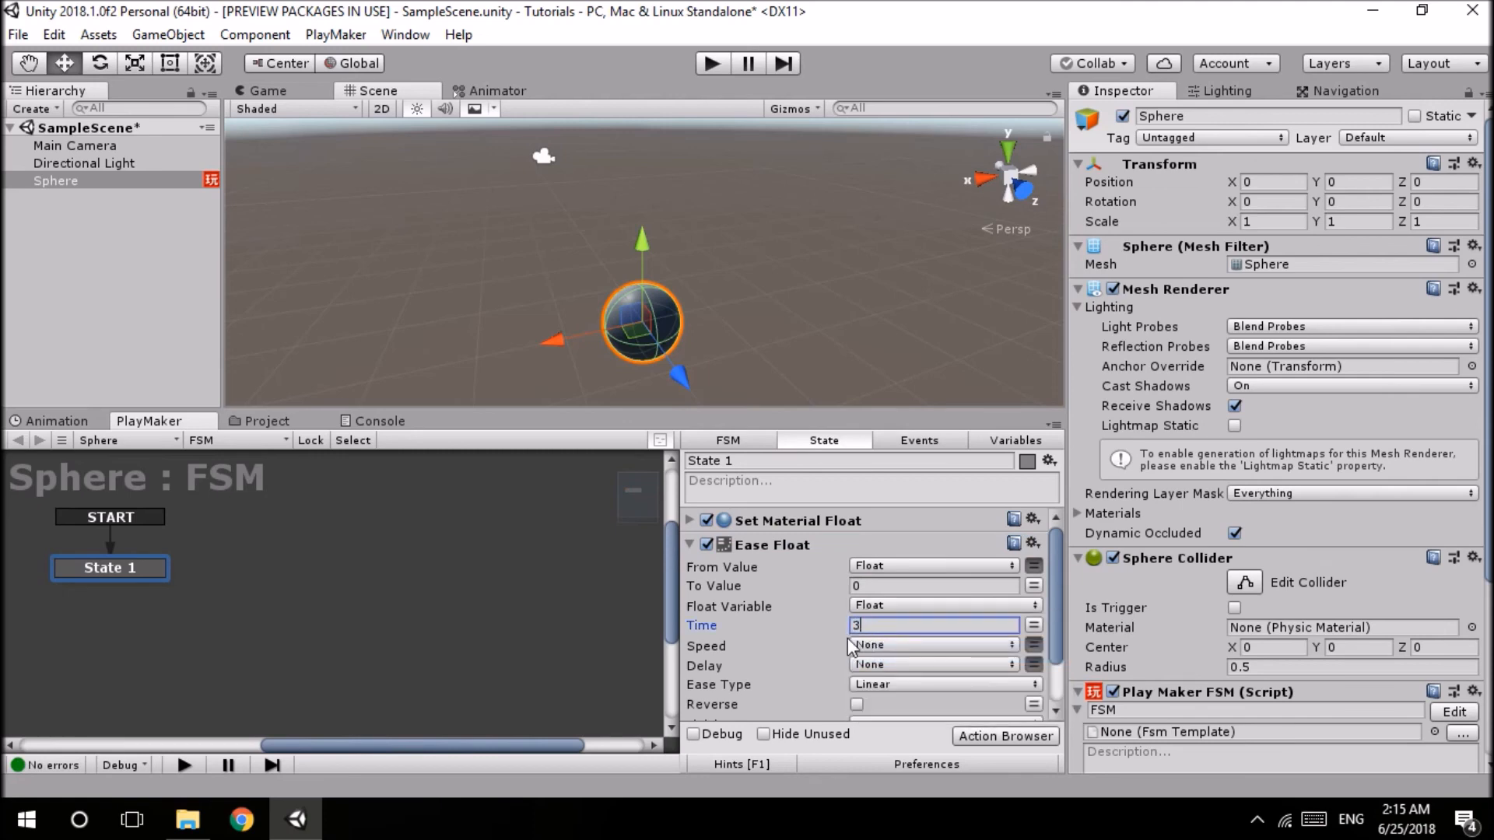
pyautogui.write('5')
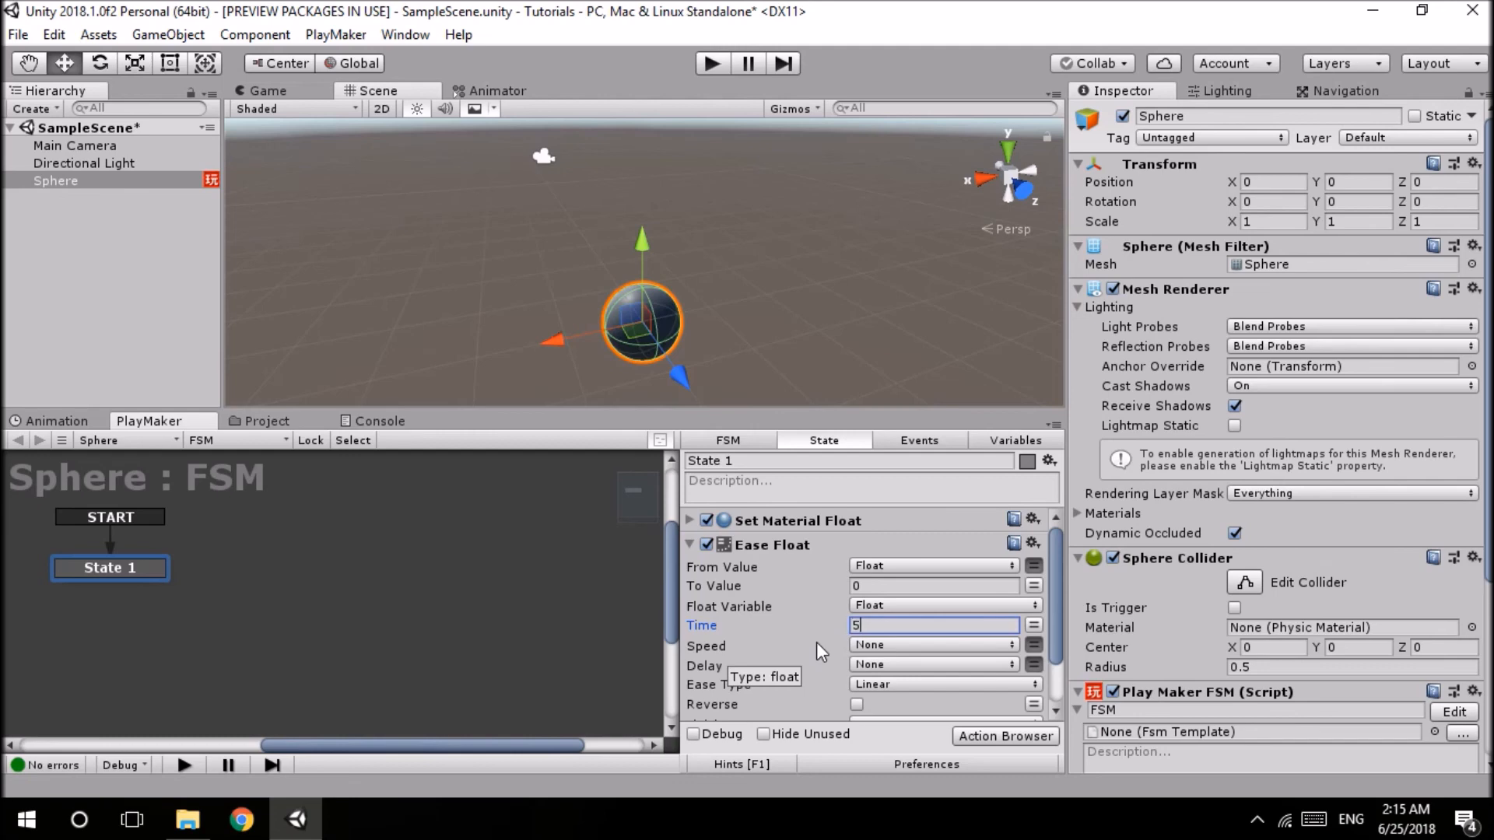
pyautogui.scroll(-3)
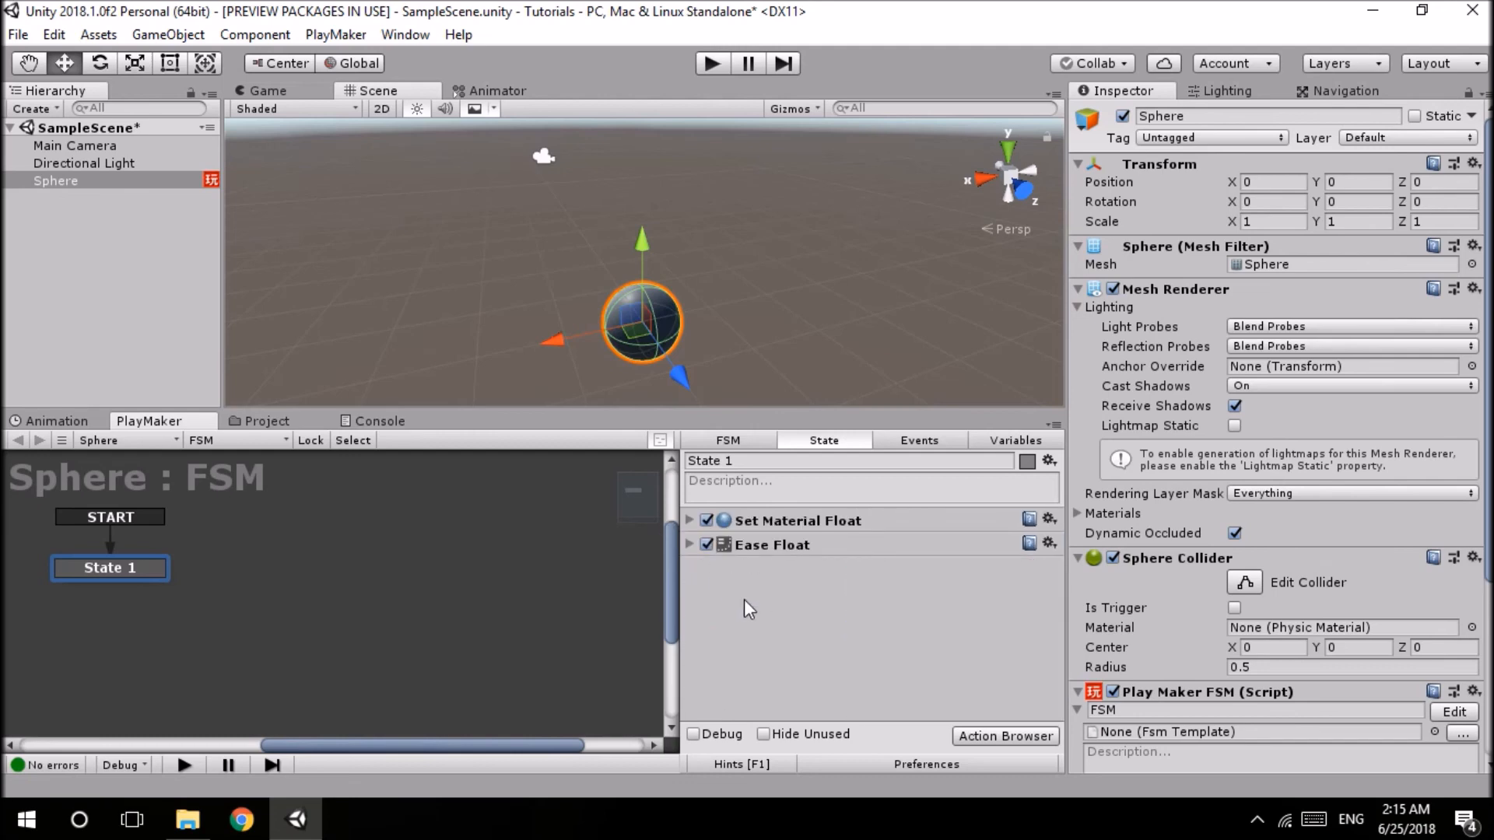
pyautogui.click(711, 62)
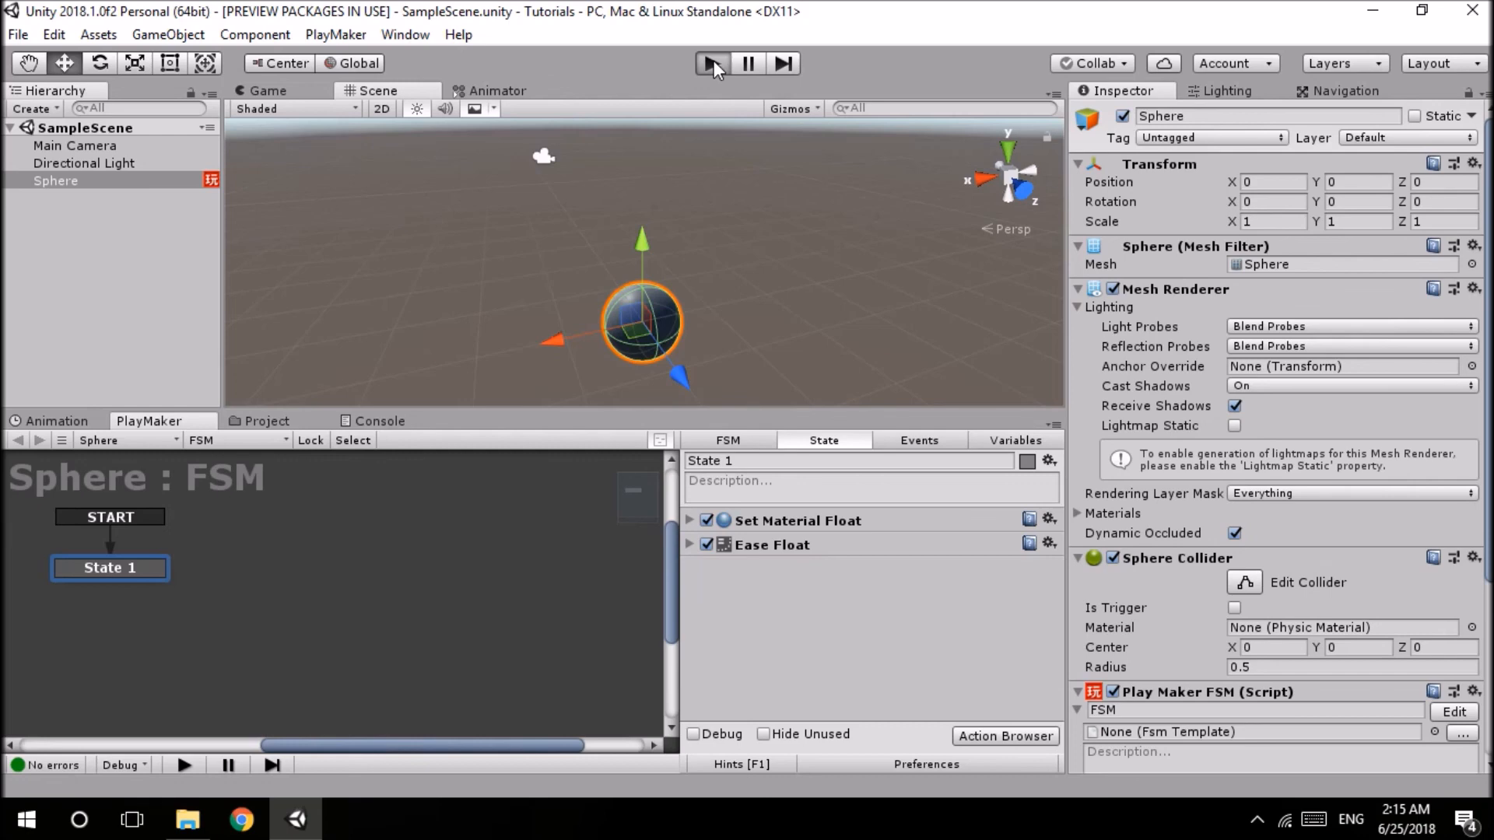
pyautogui.click(713, 62)
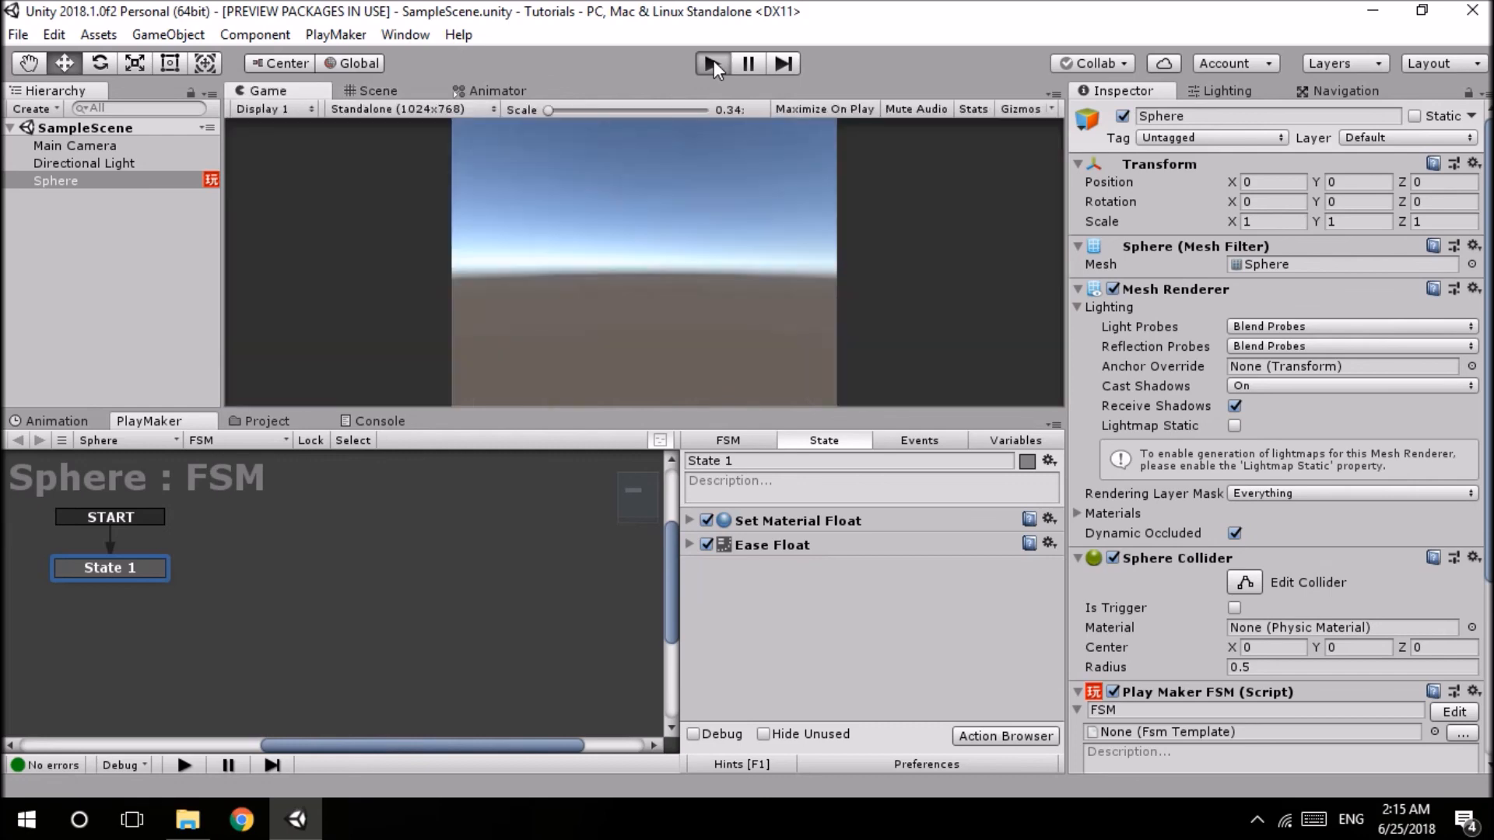
pyautogui.click(711, 62)
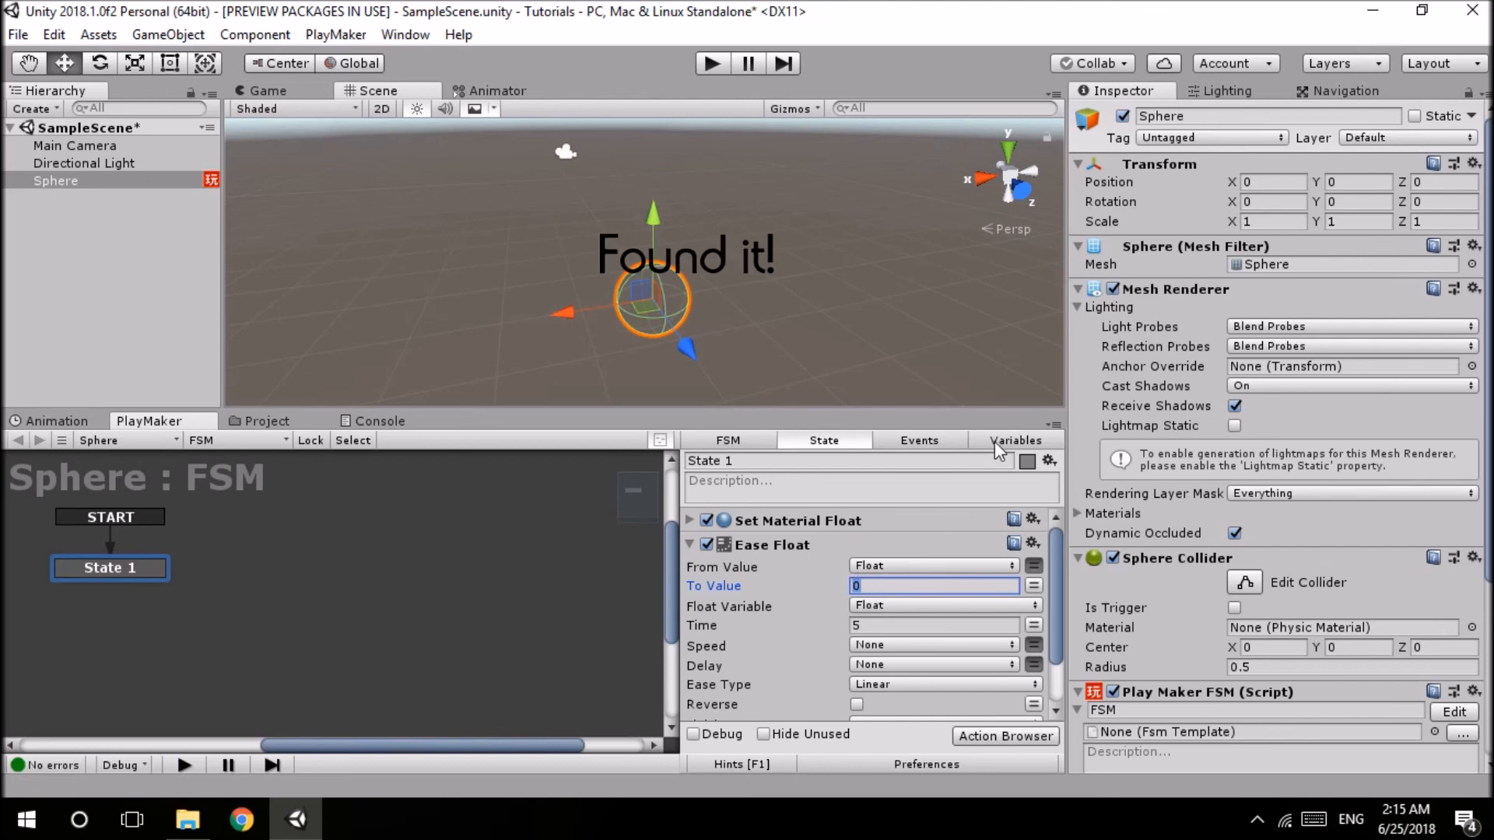
# - Set the Float variable's value to 1 in Variables and play the scene to watch the fade
pyautogui.click(1015, 441)
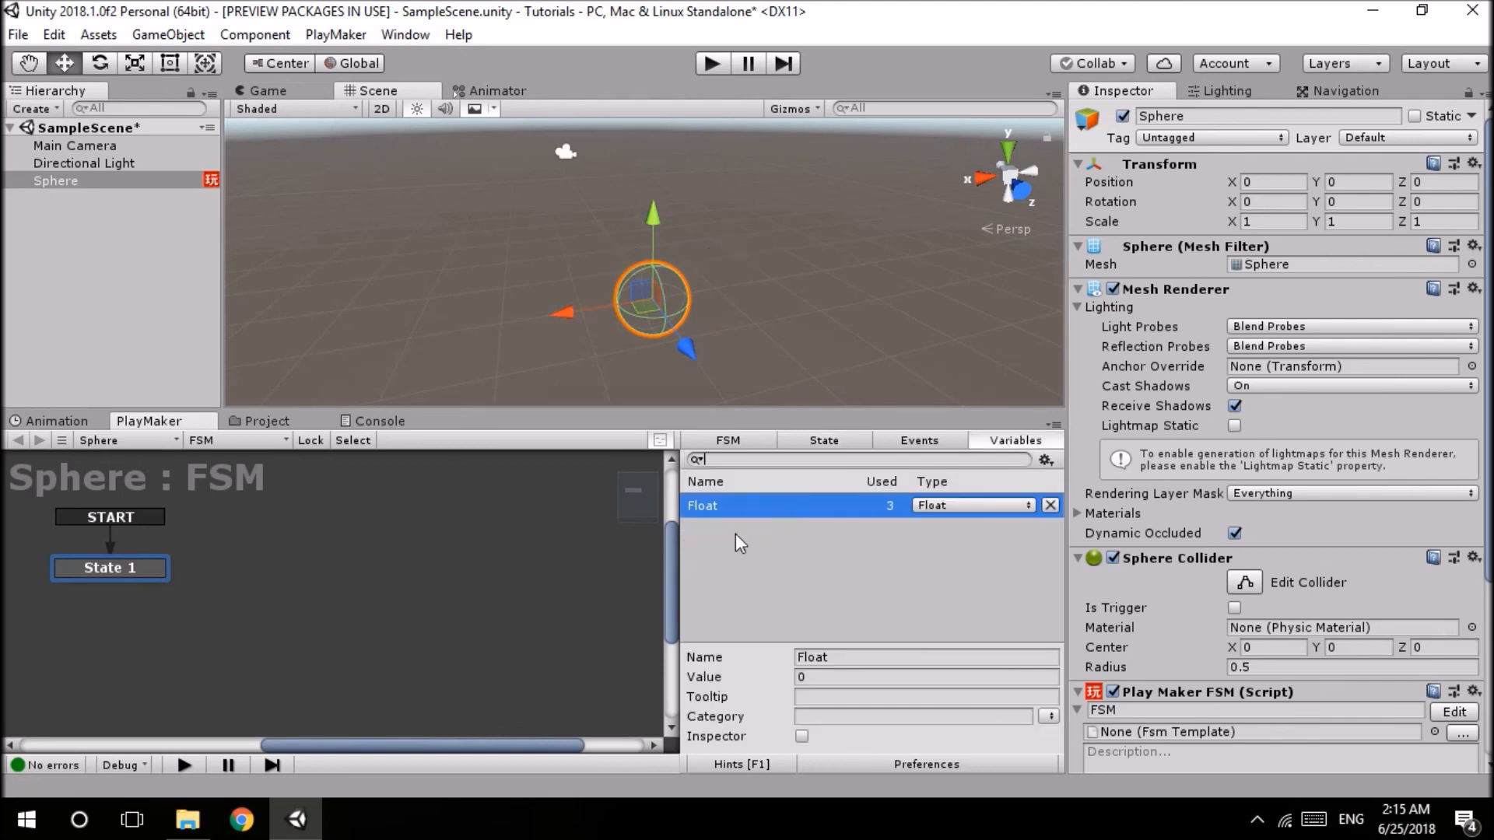
pyautogui.click(925, 677)
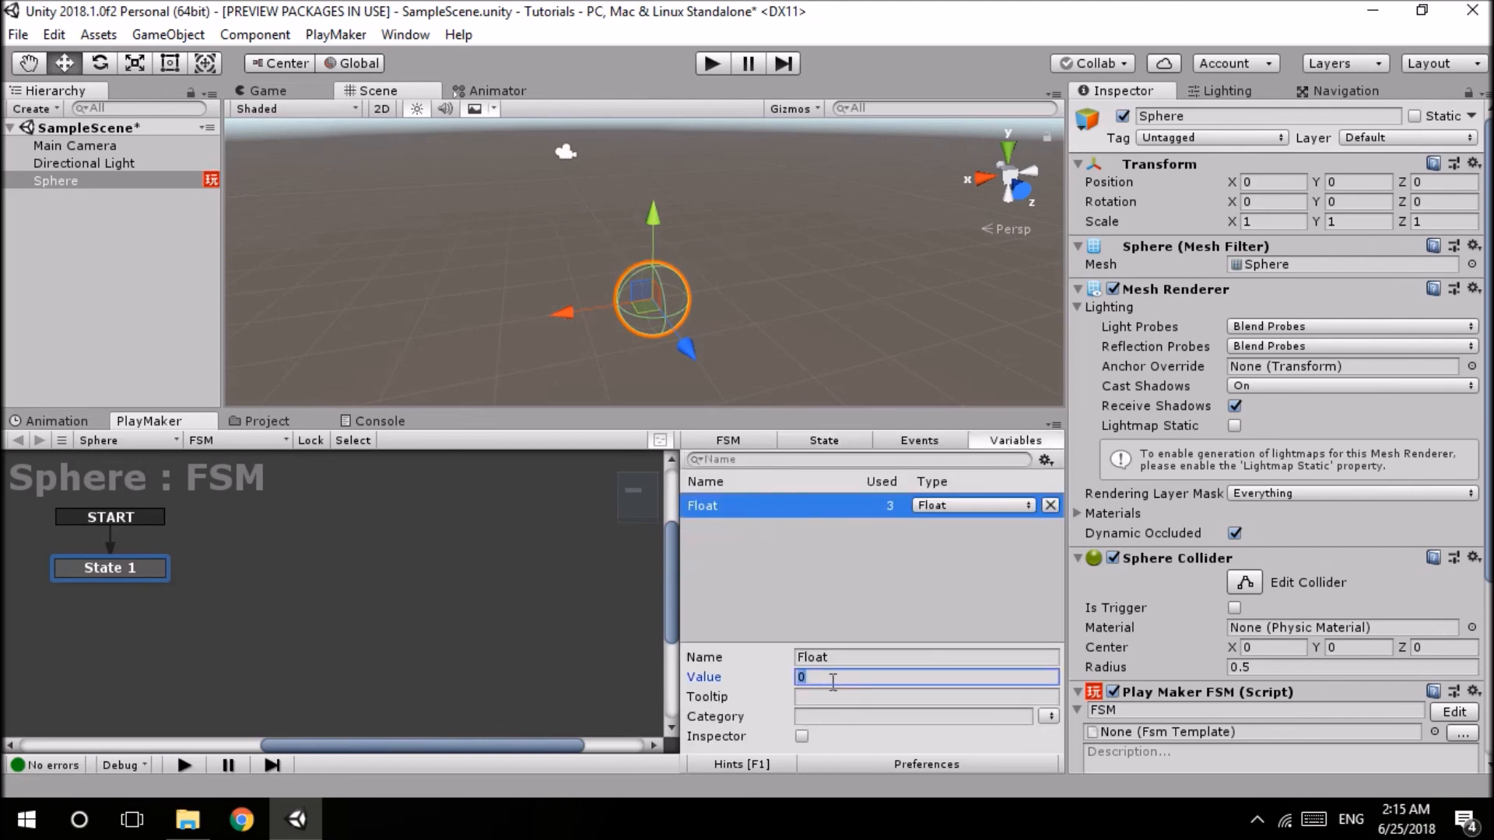
pyautogui.write('1')
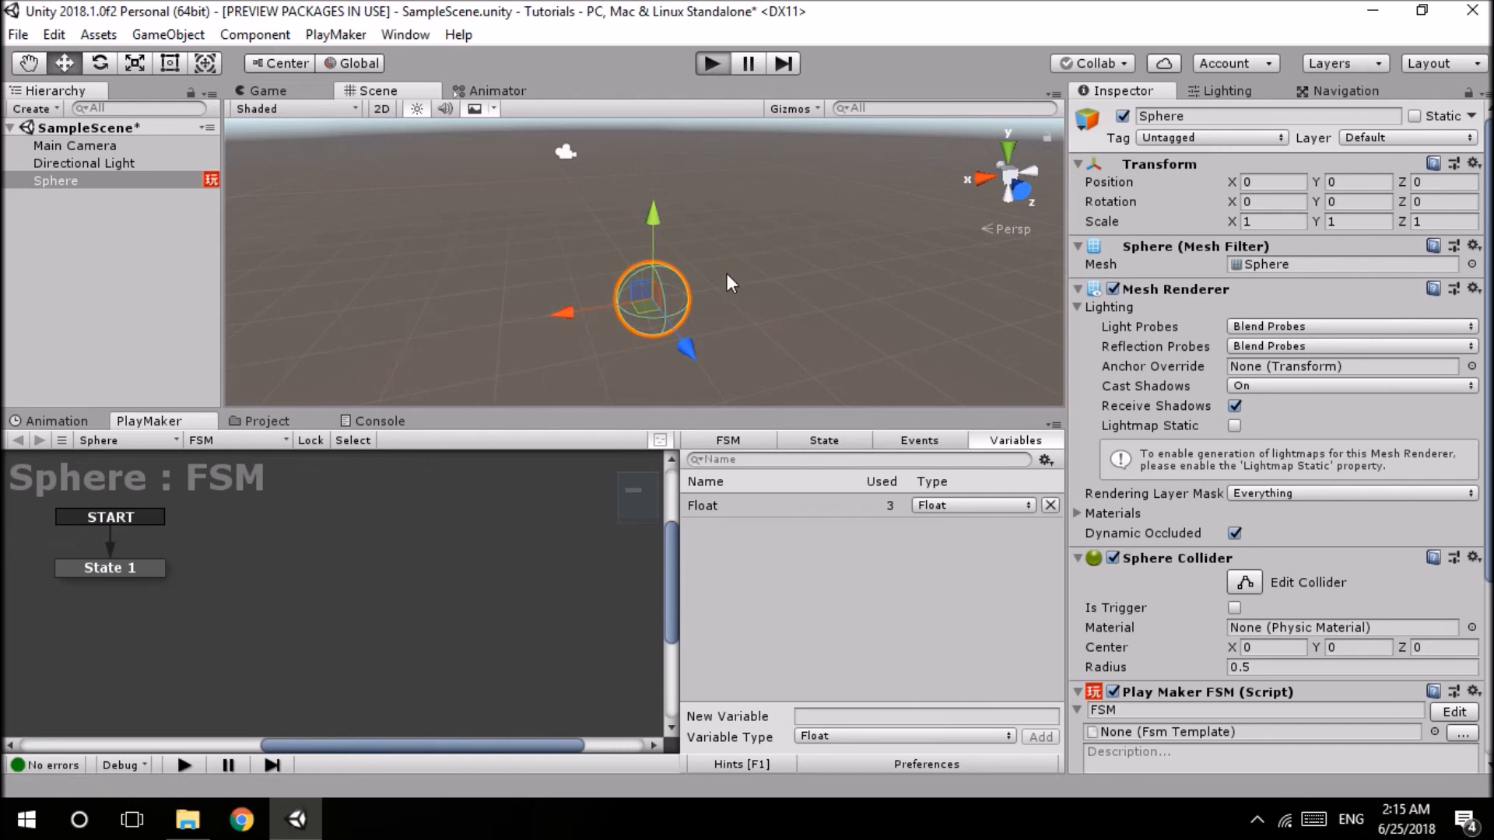
pyautogui.moveTo(738, 279)
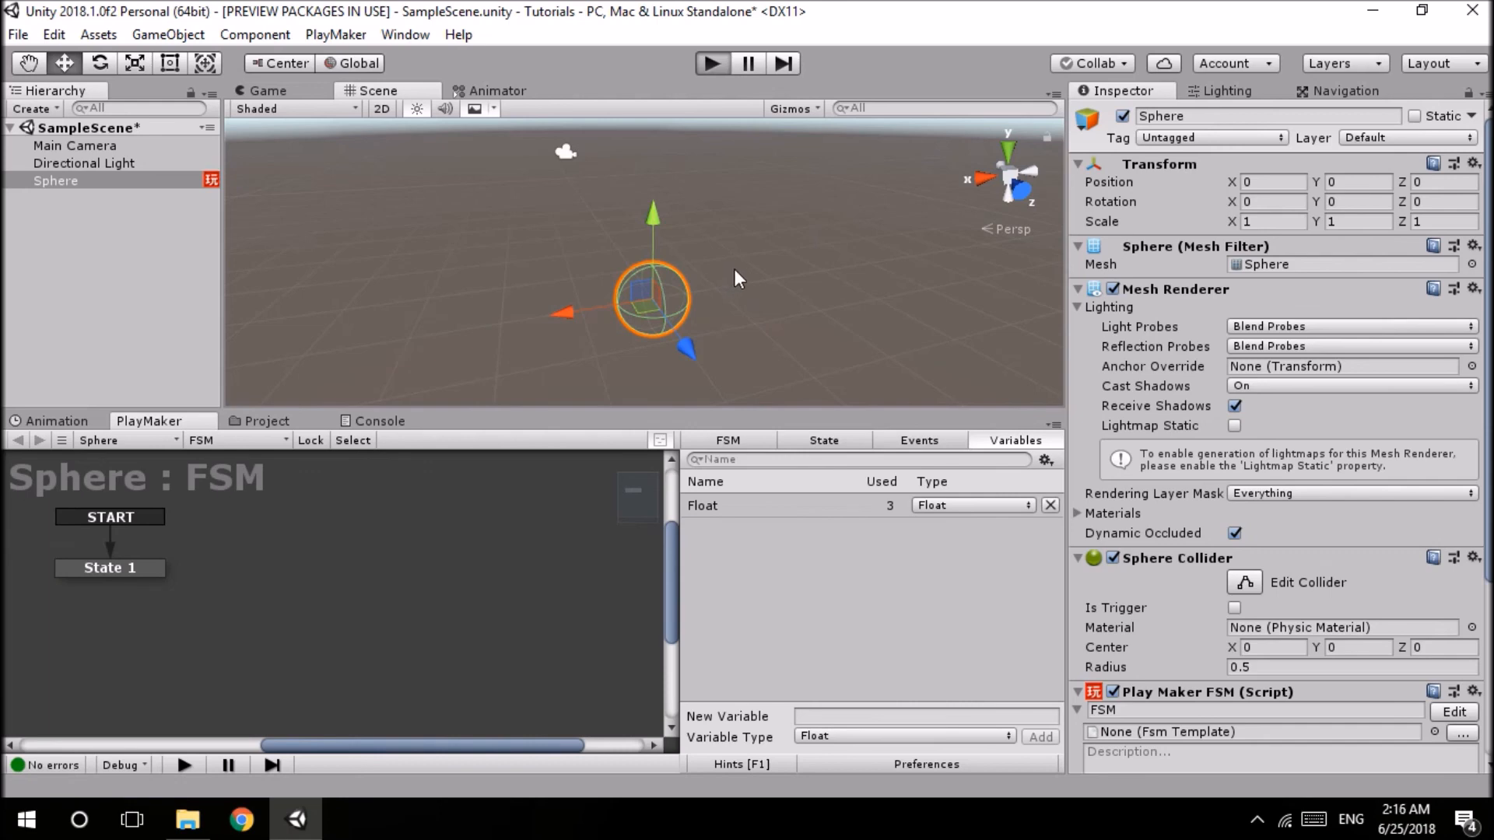
pyautogui.moveTo(754, 274)
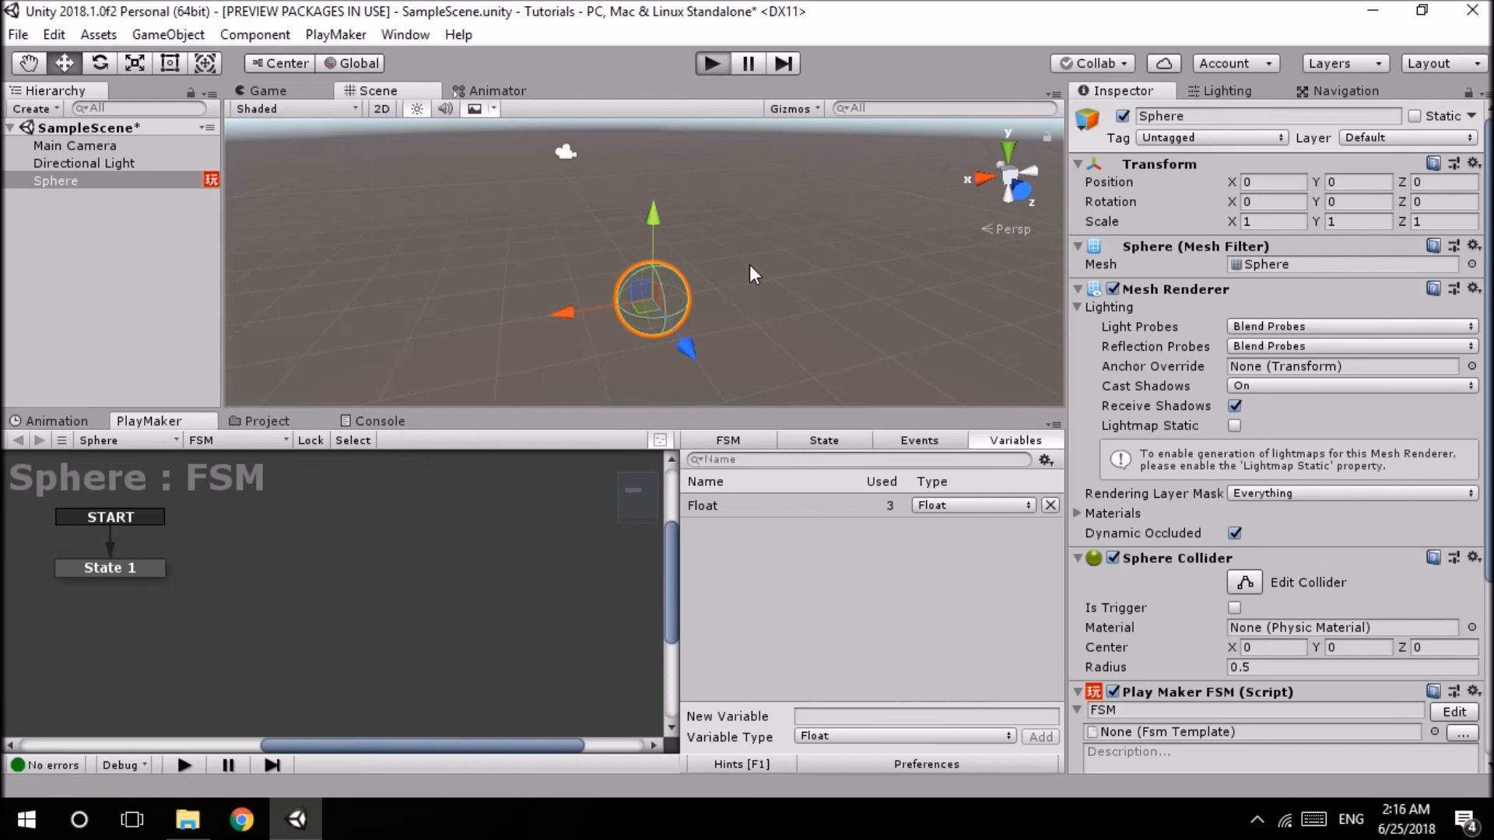
pyautogui.click(711, 63)
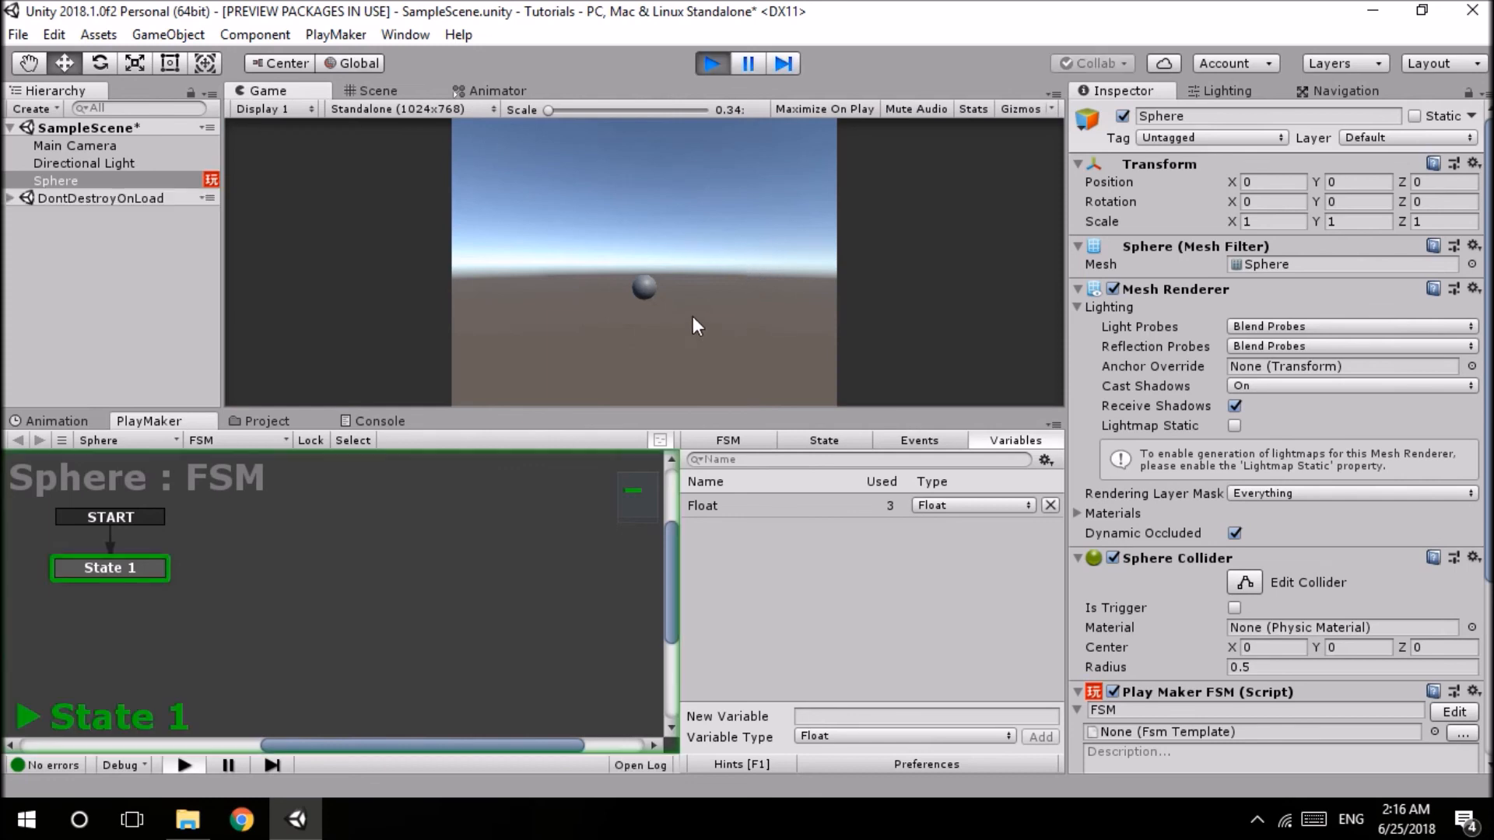
pyautogui.moveTo(652, 266)
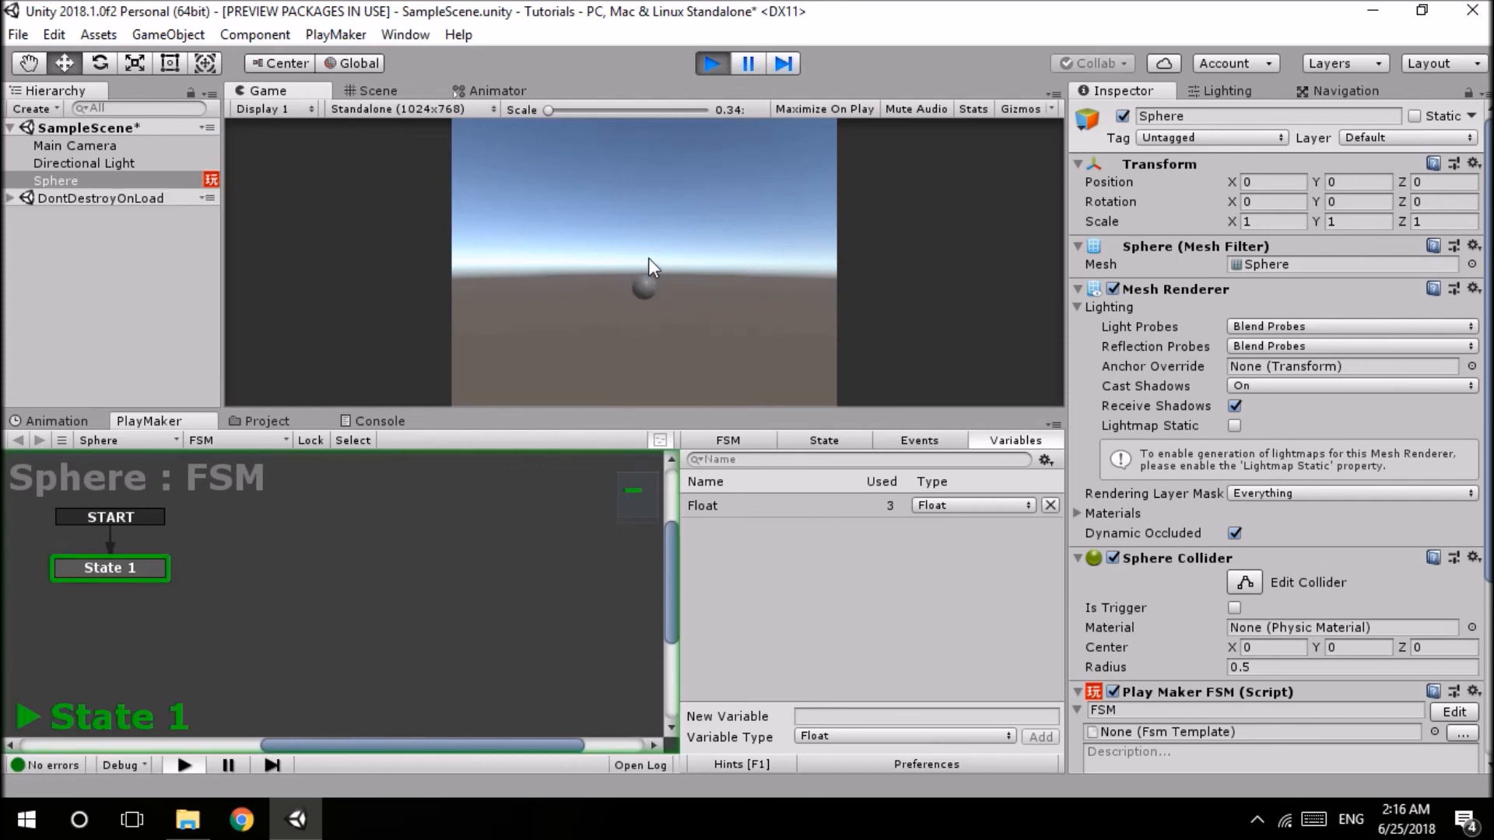
pyautogui.moveTo(686, 293)
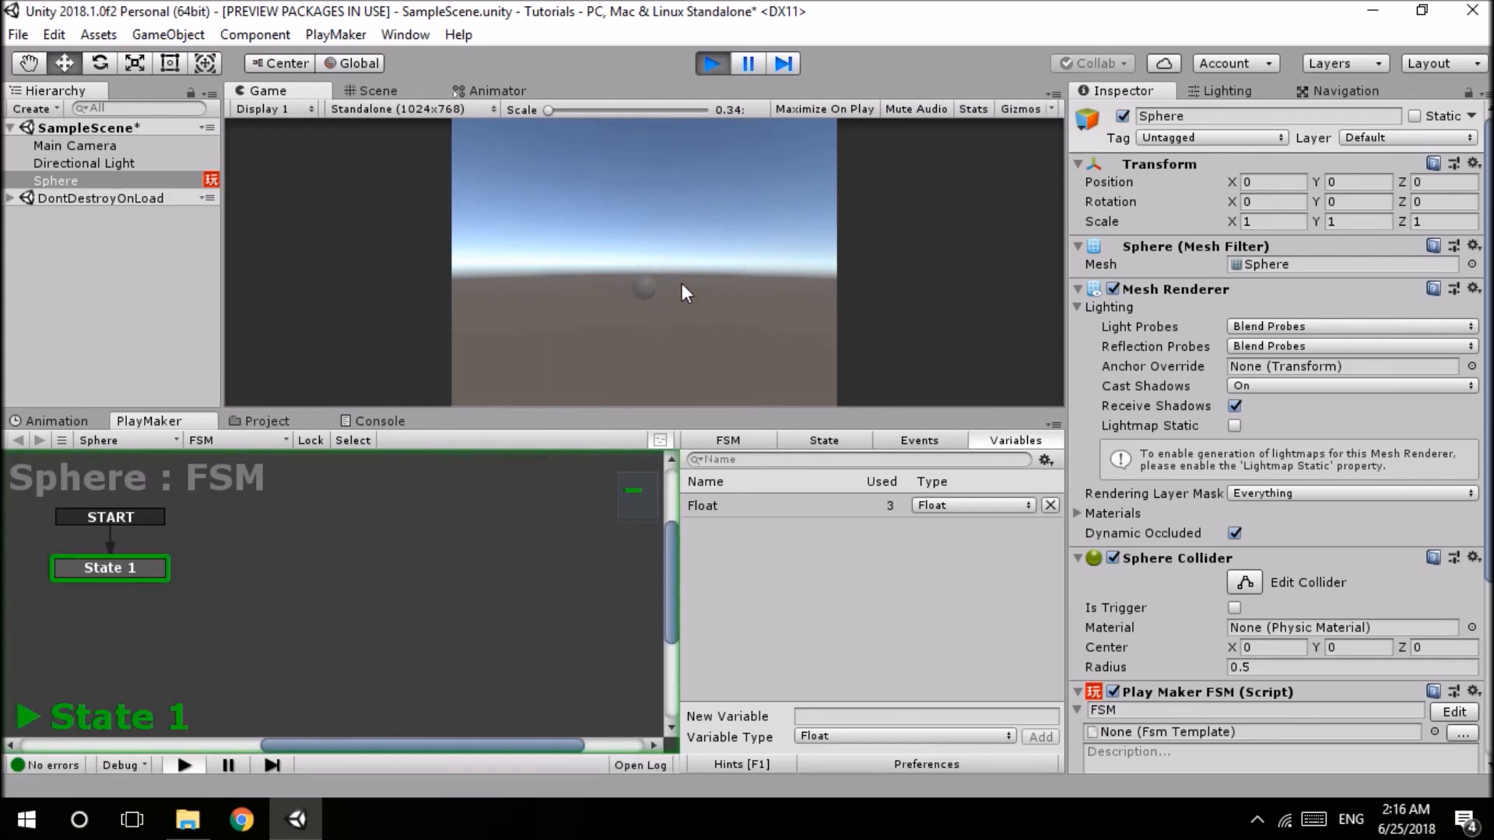